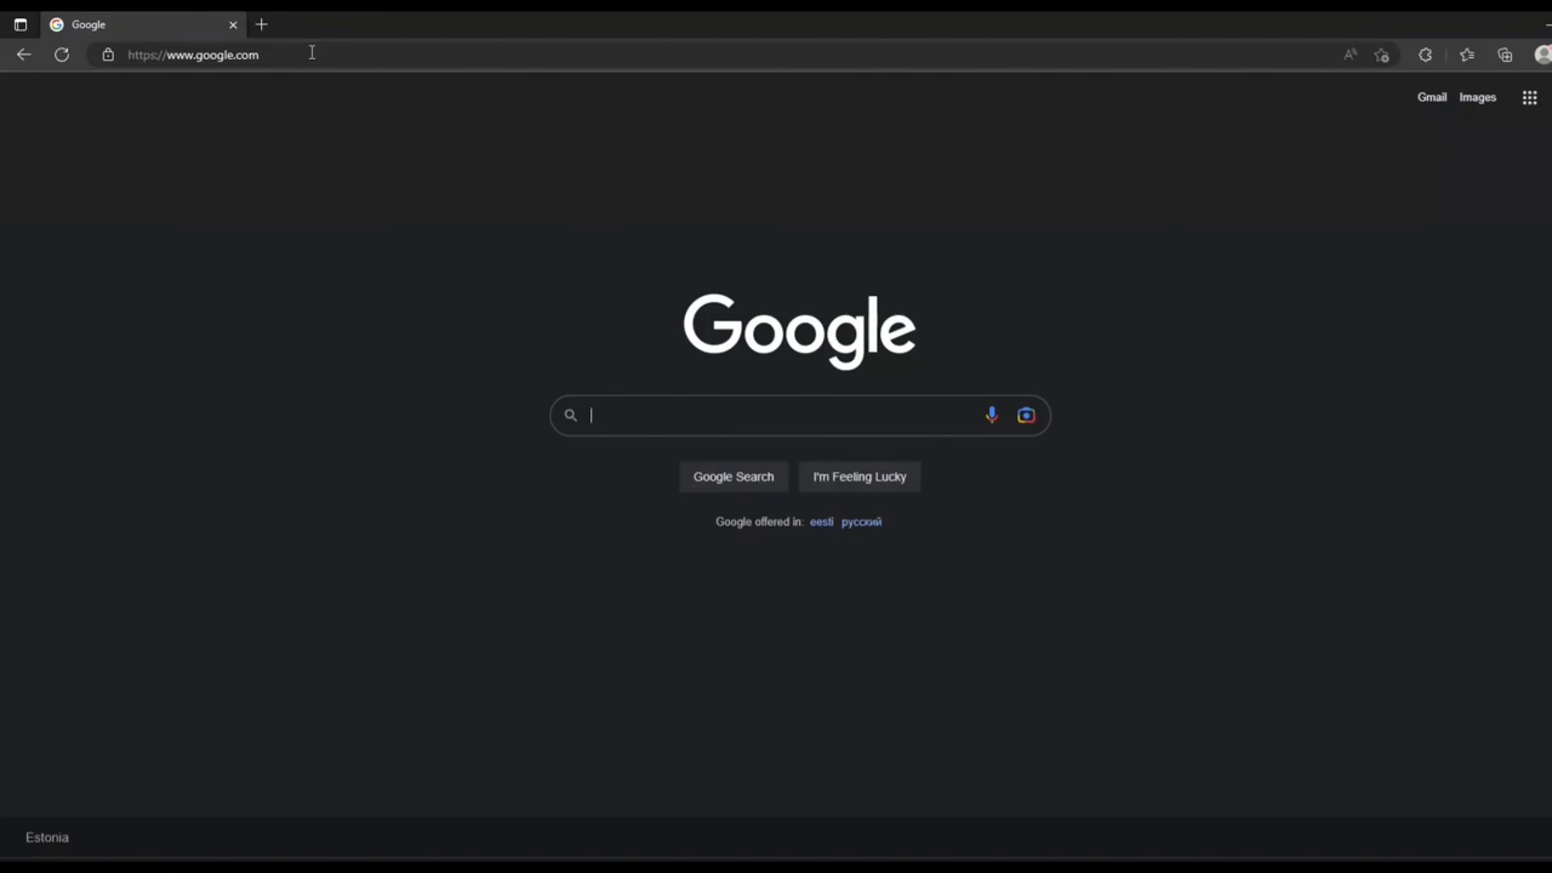
Enter the Google query 'fruit picking jobs with visa sponsorship australia'
type("fruit picking jobs with visa sponsorship australia")
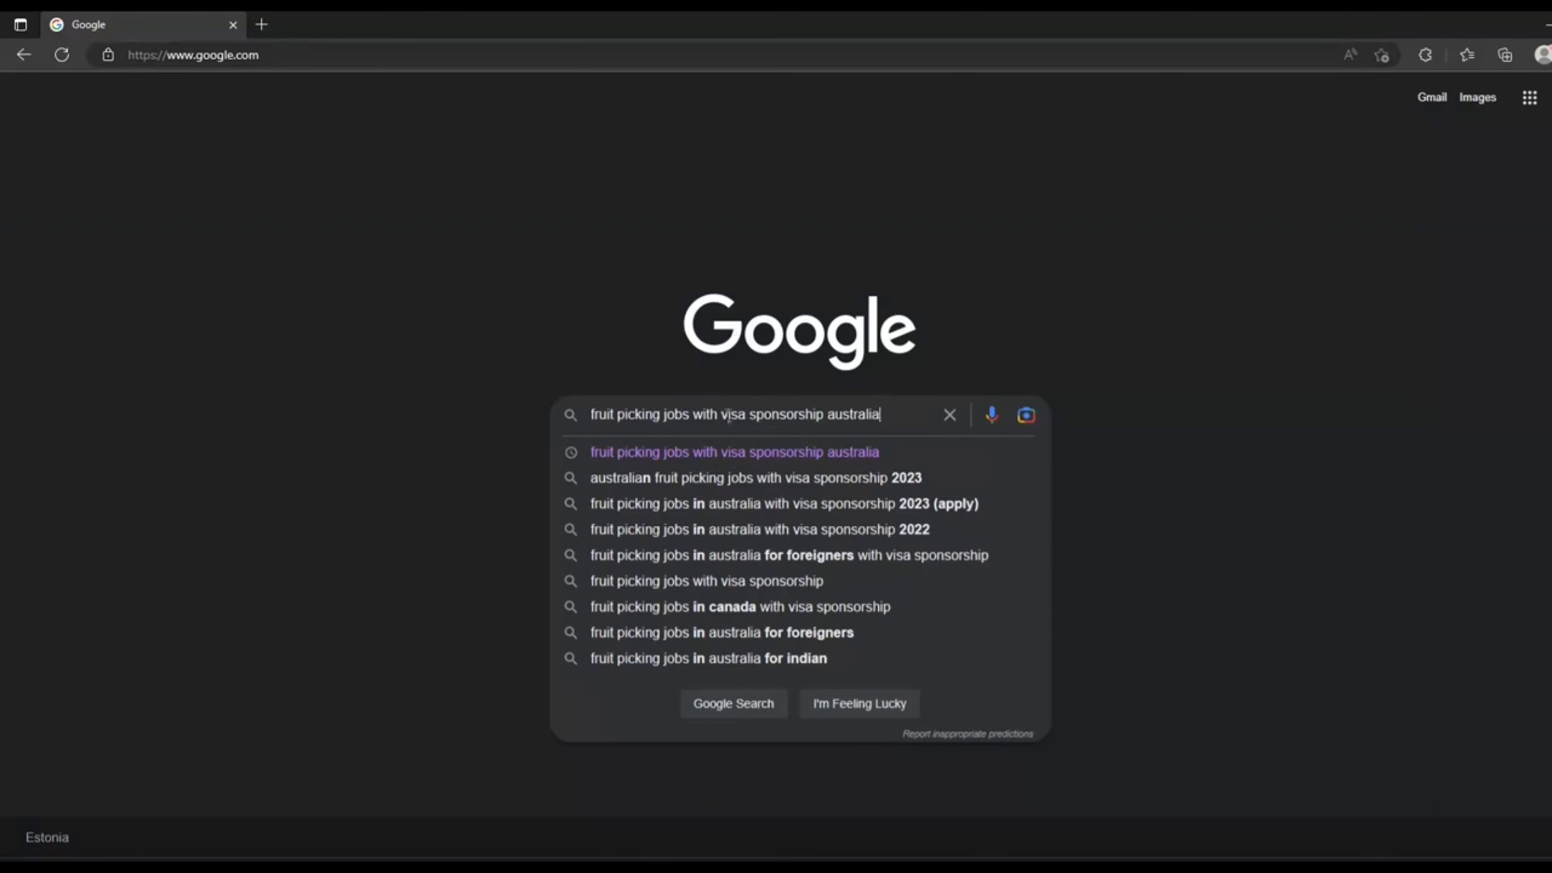
mouse_move(913, 417)
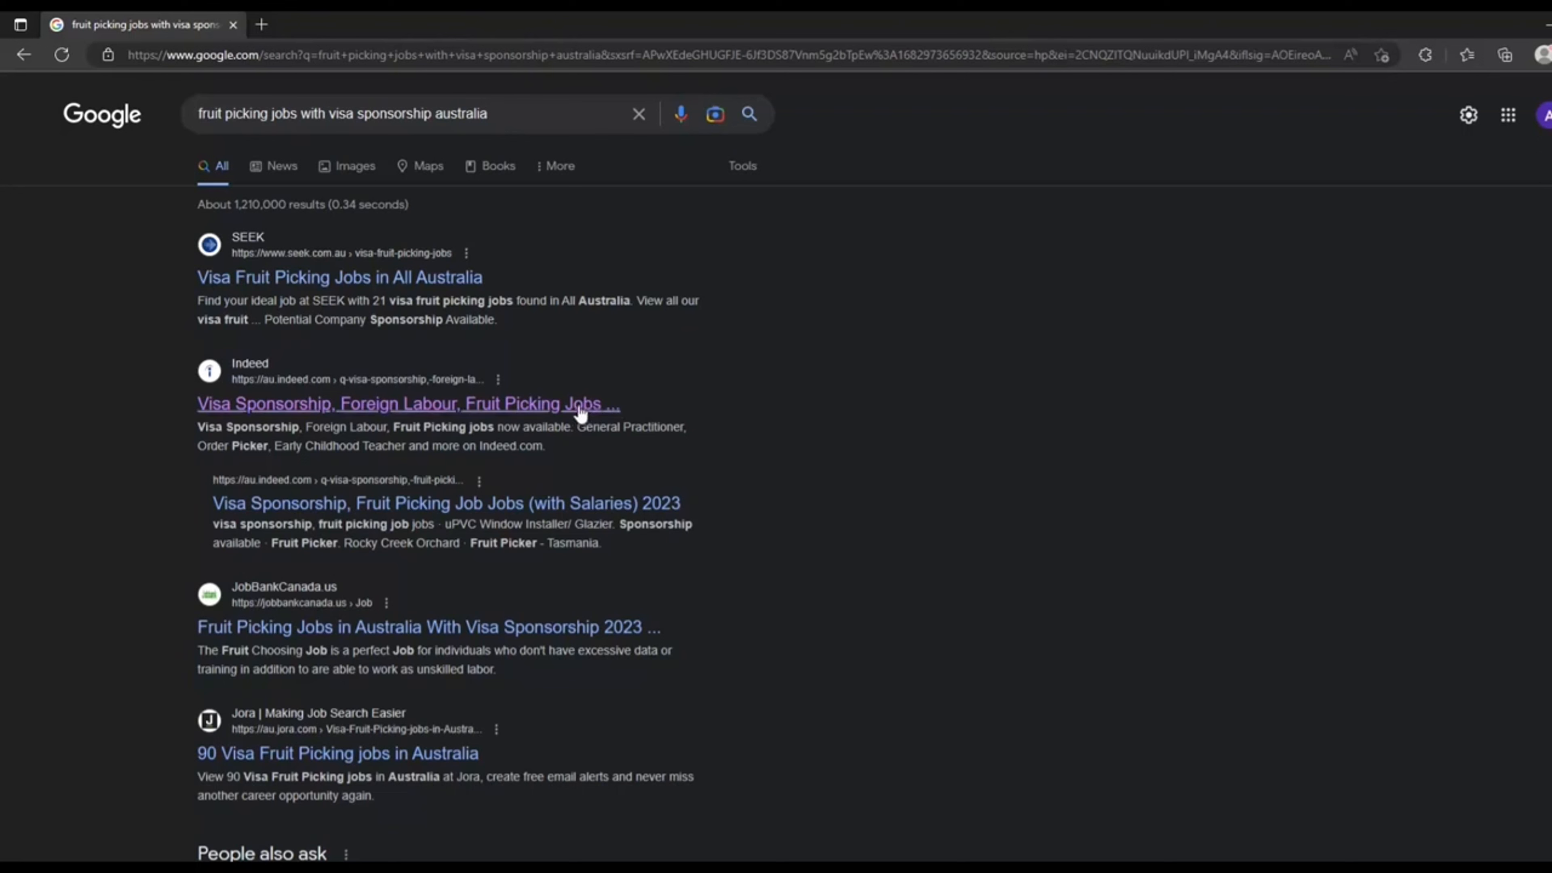
Open the Indeed fruit-picking visa sponsorship result in a new tab and switch to it
right_click(405, 403)
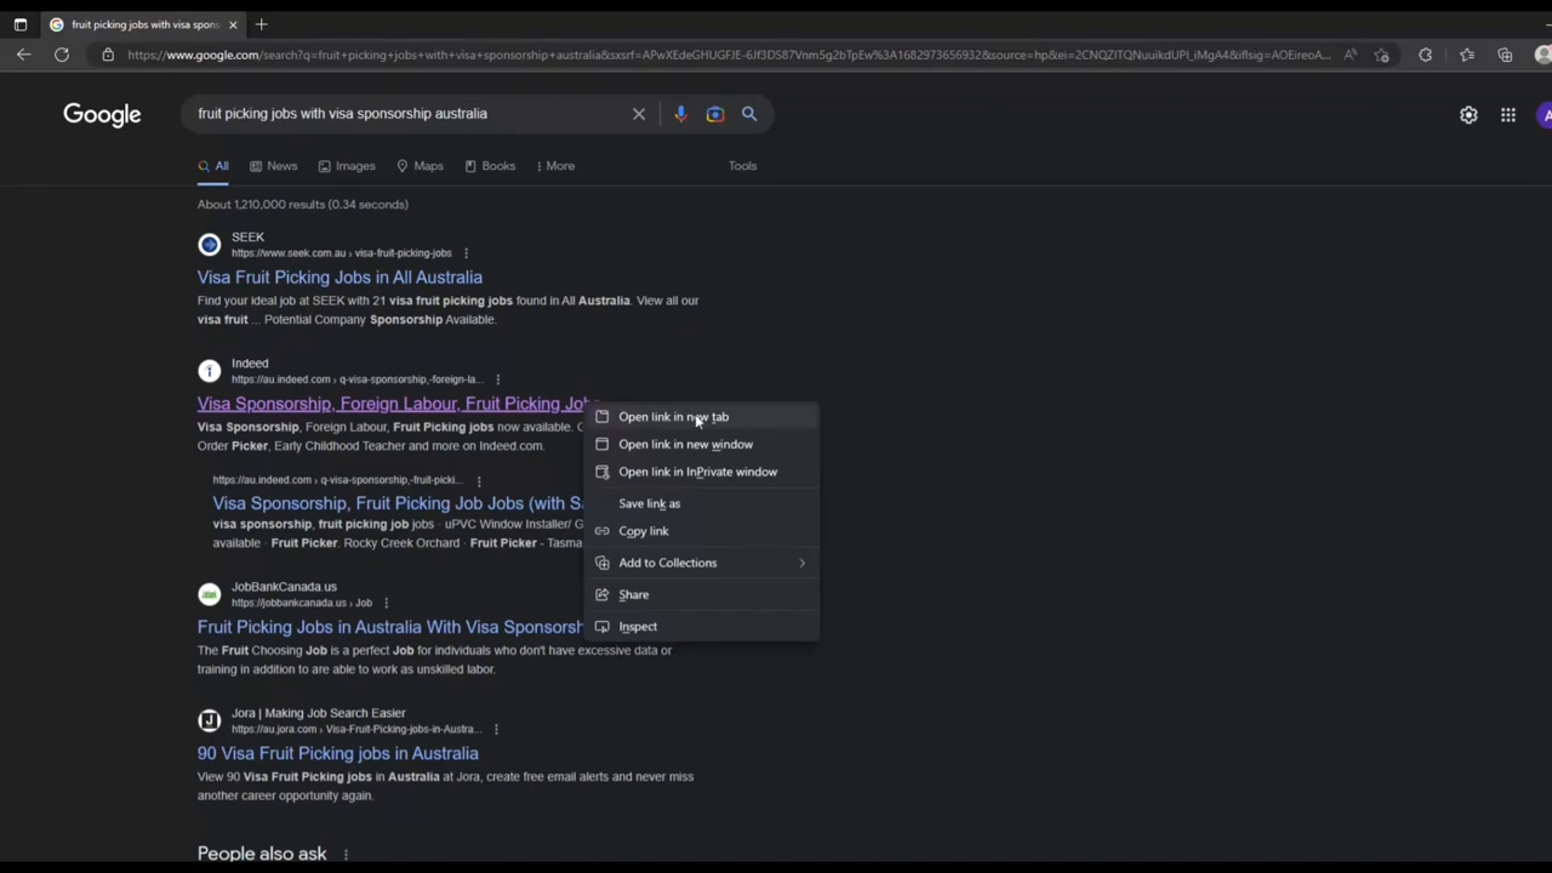
left_click(675, 416)
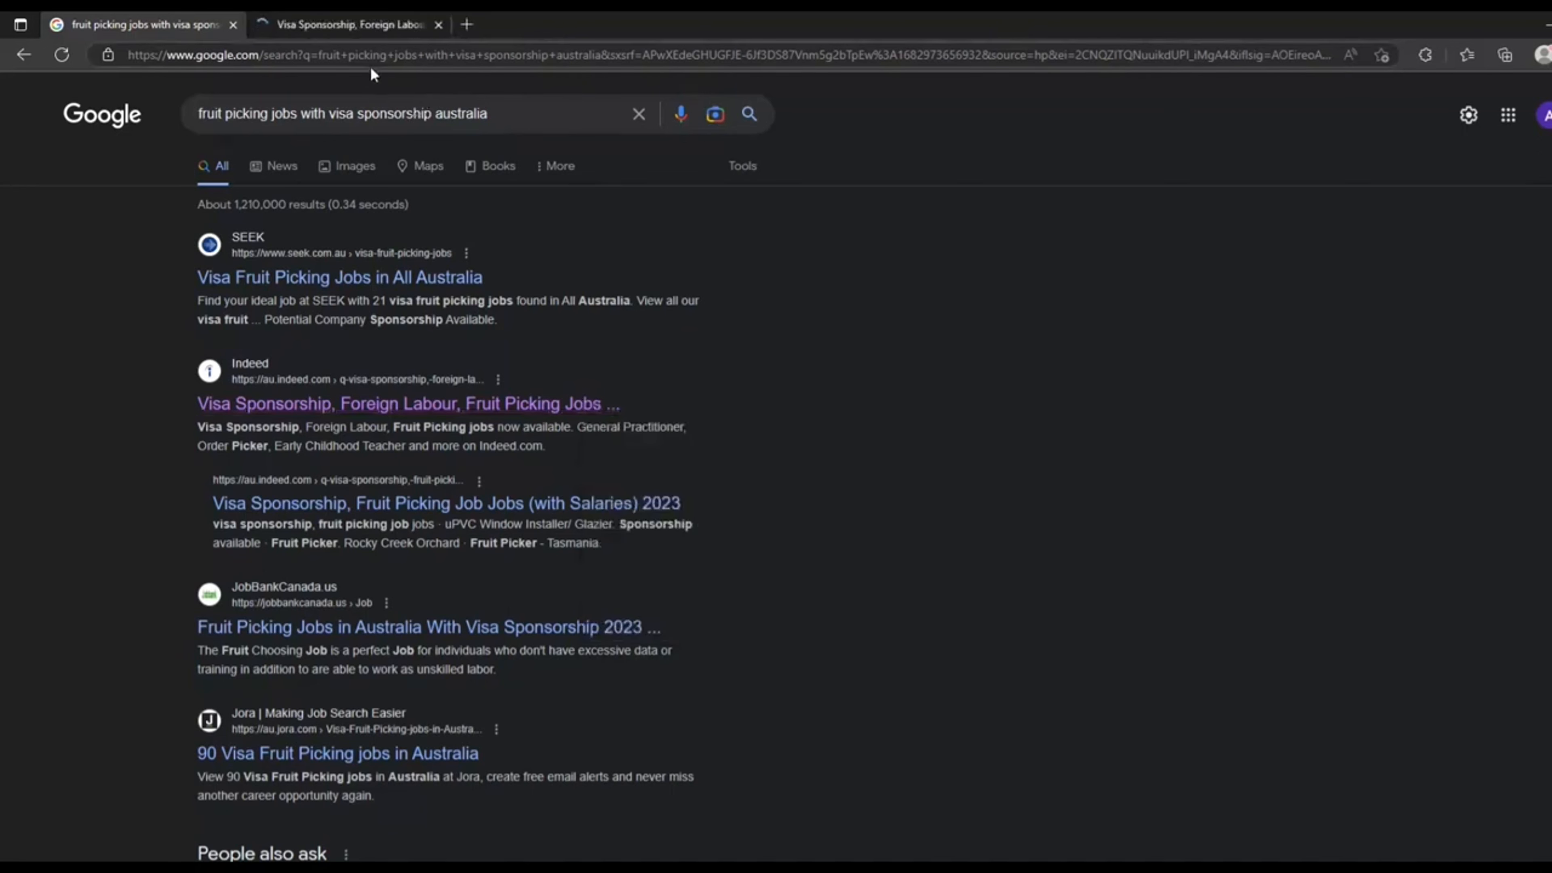
mouse_move(958, 272)
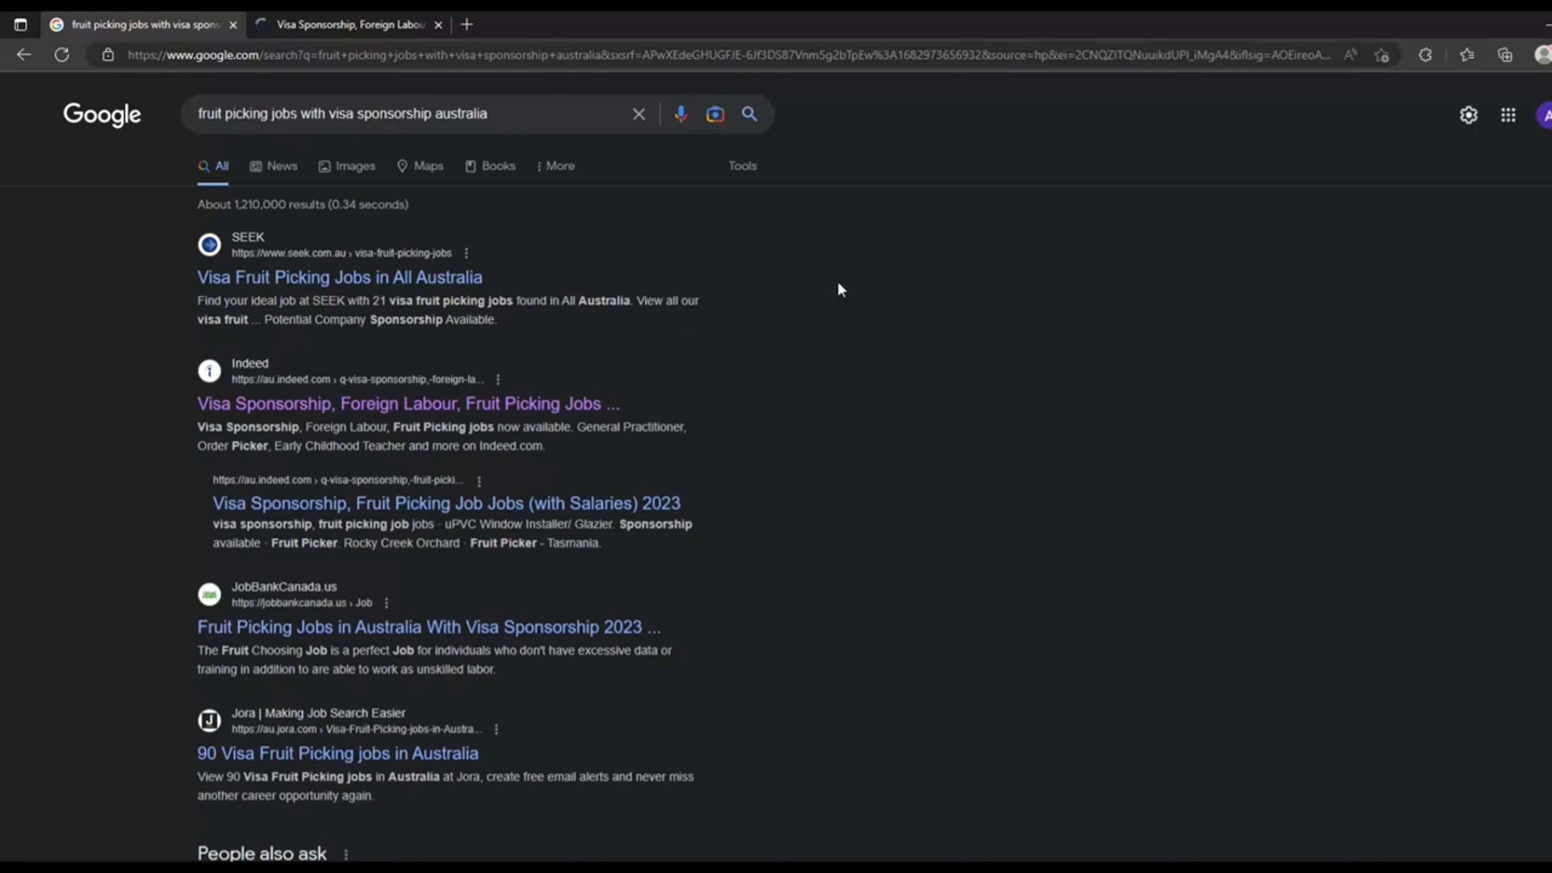
mouse_move(832, 287)
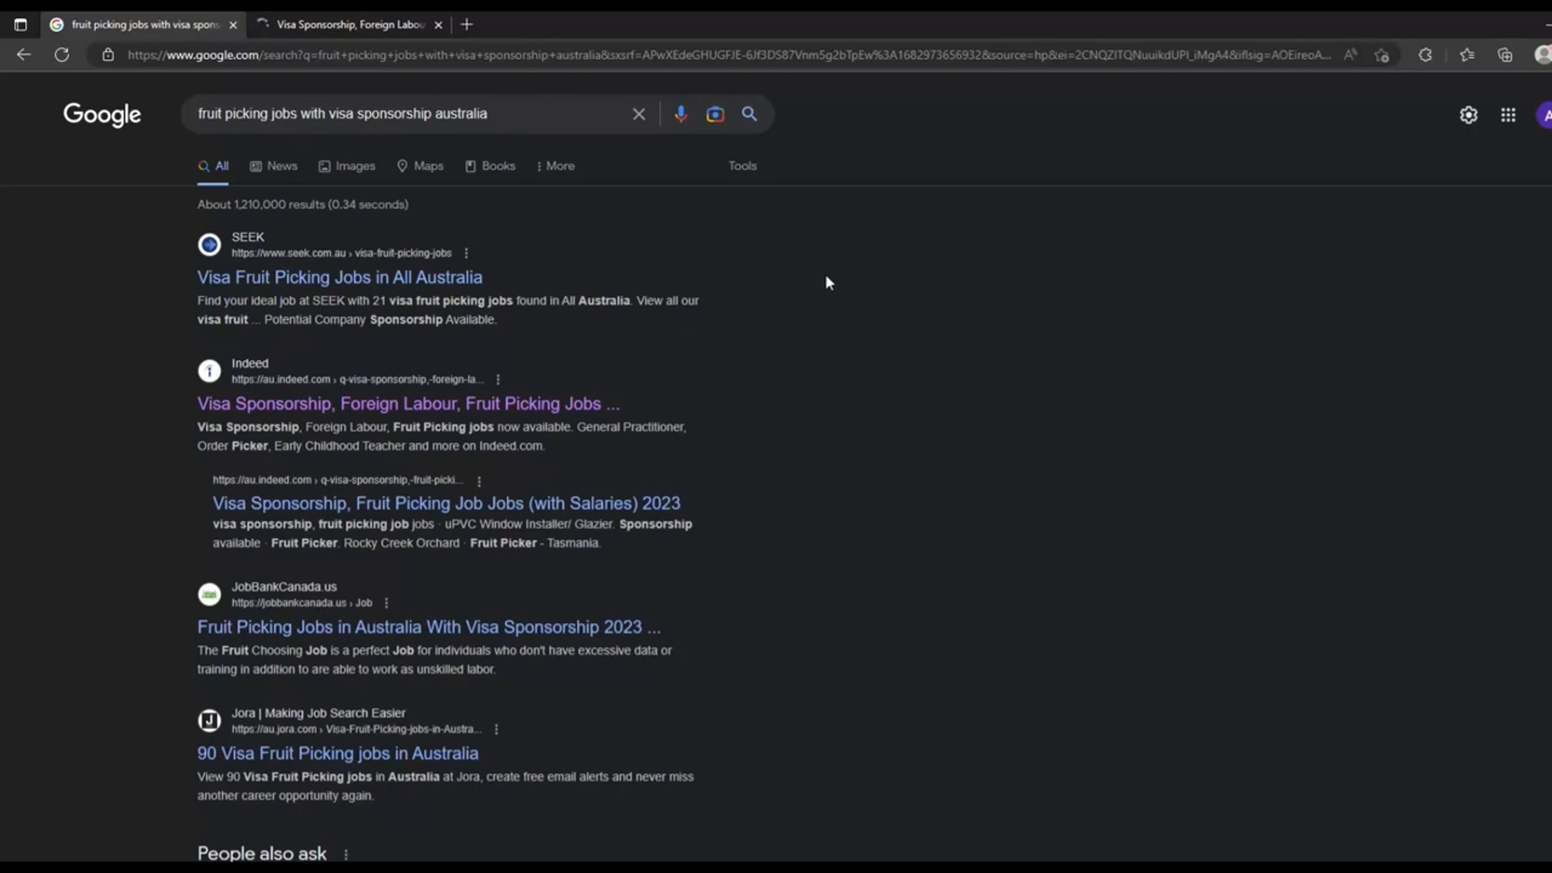
double_click(477, 113)
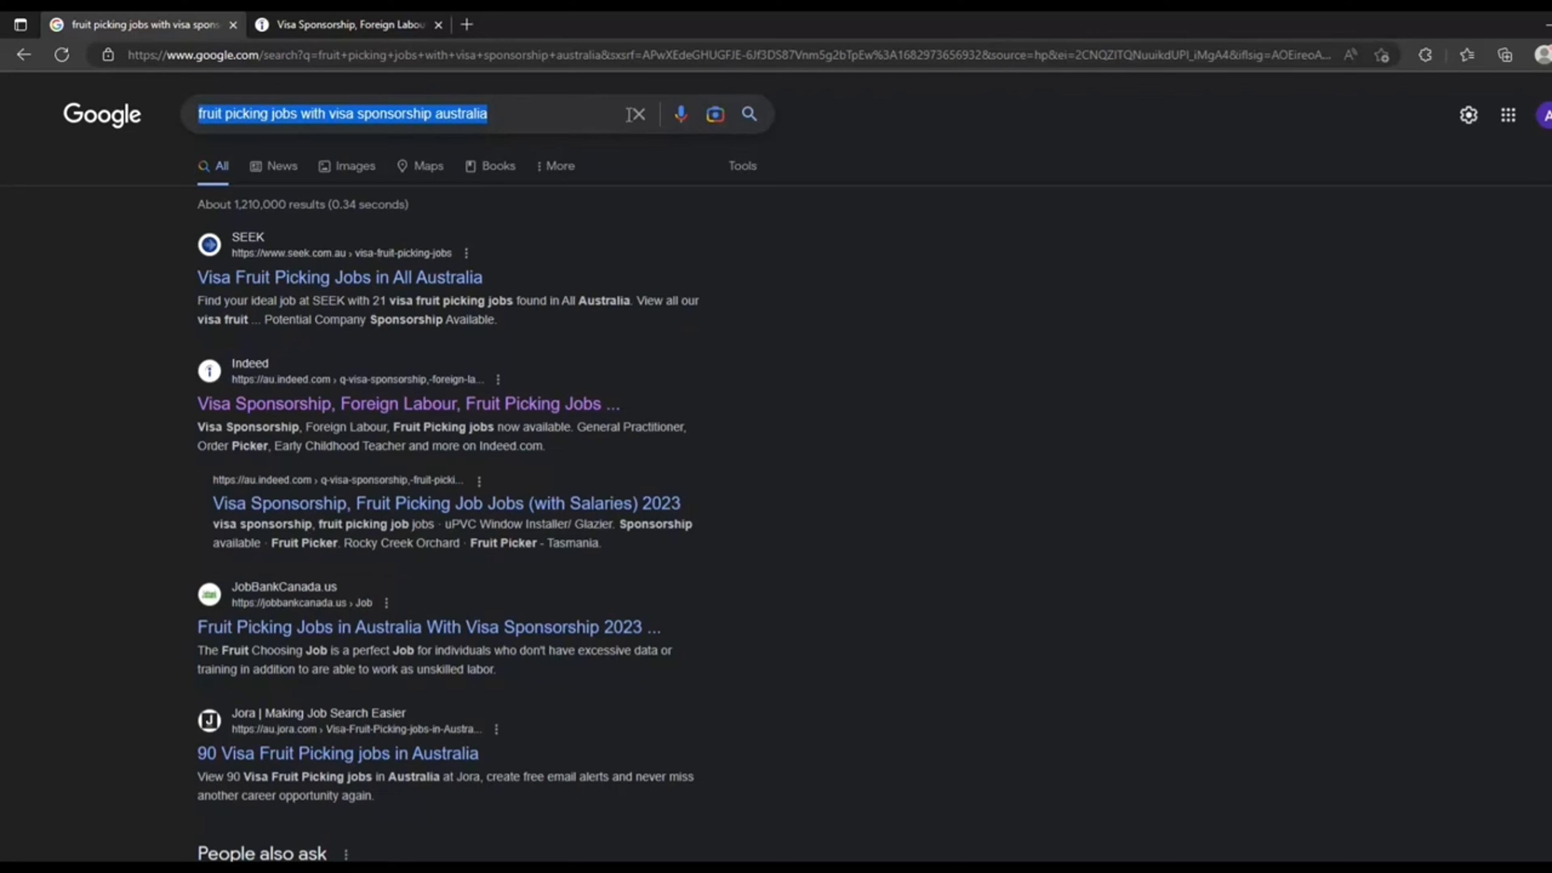
mouse_move(257, 411)
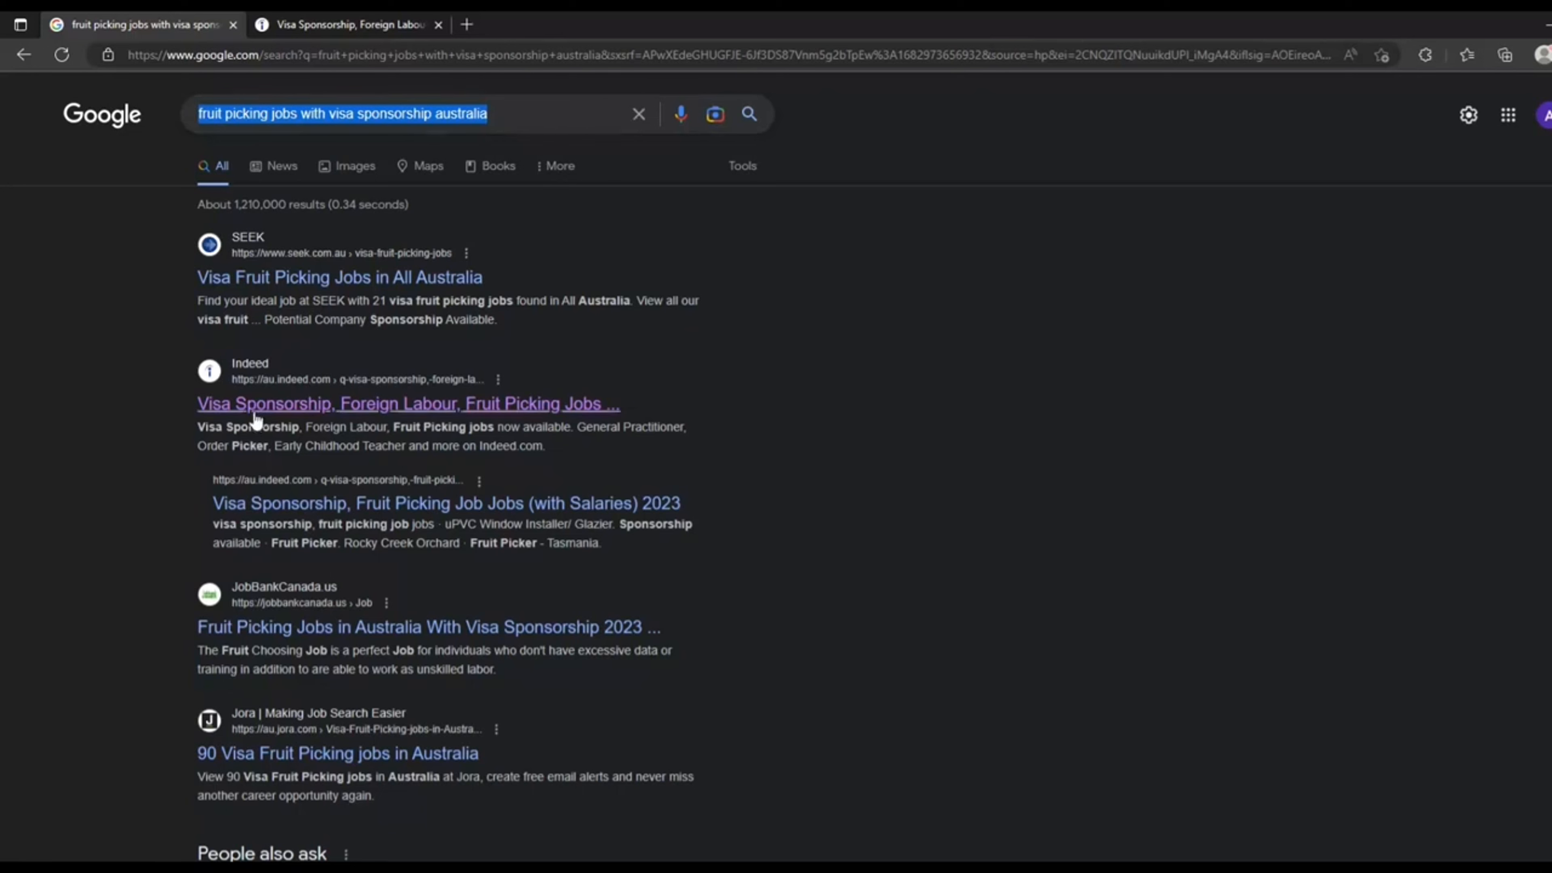
mouse_move(300, 411)
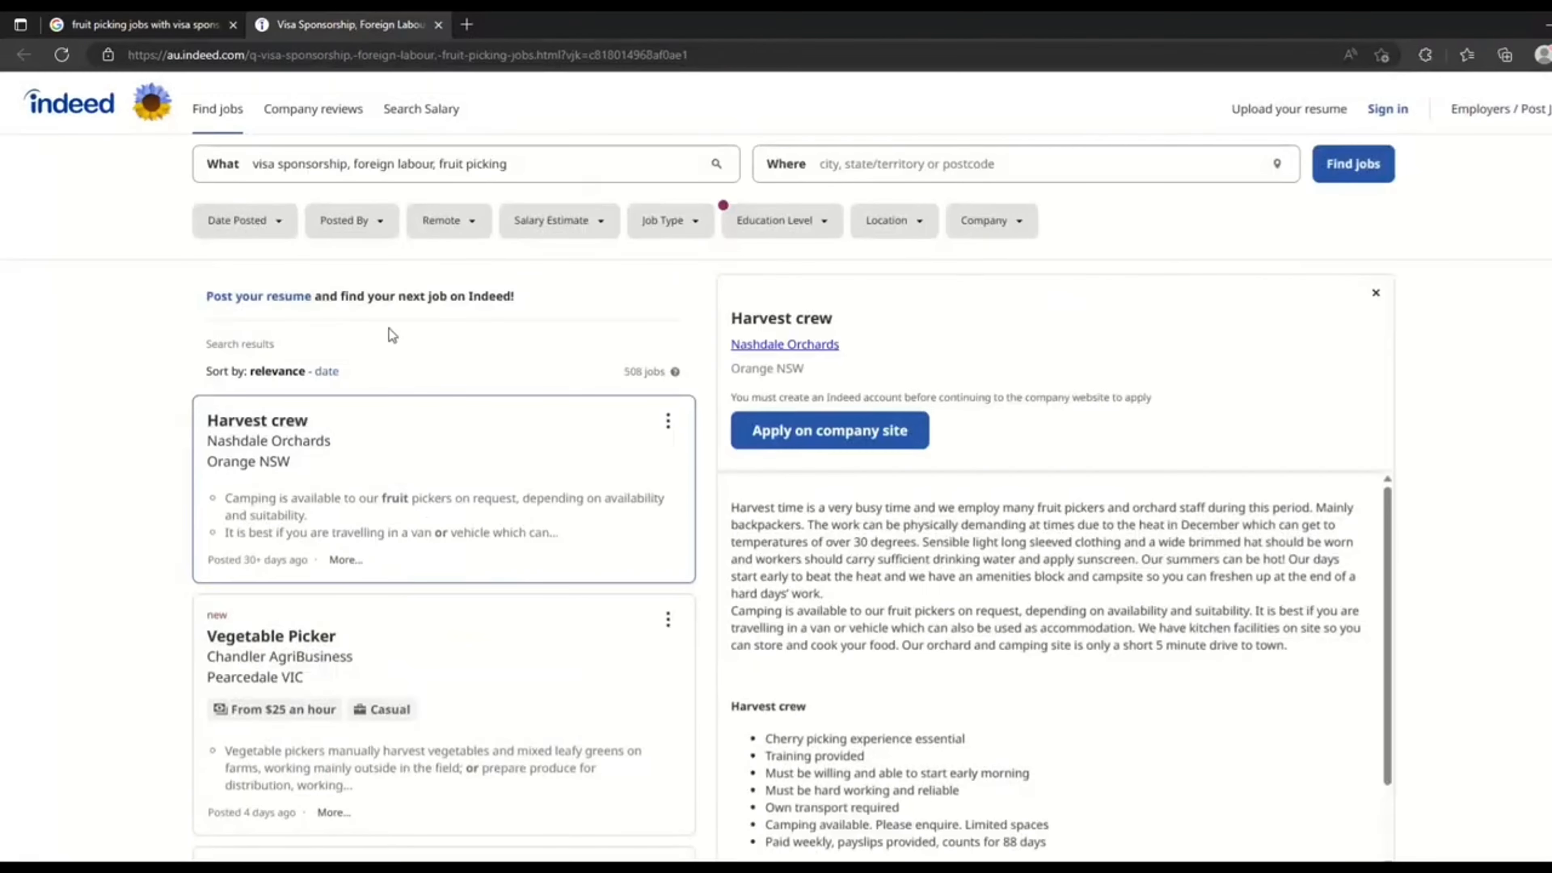
mouse_move(9, 539)
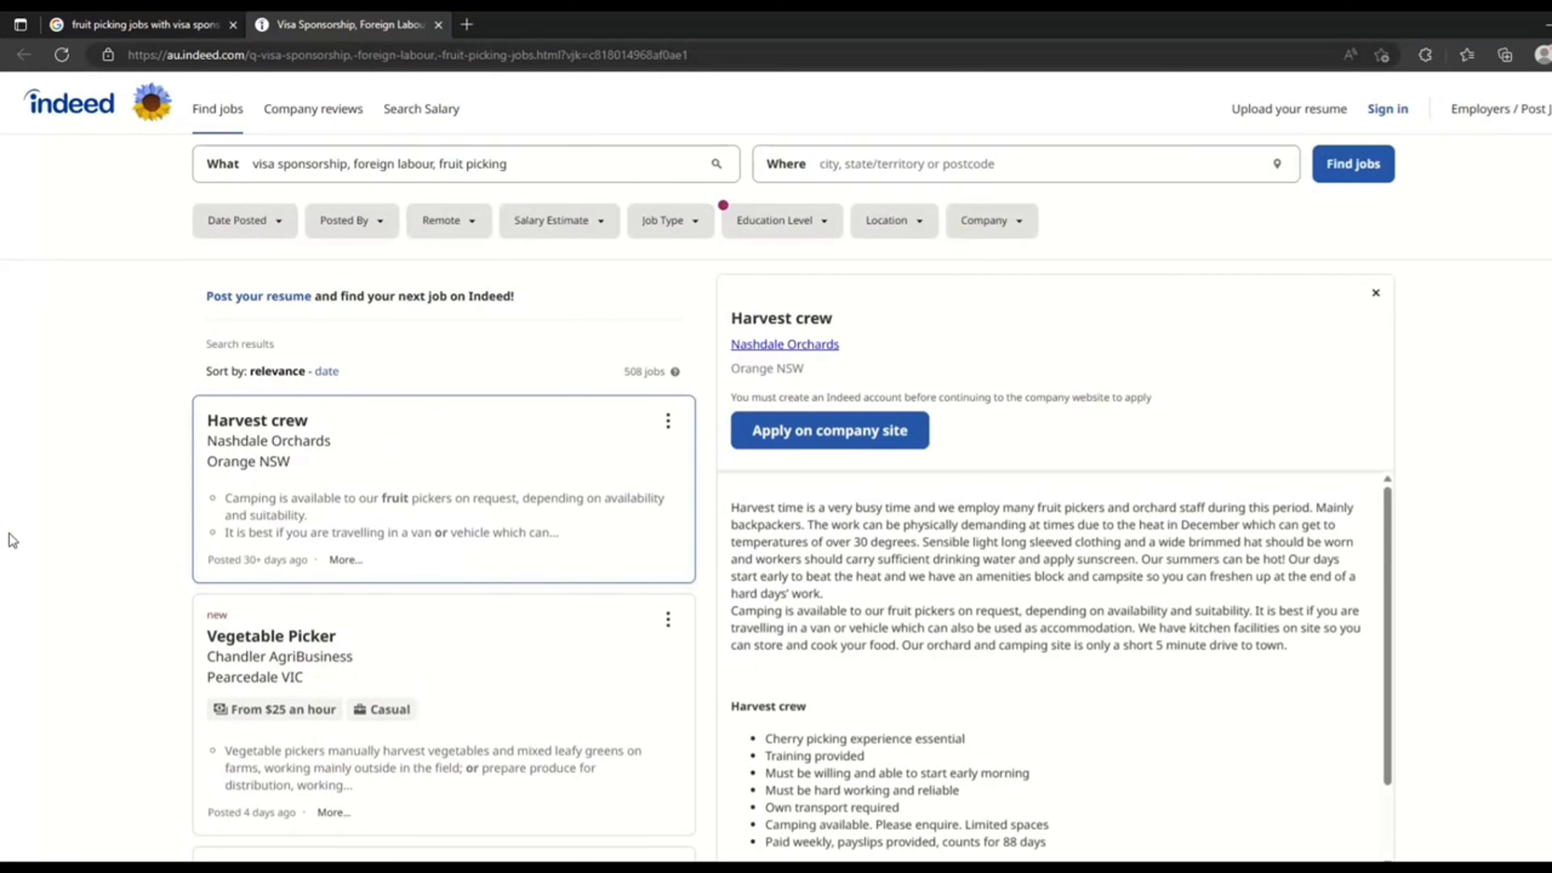
mouse_move(257, 186)
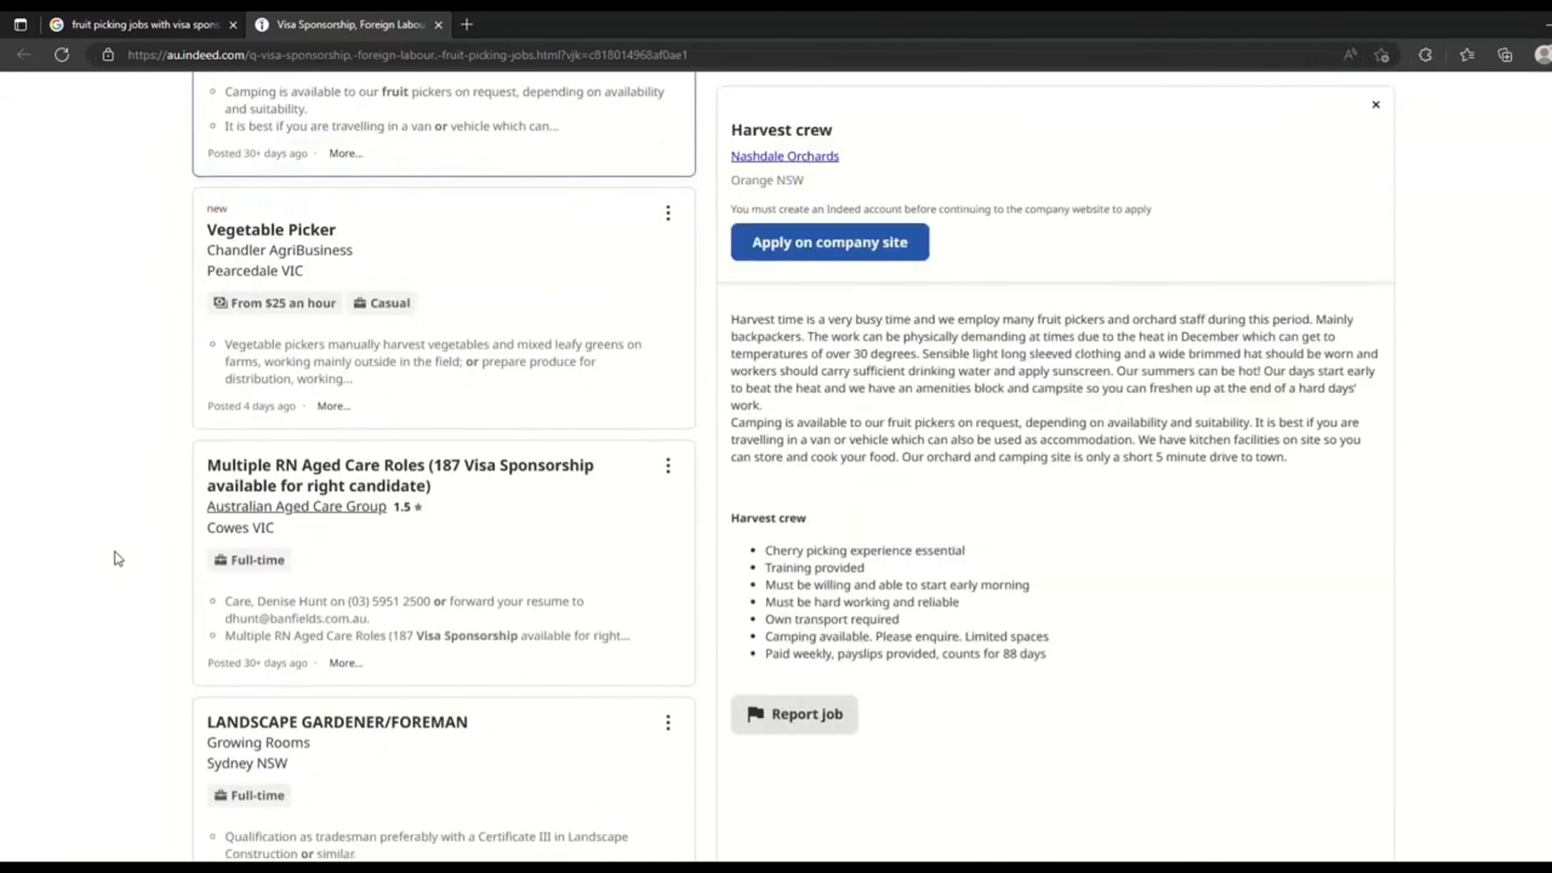
scroll("down", 3)
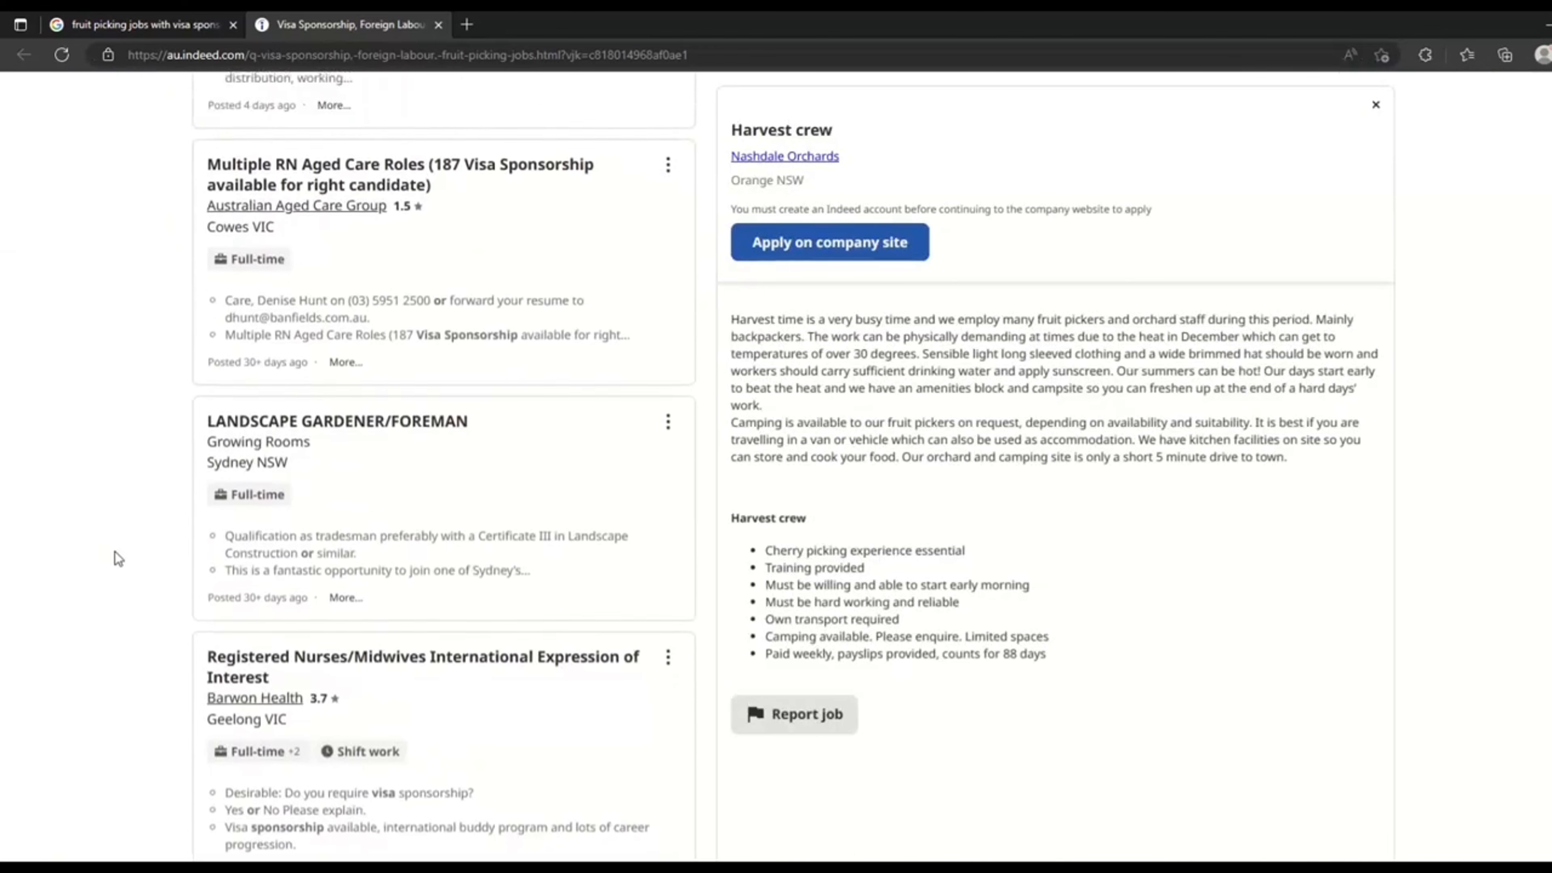
scroll("down", 3)
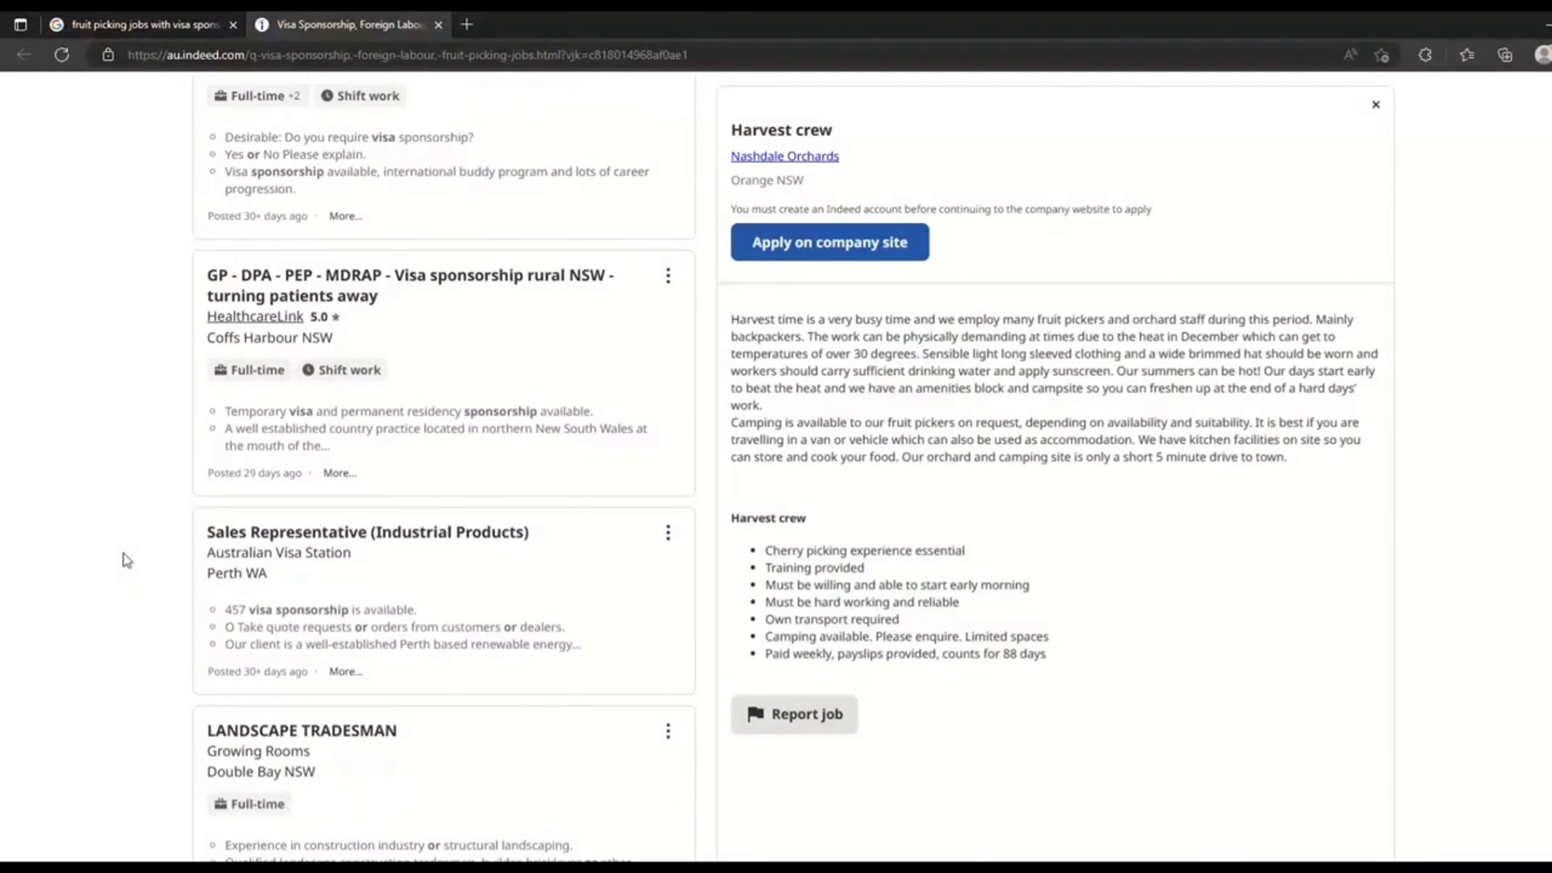
scroll("down", 3)
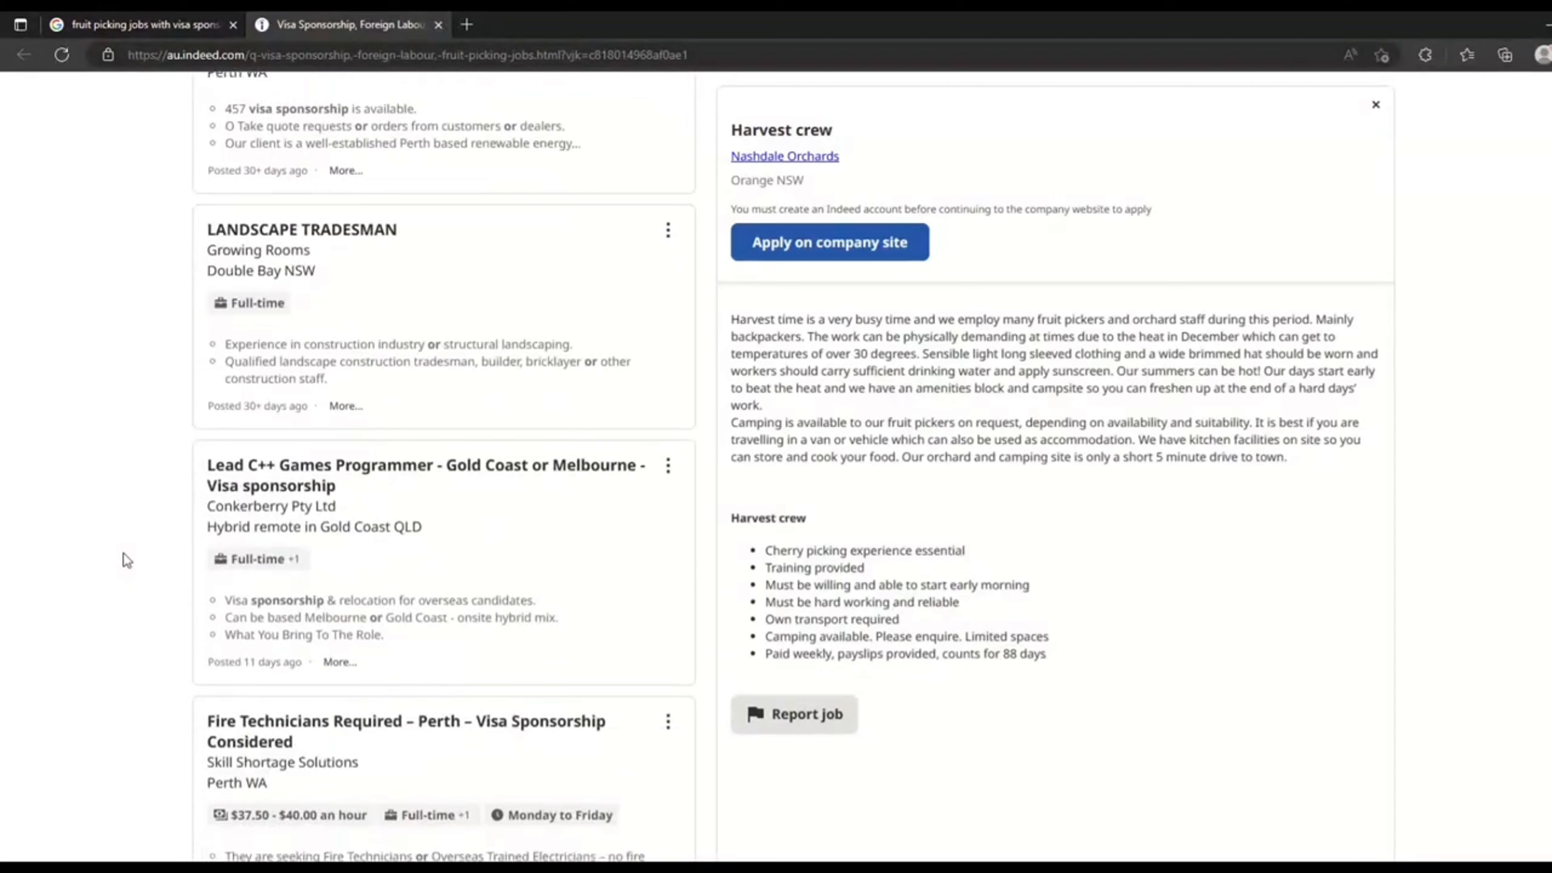
scroll("down", 3)
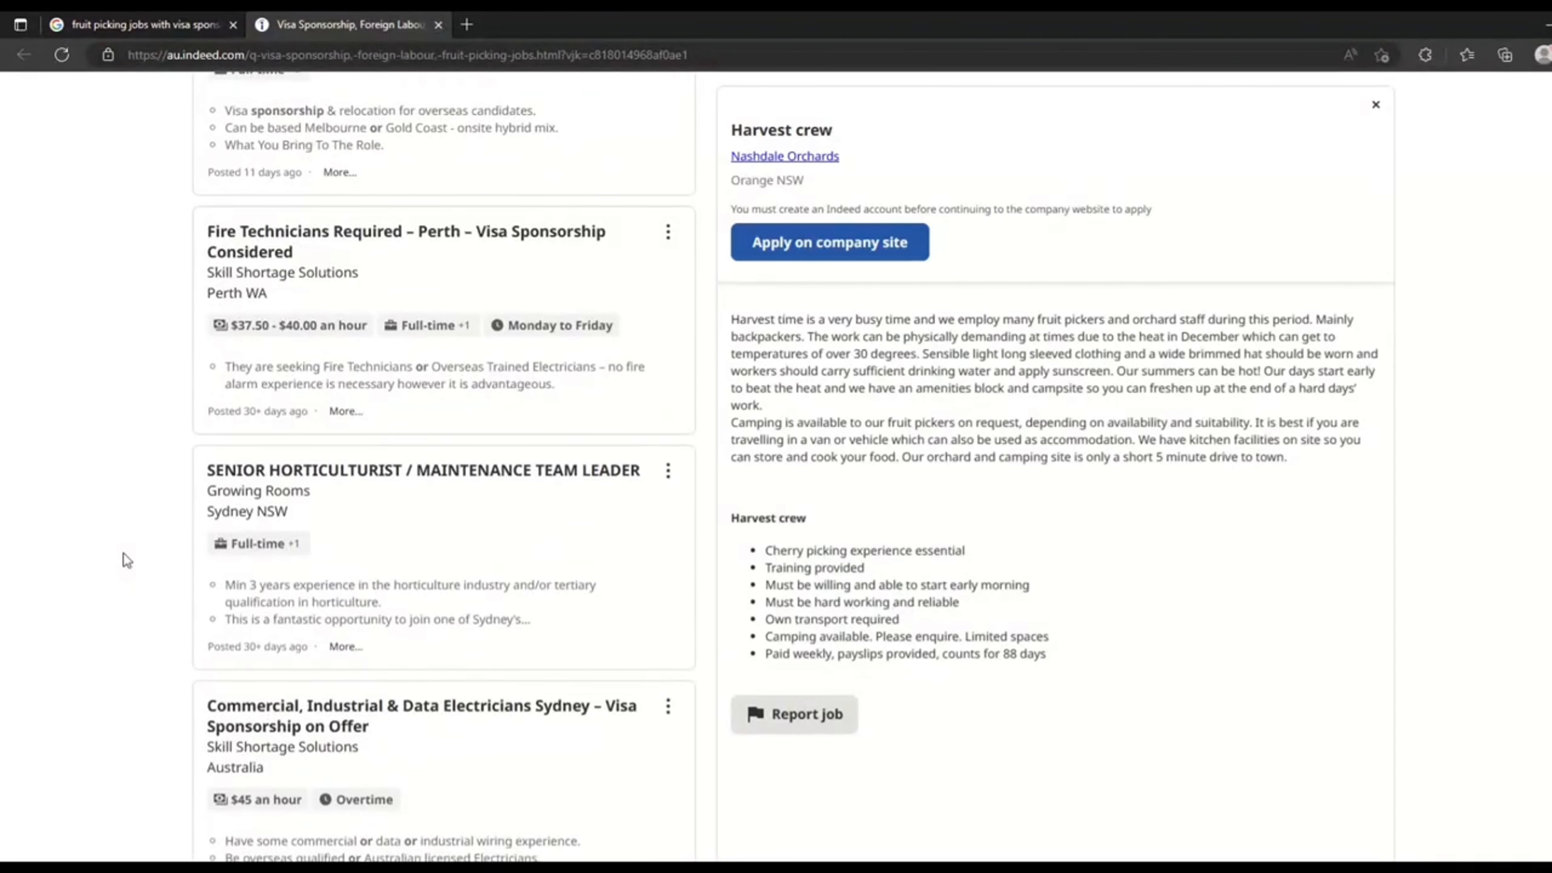
scroll("down", 3)
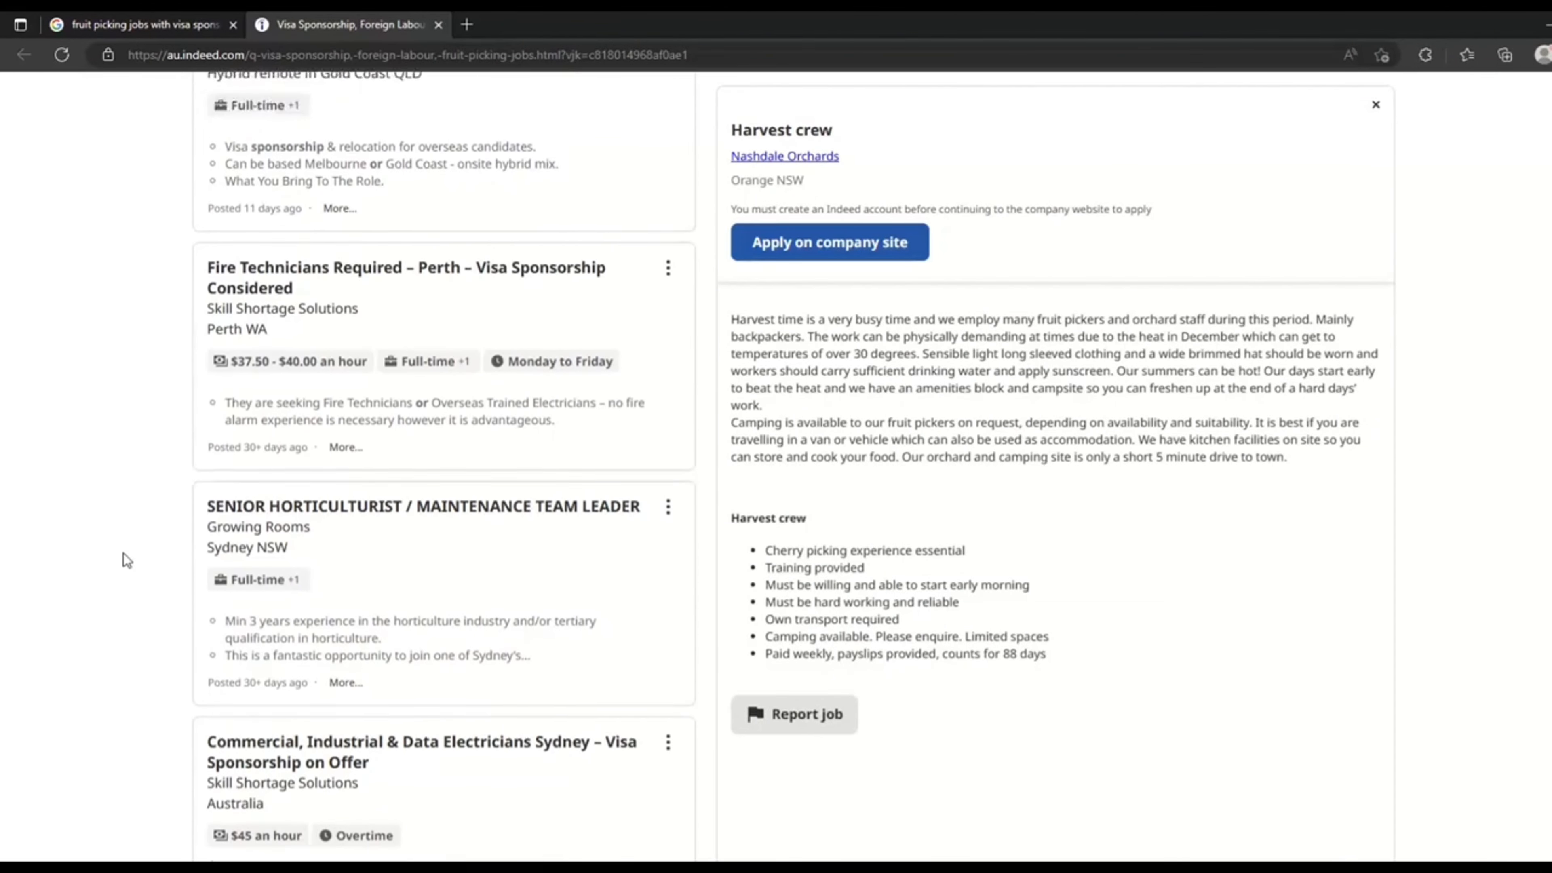
scroll("down", 3)
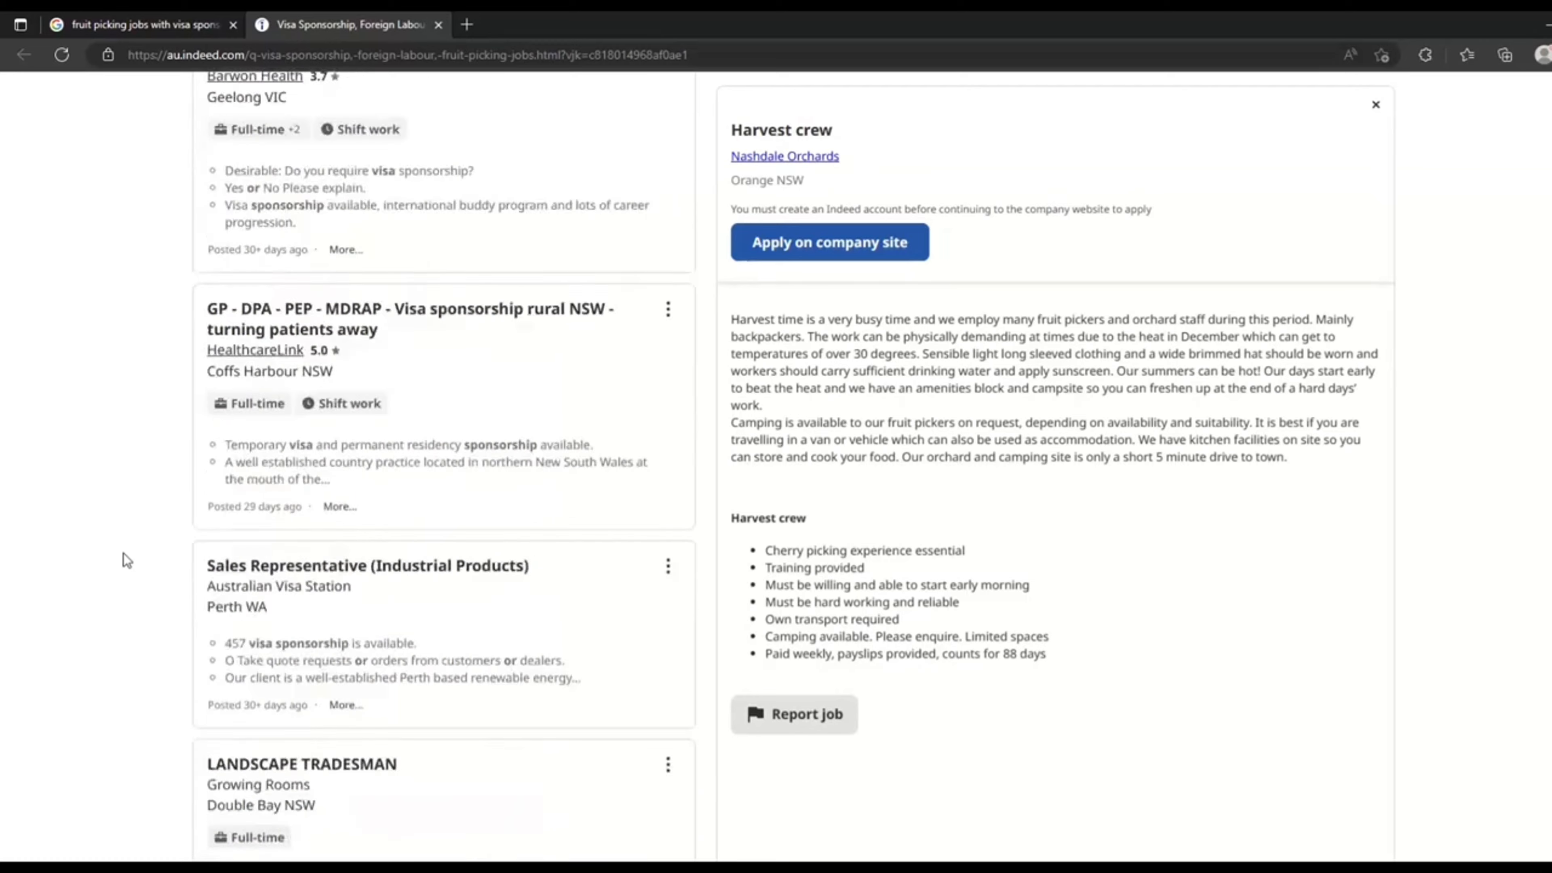
scroll("up", 3)
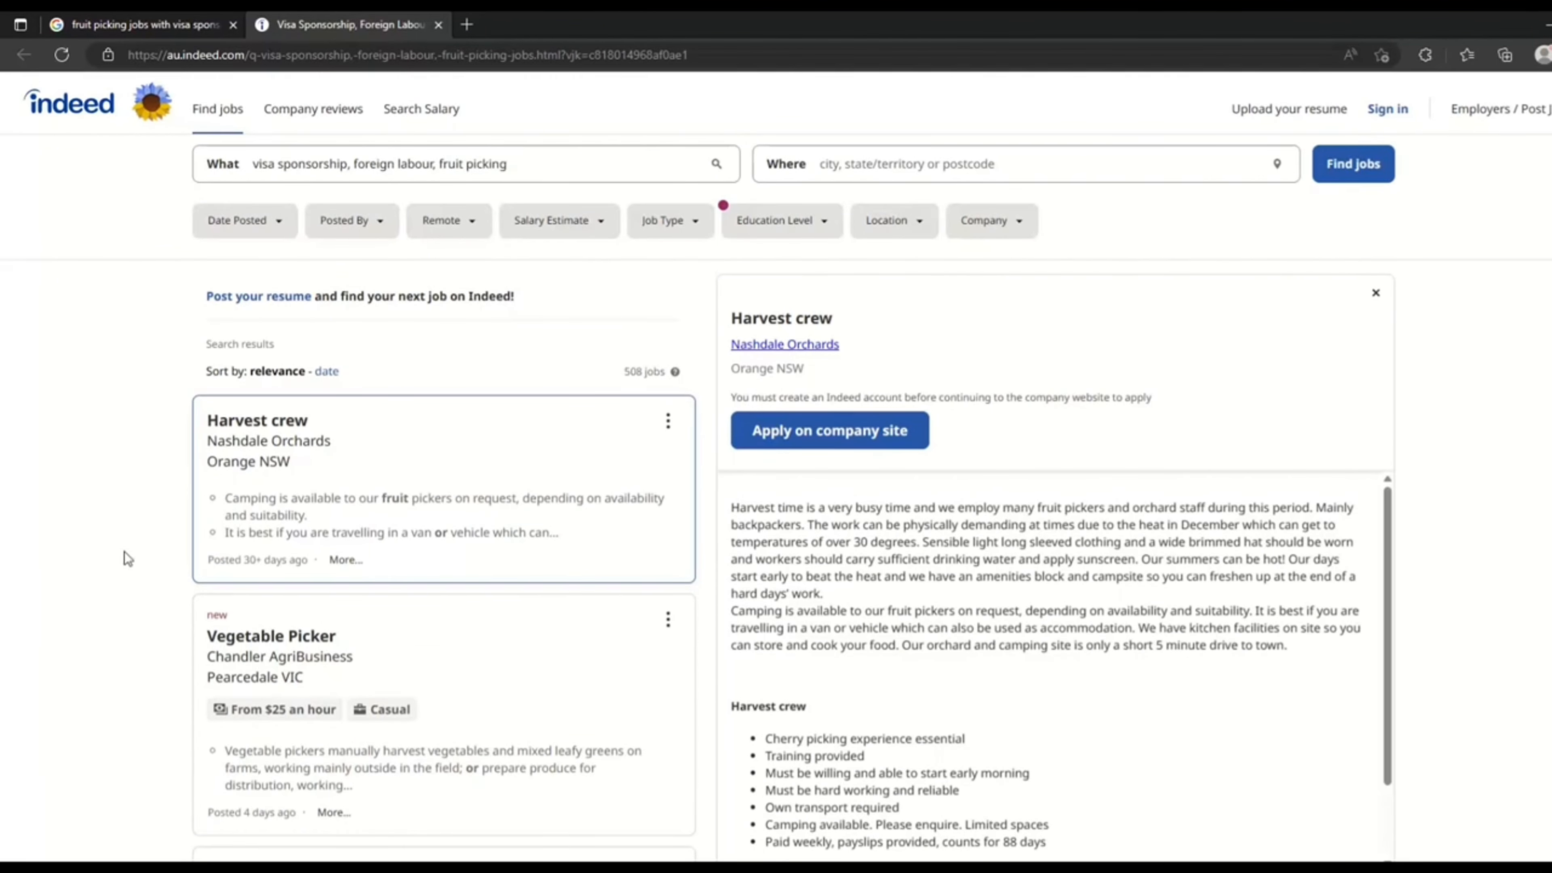
mouse_move(634, 374)
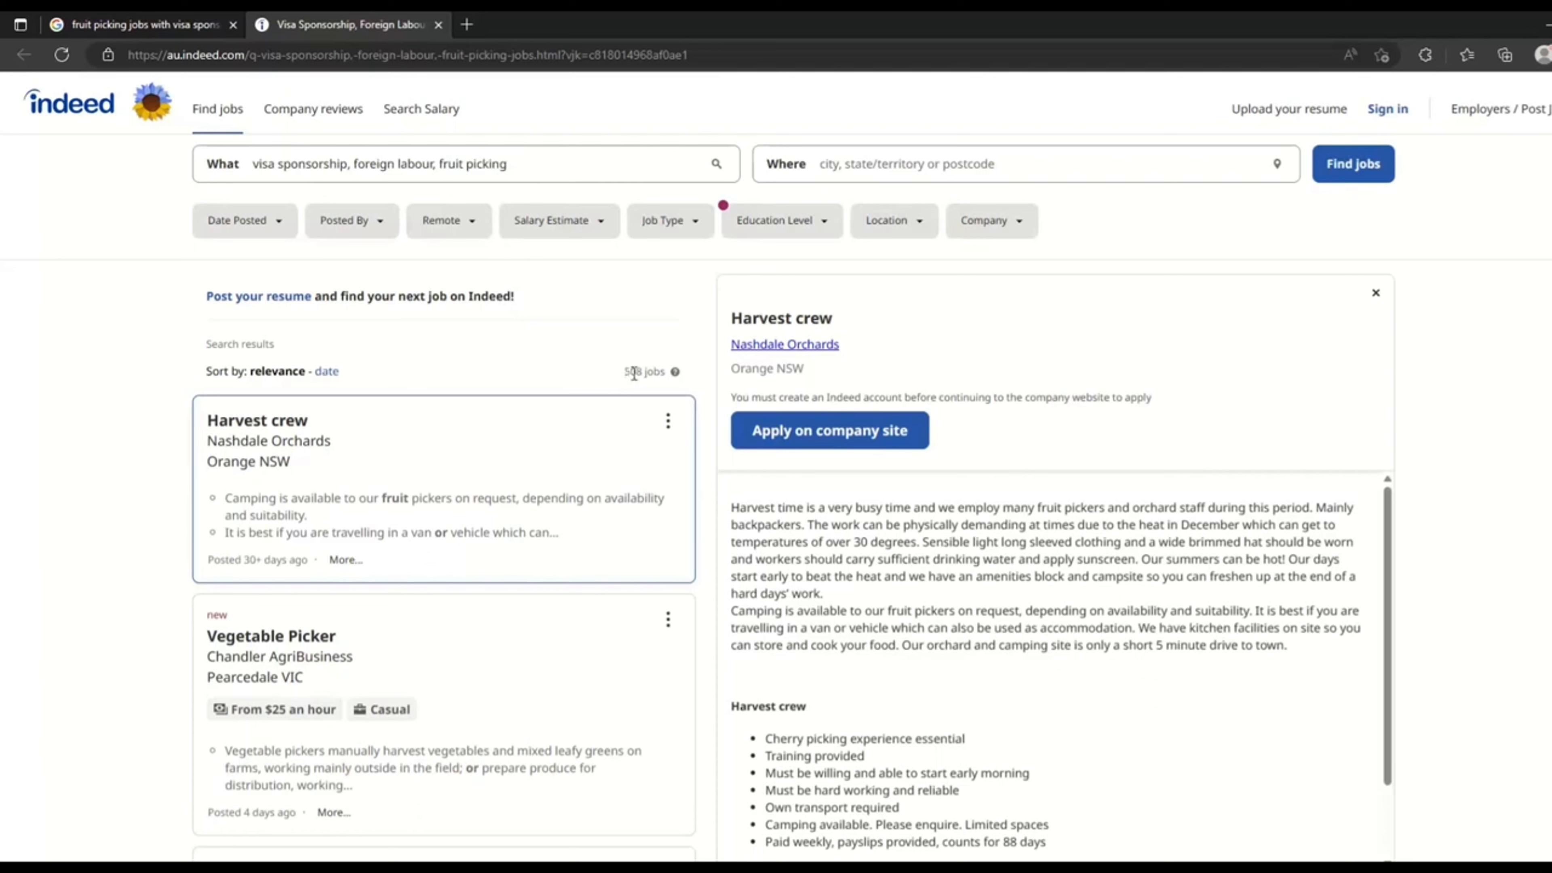
mouse_move(100, 670)
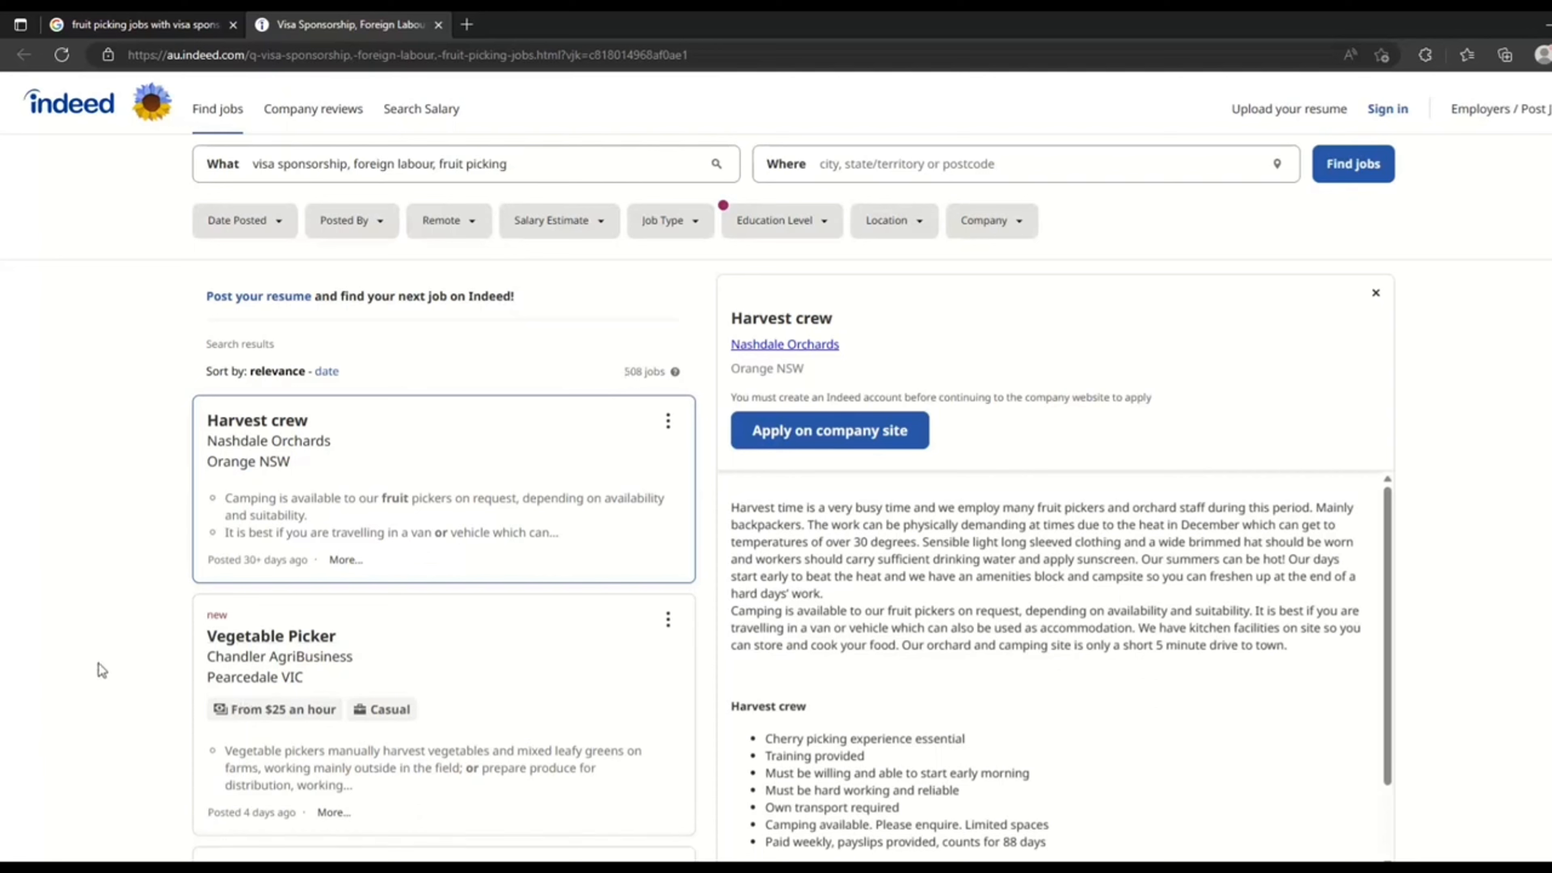
mouse_move(116, 661)
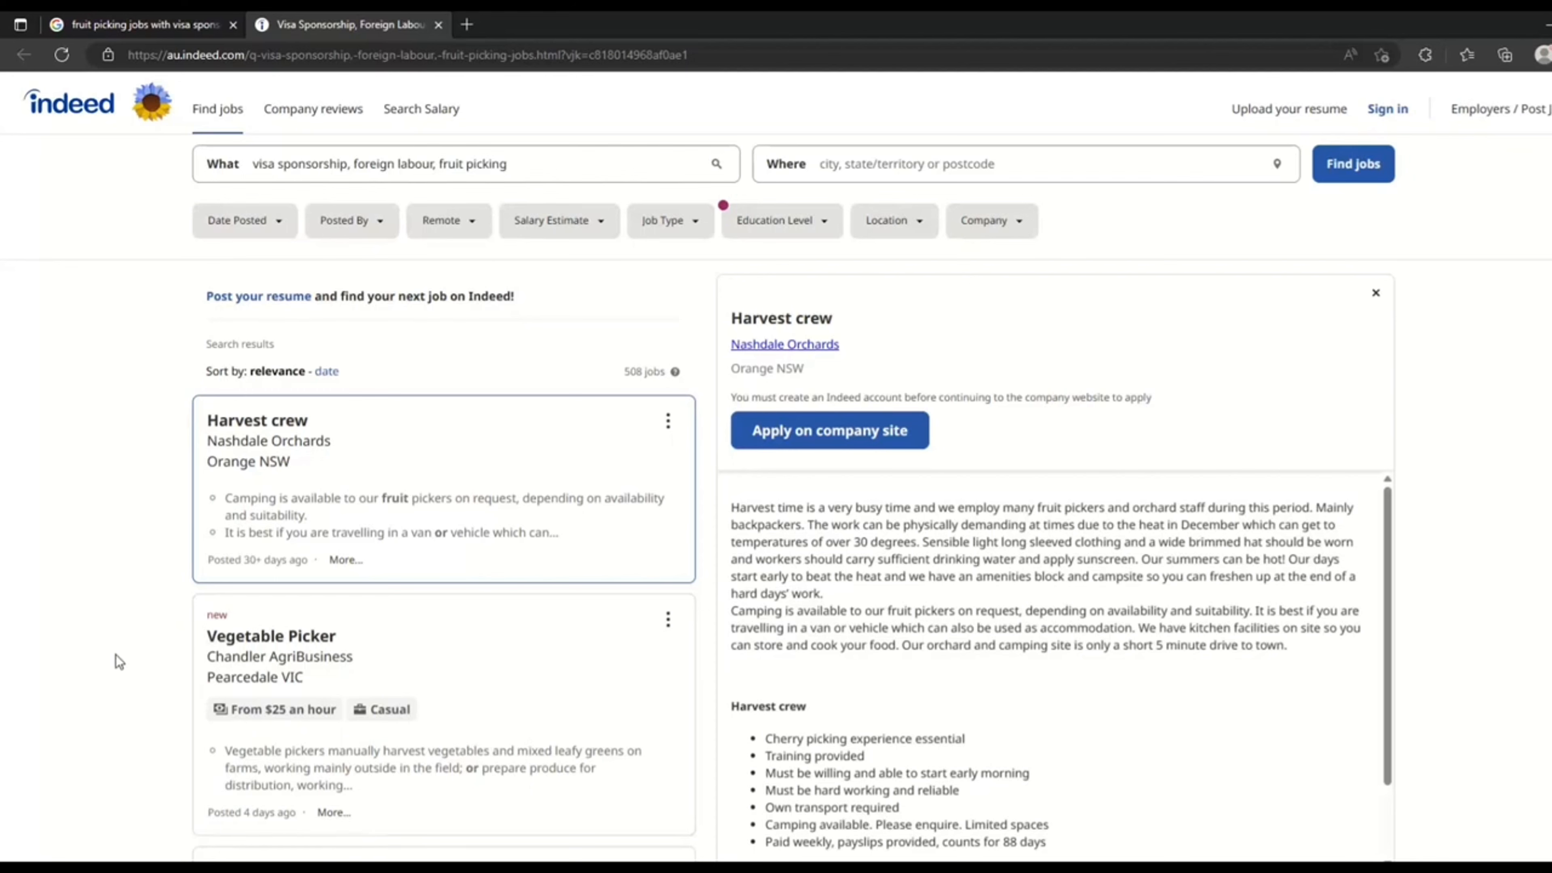
scroll("down", 3)
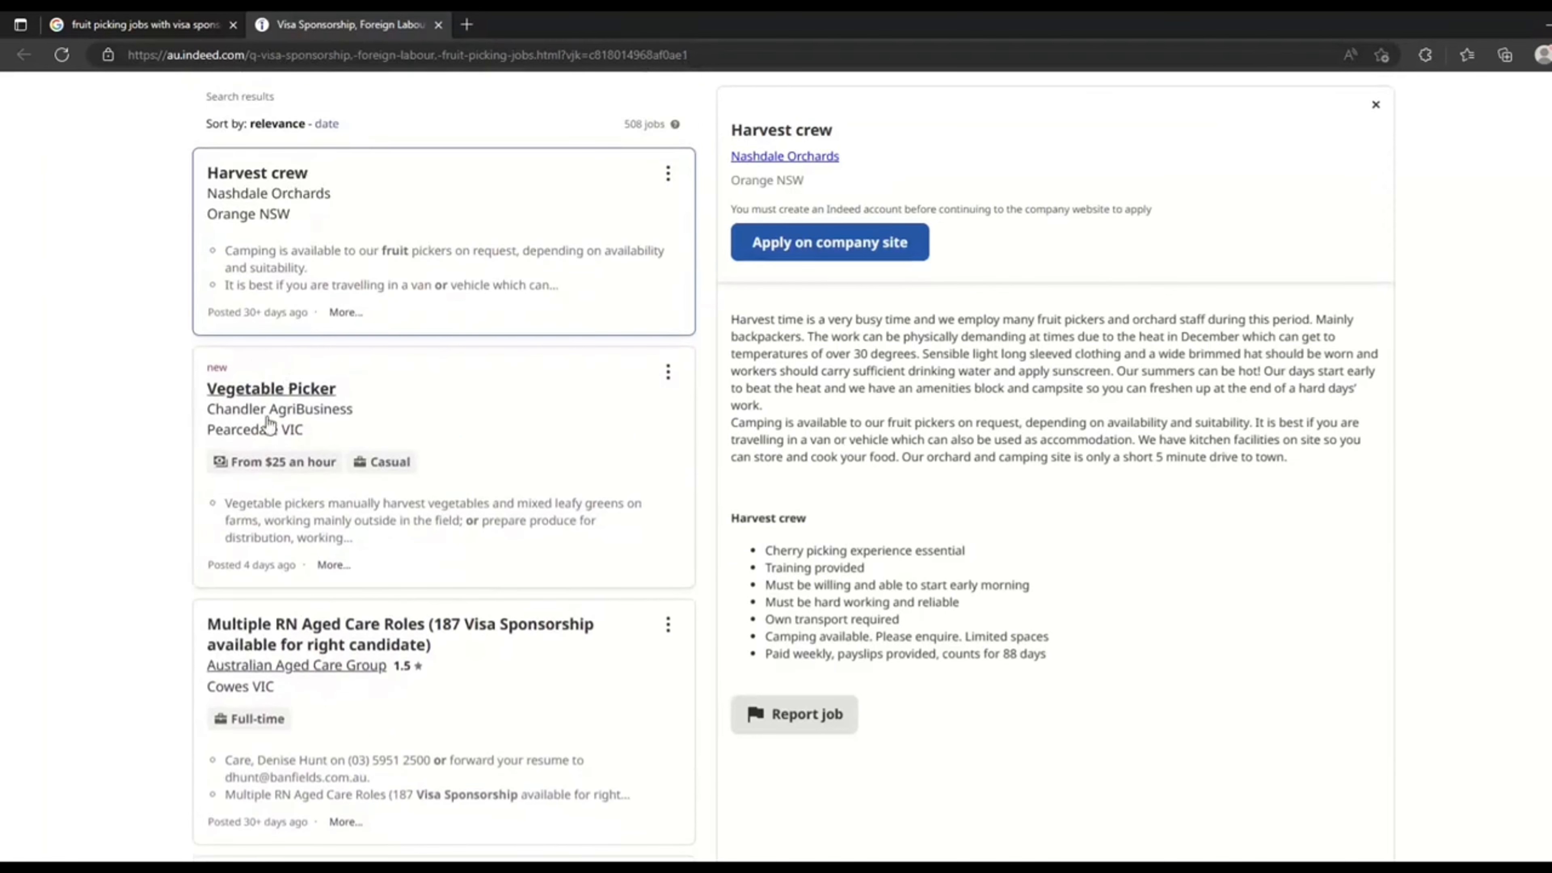
mouse_move(295, 393)
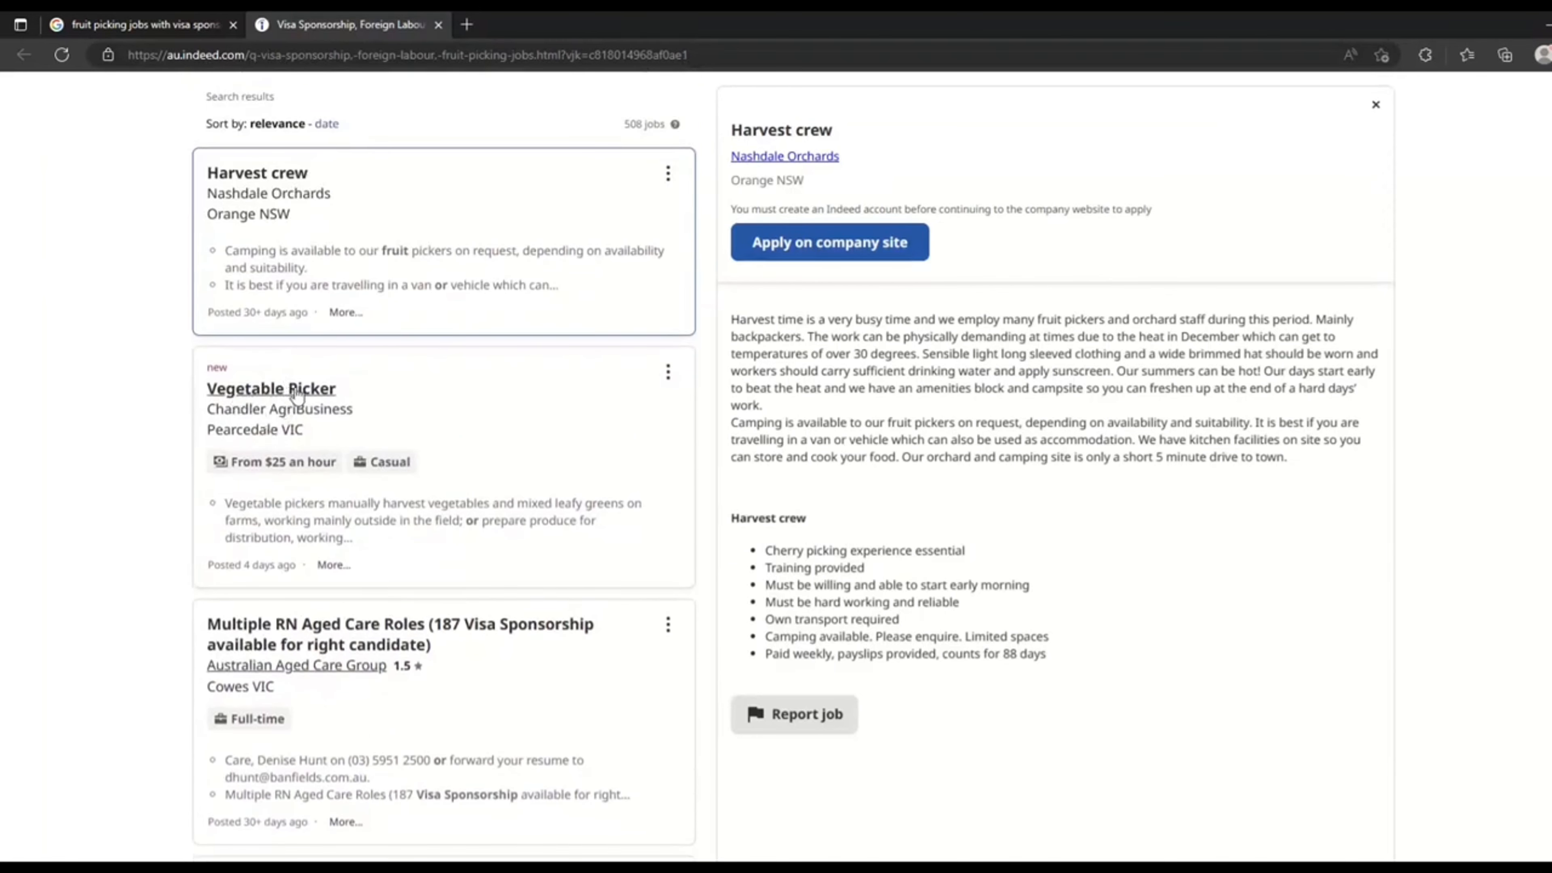
Open the Chandler AgriBusiness Vegetable Picker listing in a new Indeed tab
right_click(270, 388)
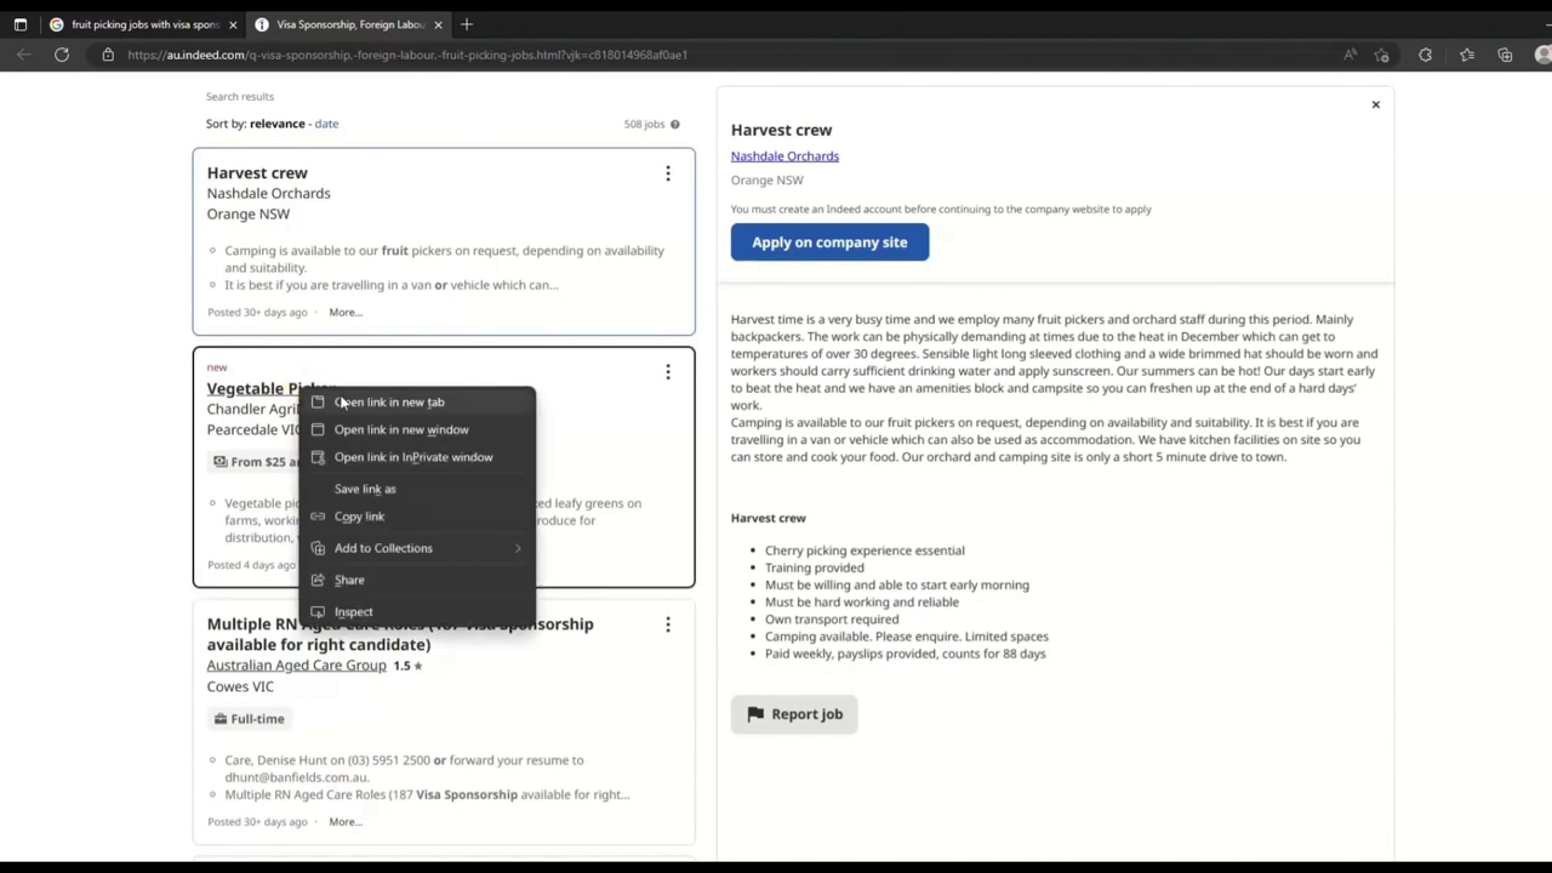
left_click(389, 401)
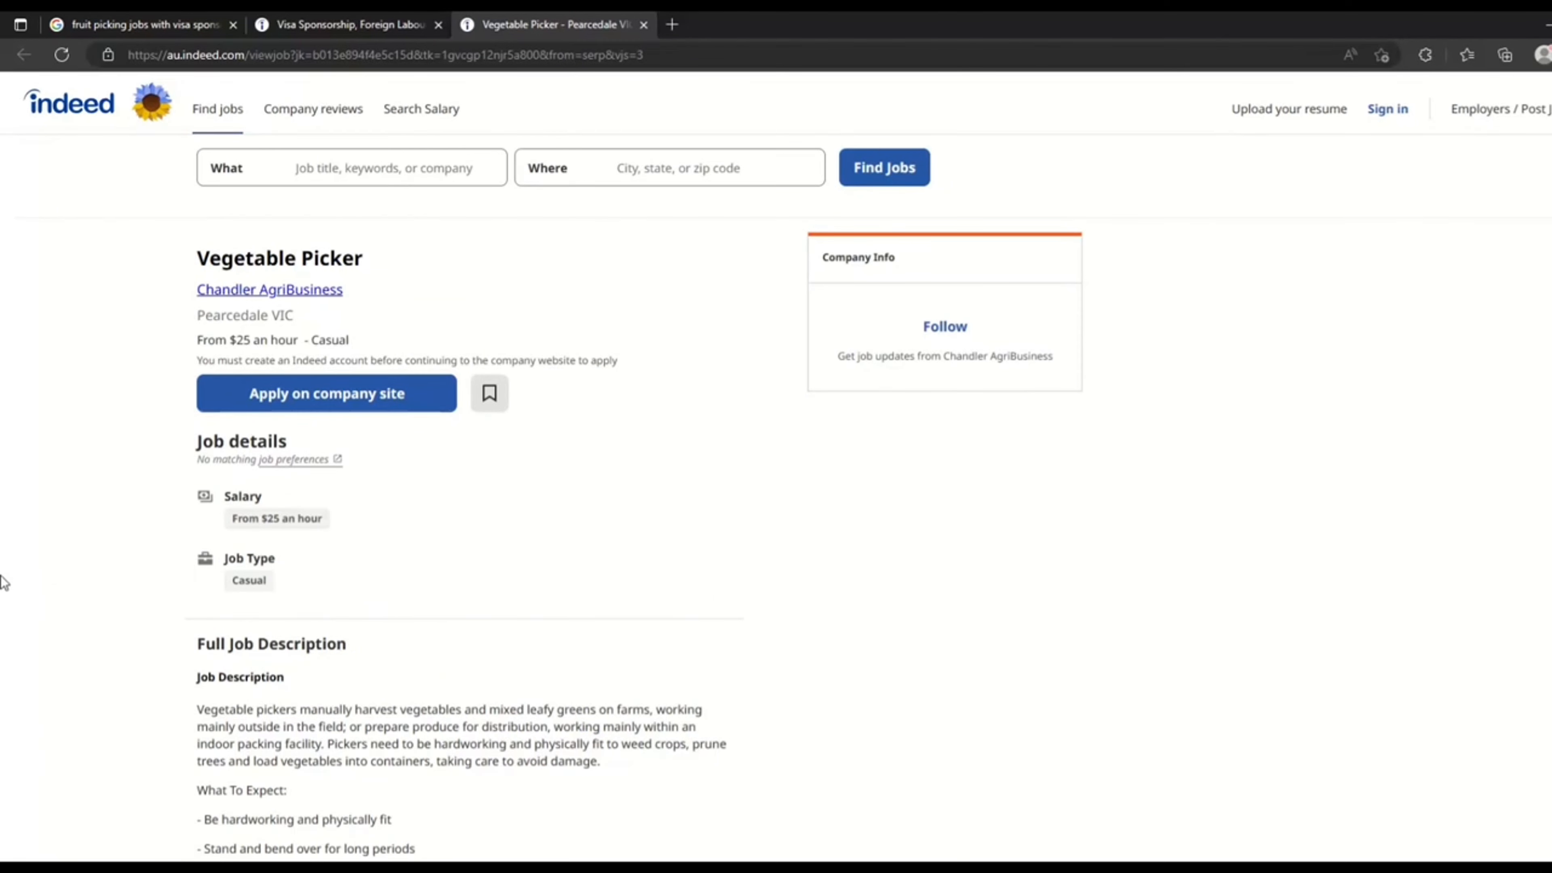
mouse_move(182, 384)
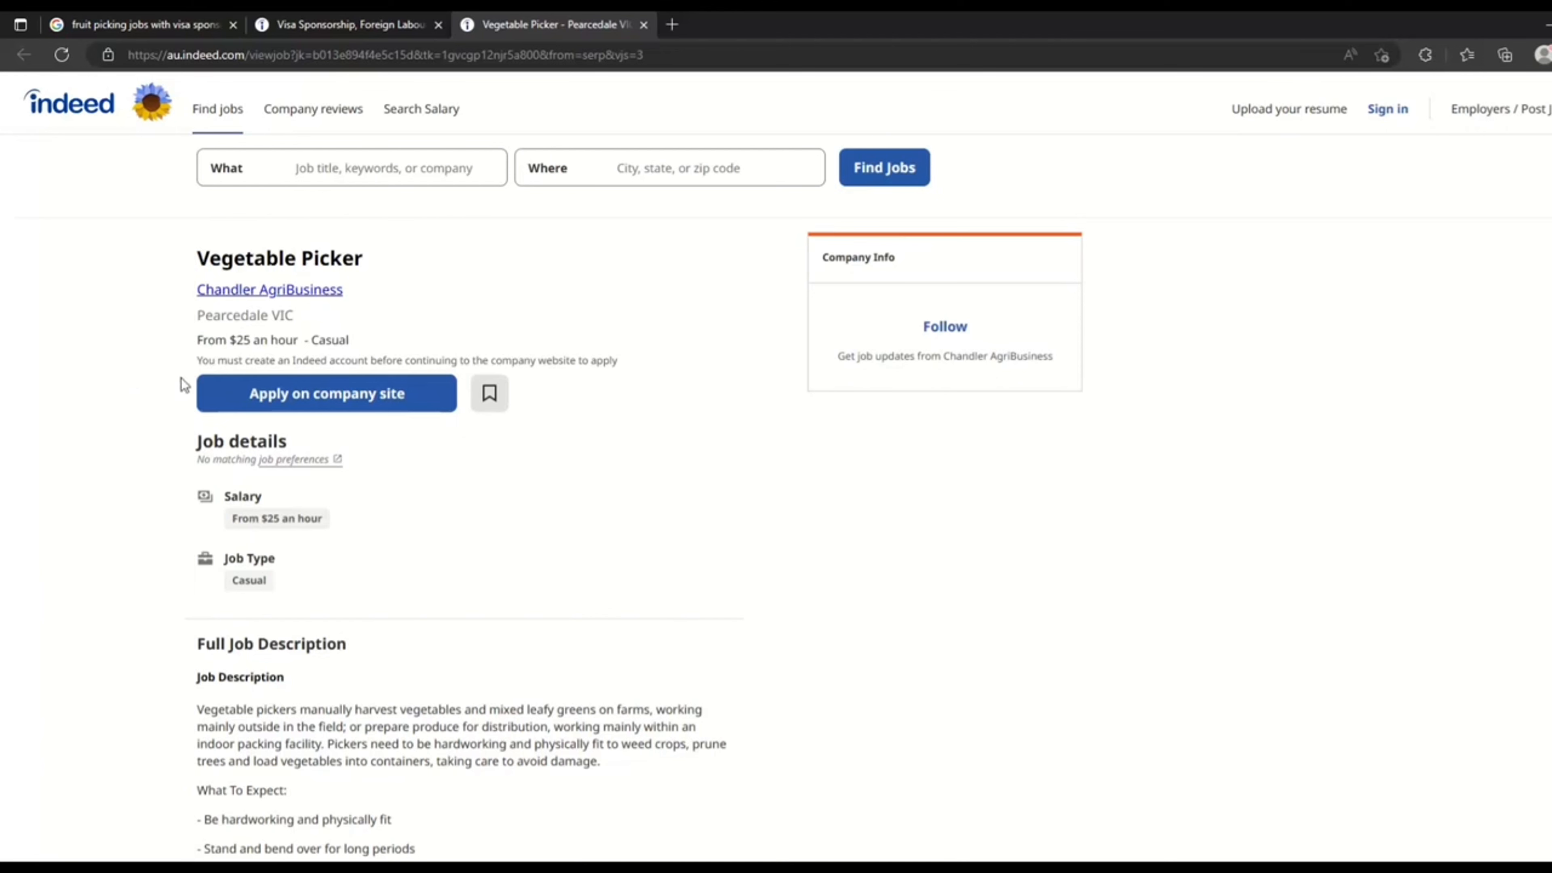
mouse_move(154, 380)
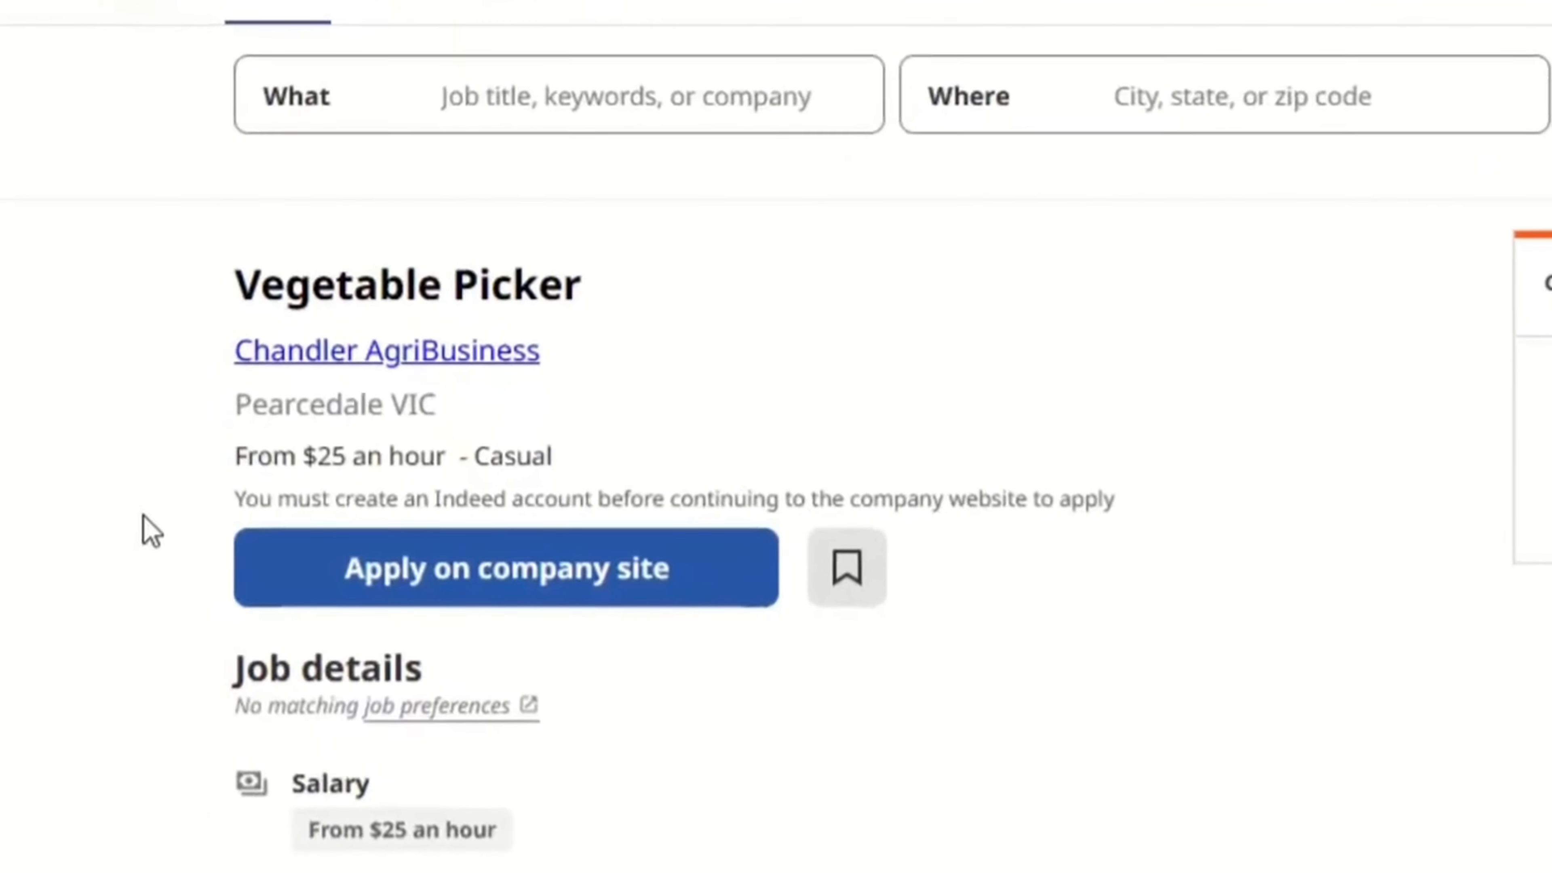
scroll("down", 3)
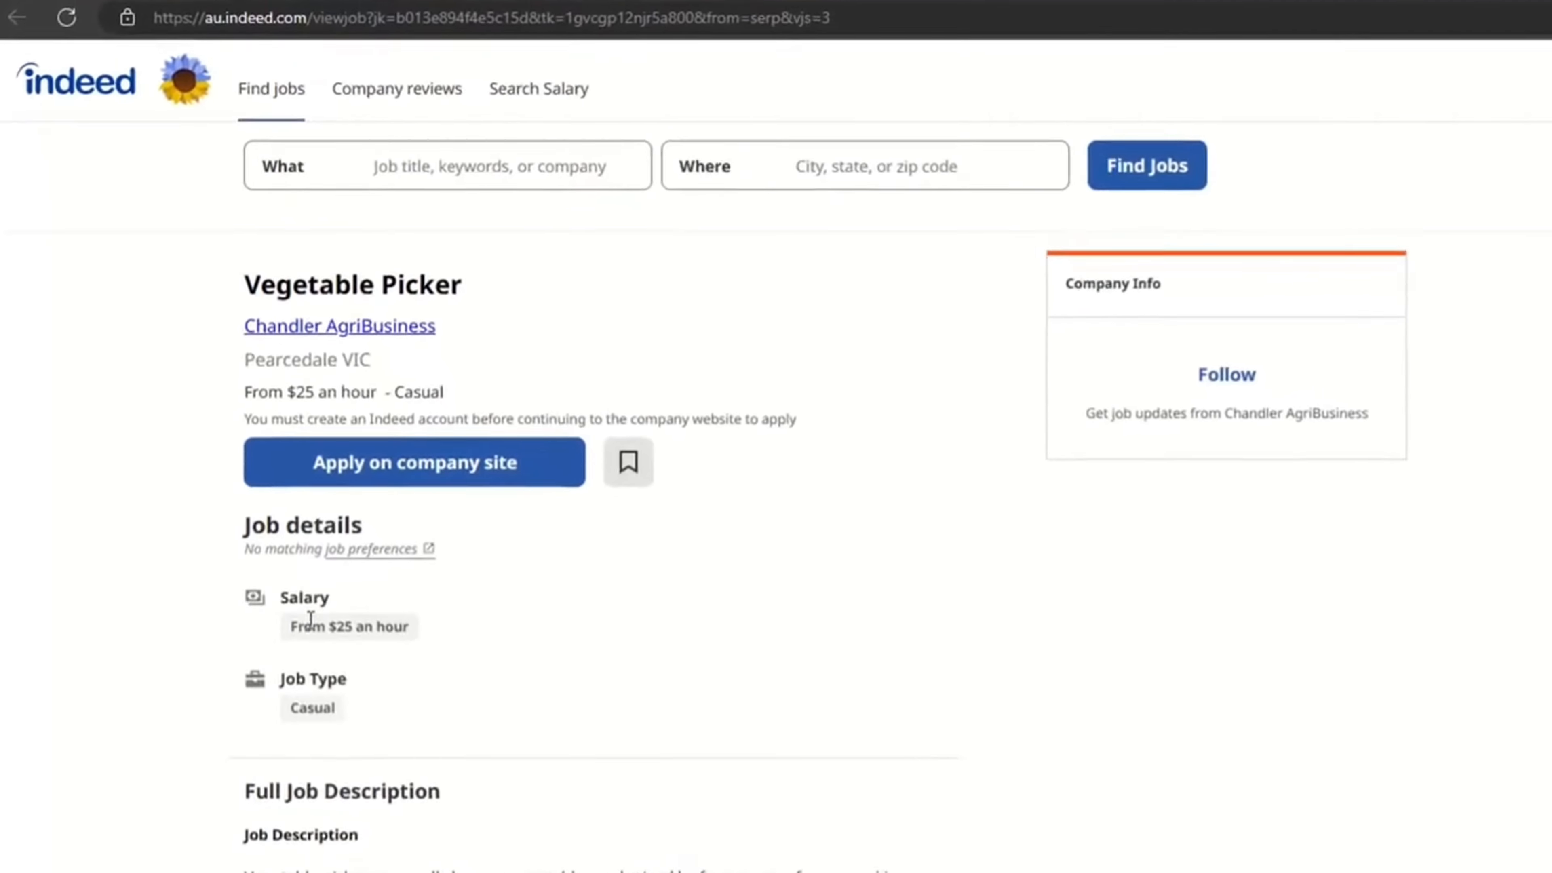
scroll("down", 3)
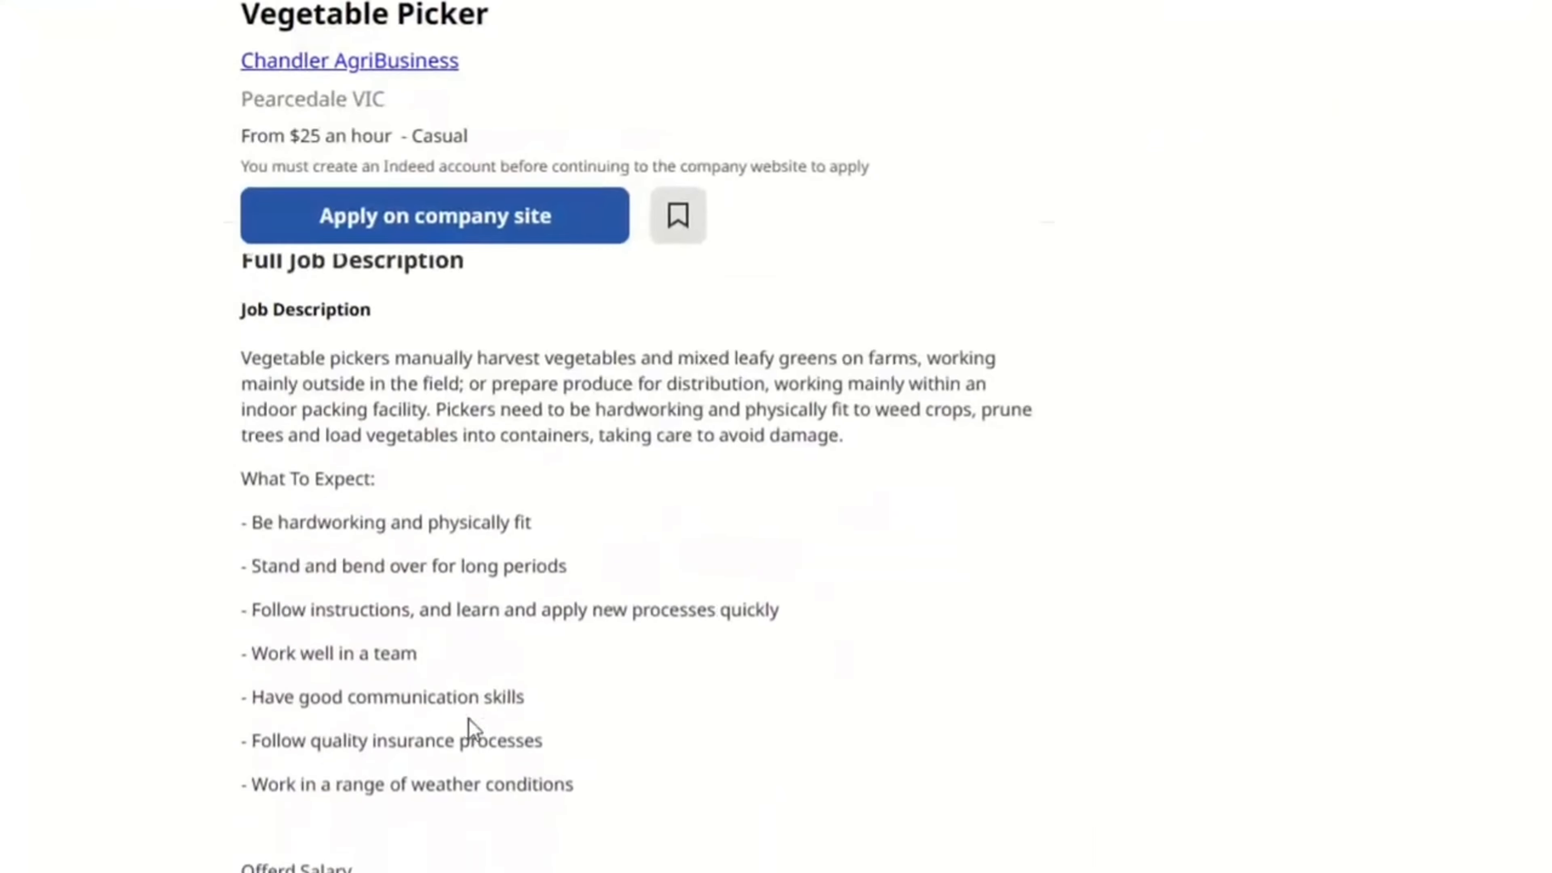
scroll("down", 3)
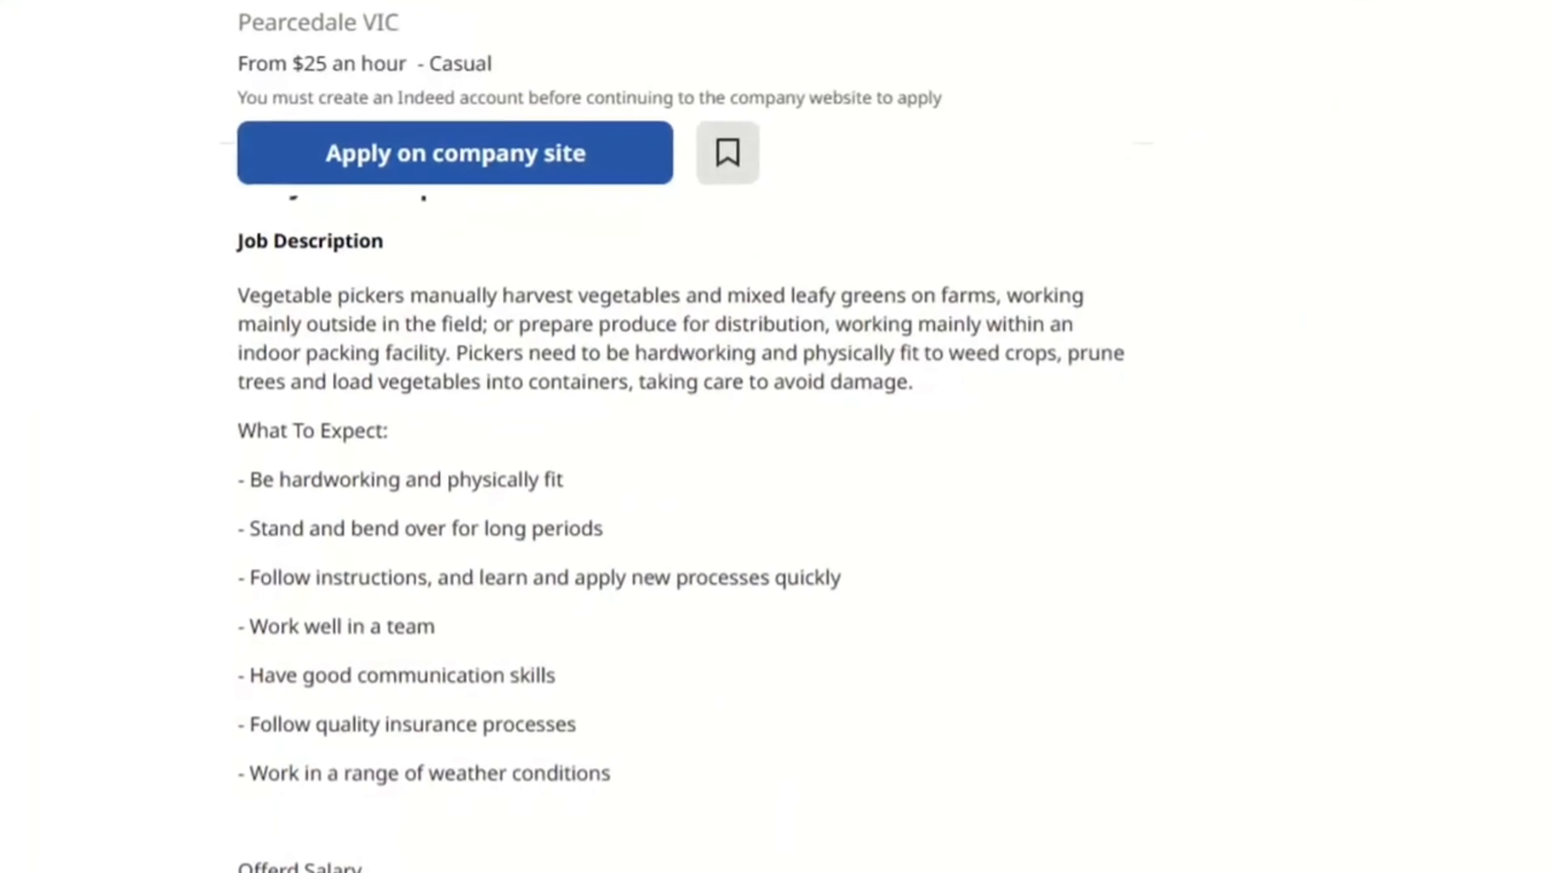
scroll("down", 3)
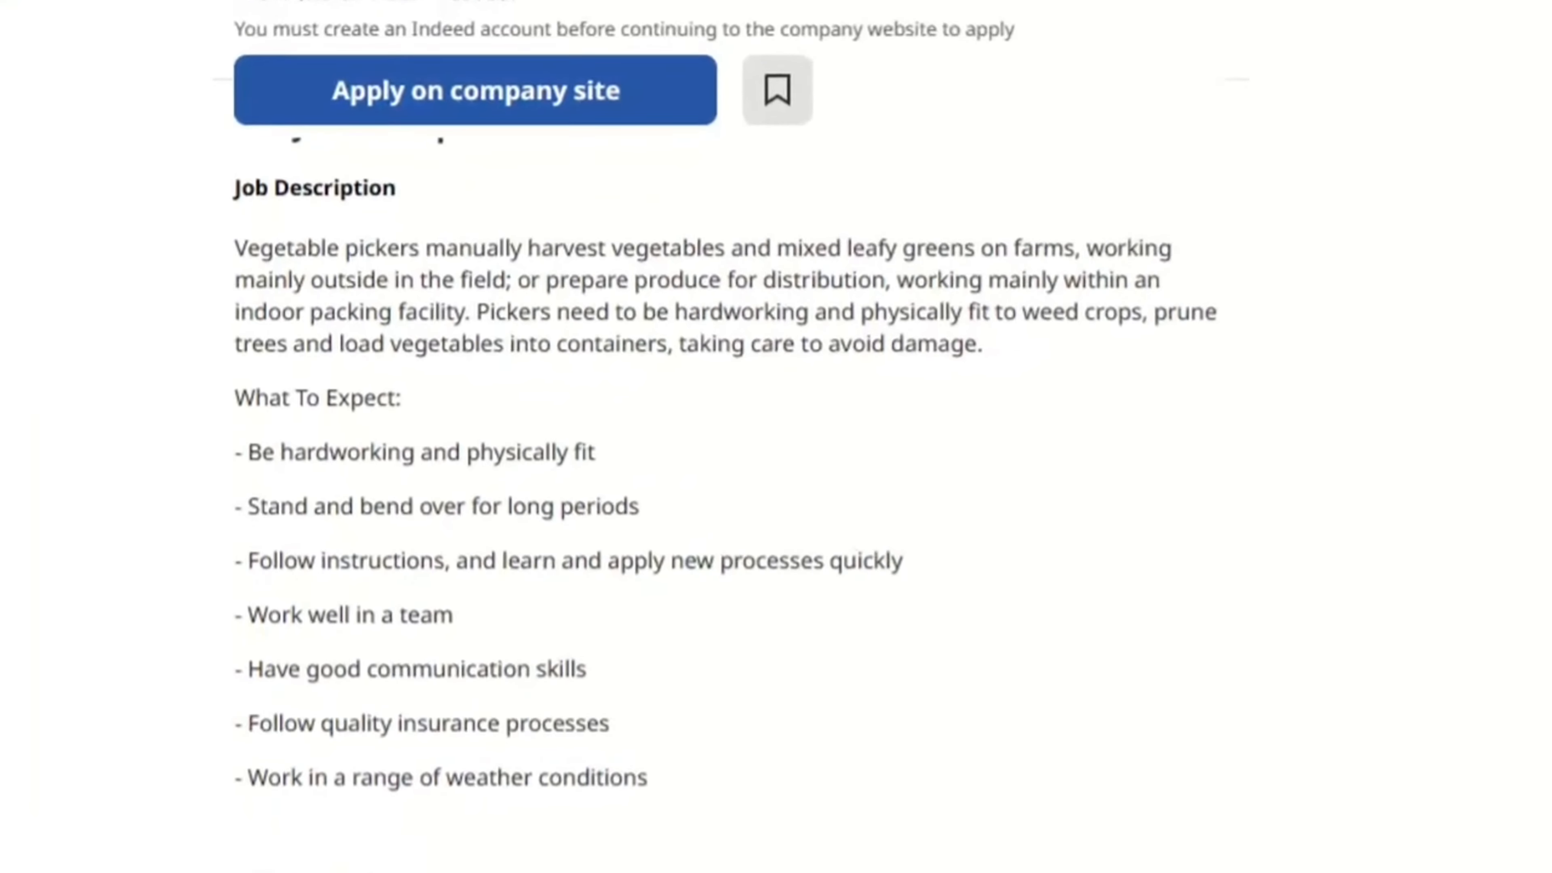
scroll("down", 3)
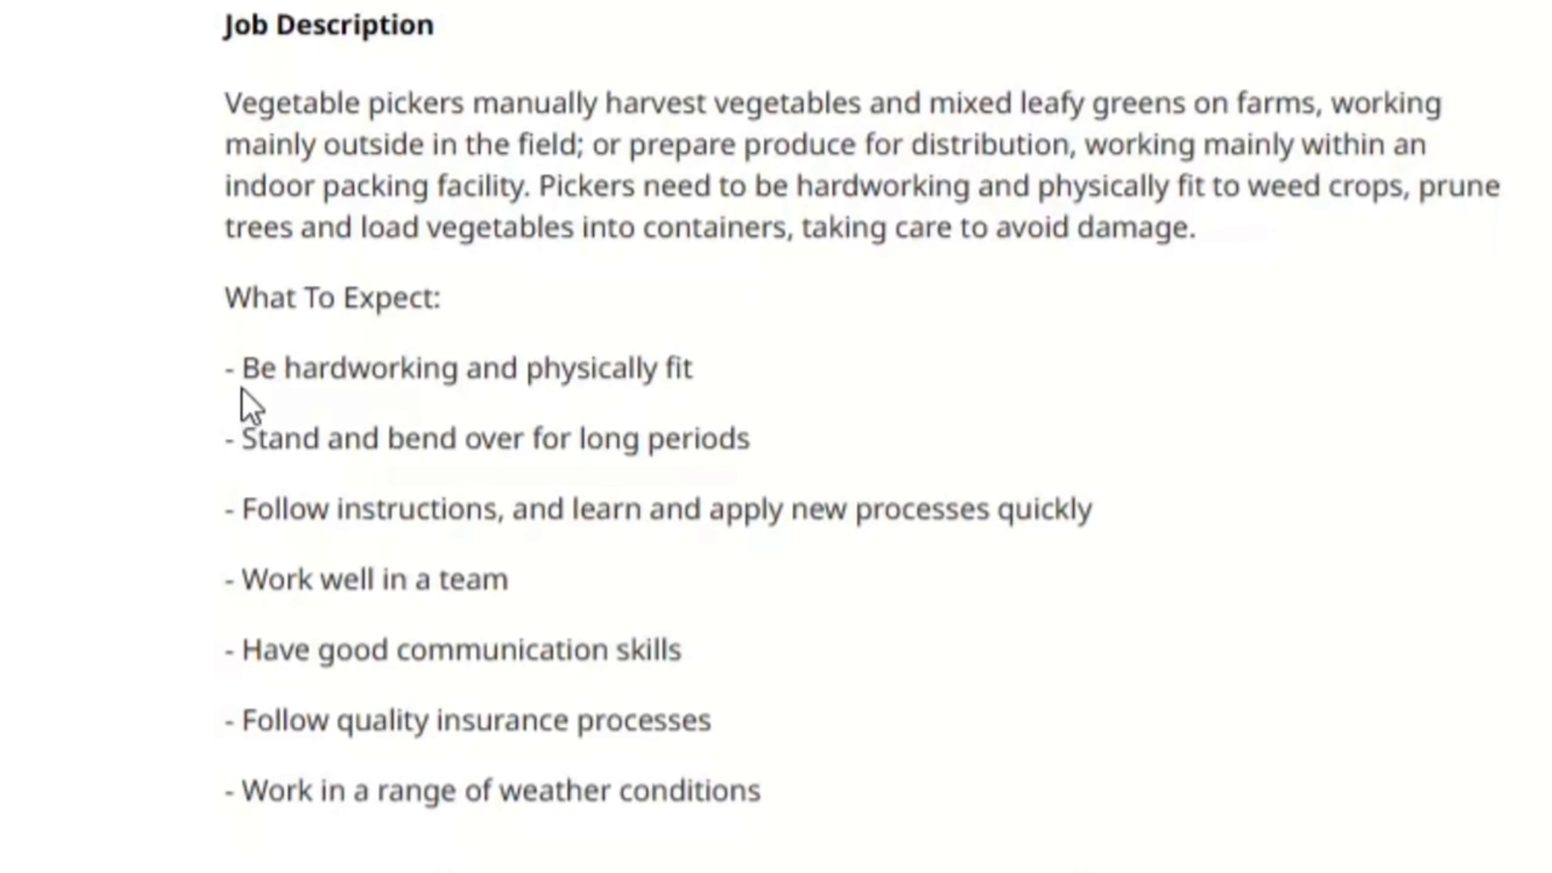
mouse_move(485, 485)
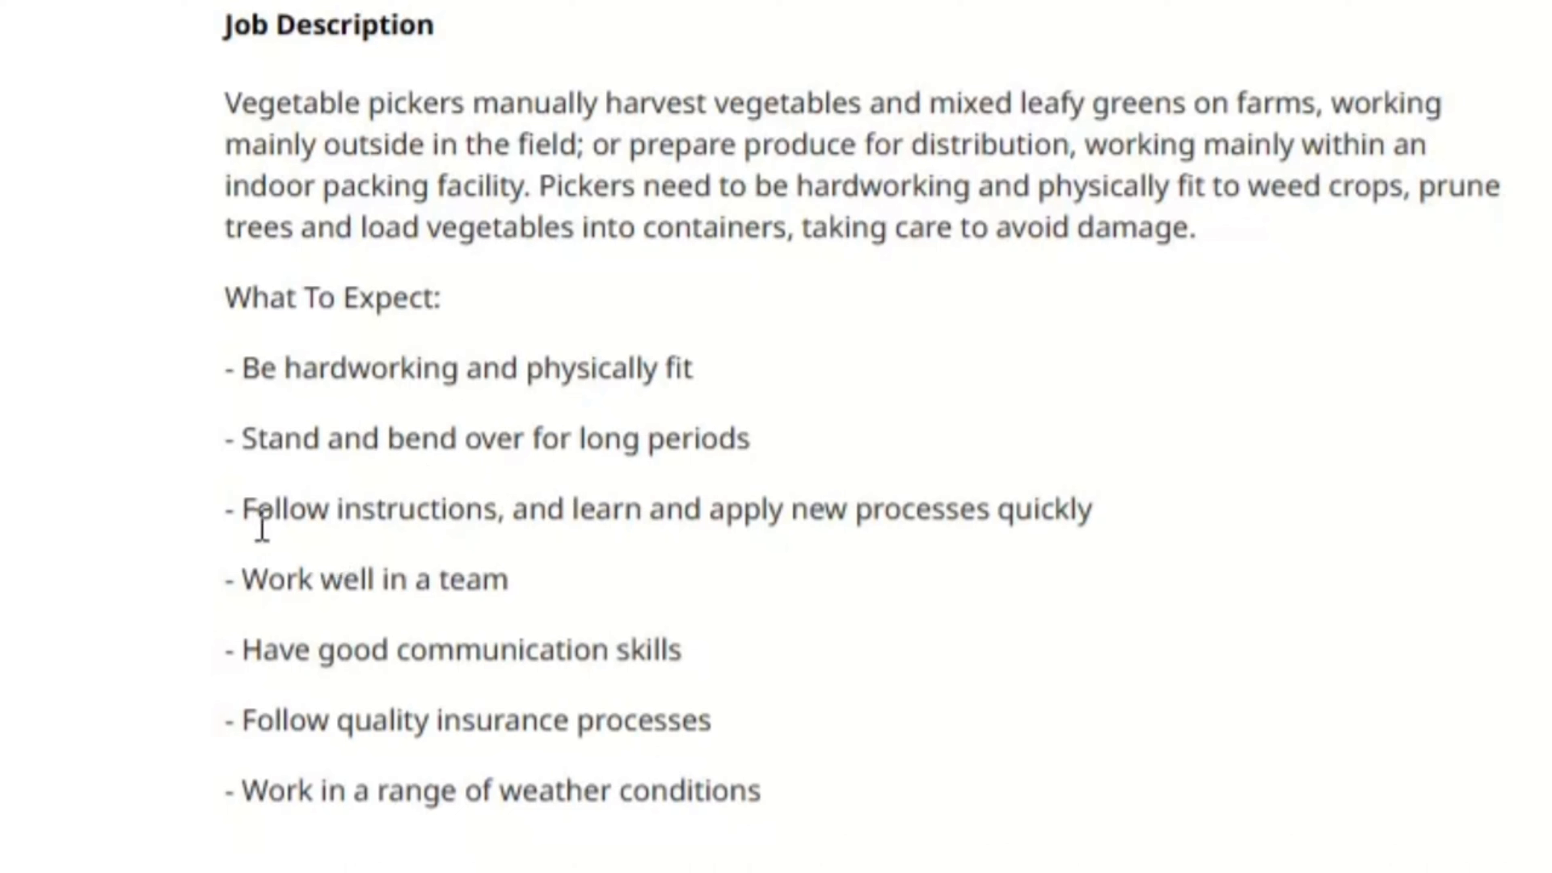
mouse_move(912, 524)
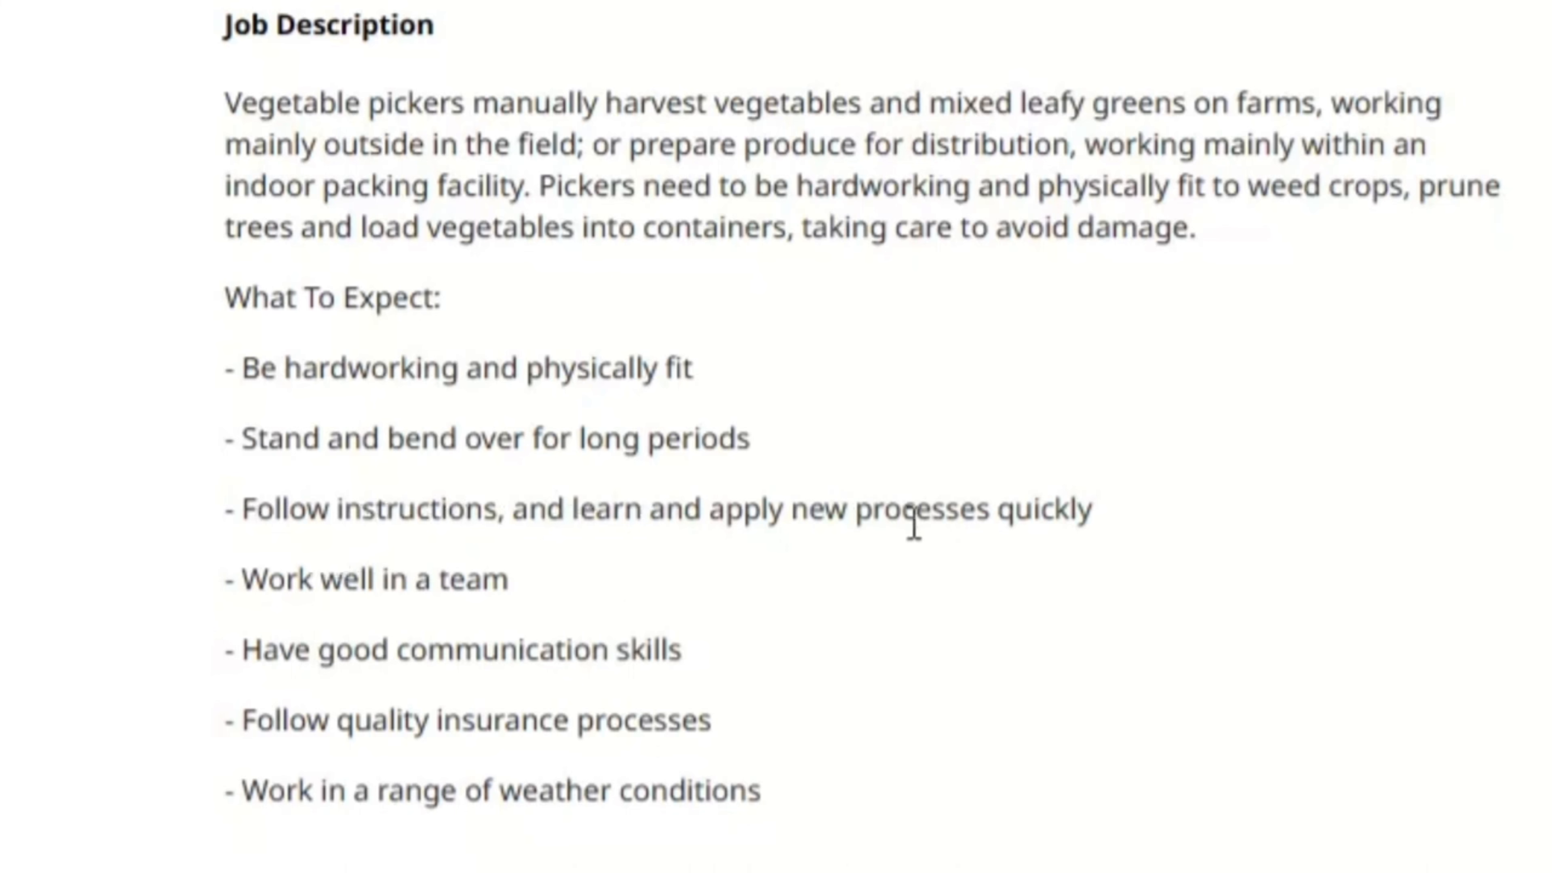
mouse_move(428, 578)
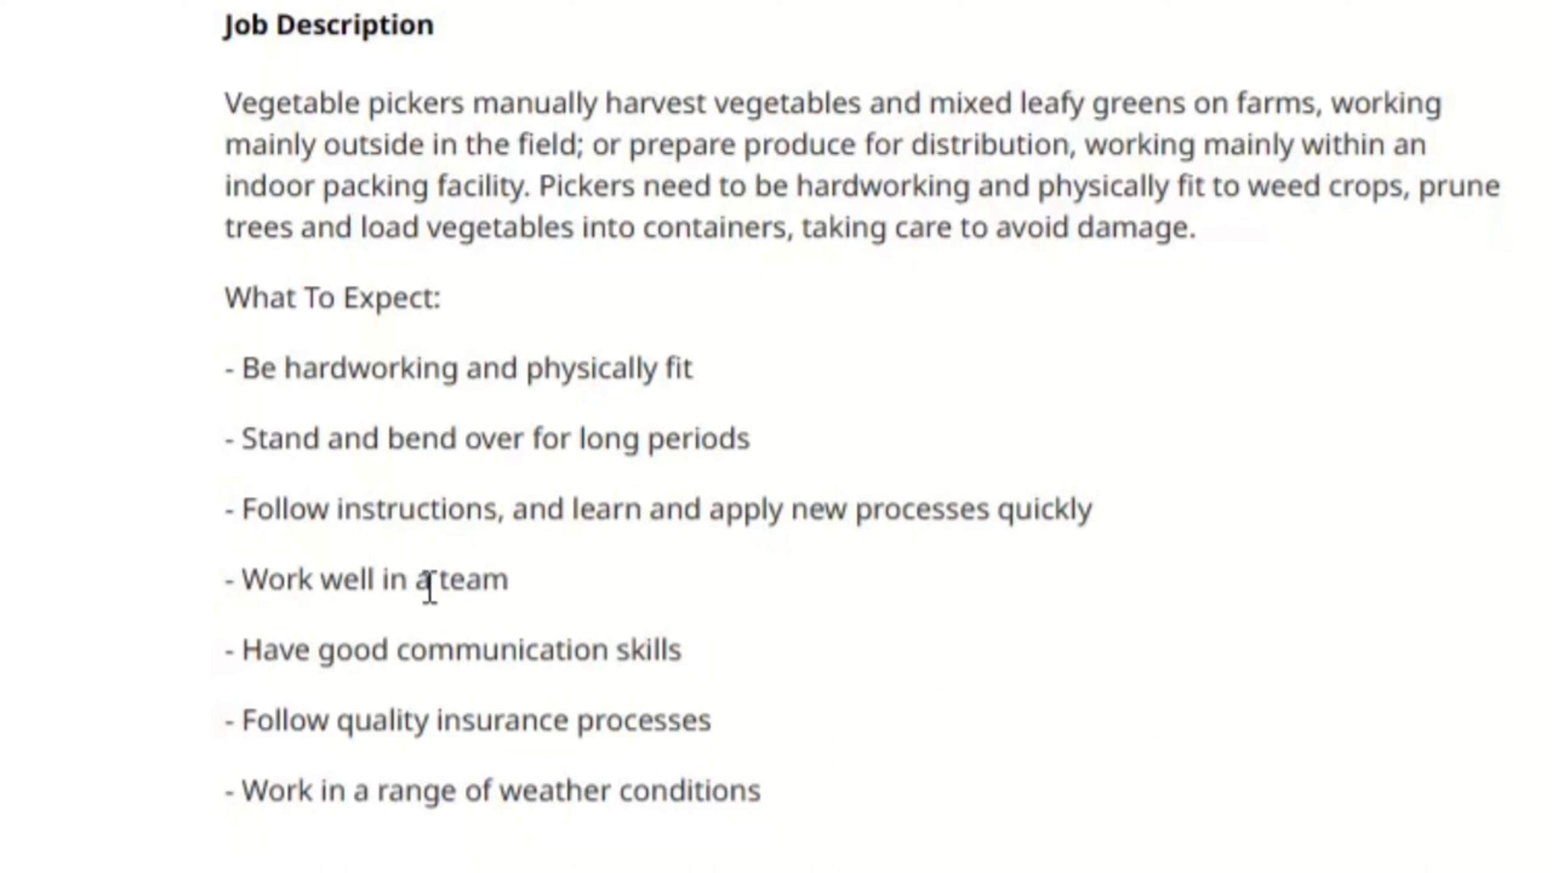
mouse_move(451, 669)
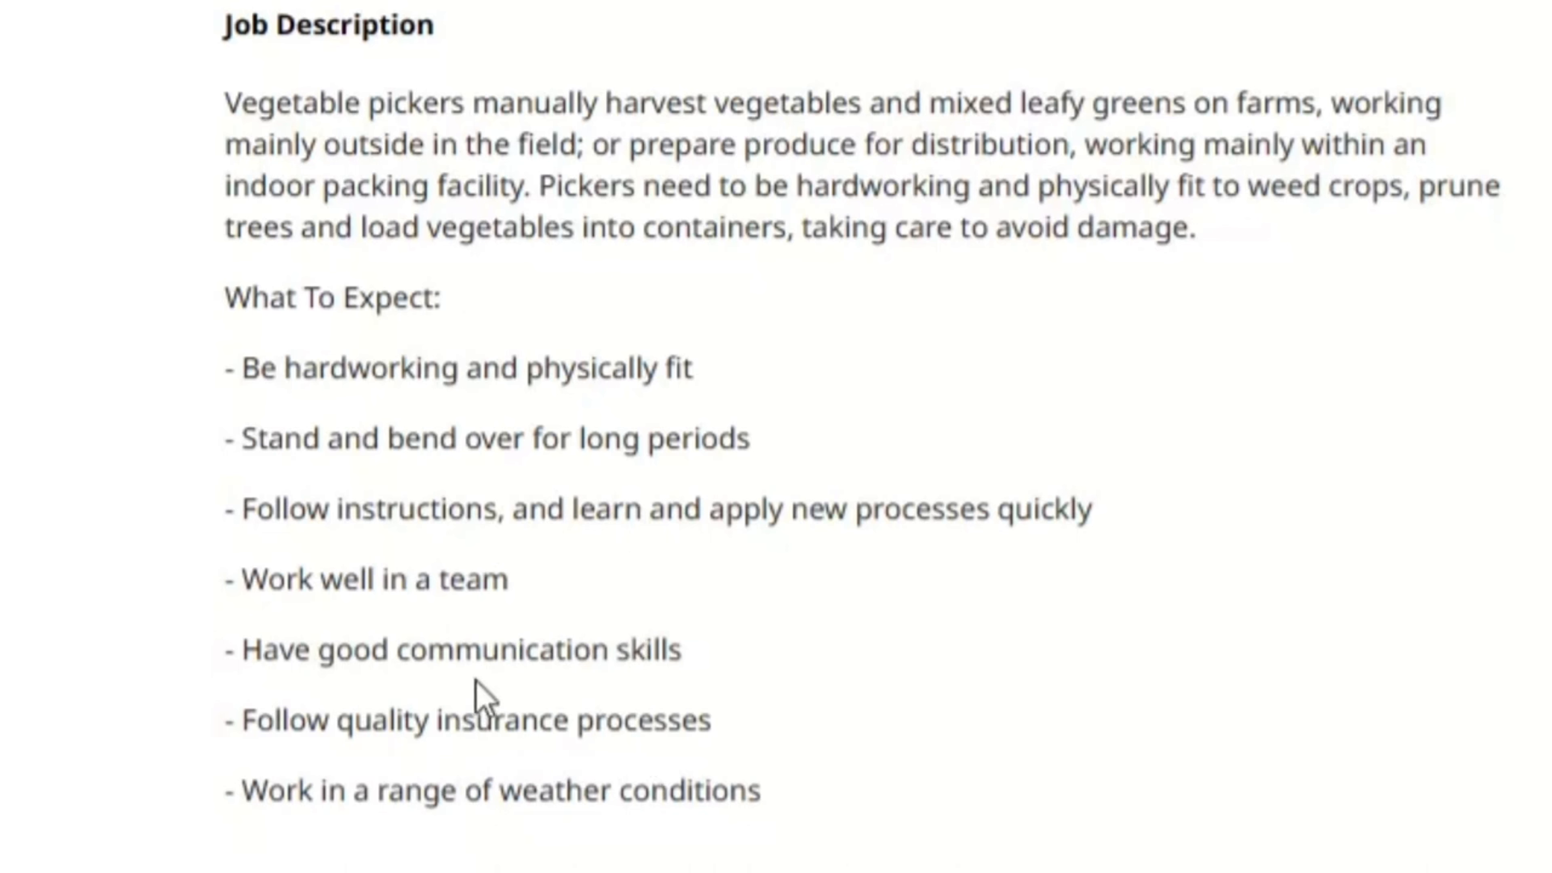
mouse_move(710, 775)
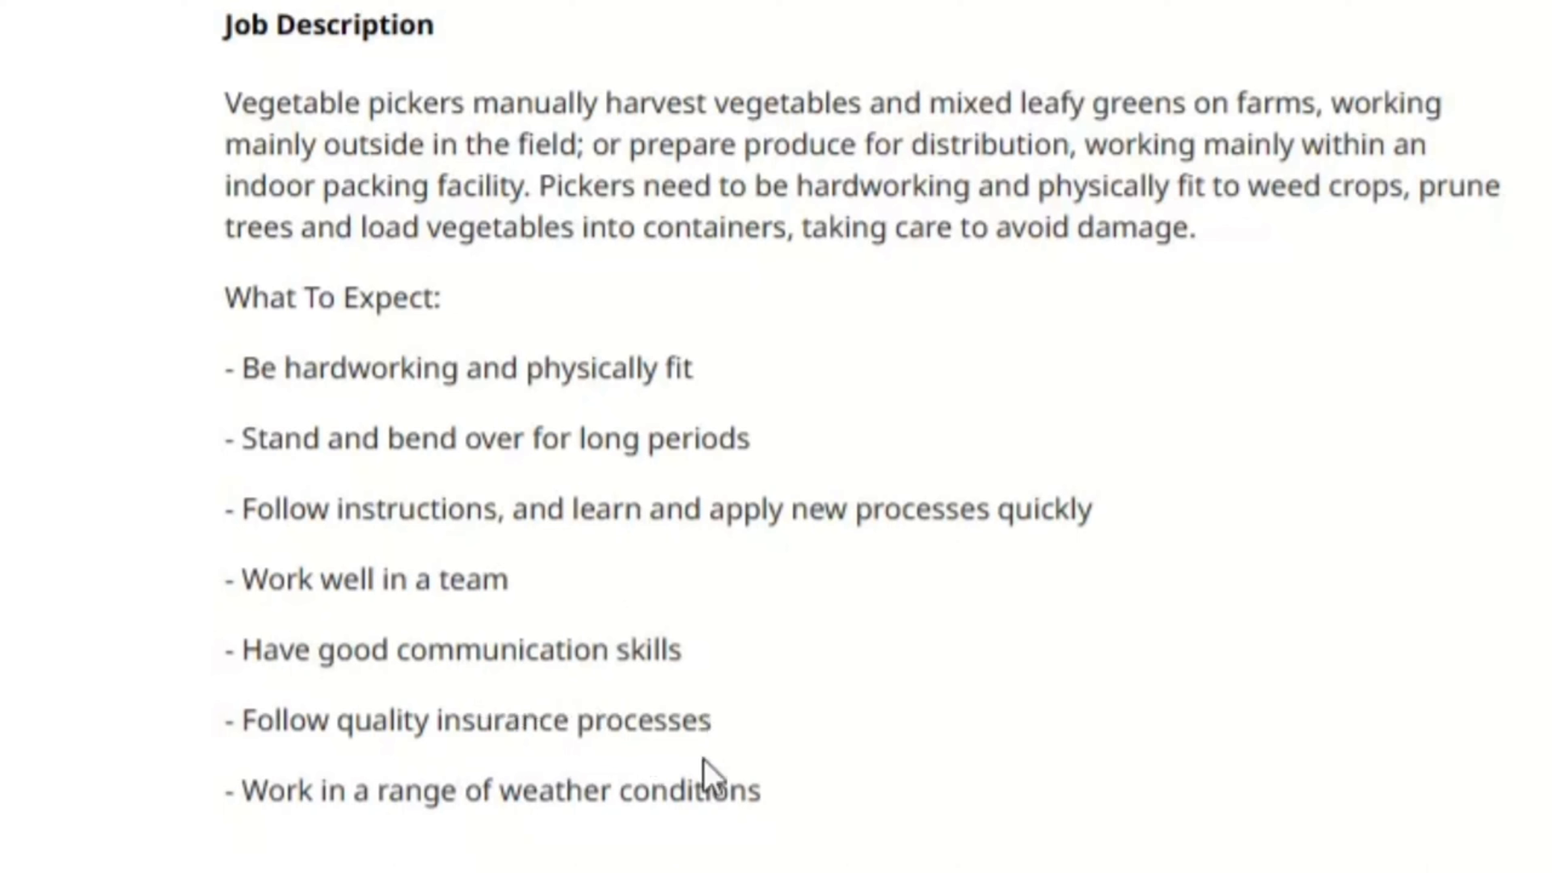
mouse_move(535, 825)
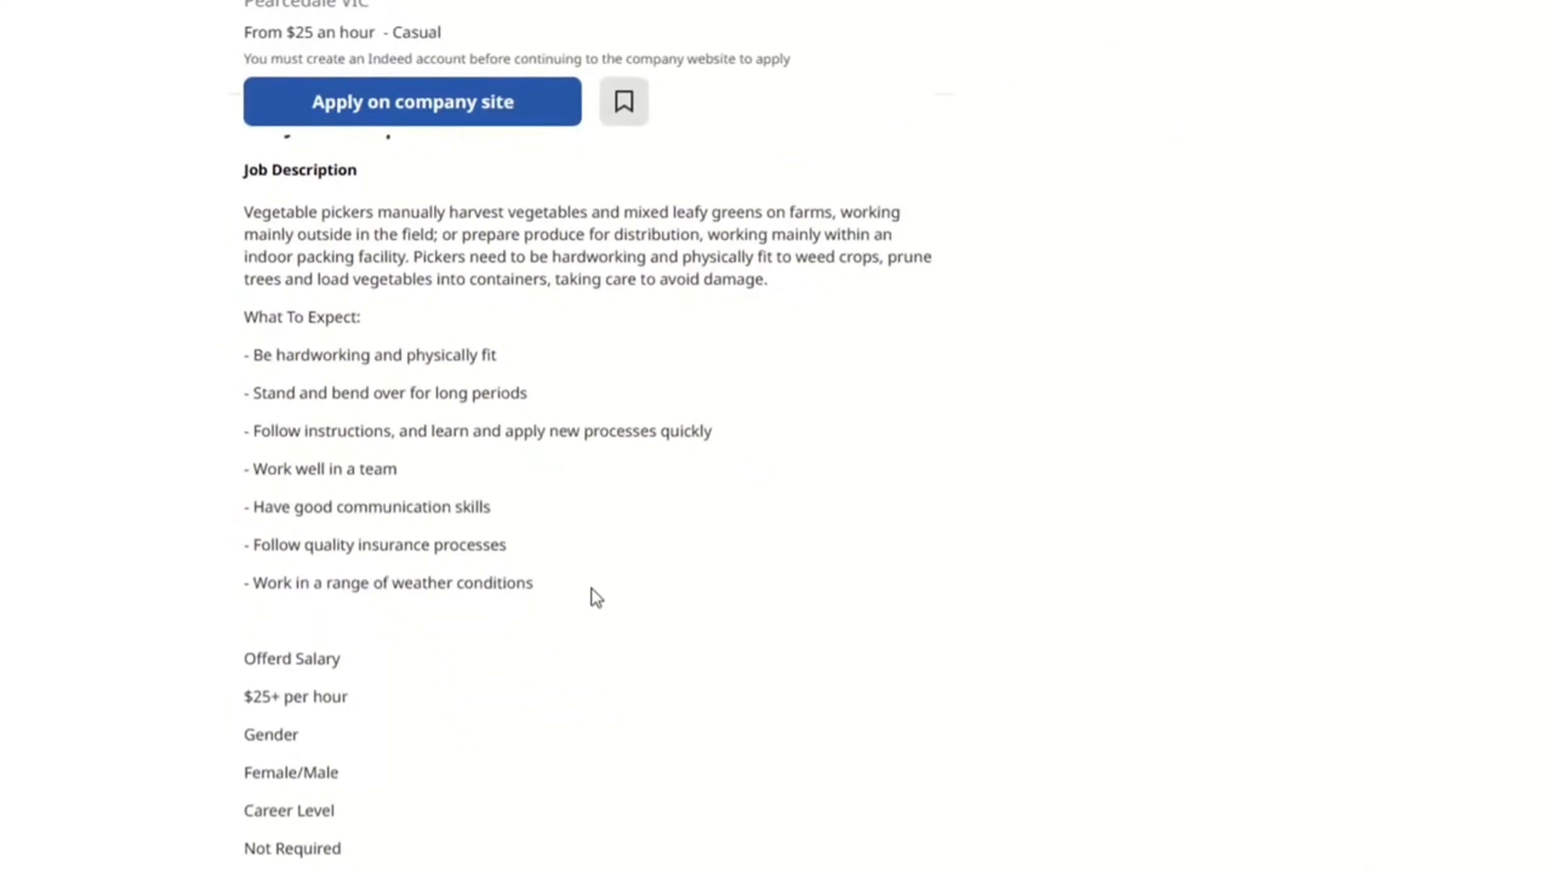
scroll("down", 3)
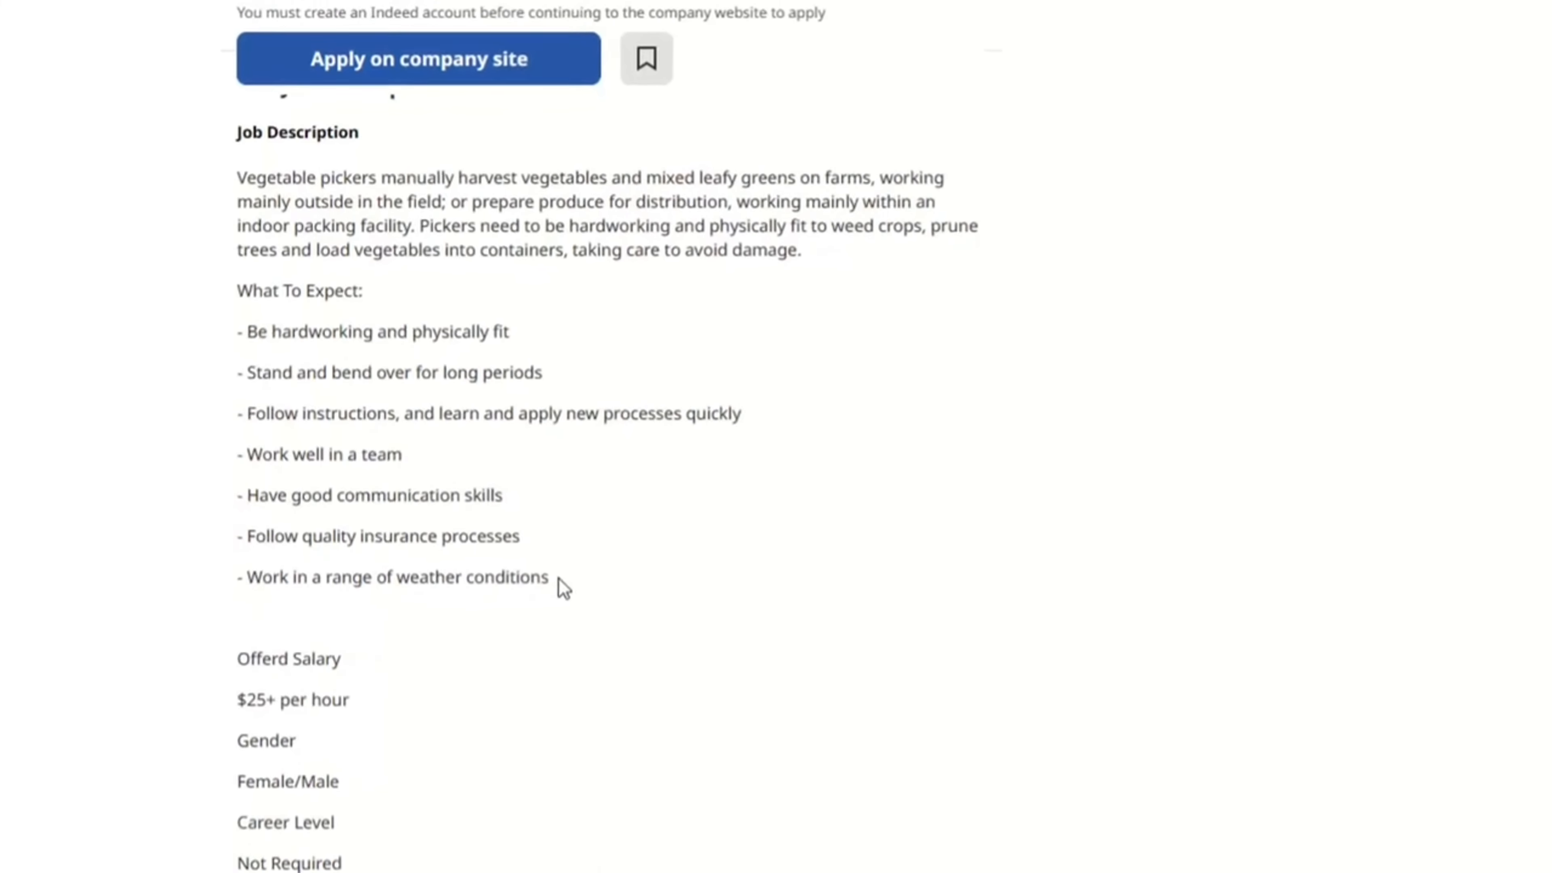
scroll("down", 3)
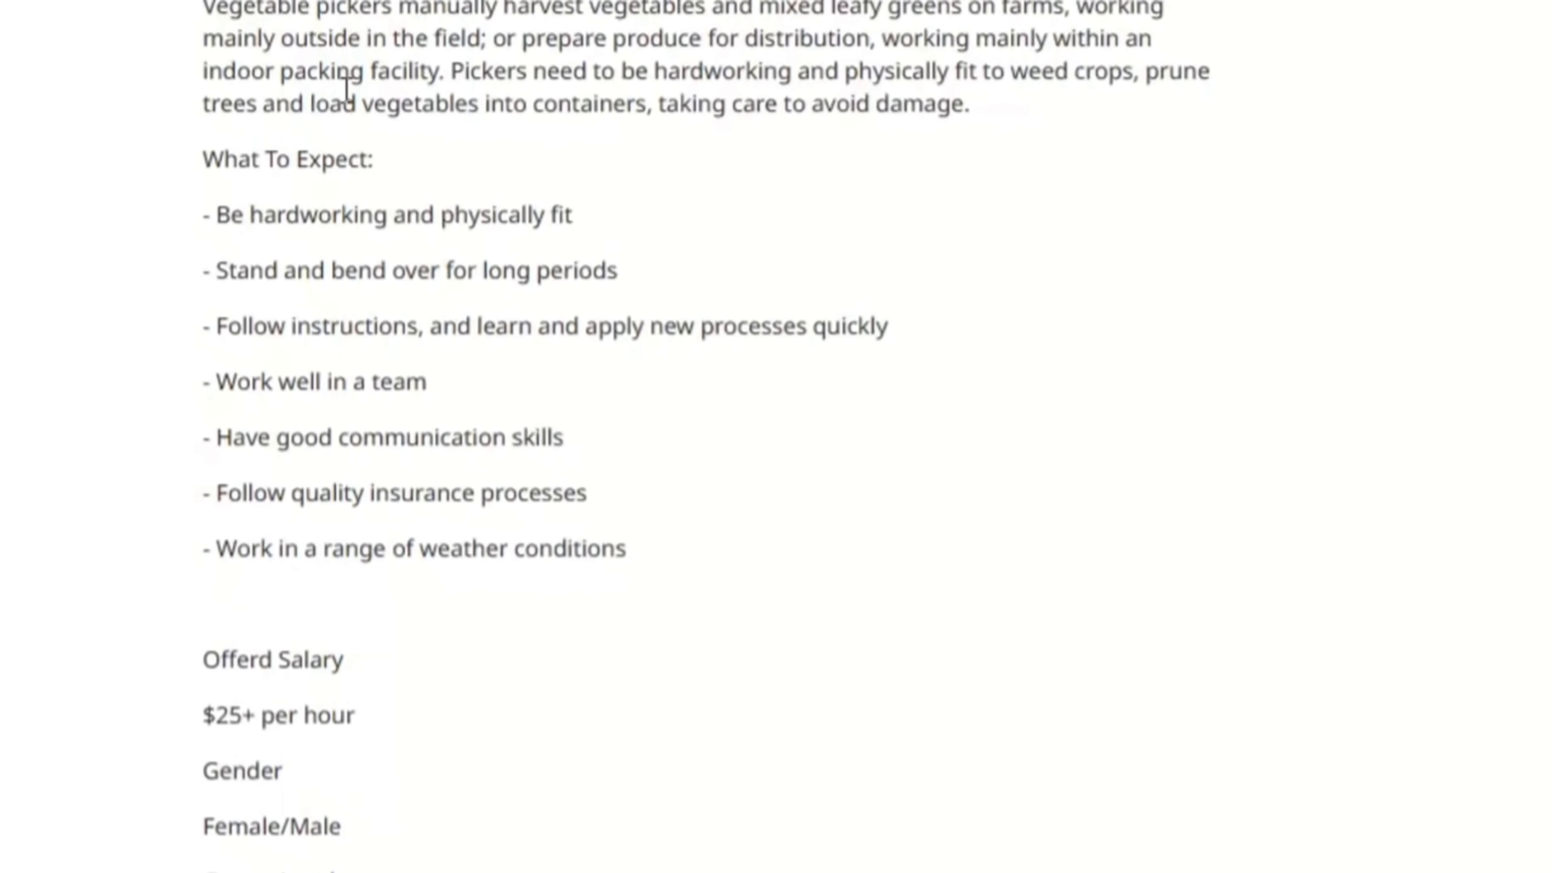
scroll("down", 3)
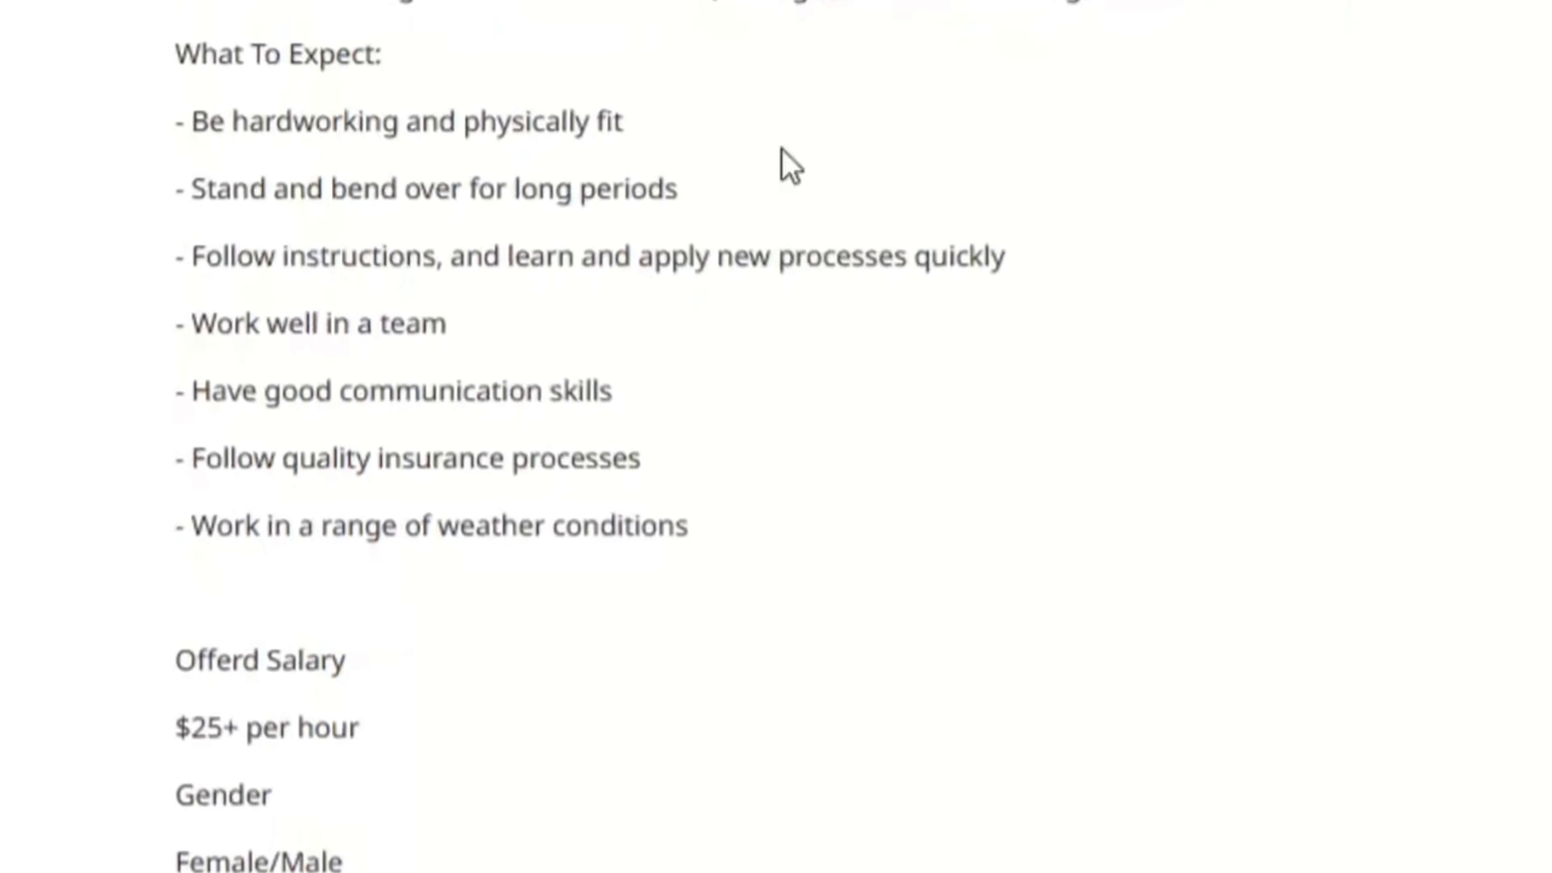
scroll("down", 3)
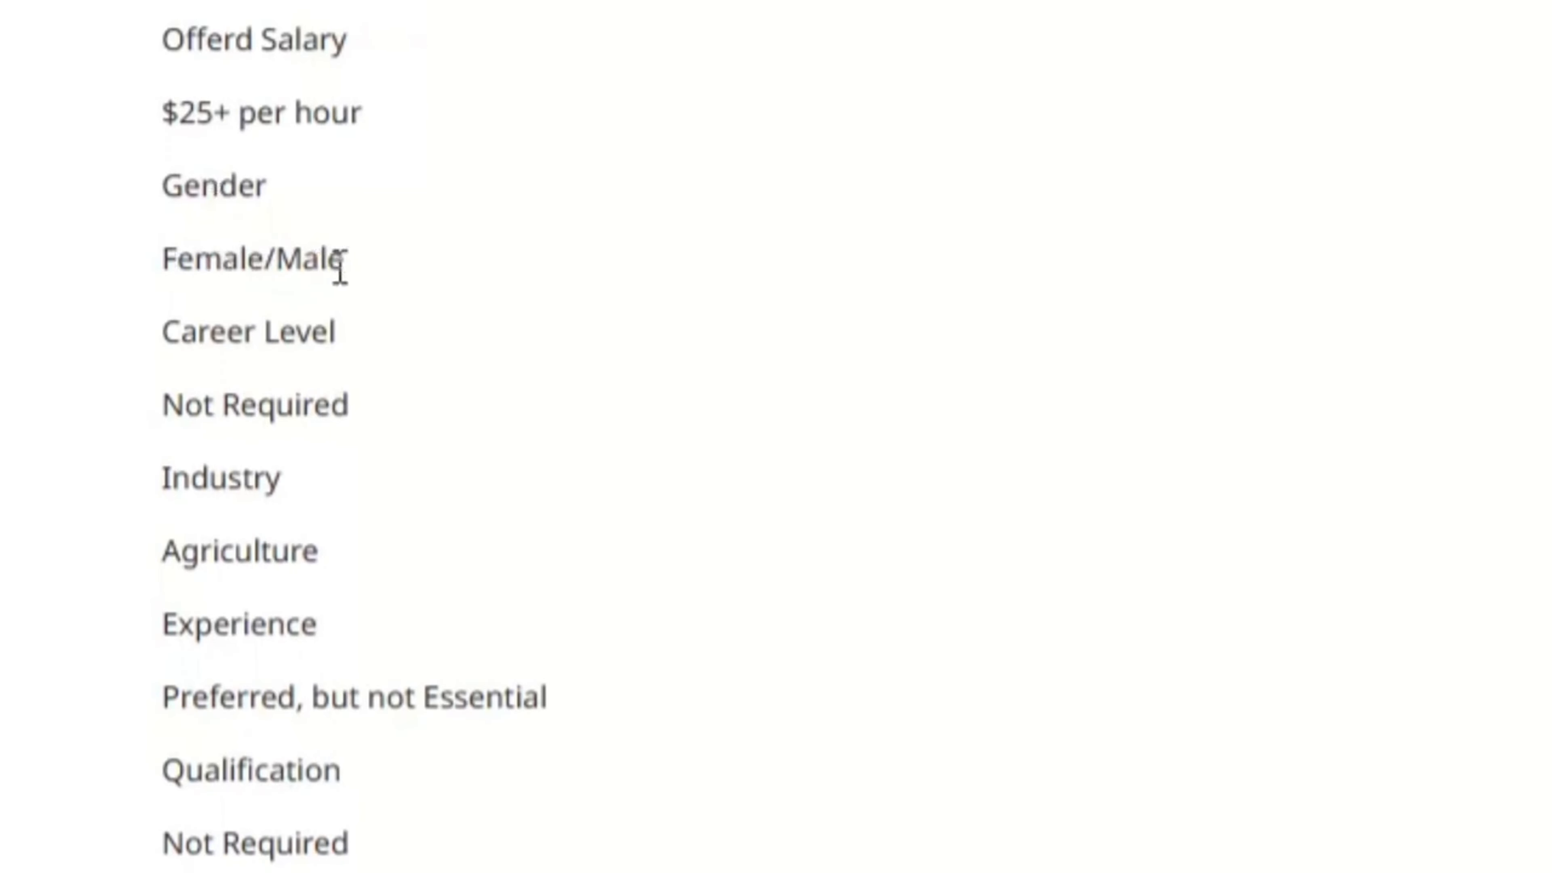
double_click(253, 259)
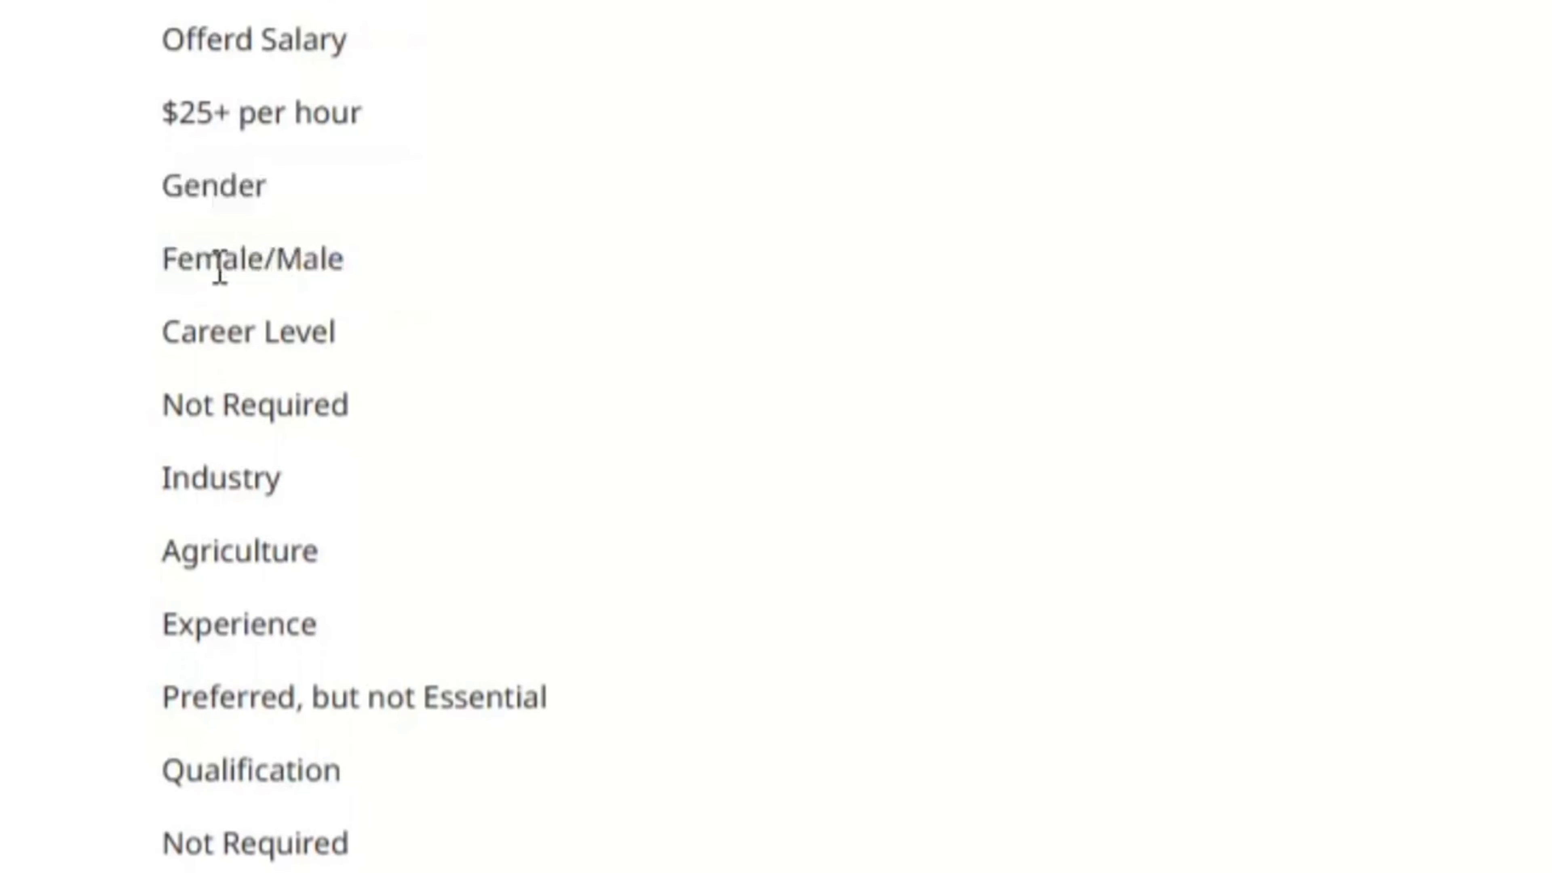
mouse_move(198, 376)
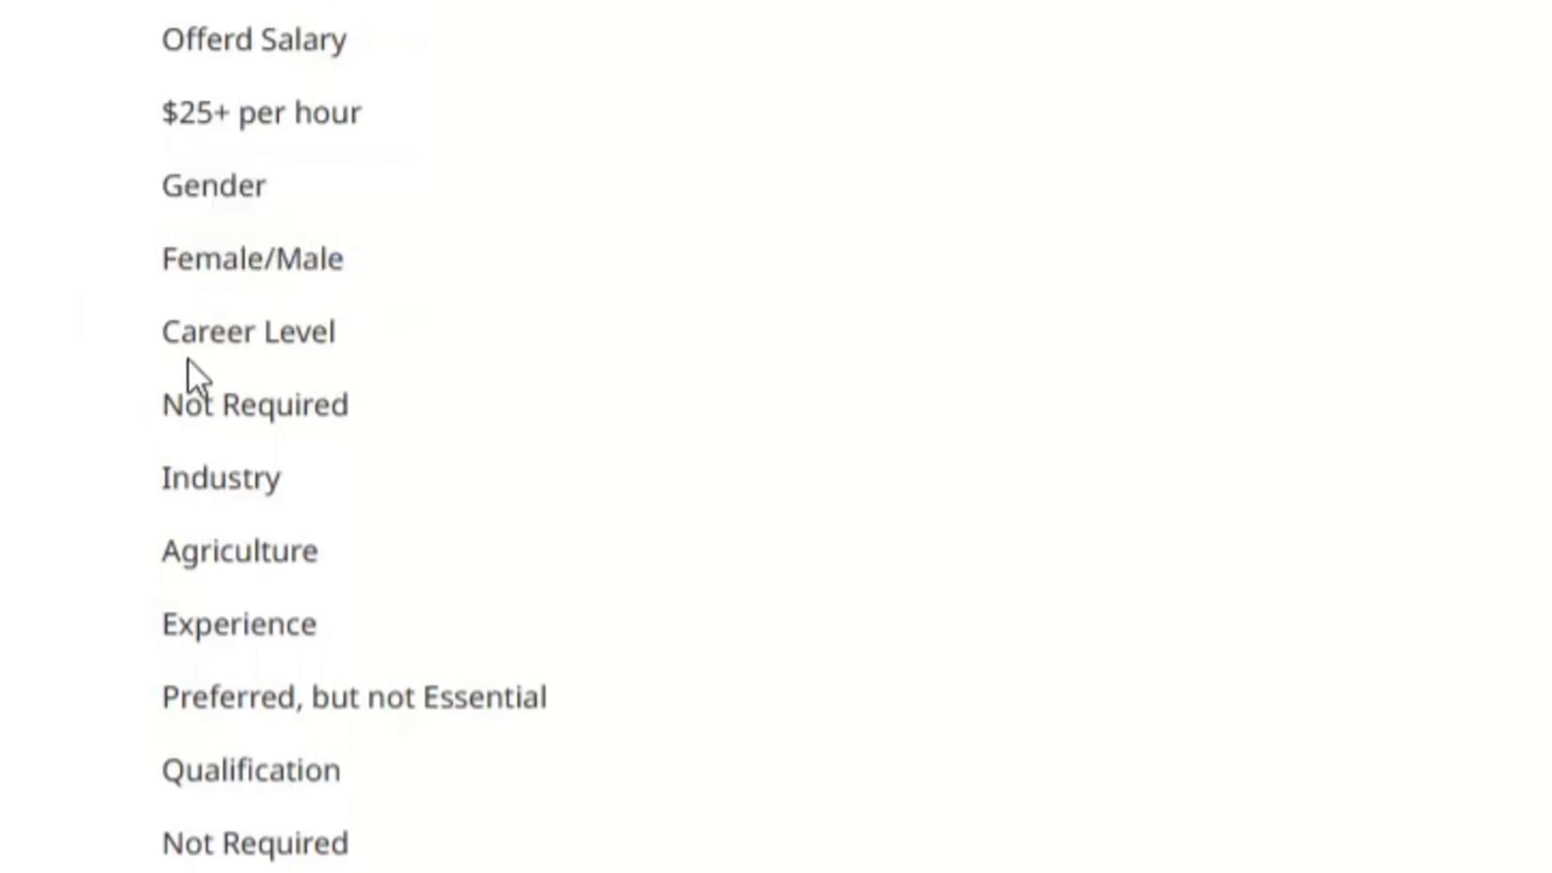
mouse_move(352, 365)
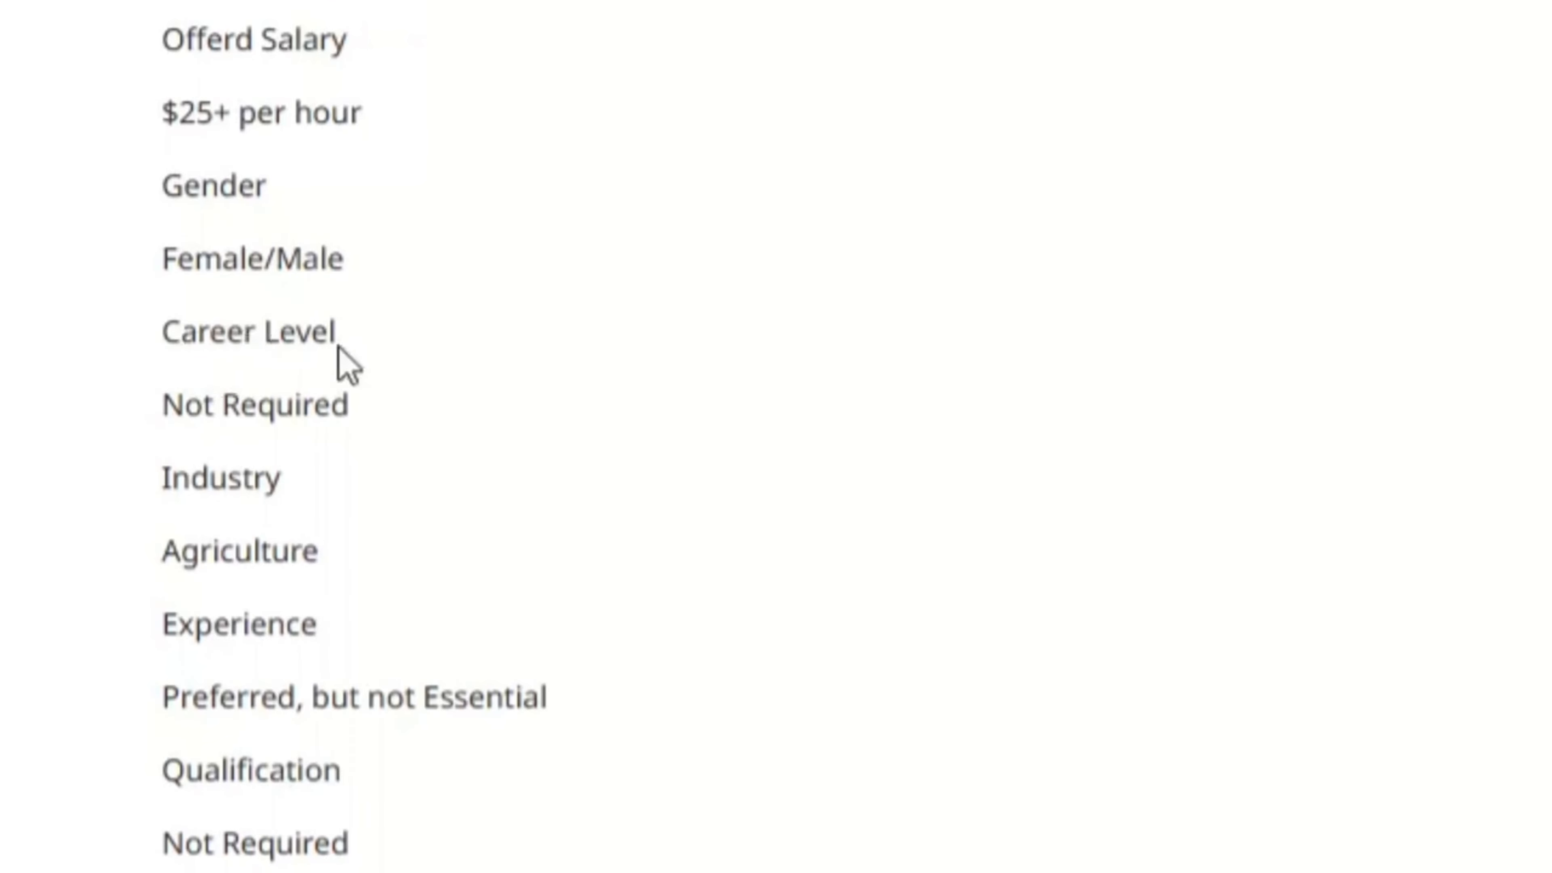
mouse_move(366, 431)
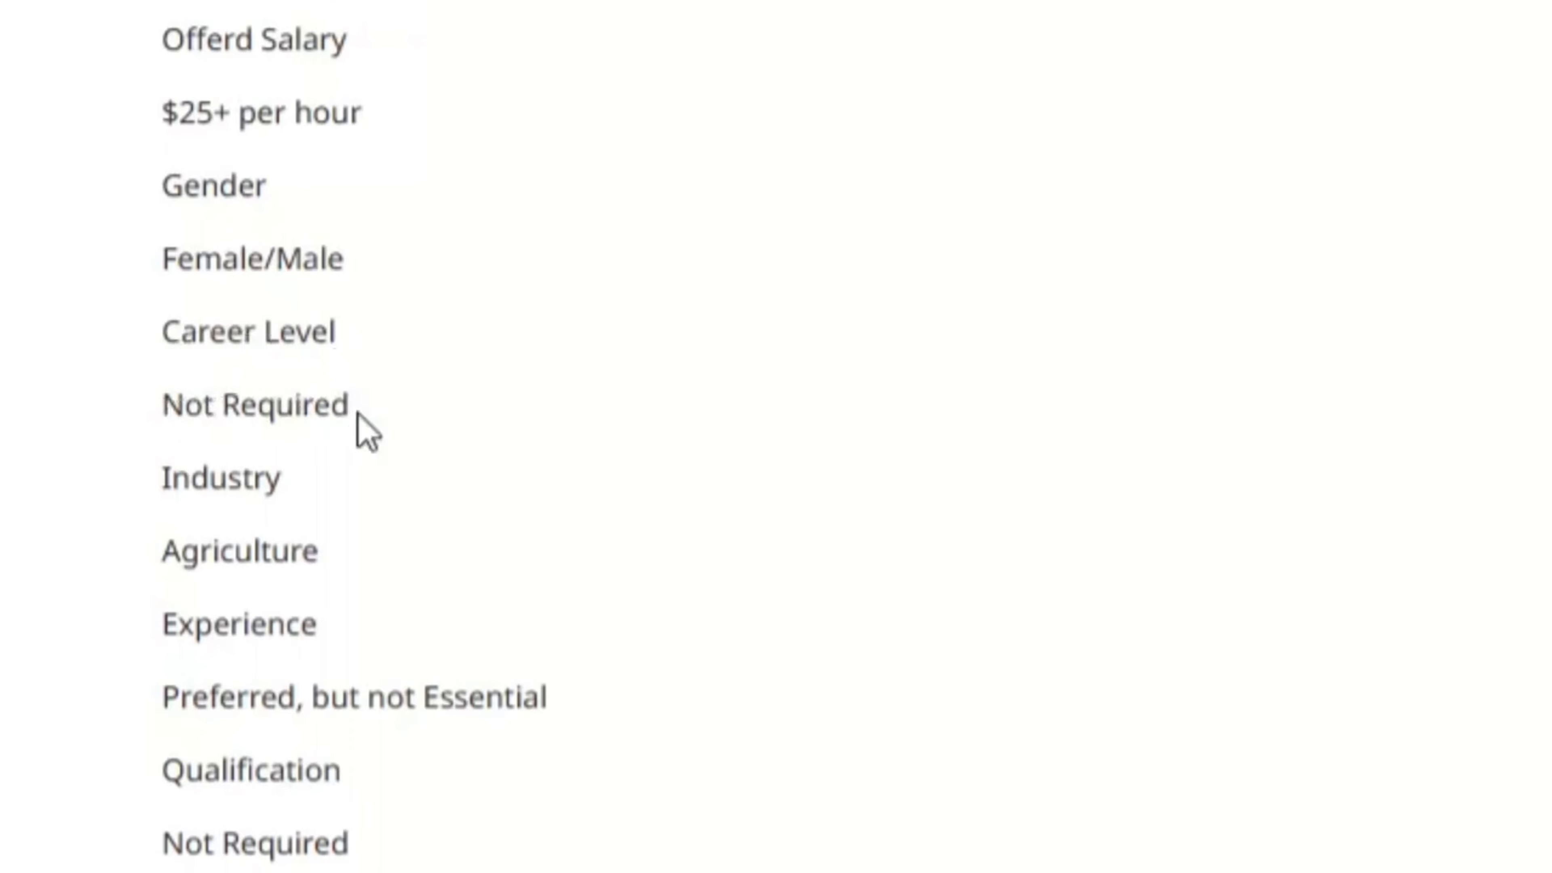
double_click(256, 404)
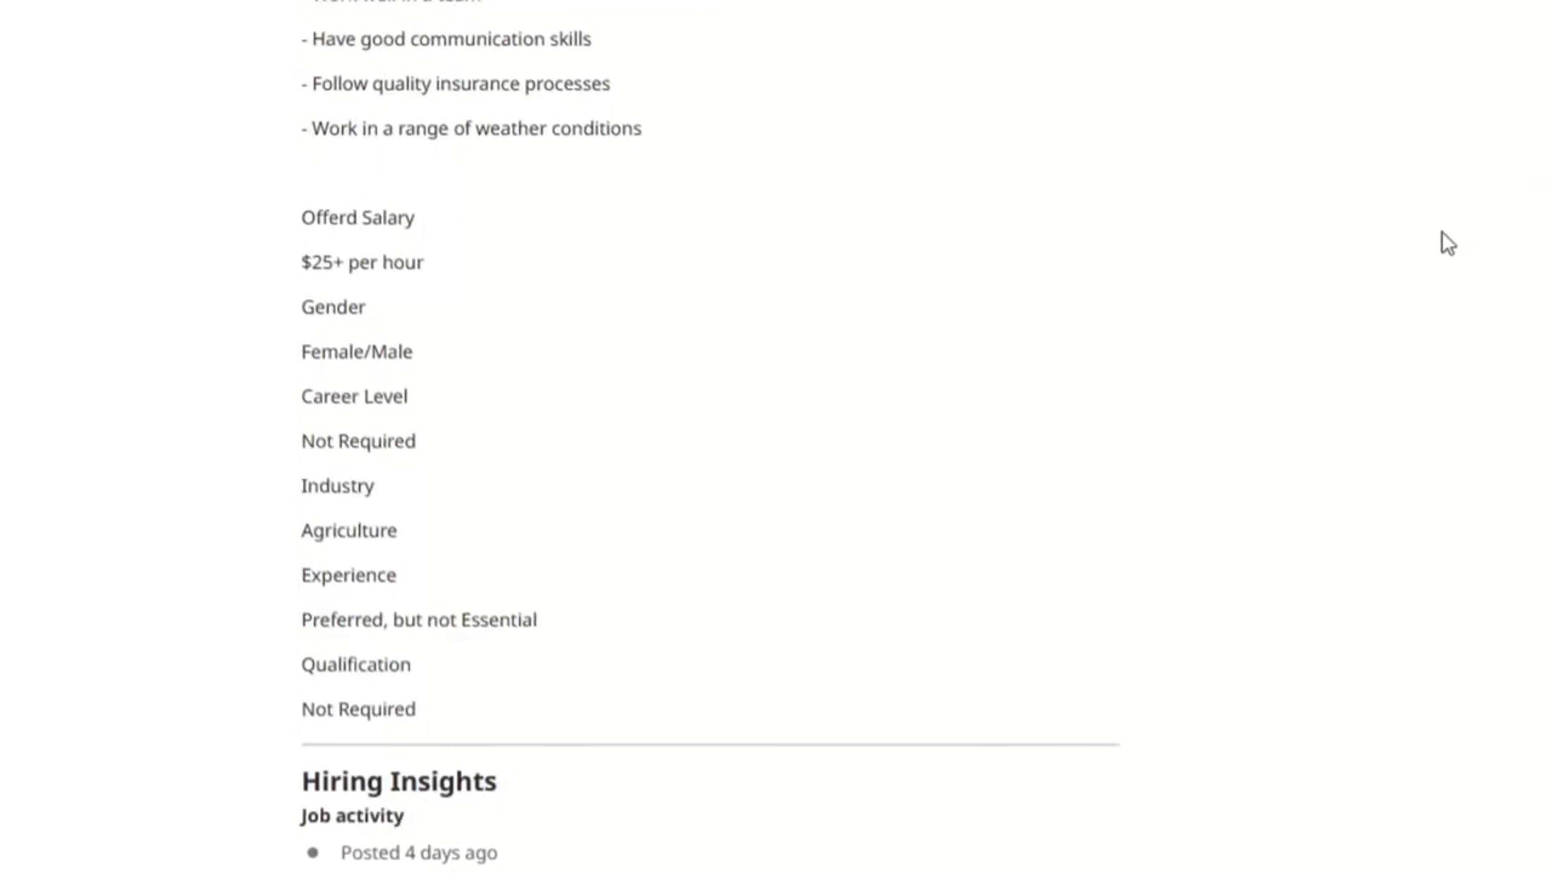
scroll("down", 3)
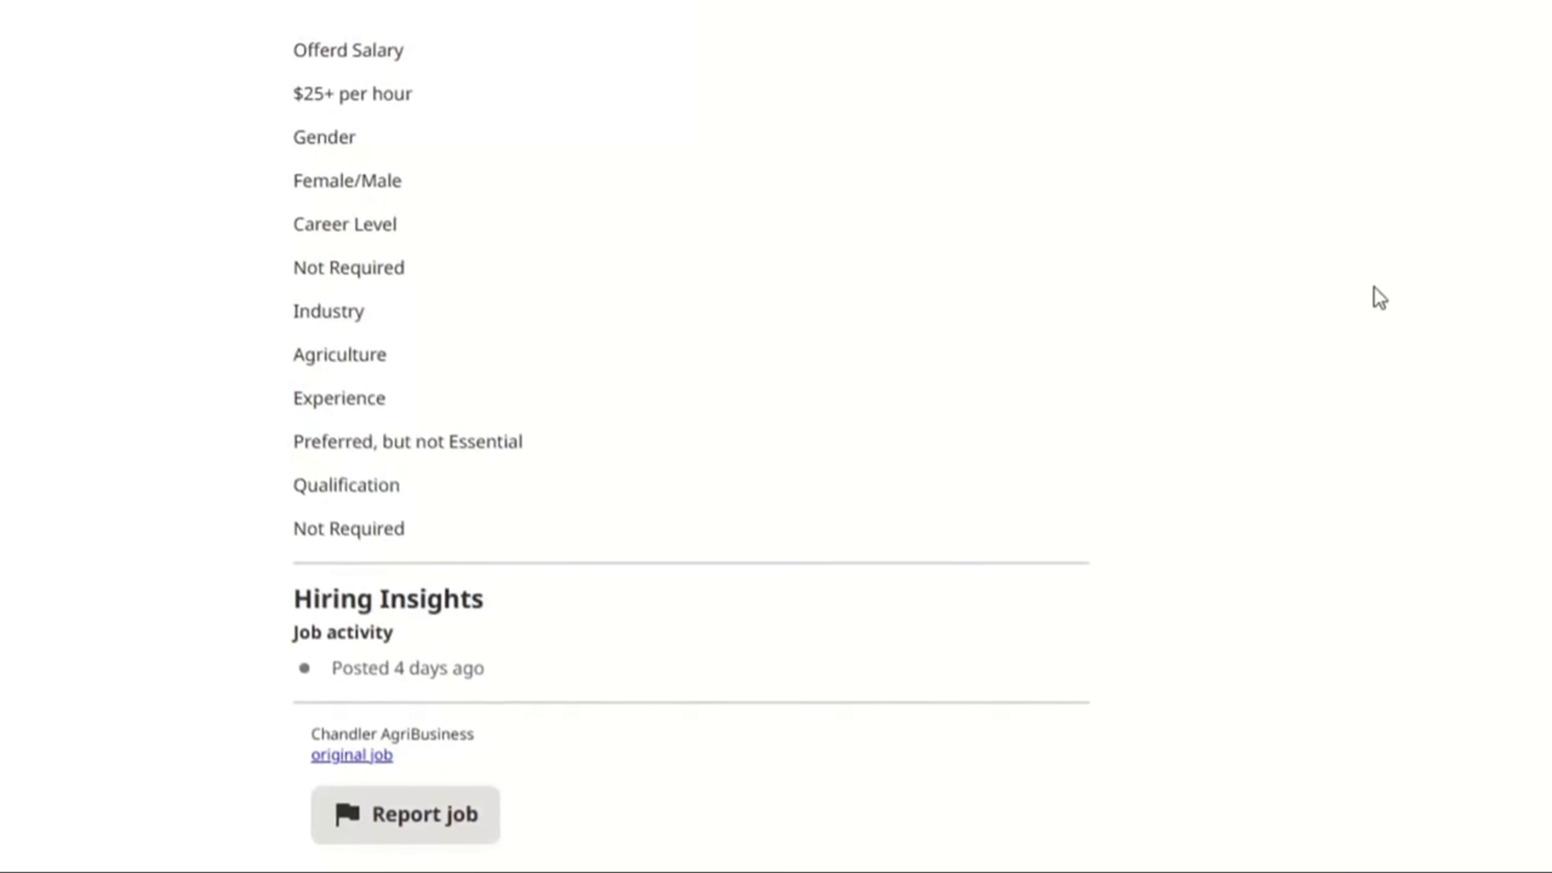
scroll("up", 3)
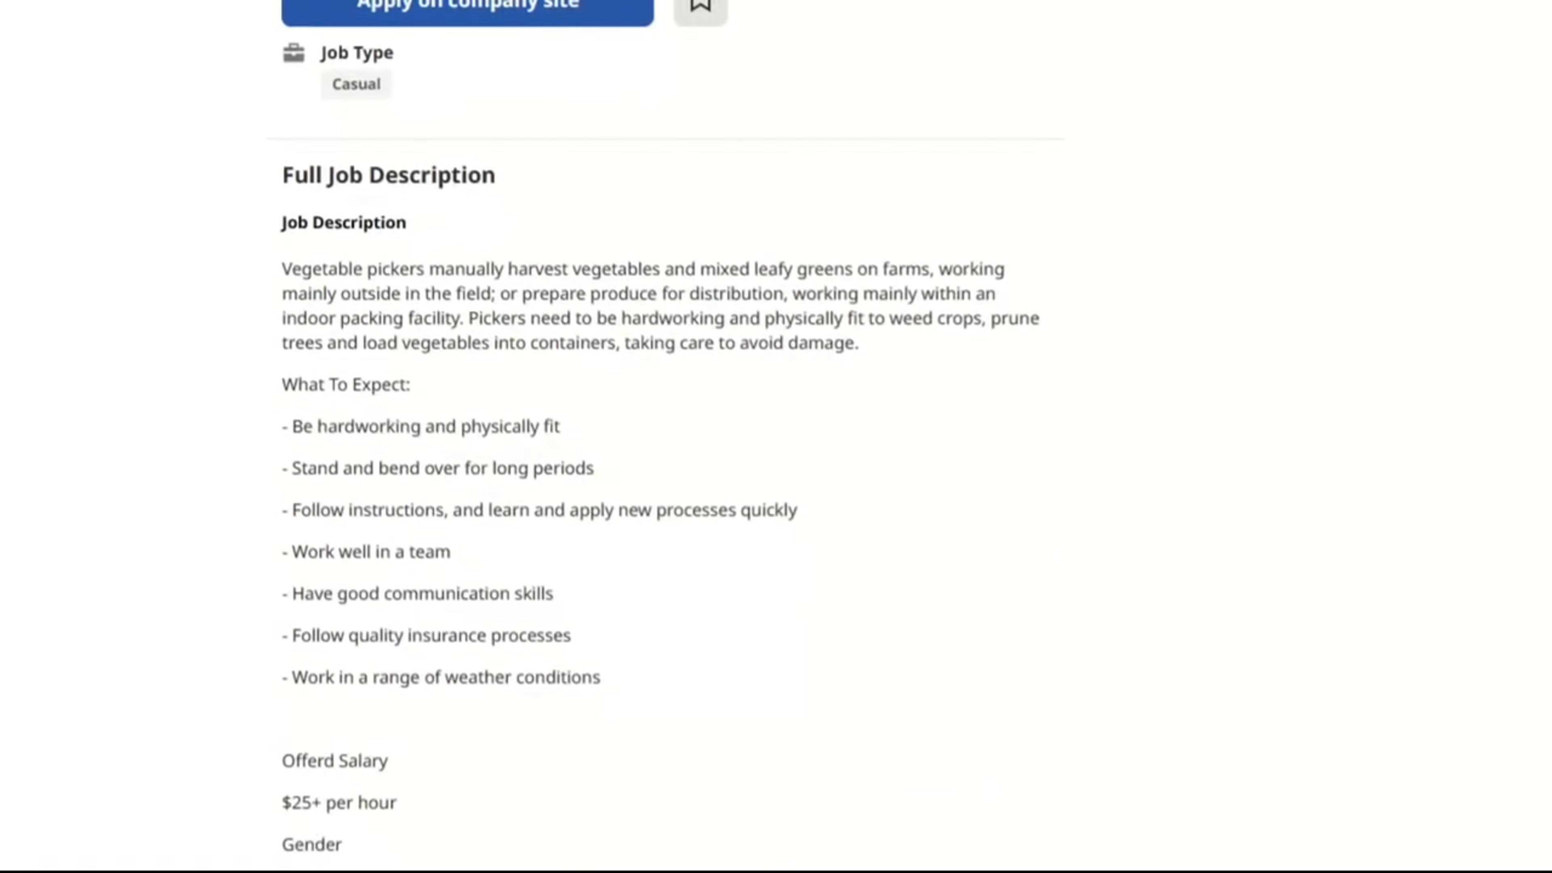
scroll("down", 3)
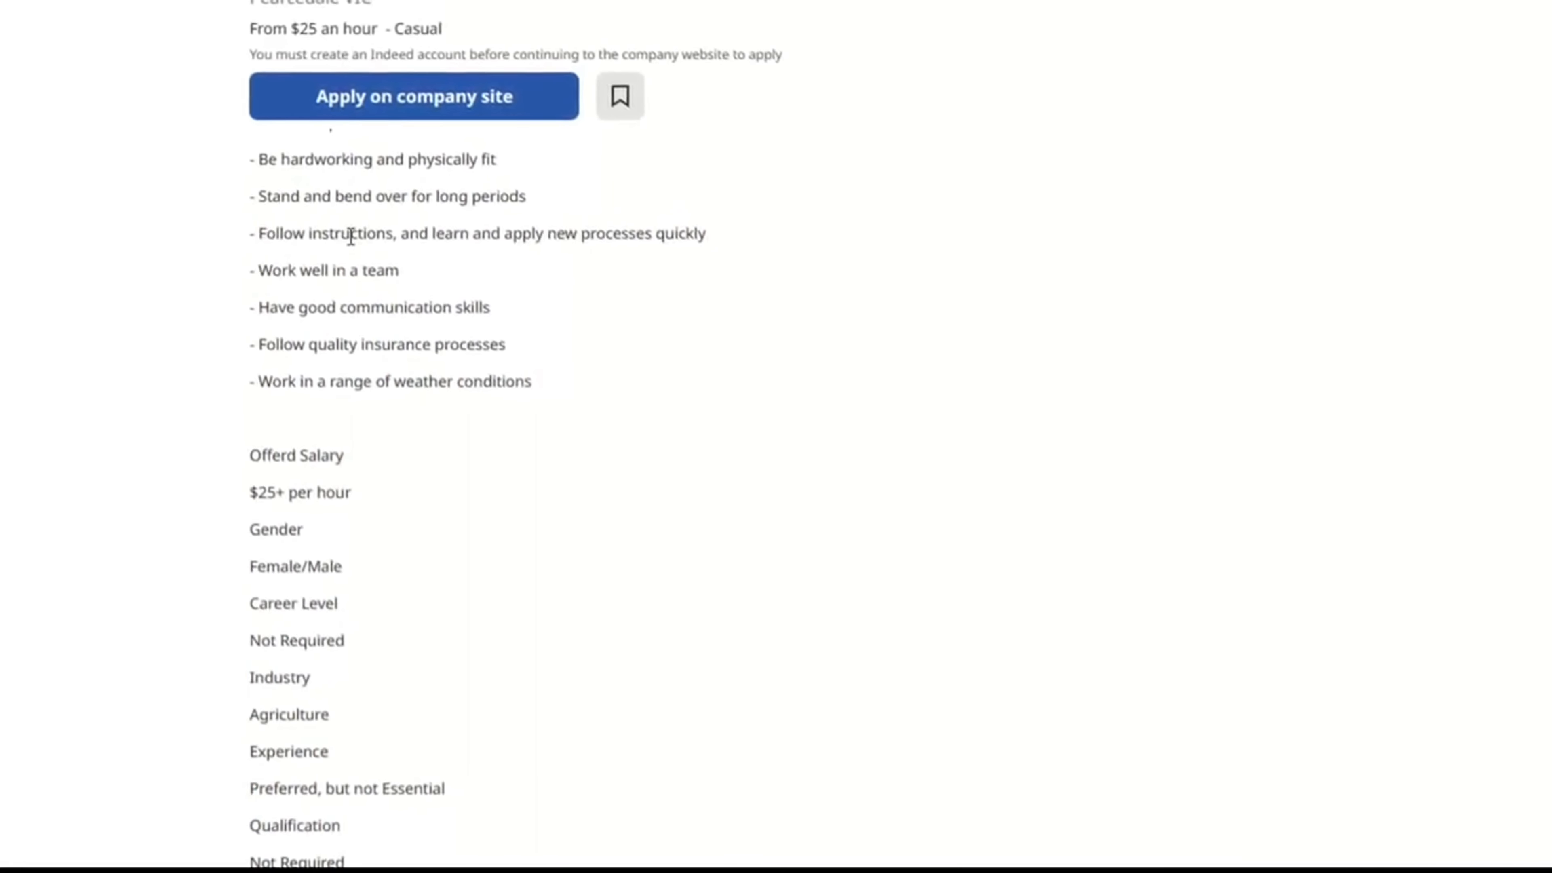
scroll("up", 3)
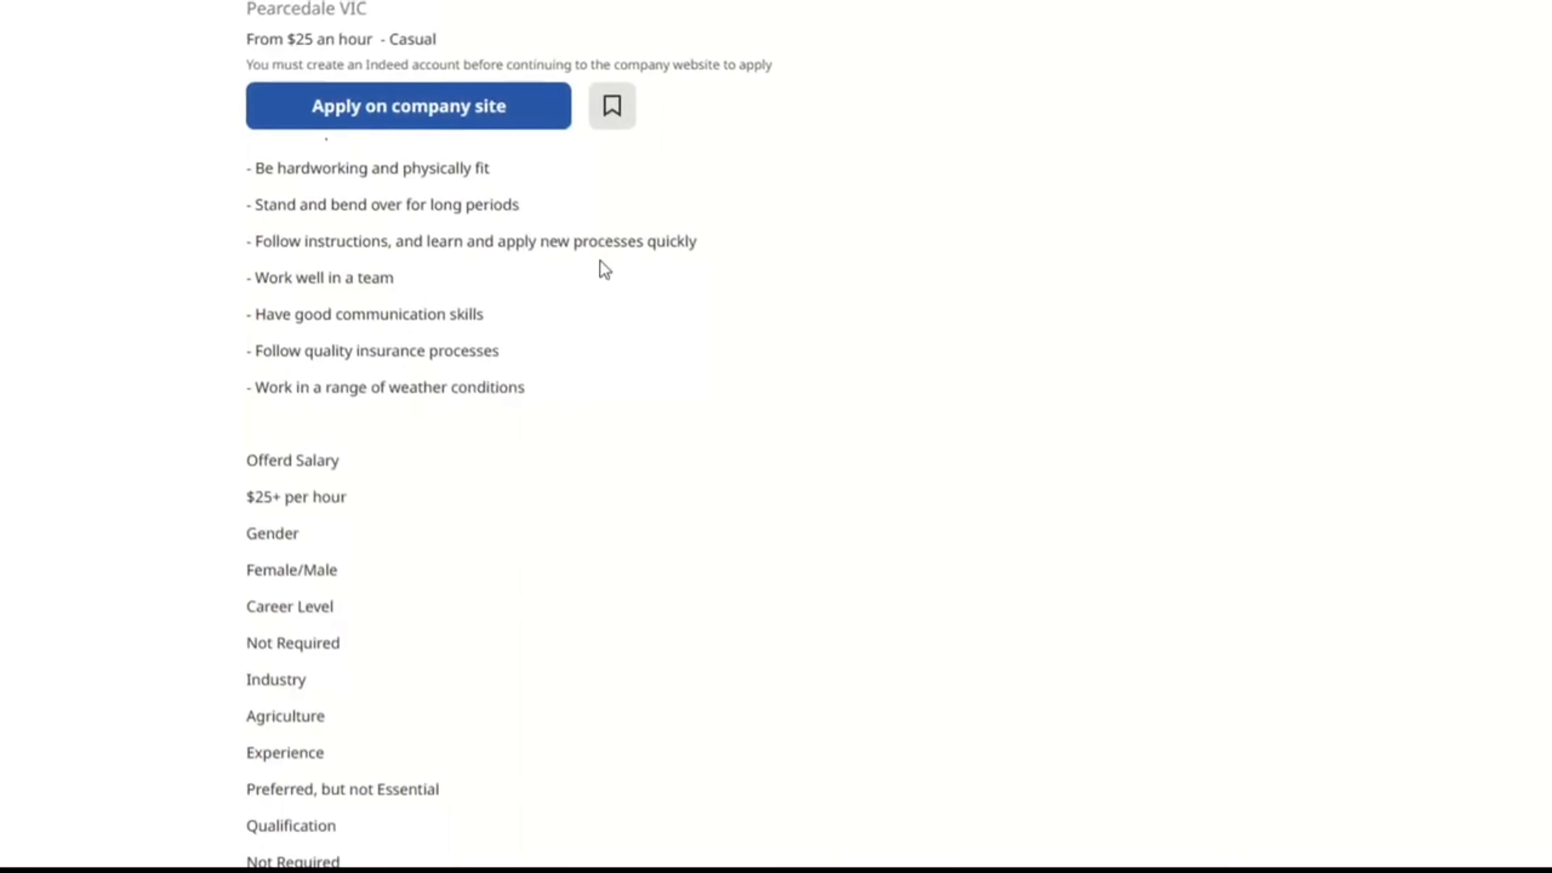
scroll("down", 3)
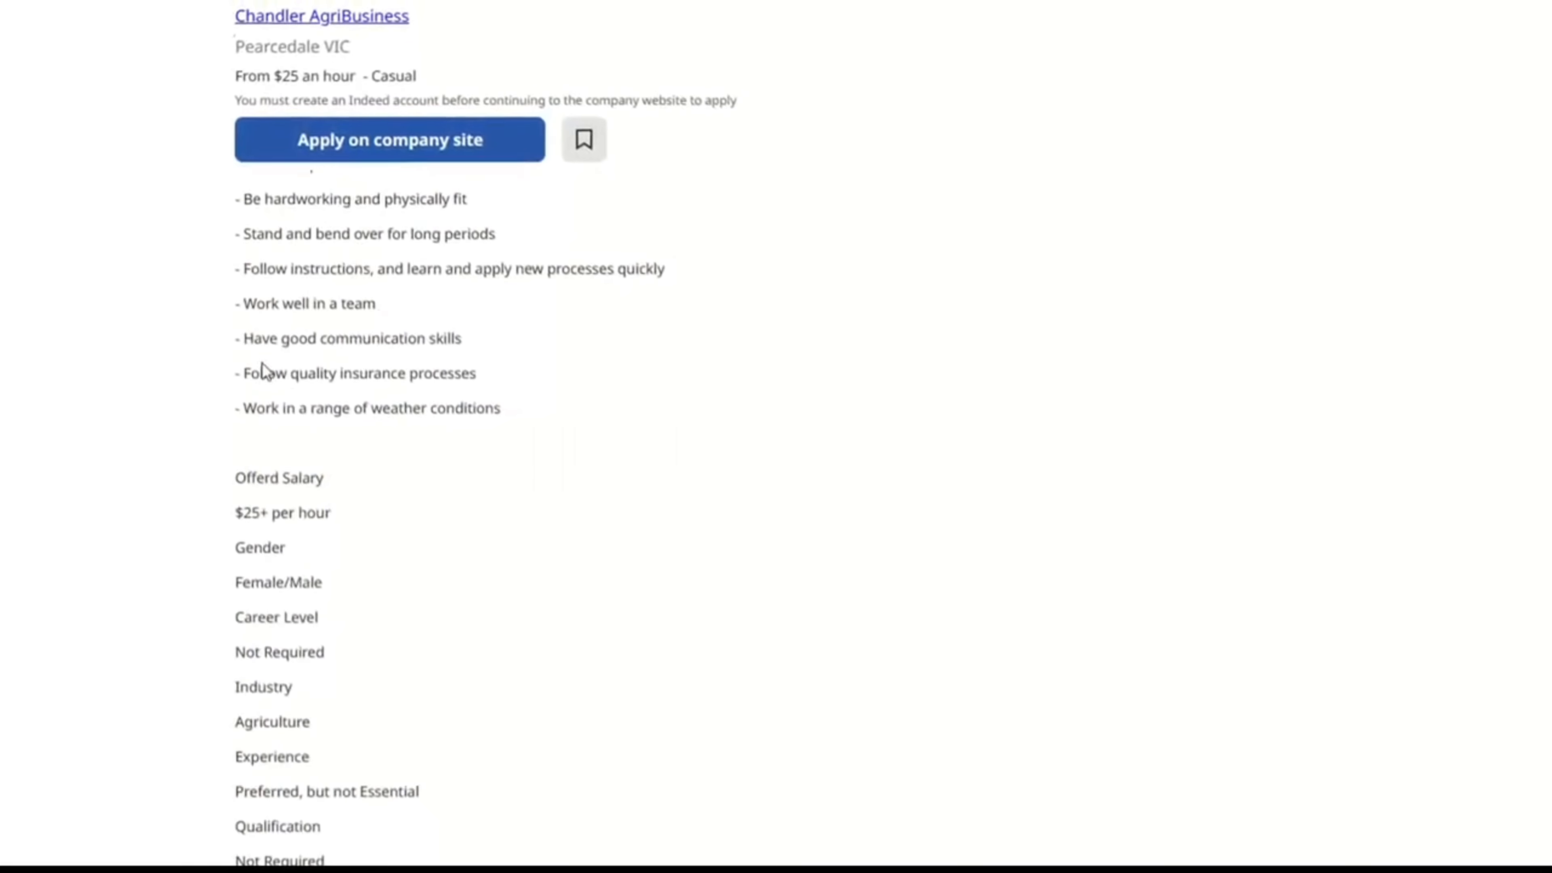
scroll("down", 3)
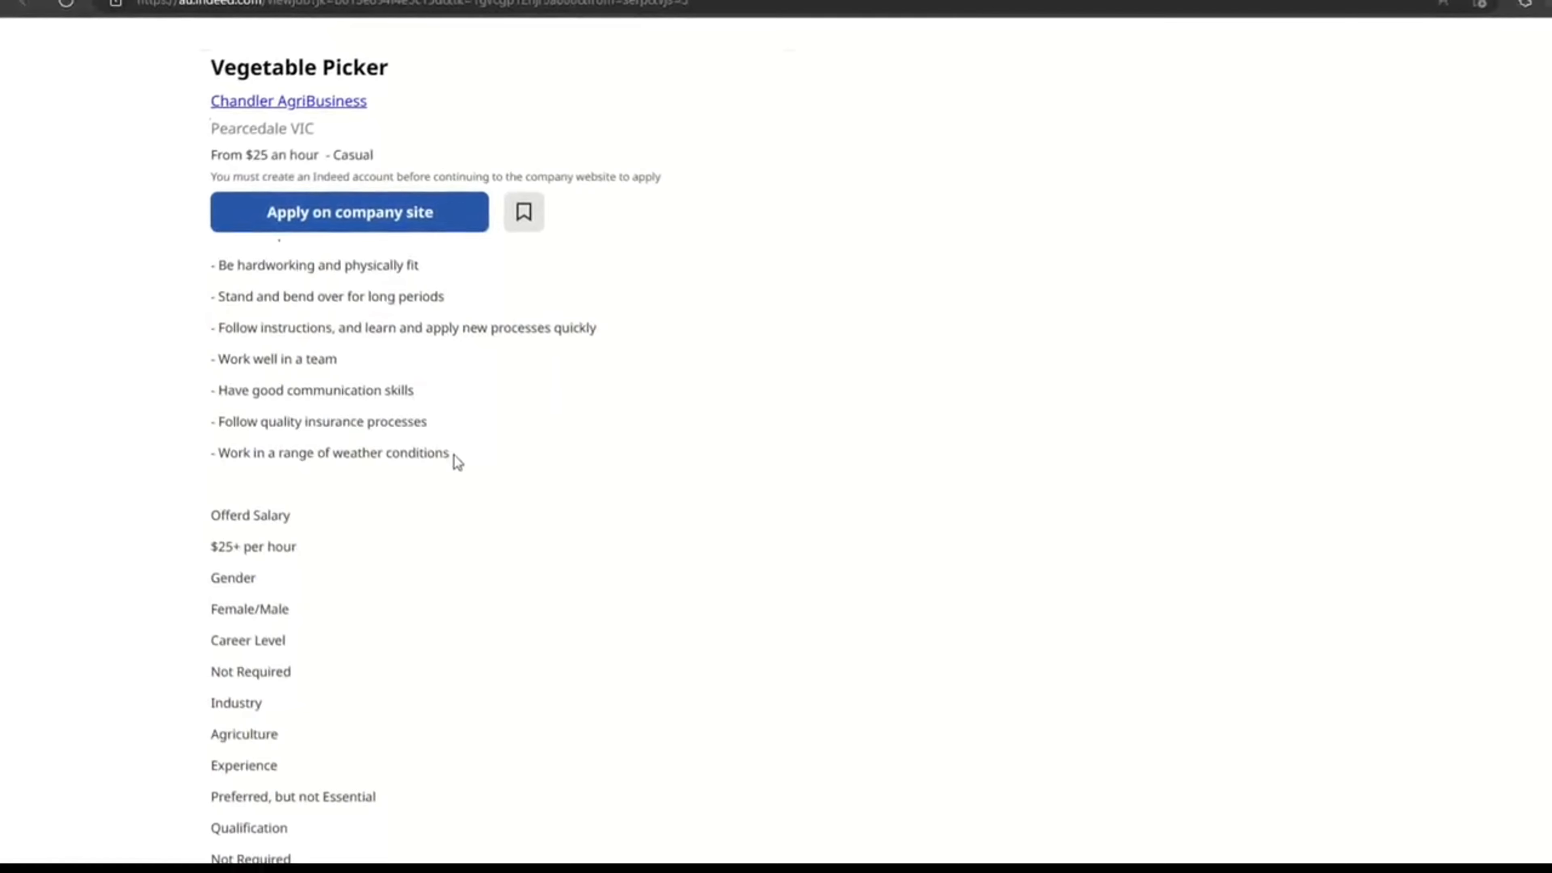
scroll("down", 3)
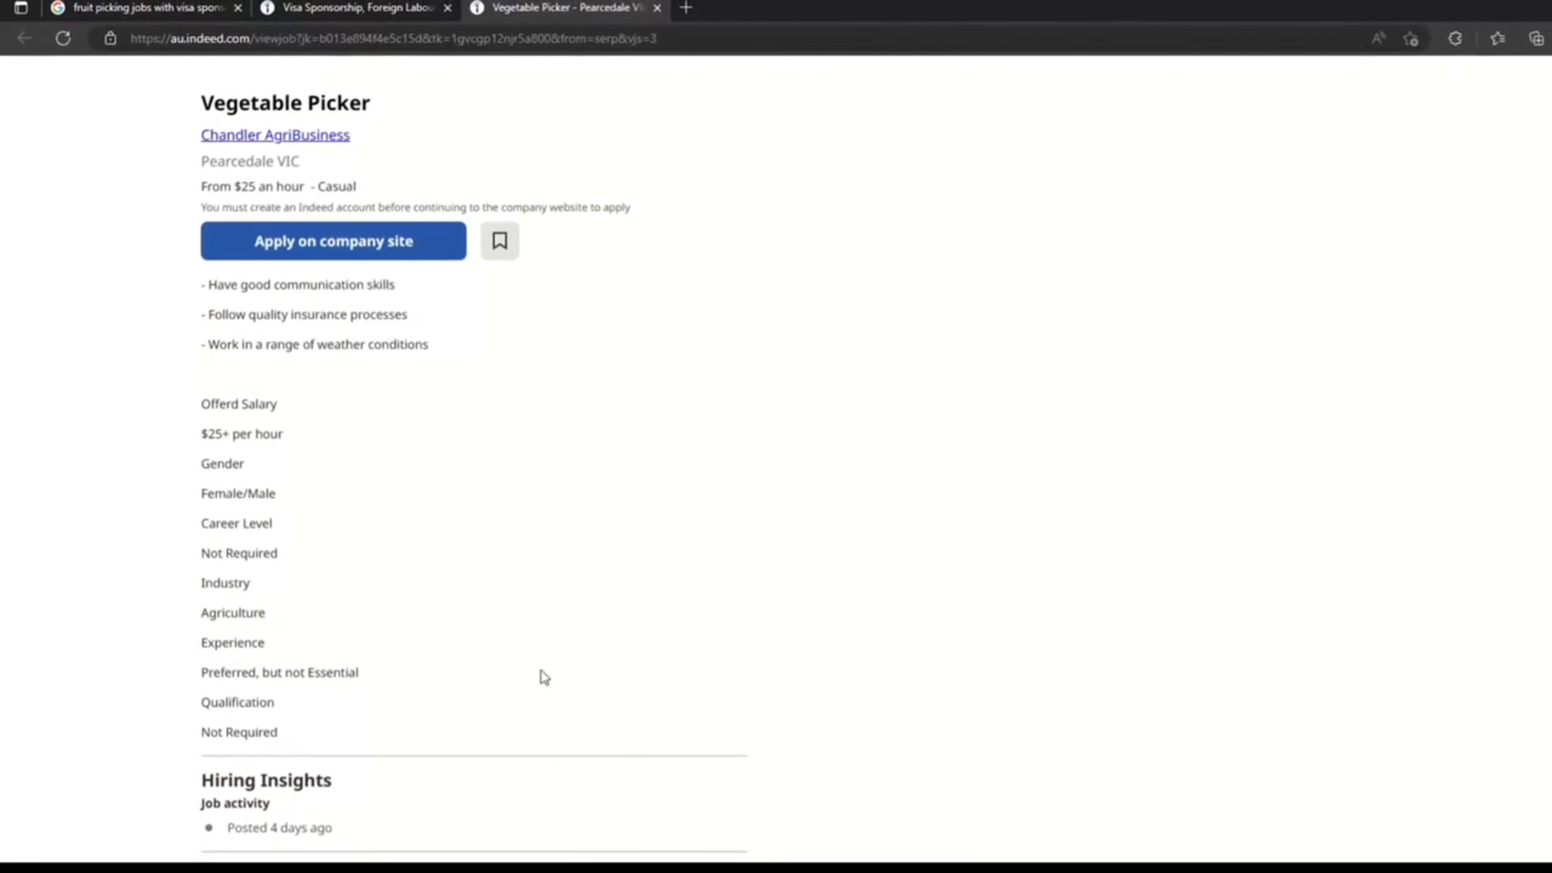
Scroll back to the top of the Vegetable Picker posting to see its details and salary
scroll("up", 3)
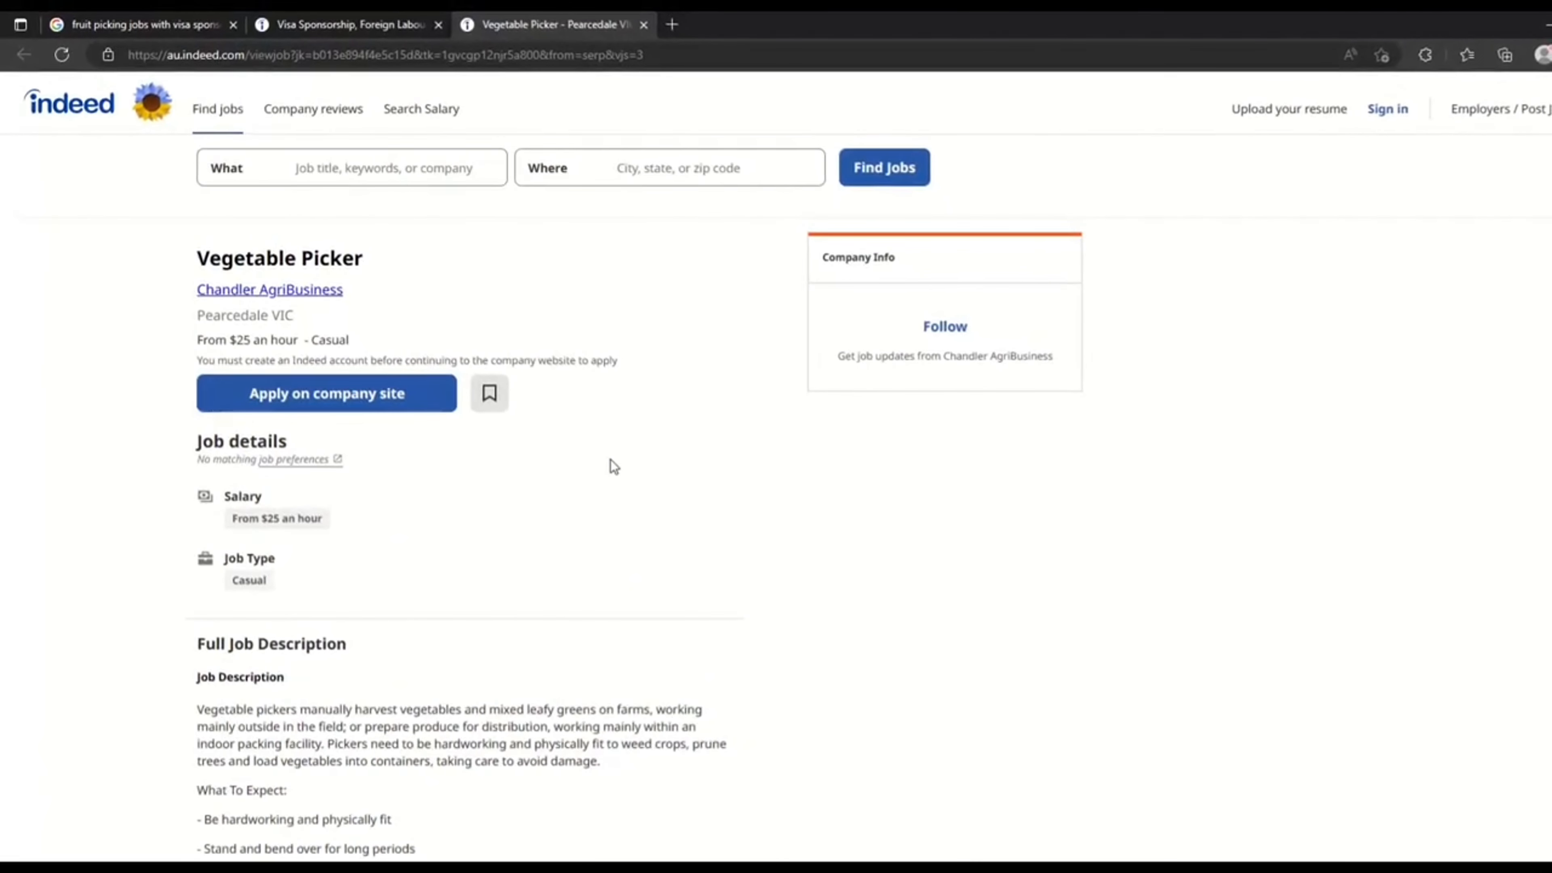
mouse_move(440, 493)
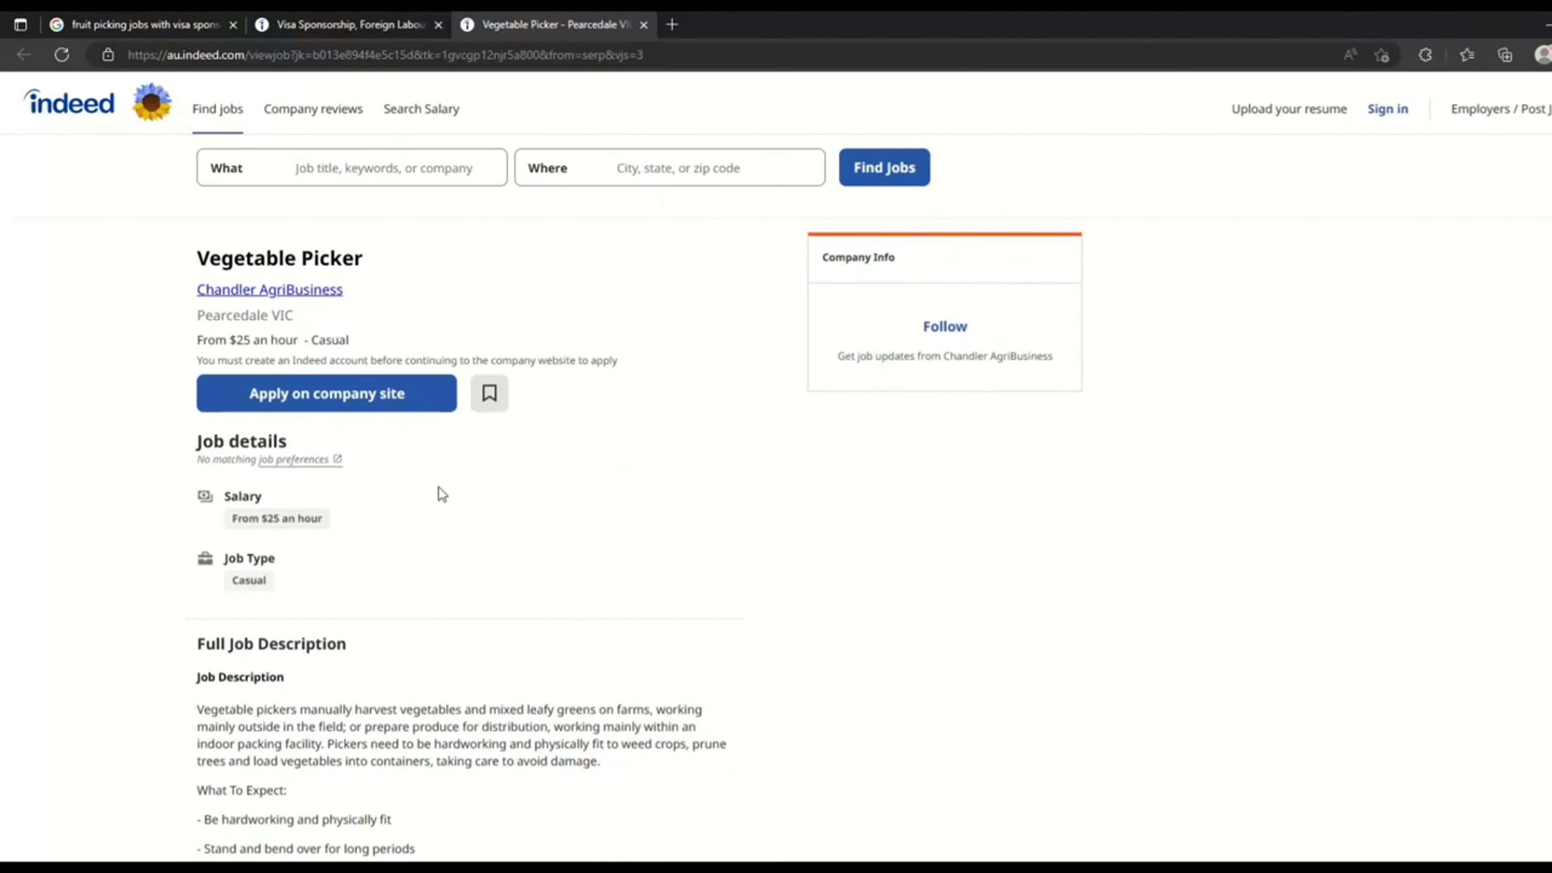
mouse_move(326, 393)
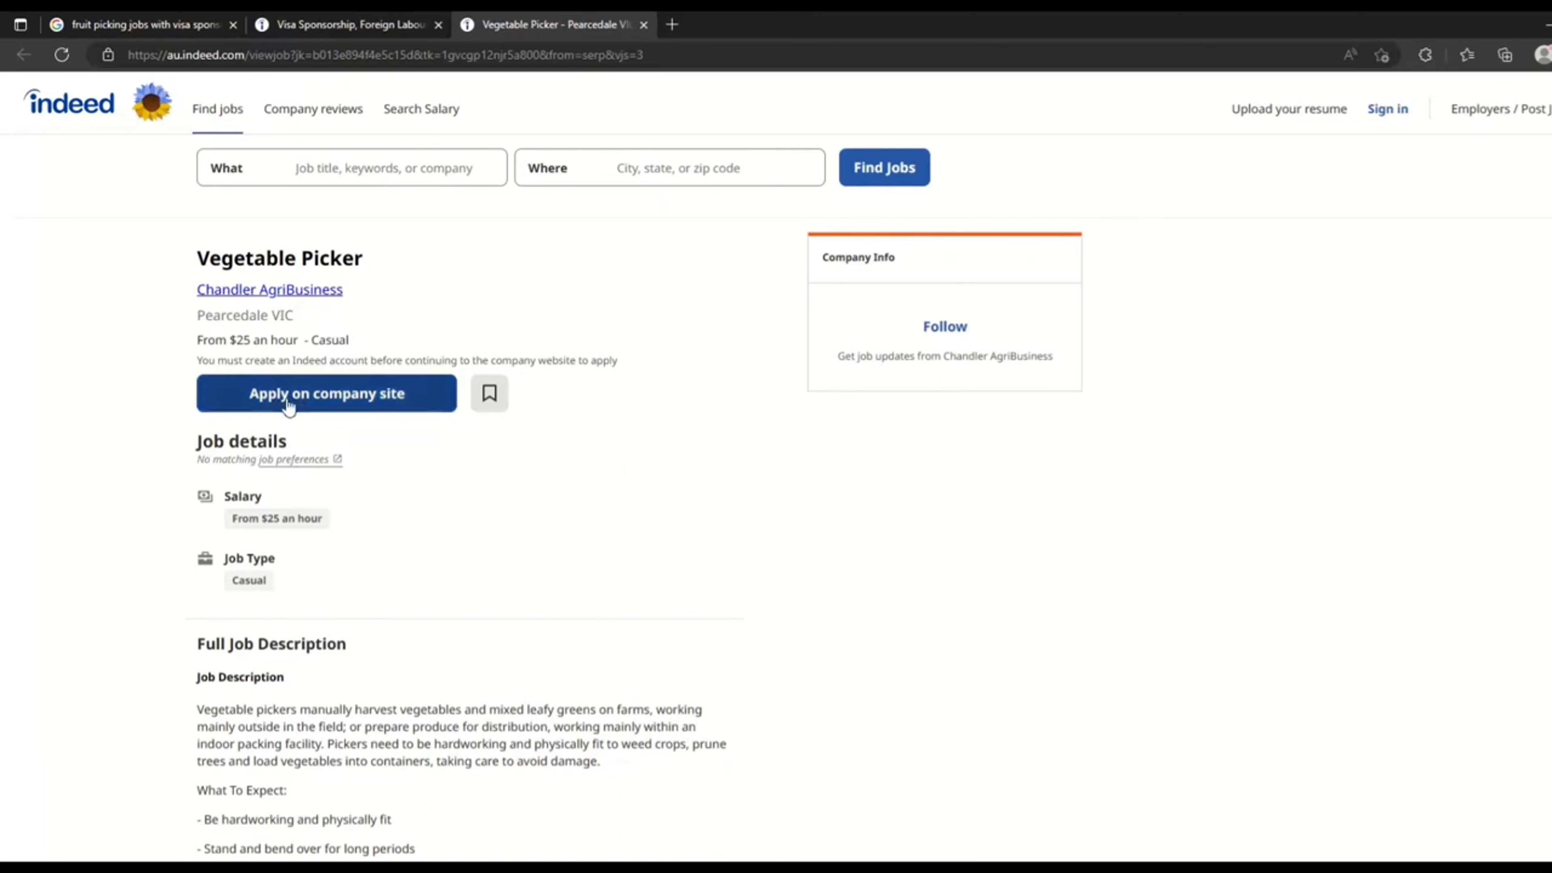
mouse_move(296, 411)
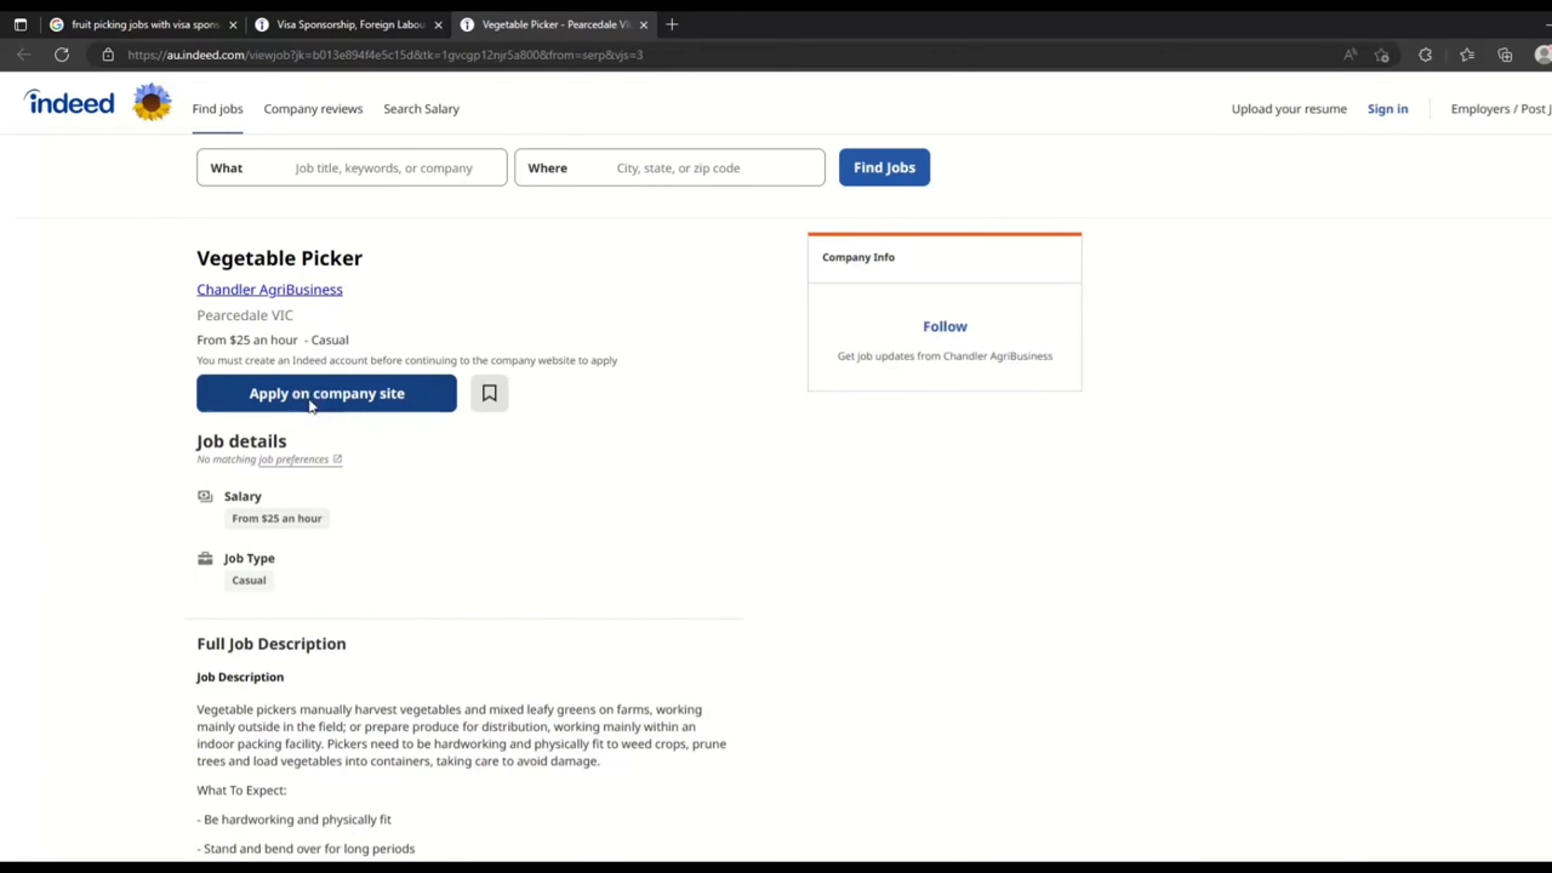
Start 'Apply on company site', bringing up Indeed's create-account or sign-in prompt
left_click(326, 393)
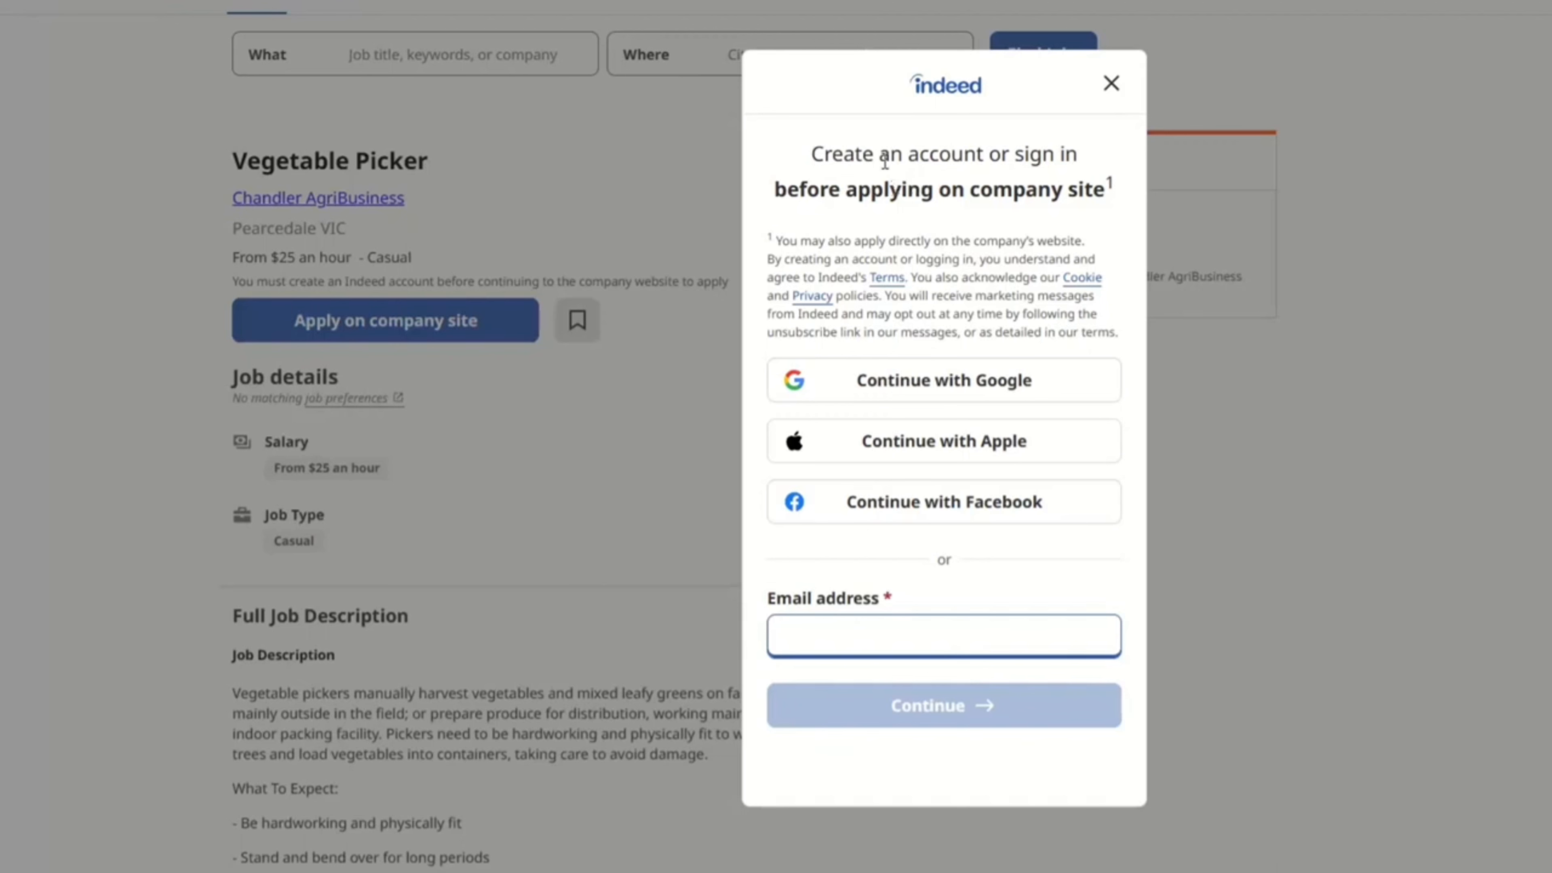
mouse_move(949, 216)
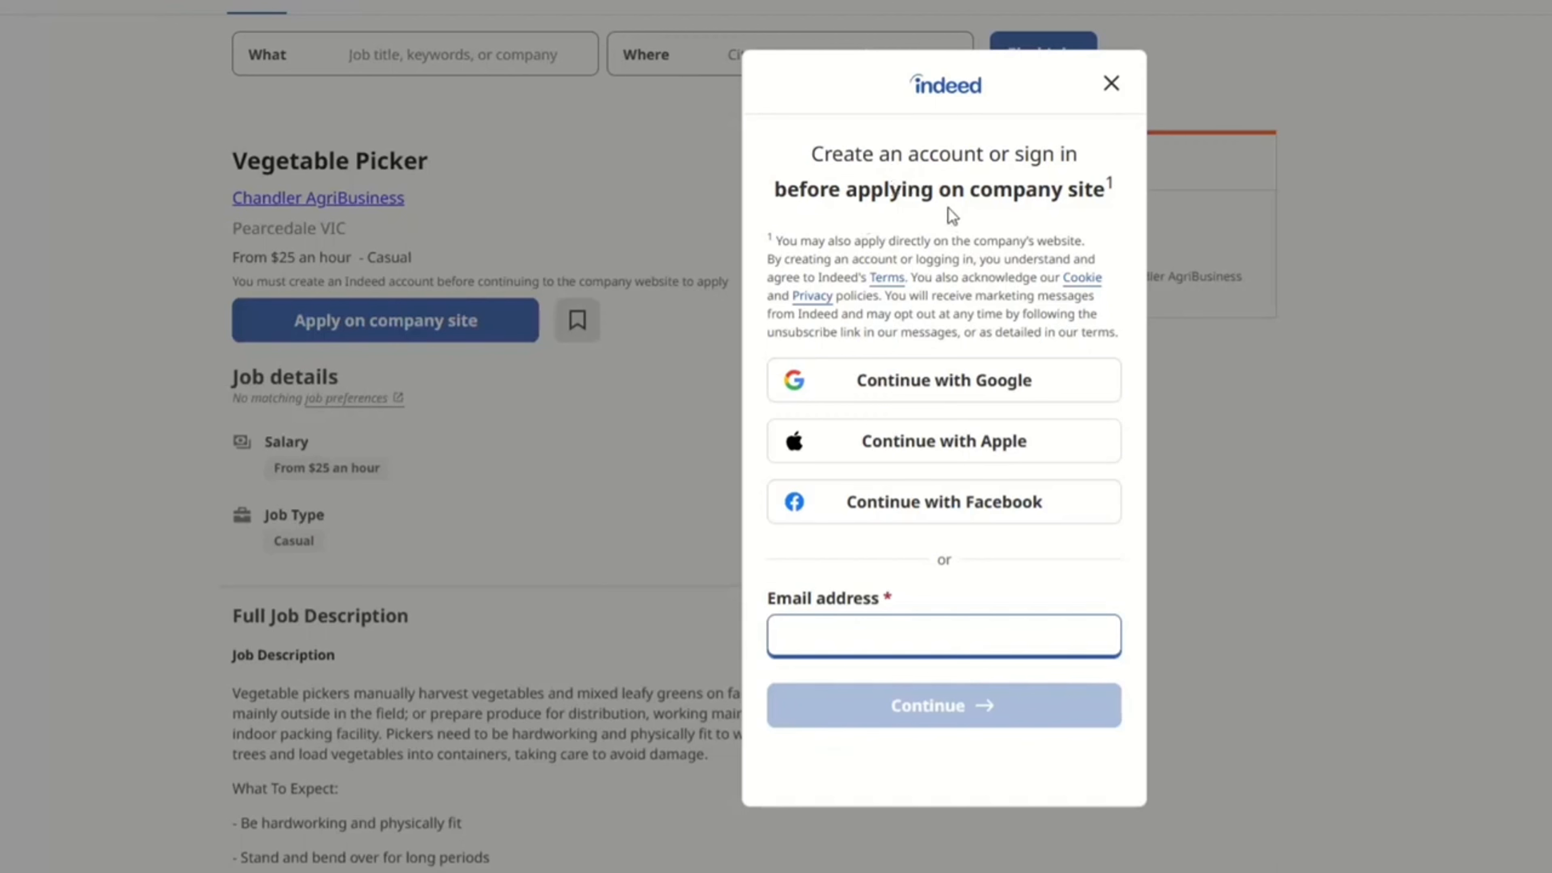
mouse_move(939, 99)
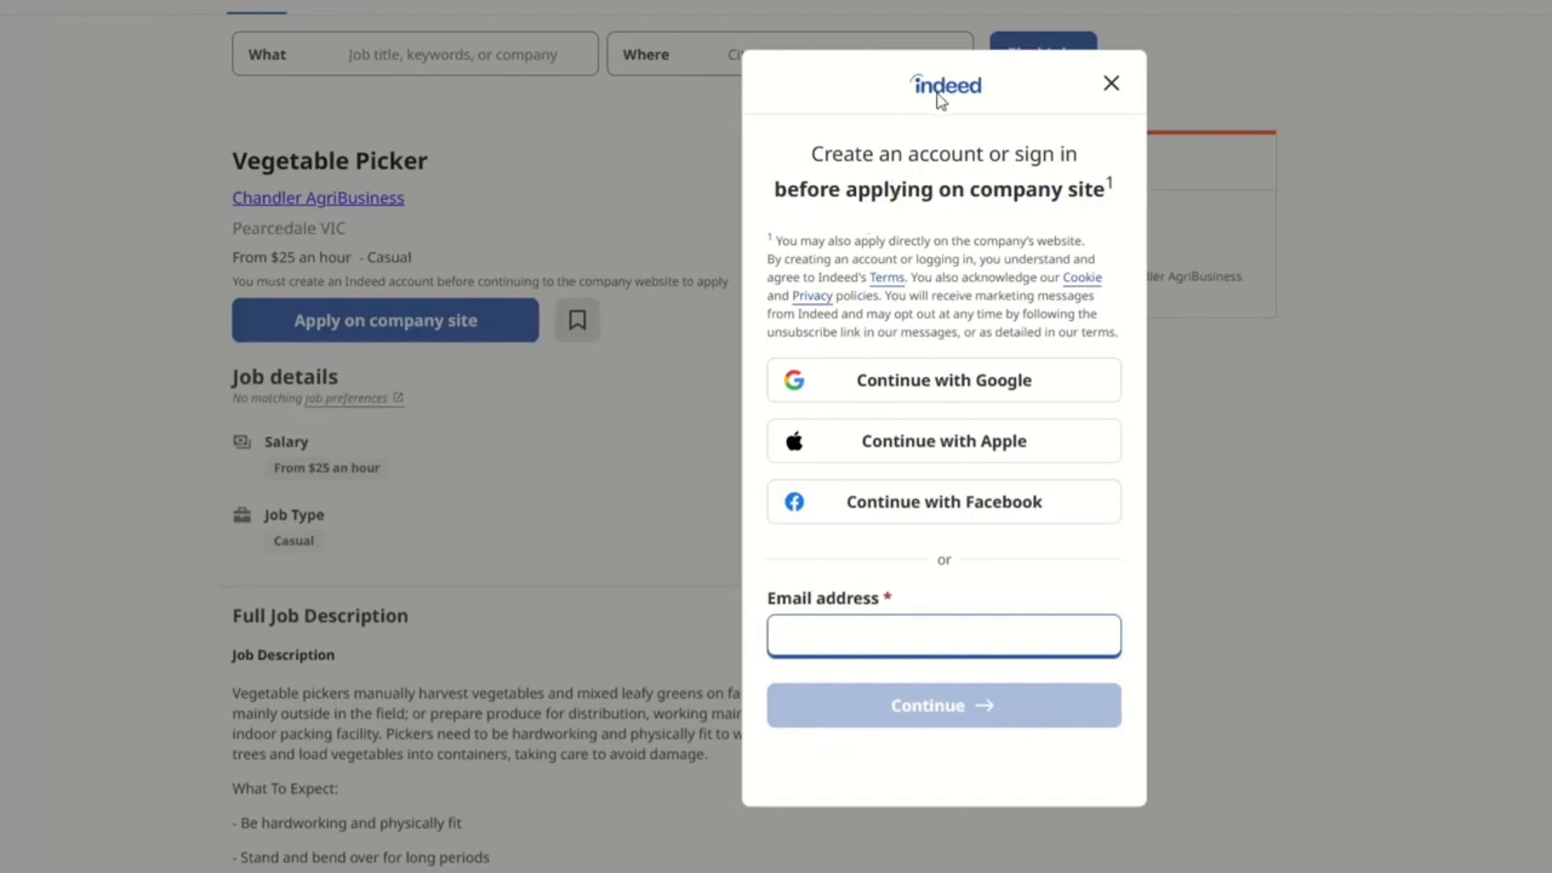
mouse_move(913, 92)
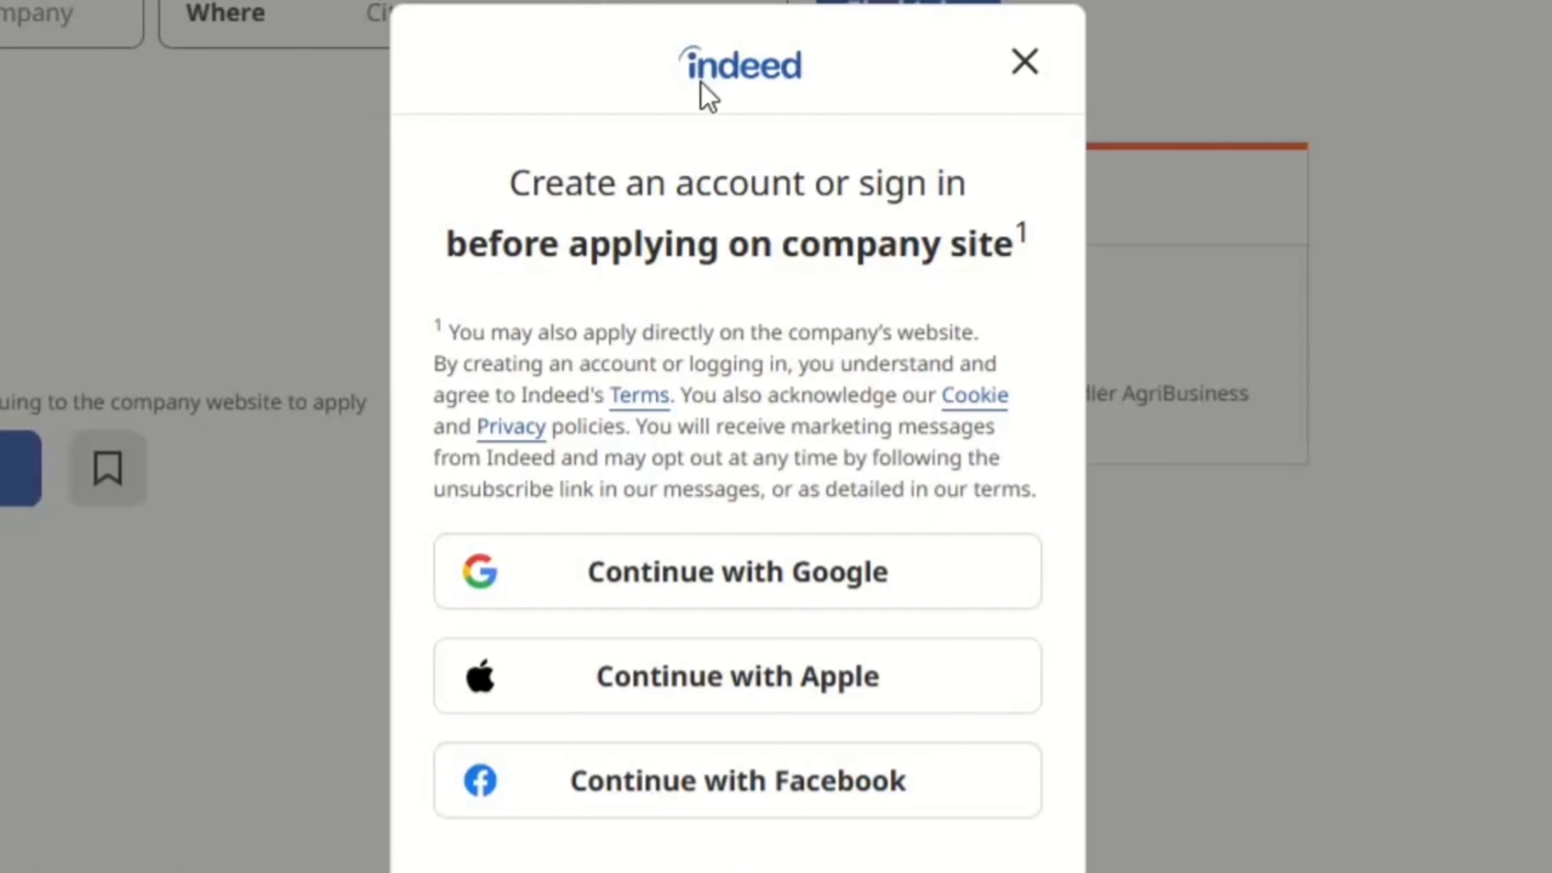
mouse_move(792, 98)
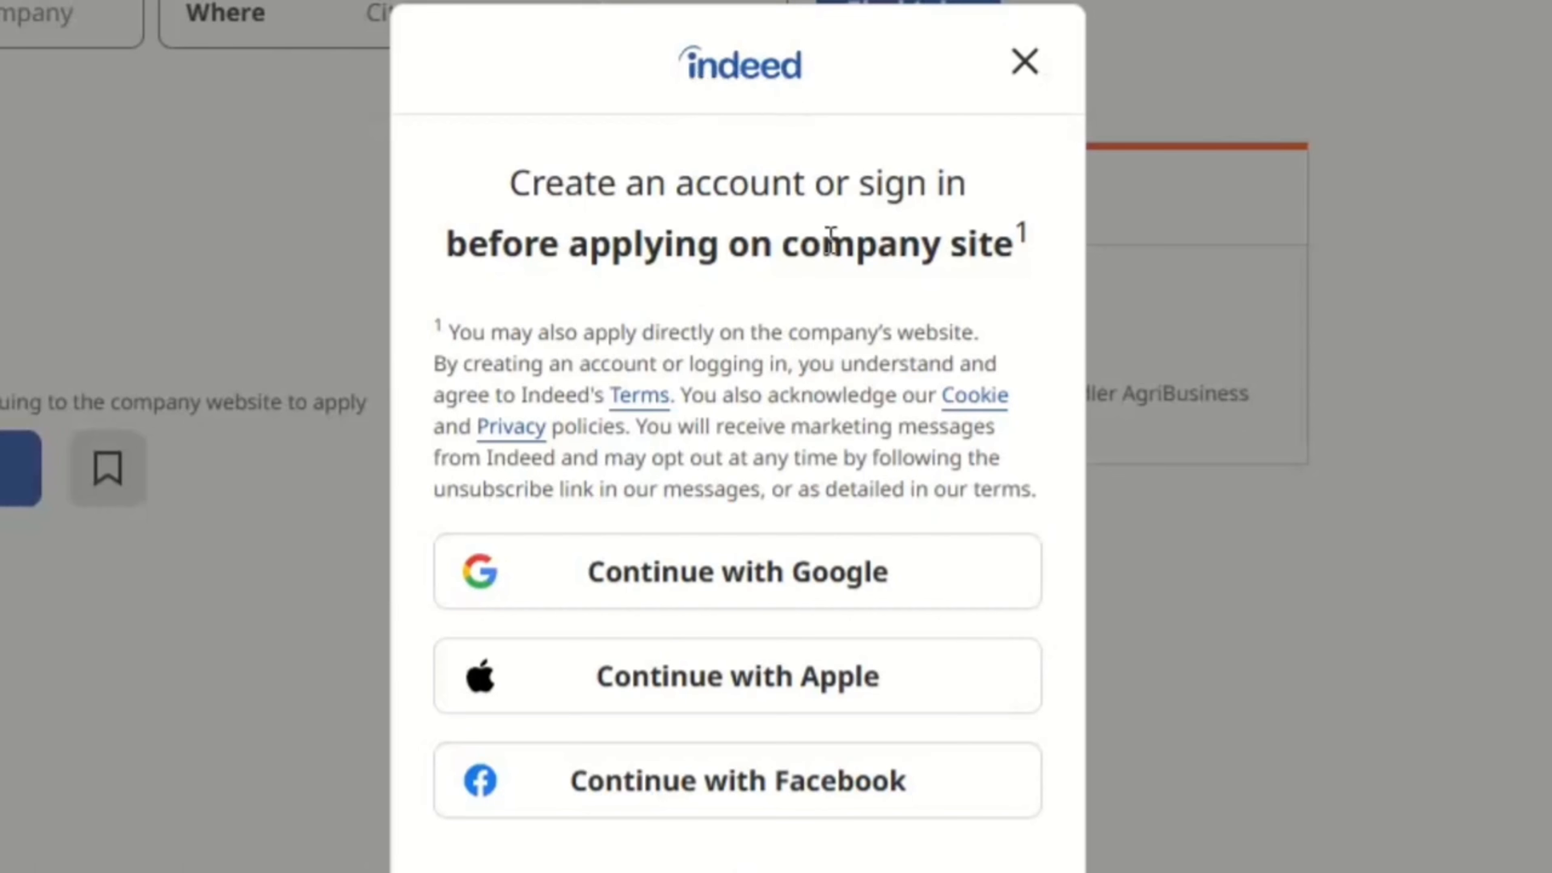
mouse_move(687, 89)
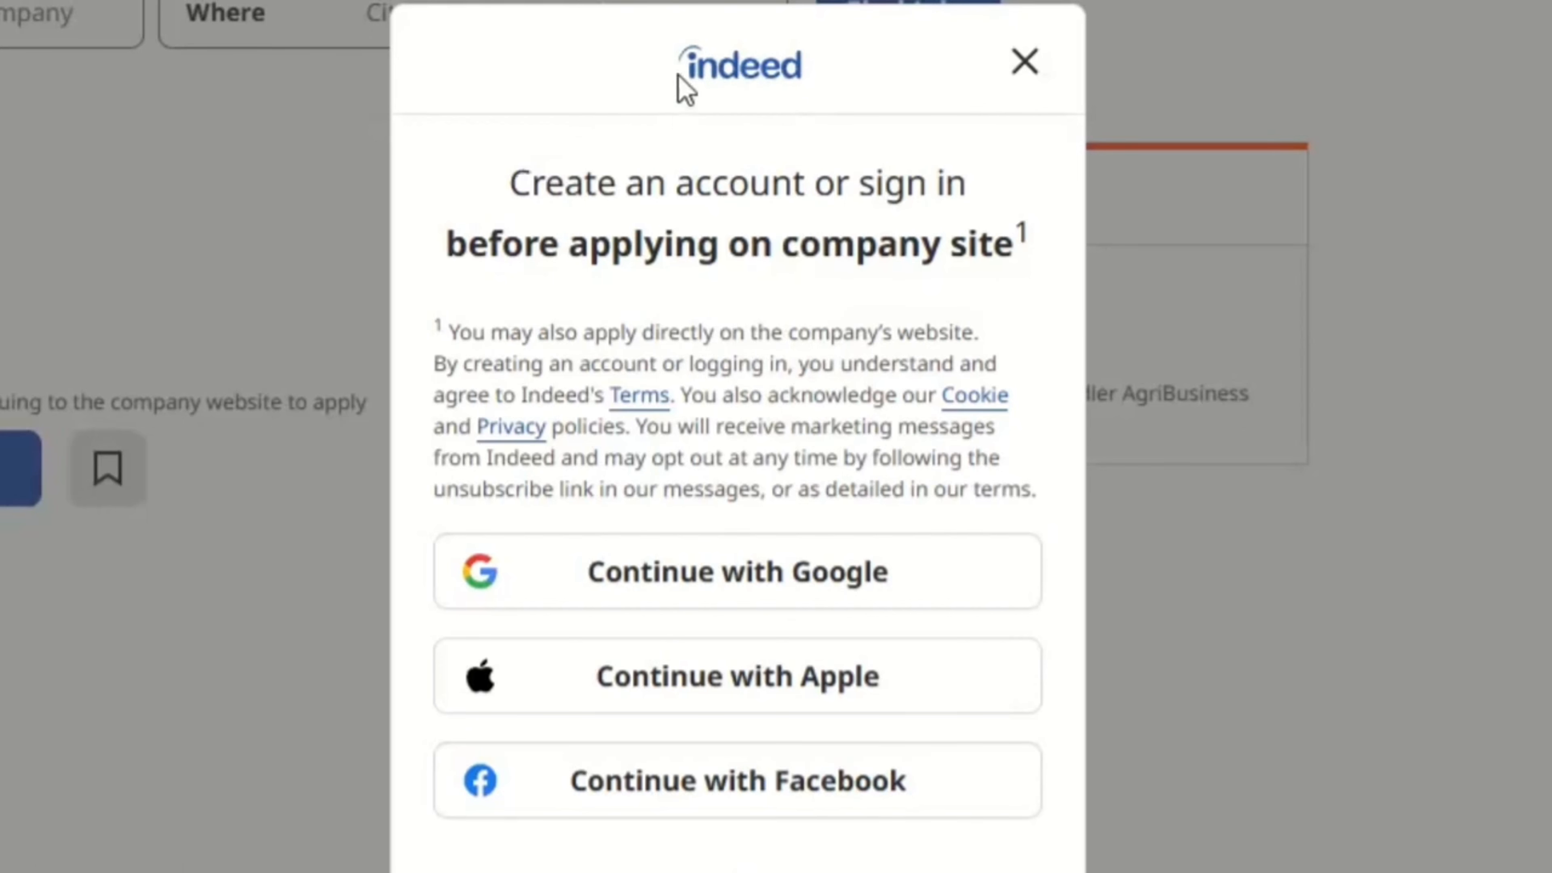
mouse_move(771, 167)
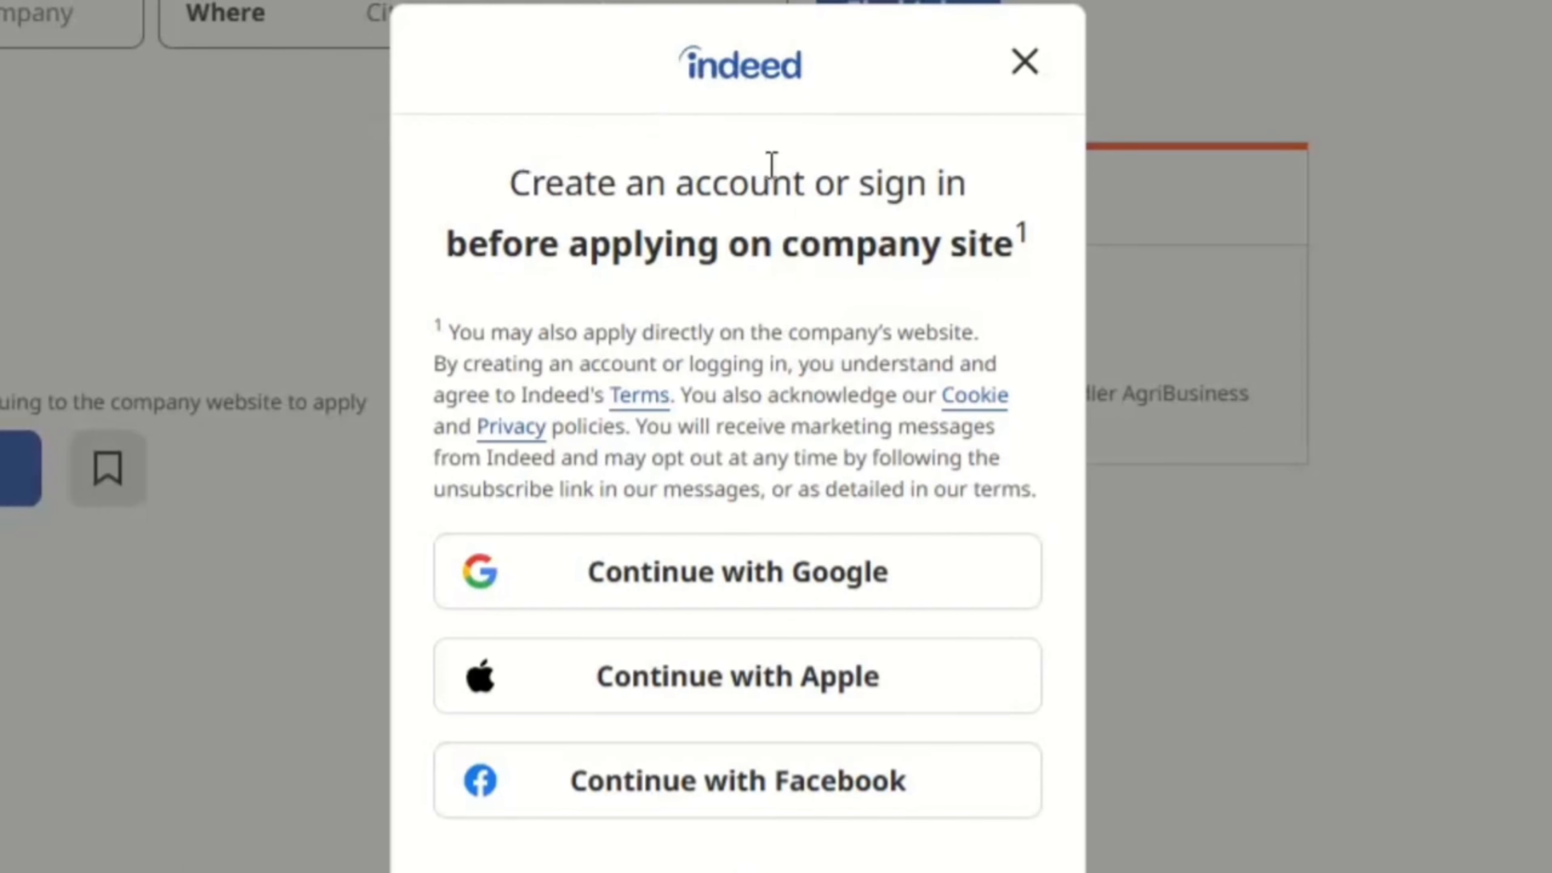
mouse_move(728, 139)
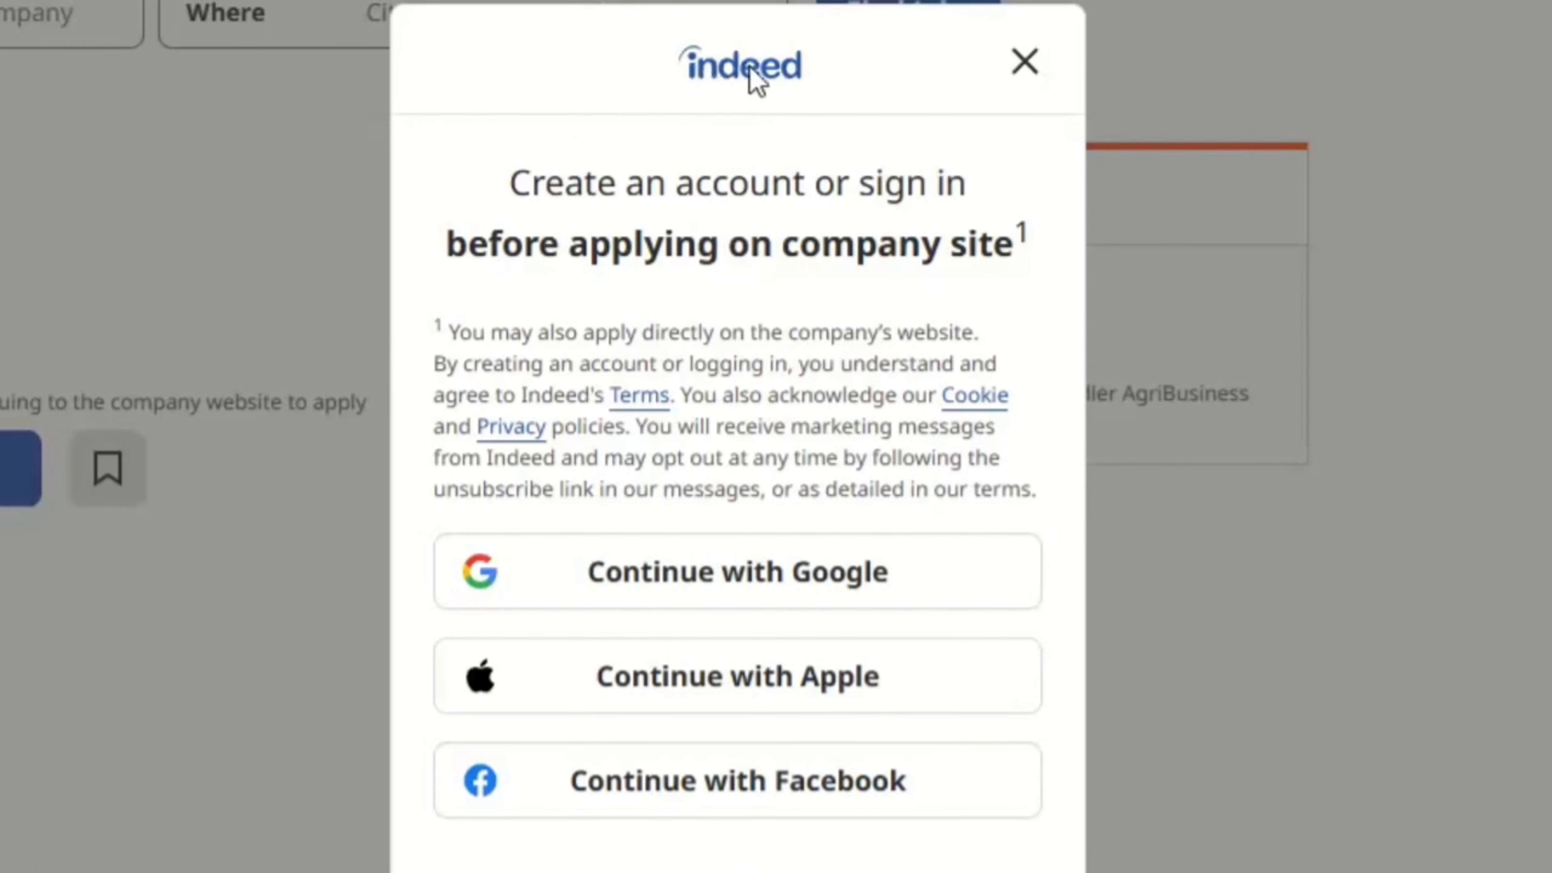
mouse_move(774, 104)
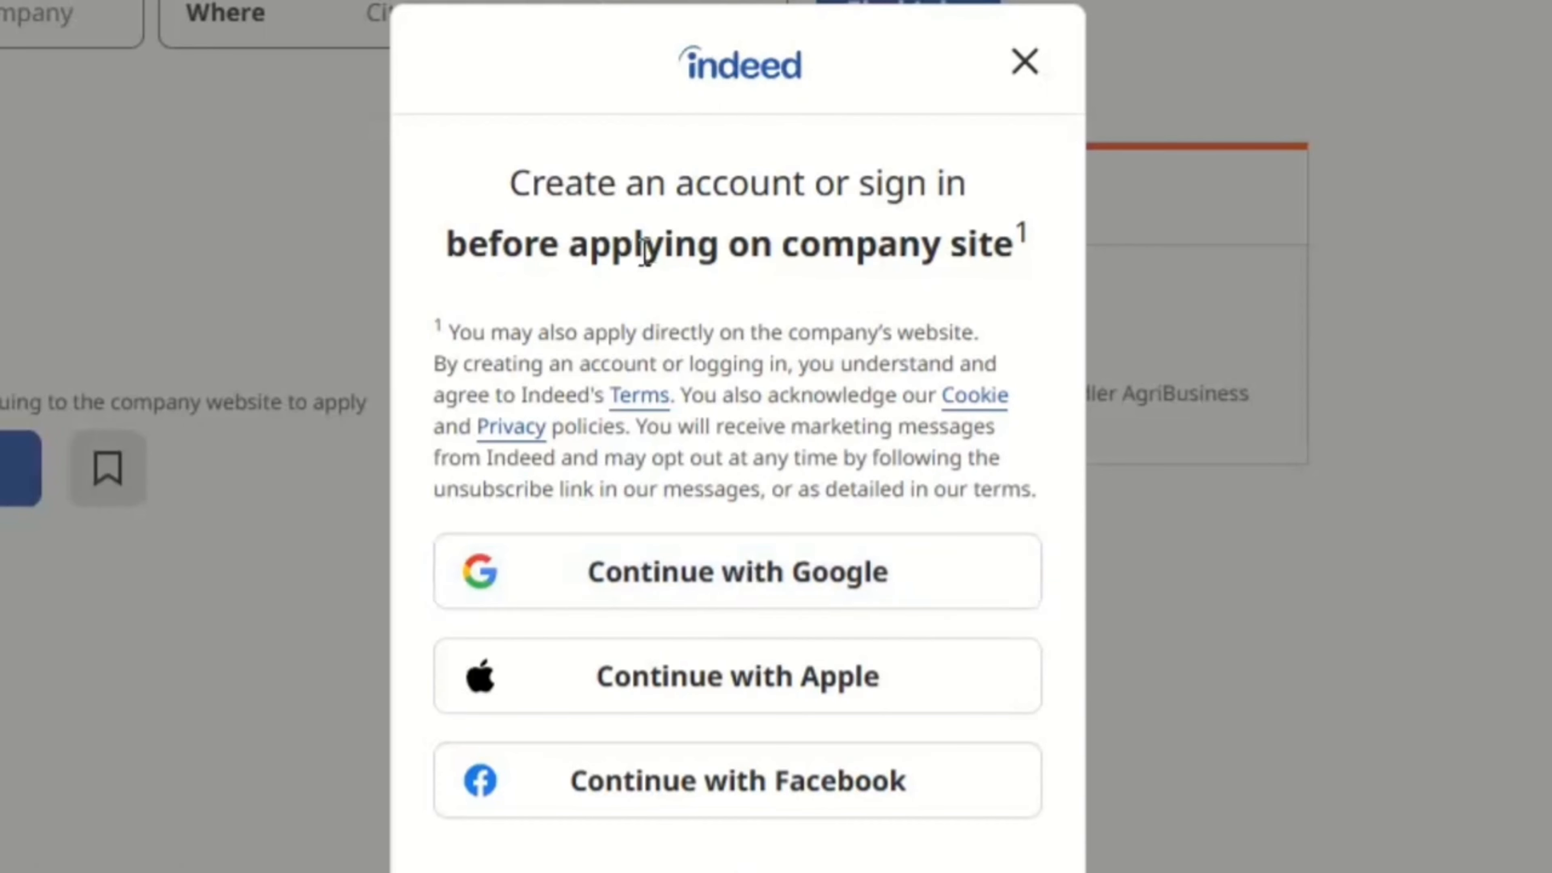
mouse_move(713, 329)
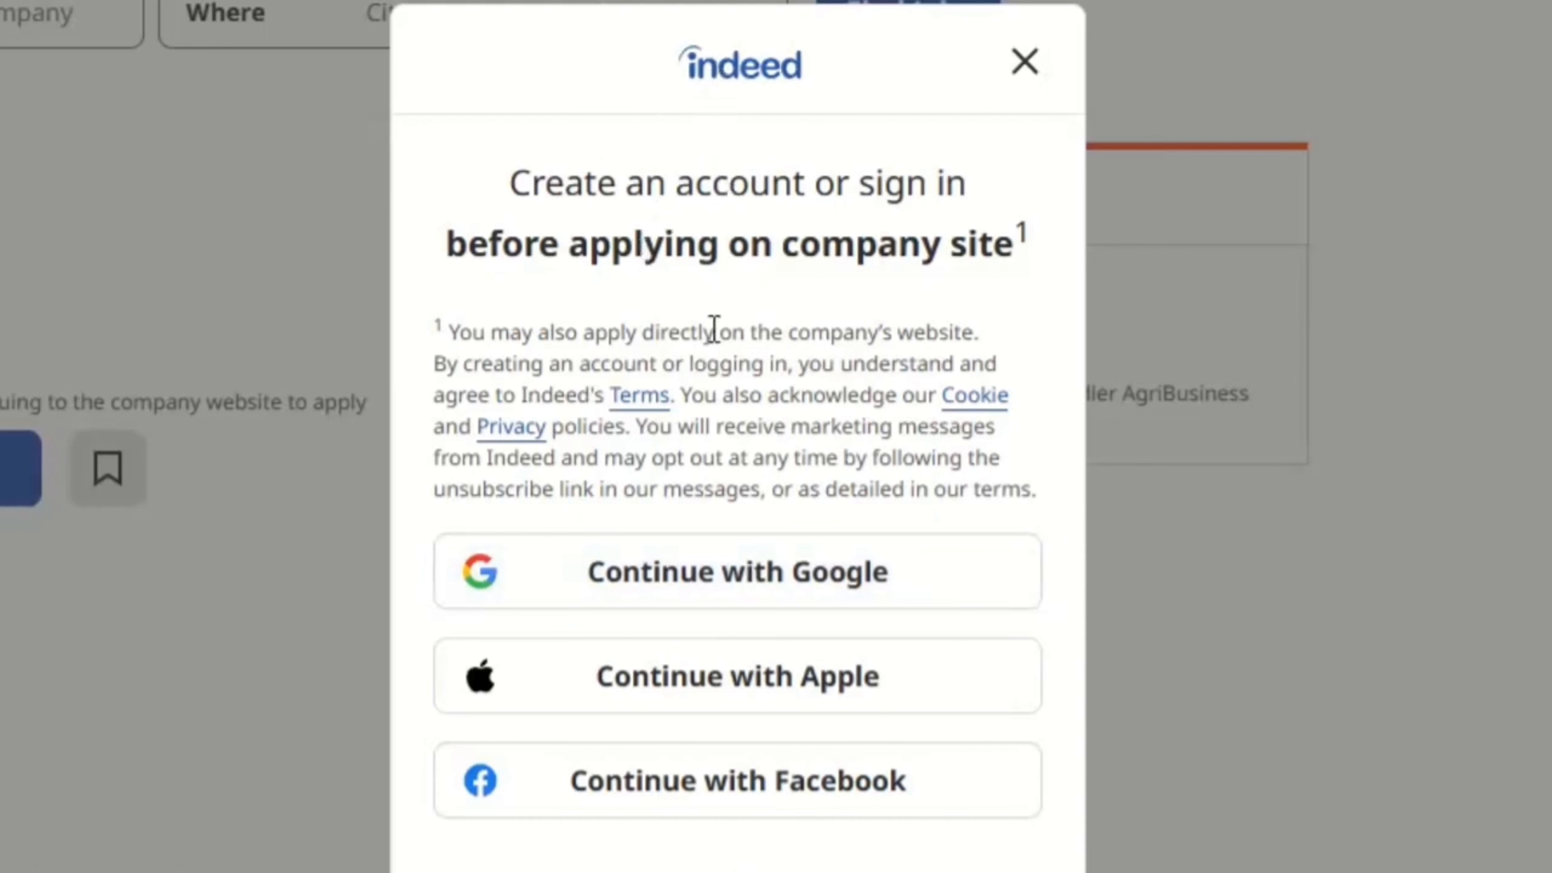
mouse_move(787, 99)
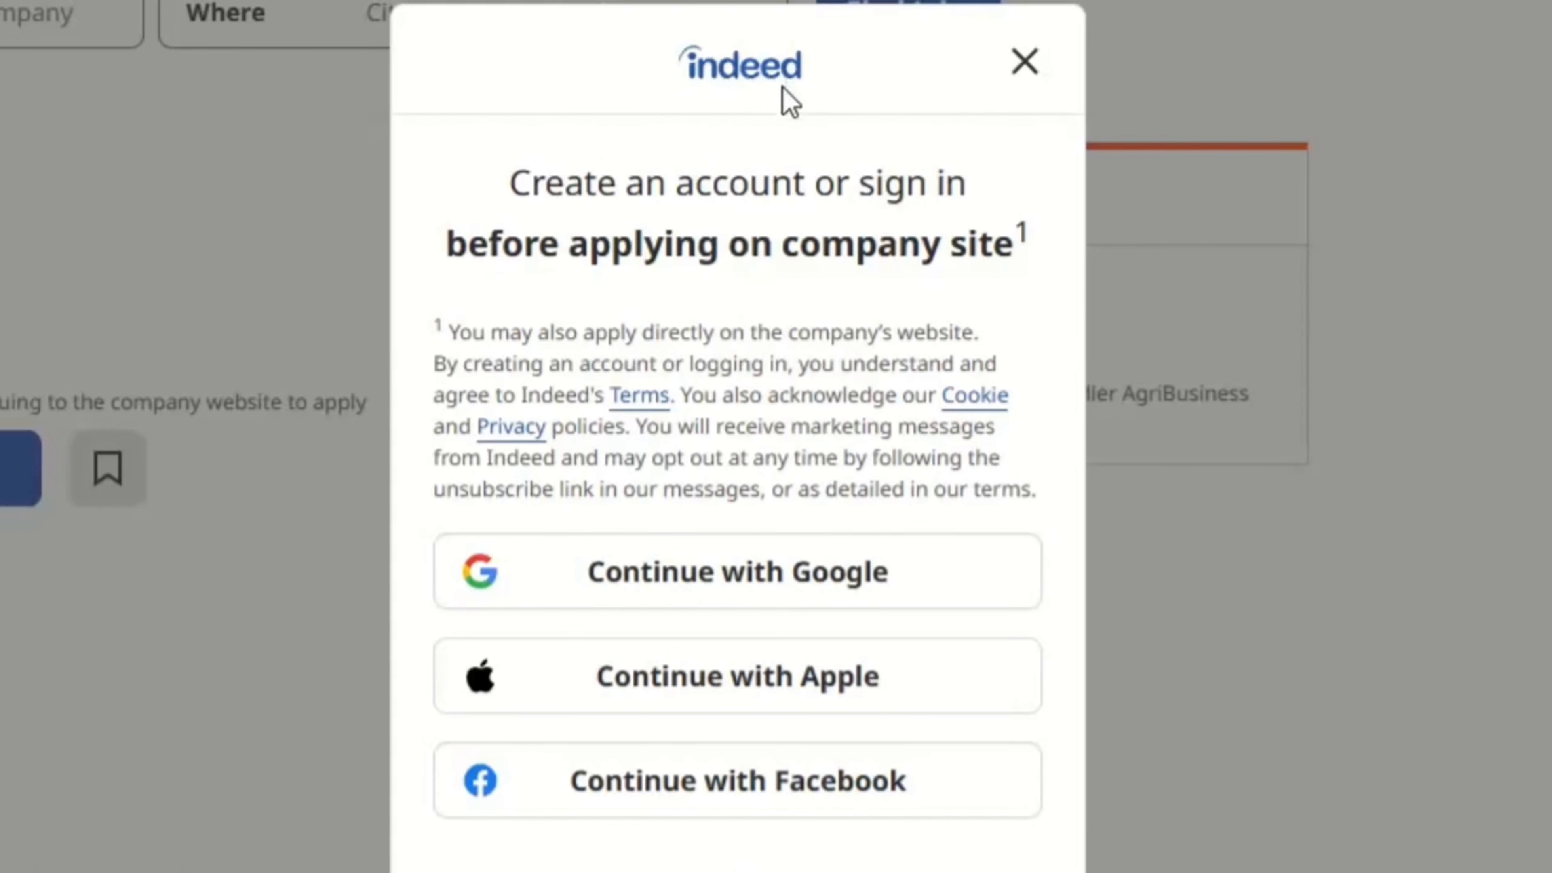
mouse_move(495, 604)
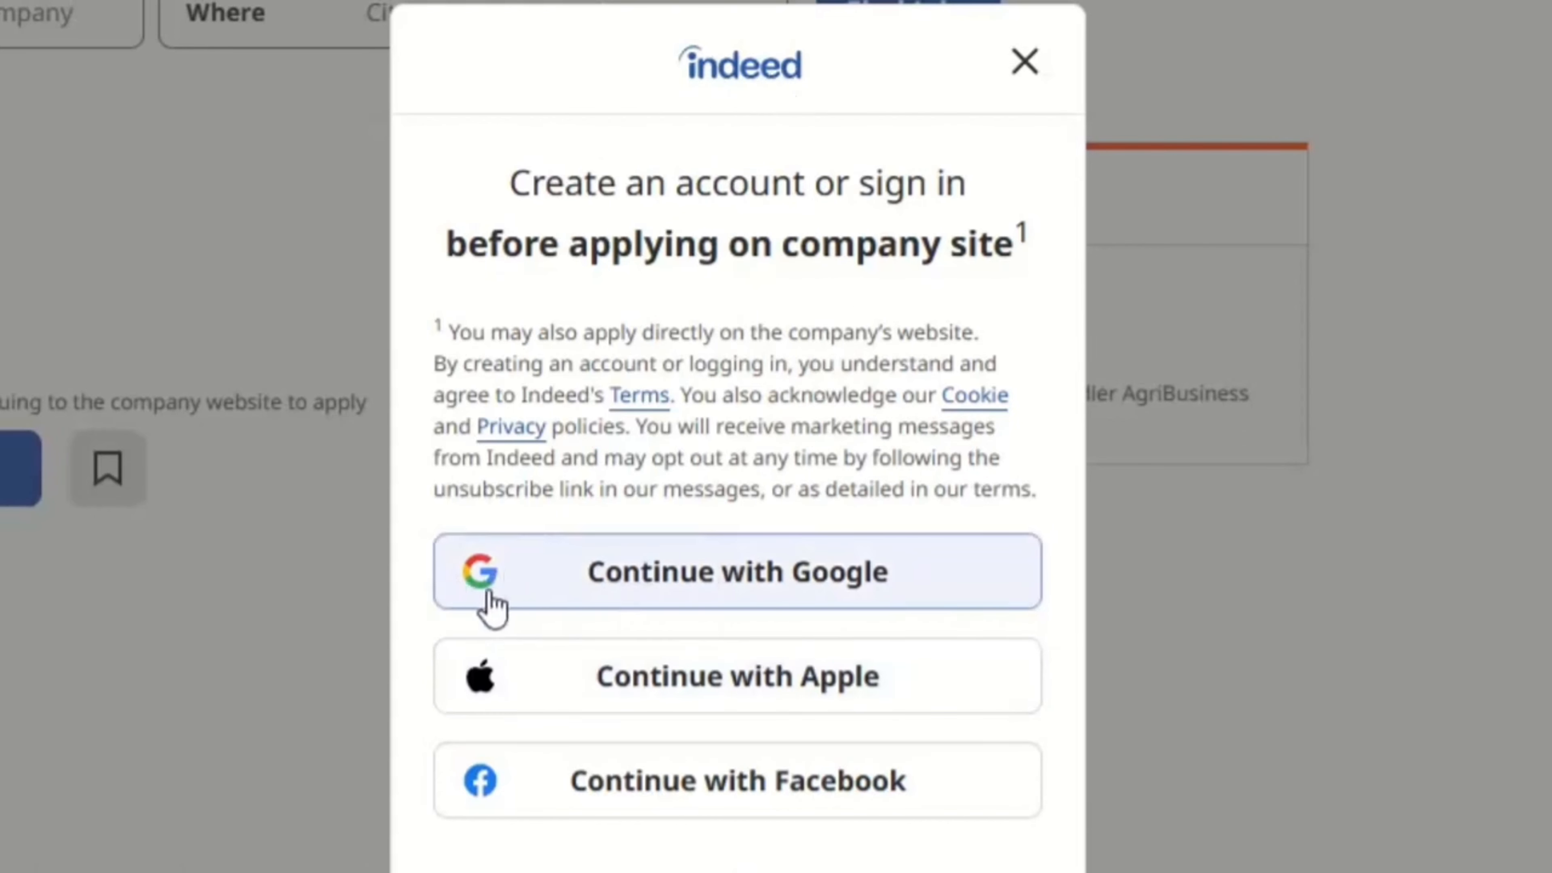
mouse_move(829, 601)
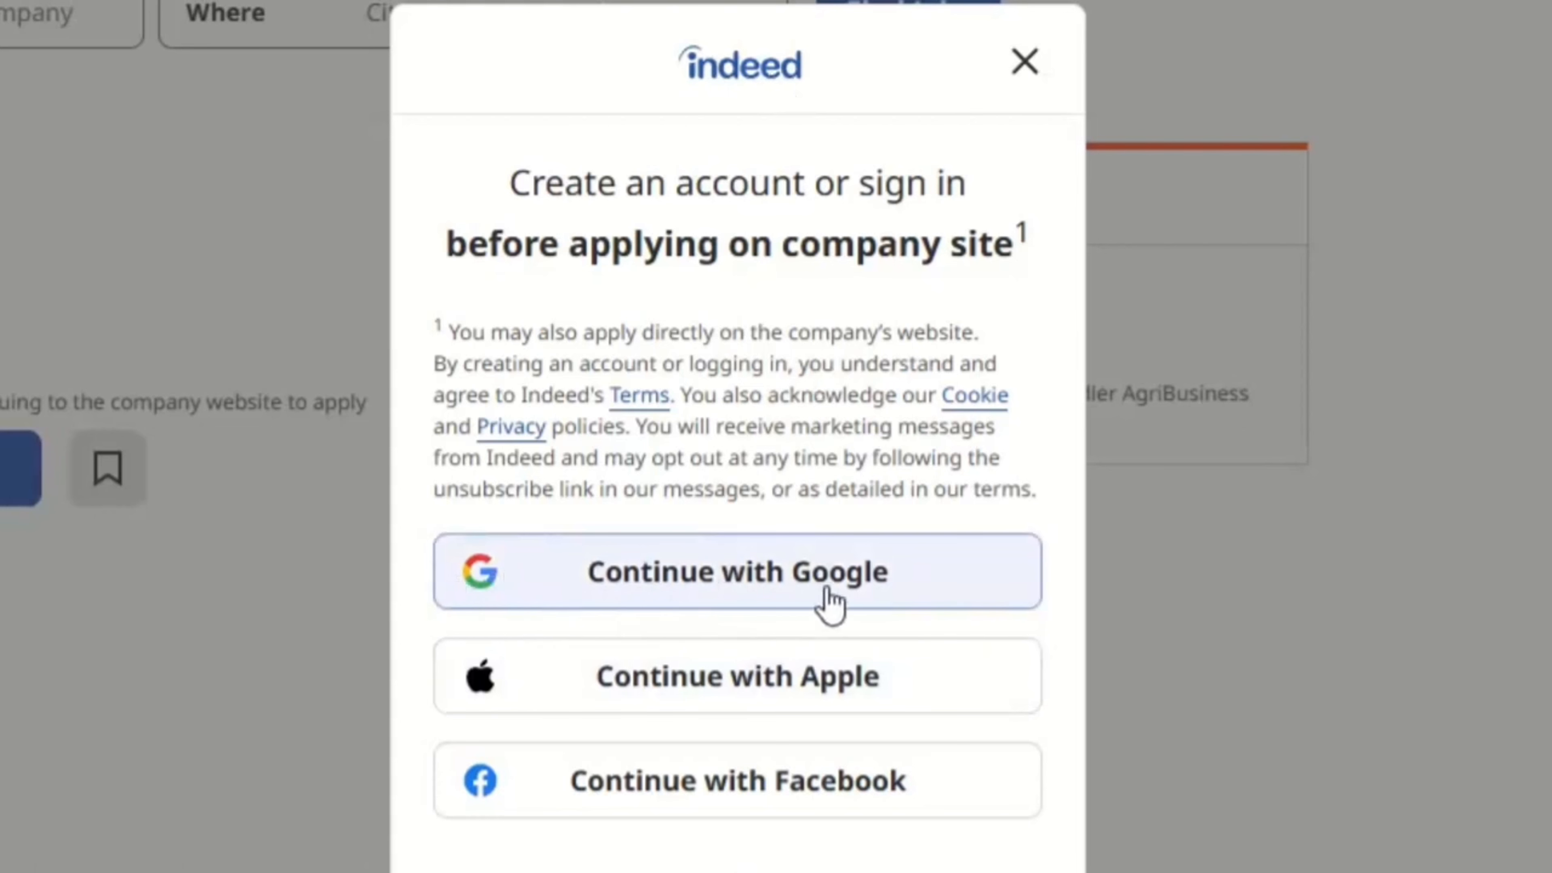
mouse_move(829, 601)
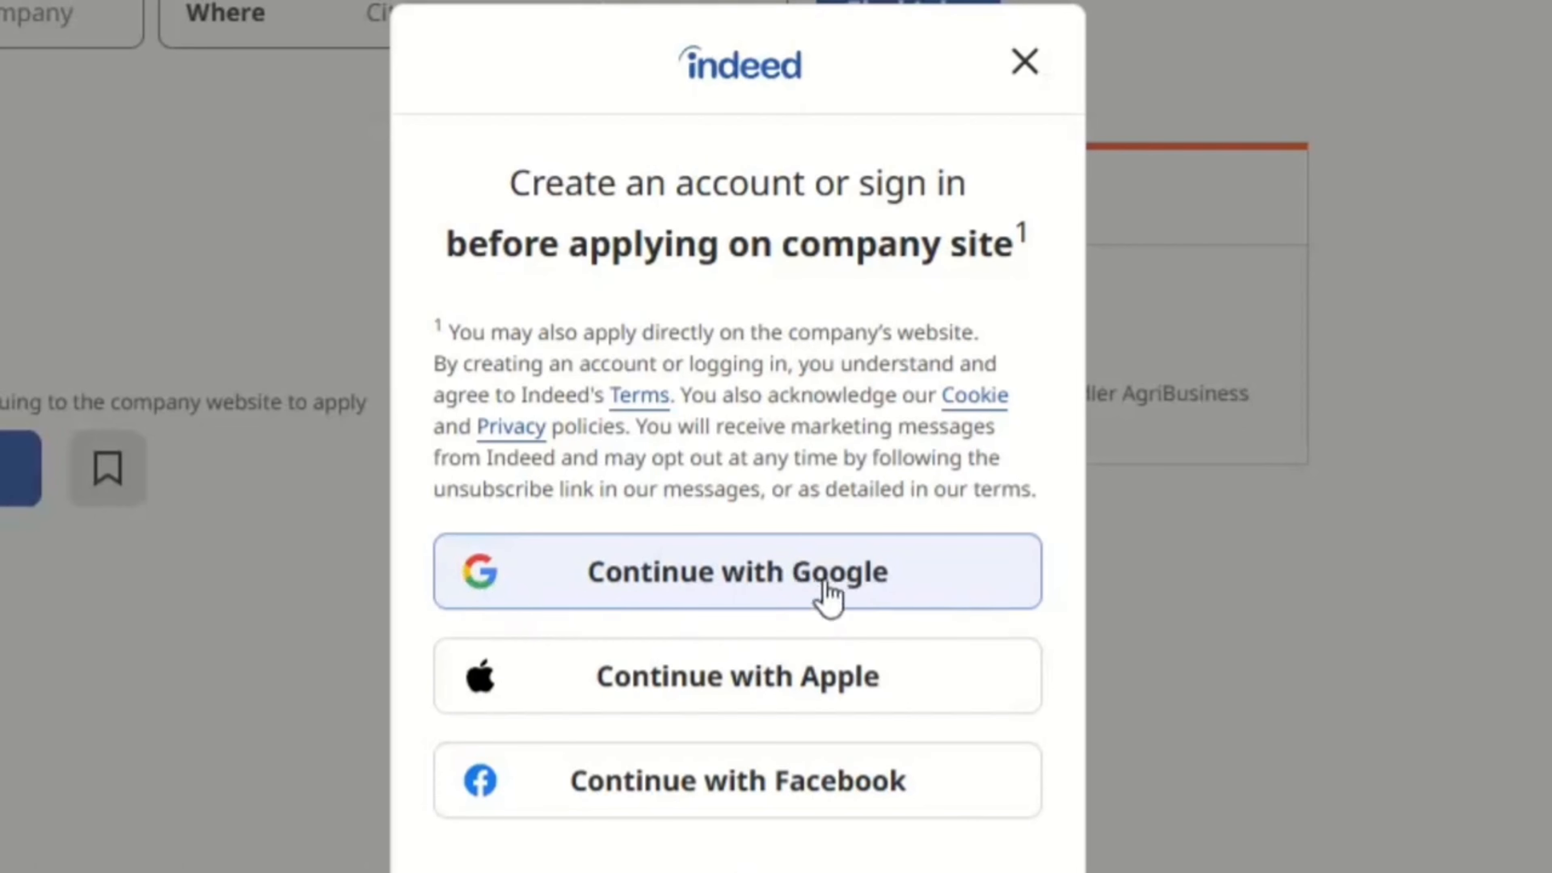
mouse_move(755, 604)
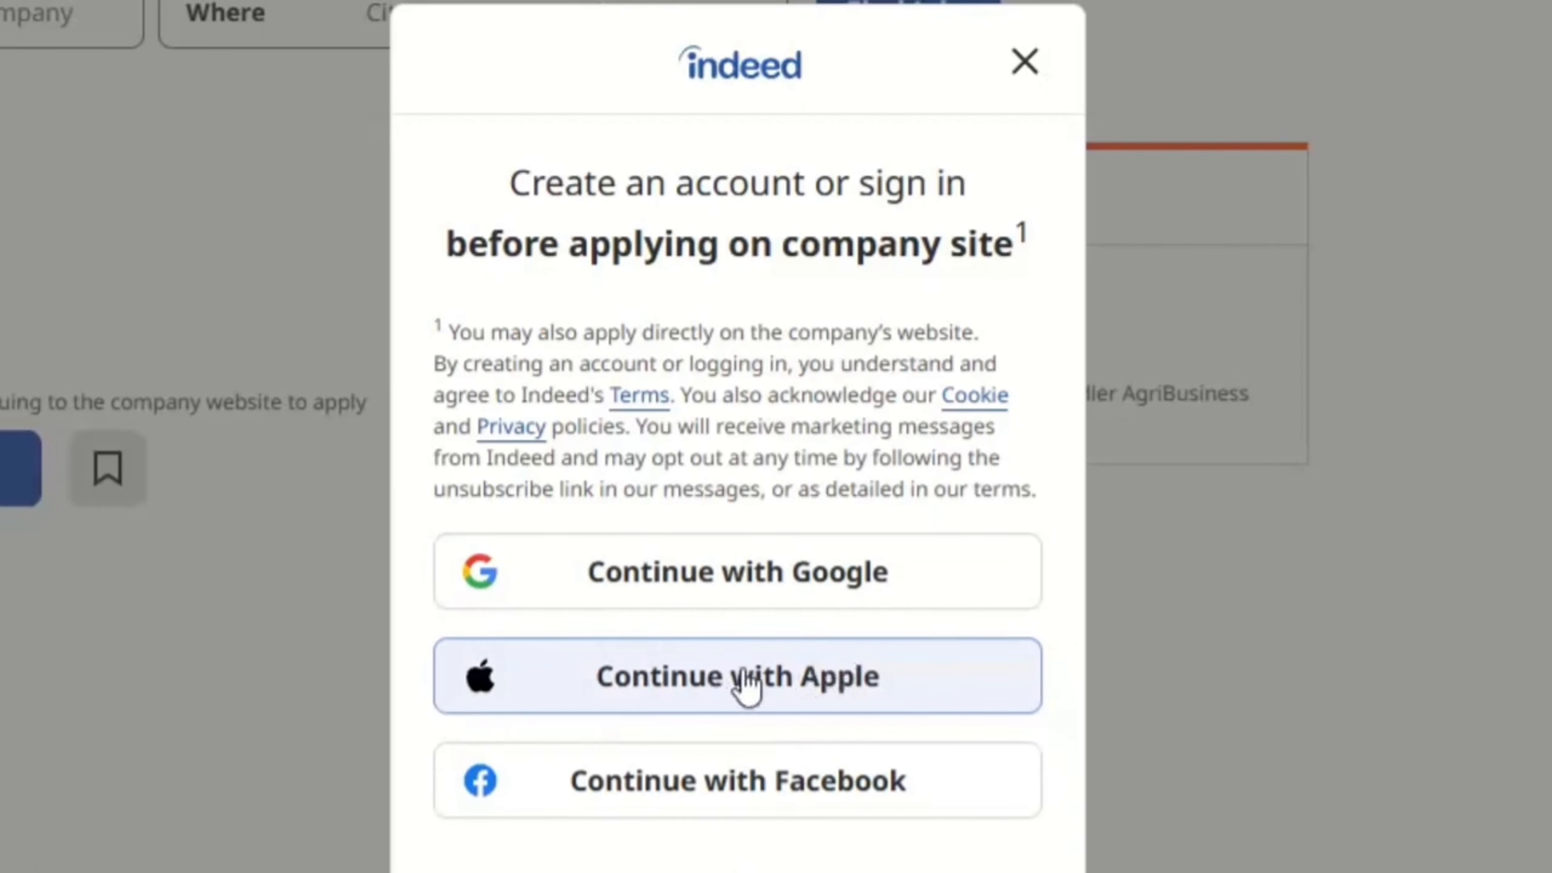
mouse_move(446, 698)
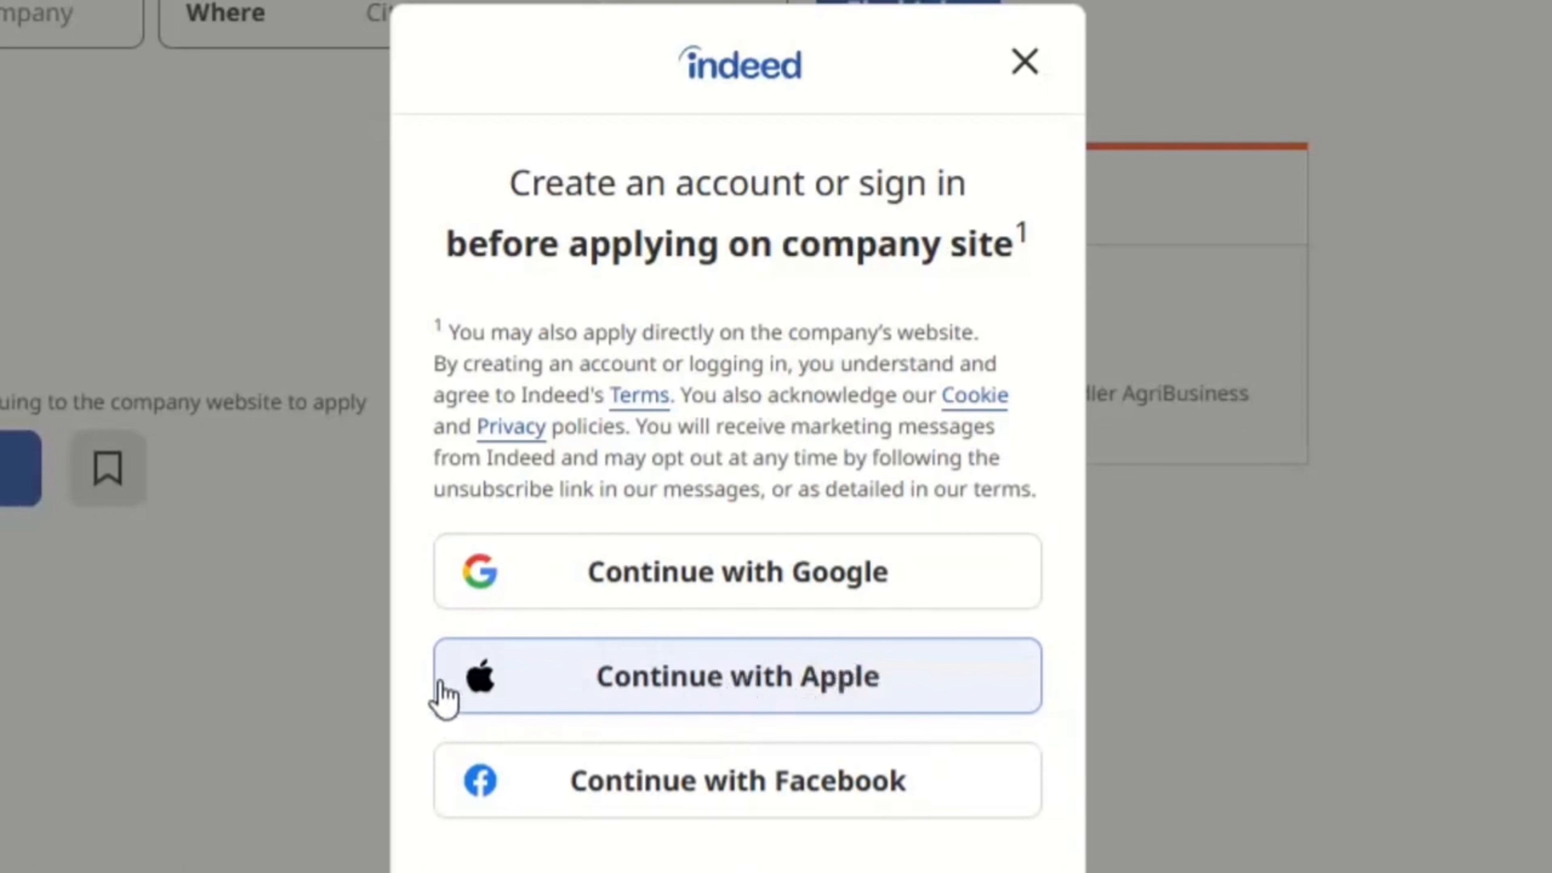
mouse_move(653, 692)
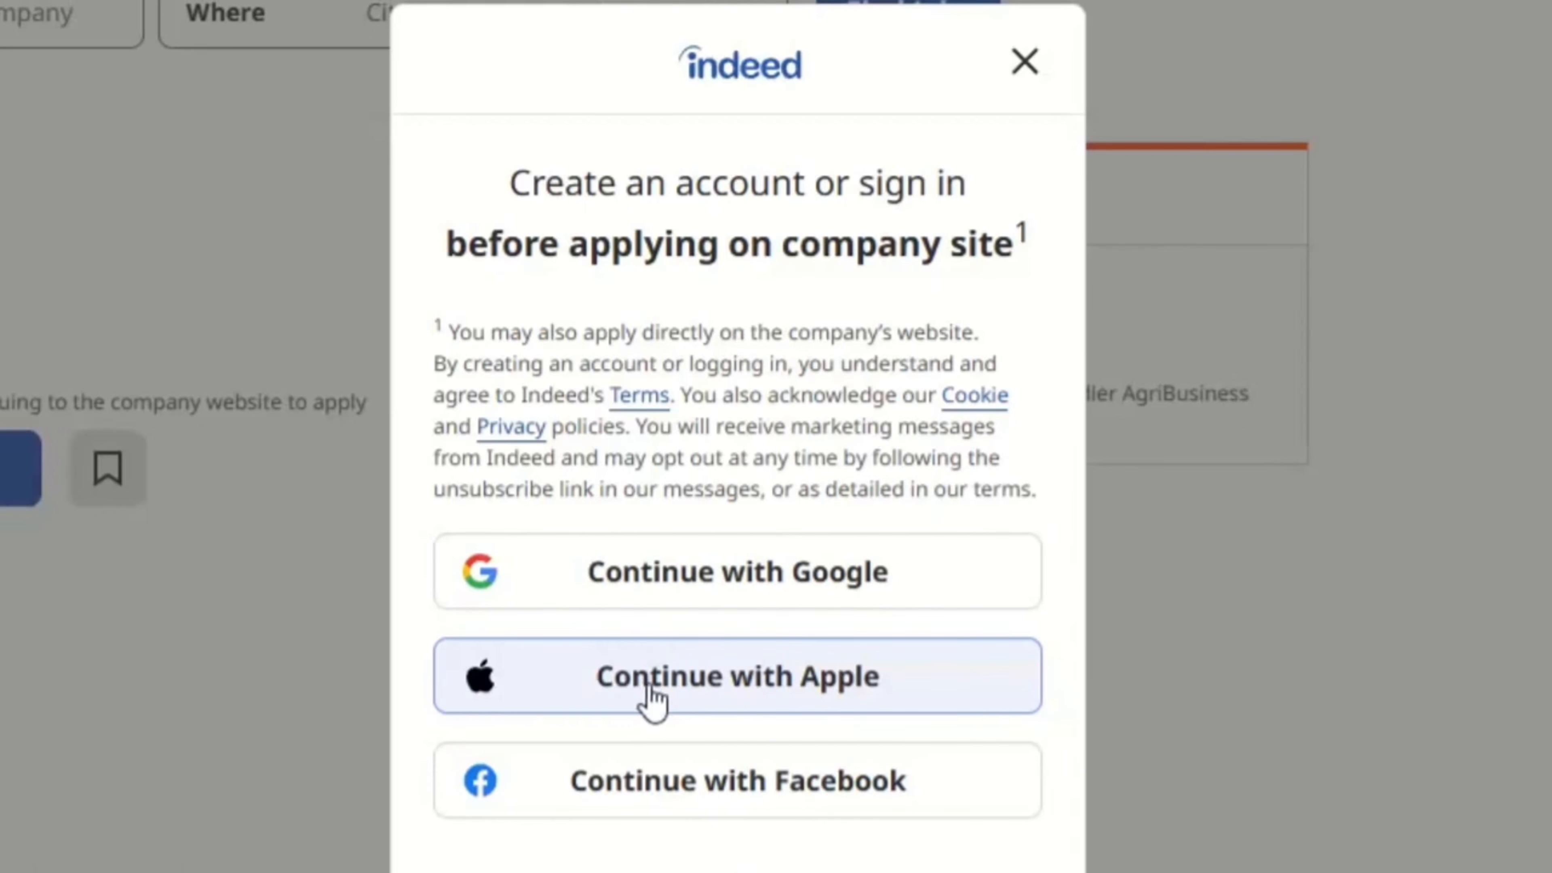
mouse_move(940, 584)
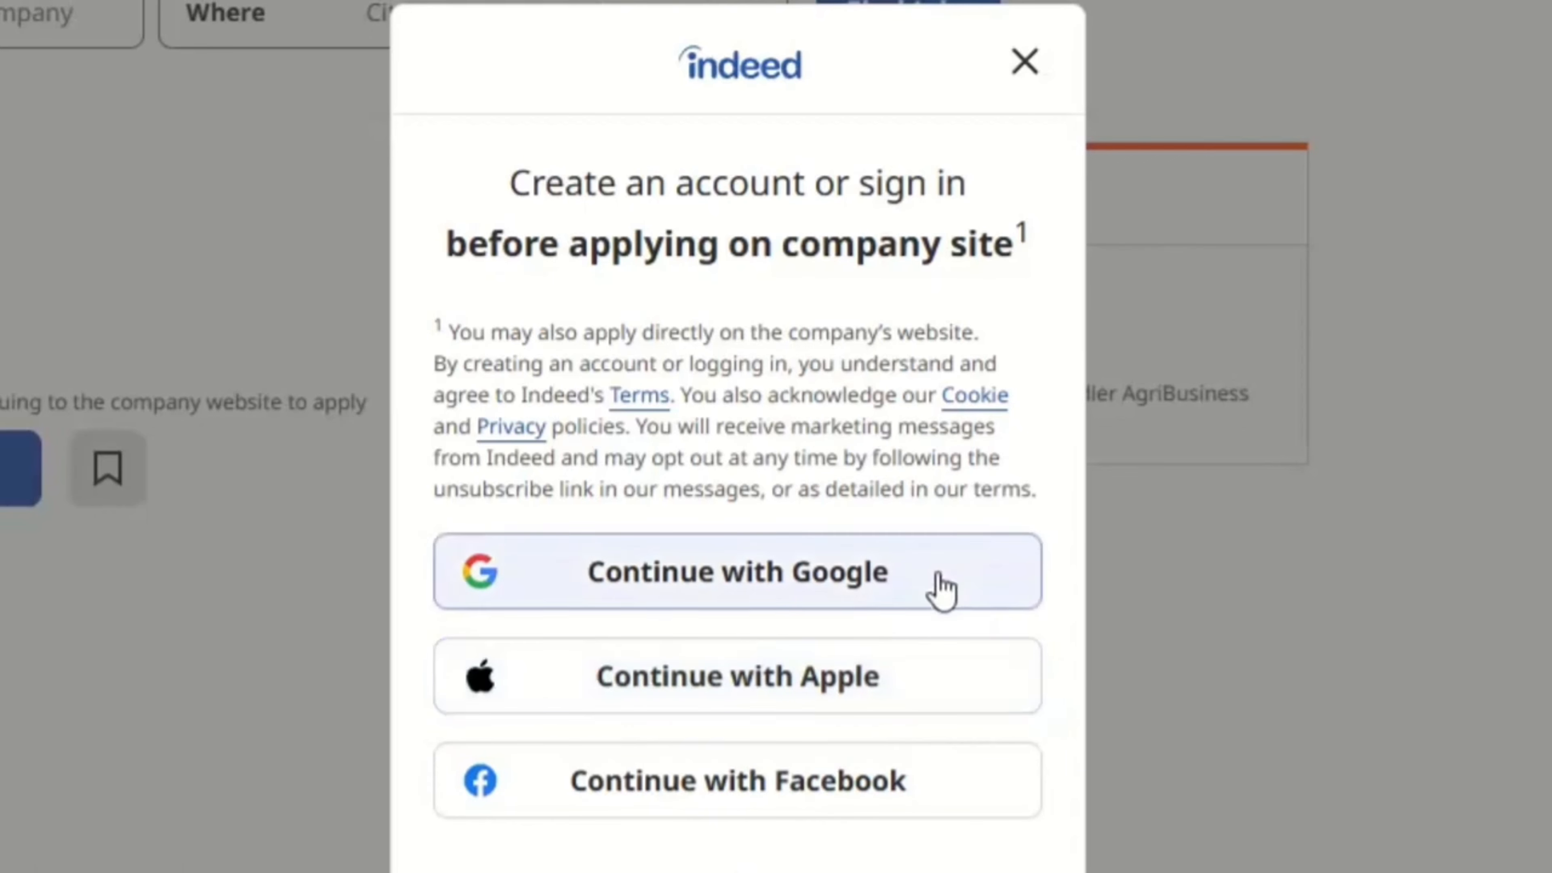
mouse_move(465, 846)
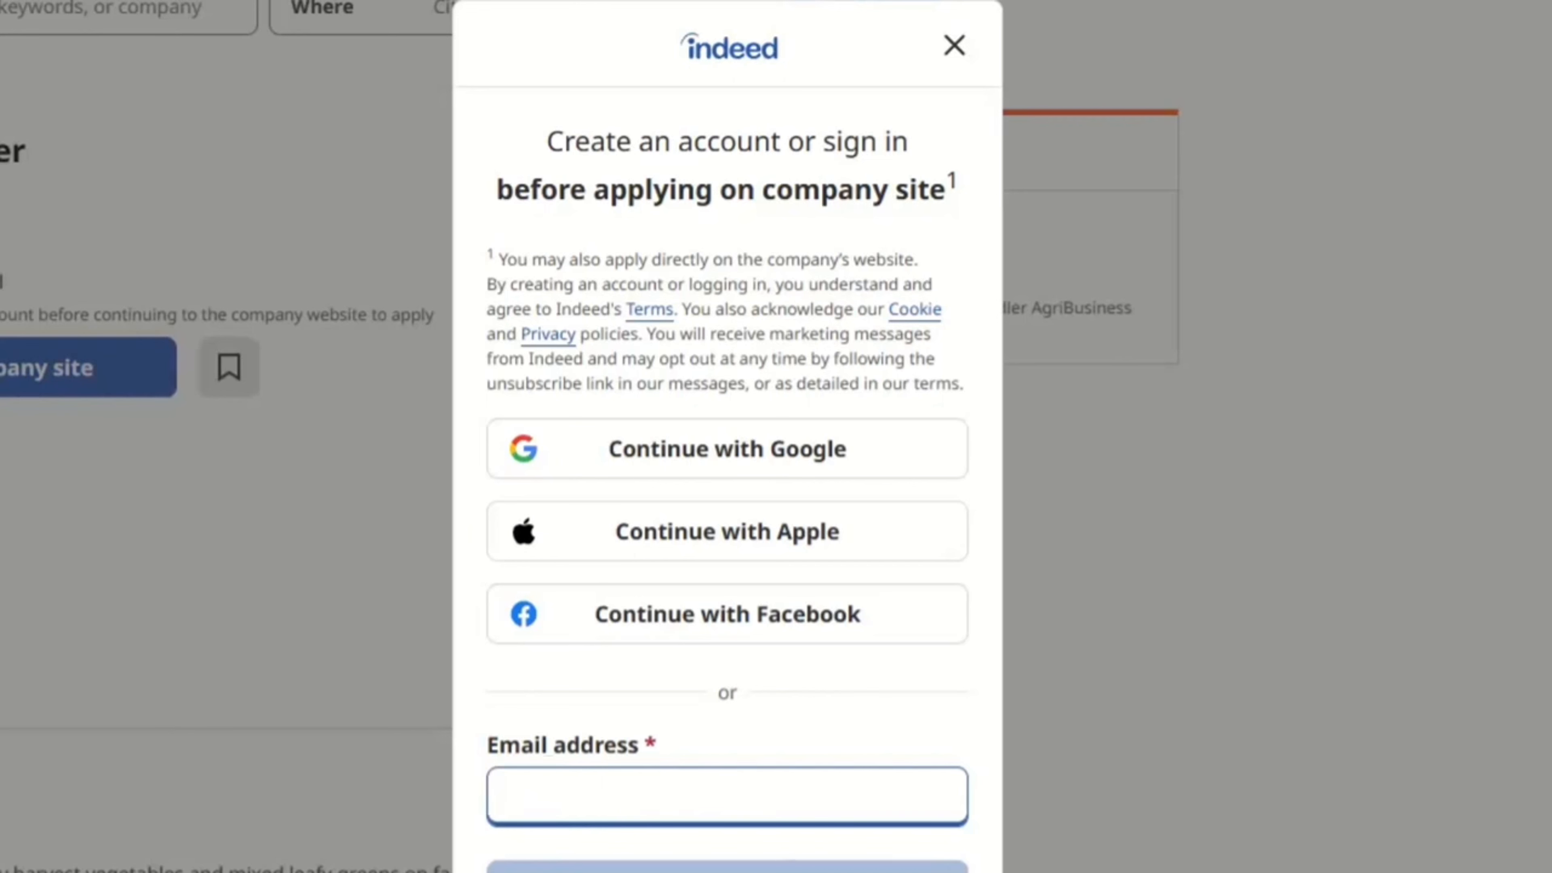
left_click(727, 796)
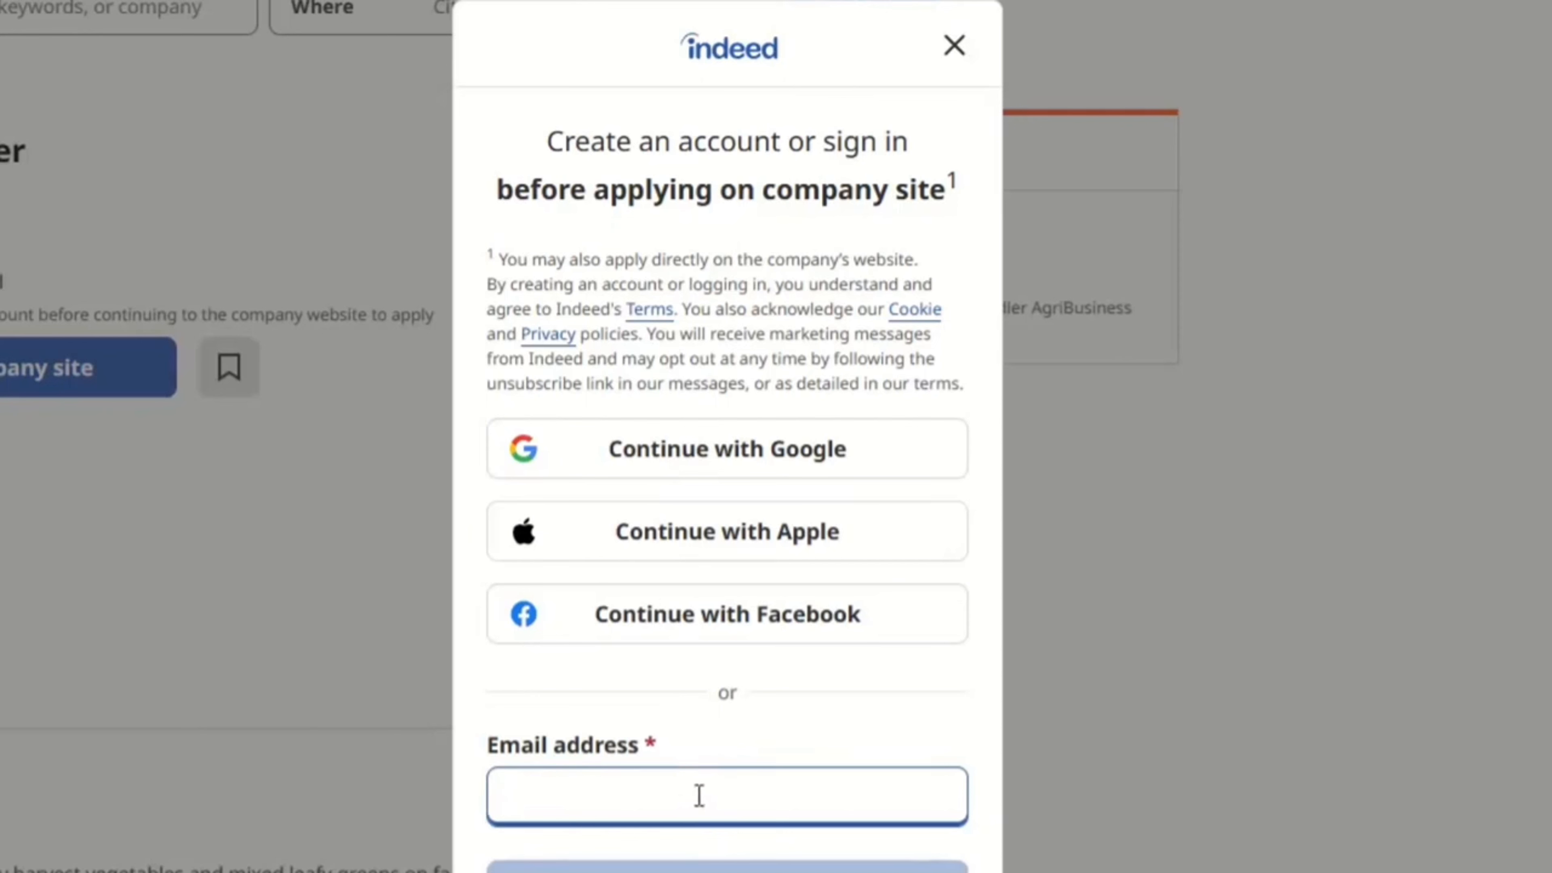
left_click(726, 794)
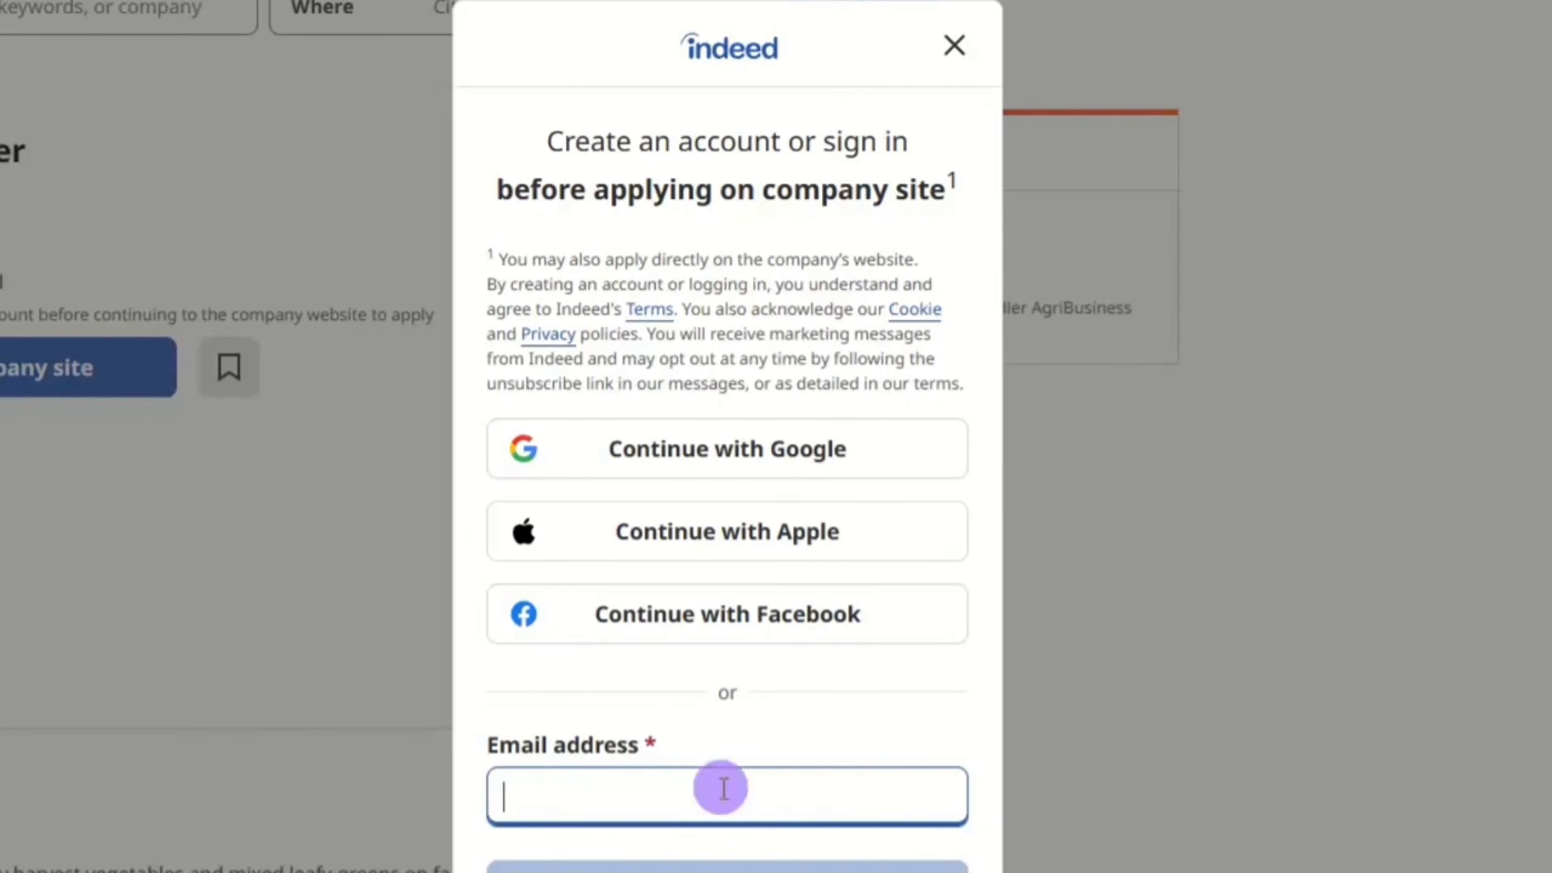
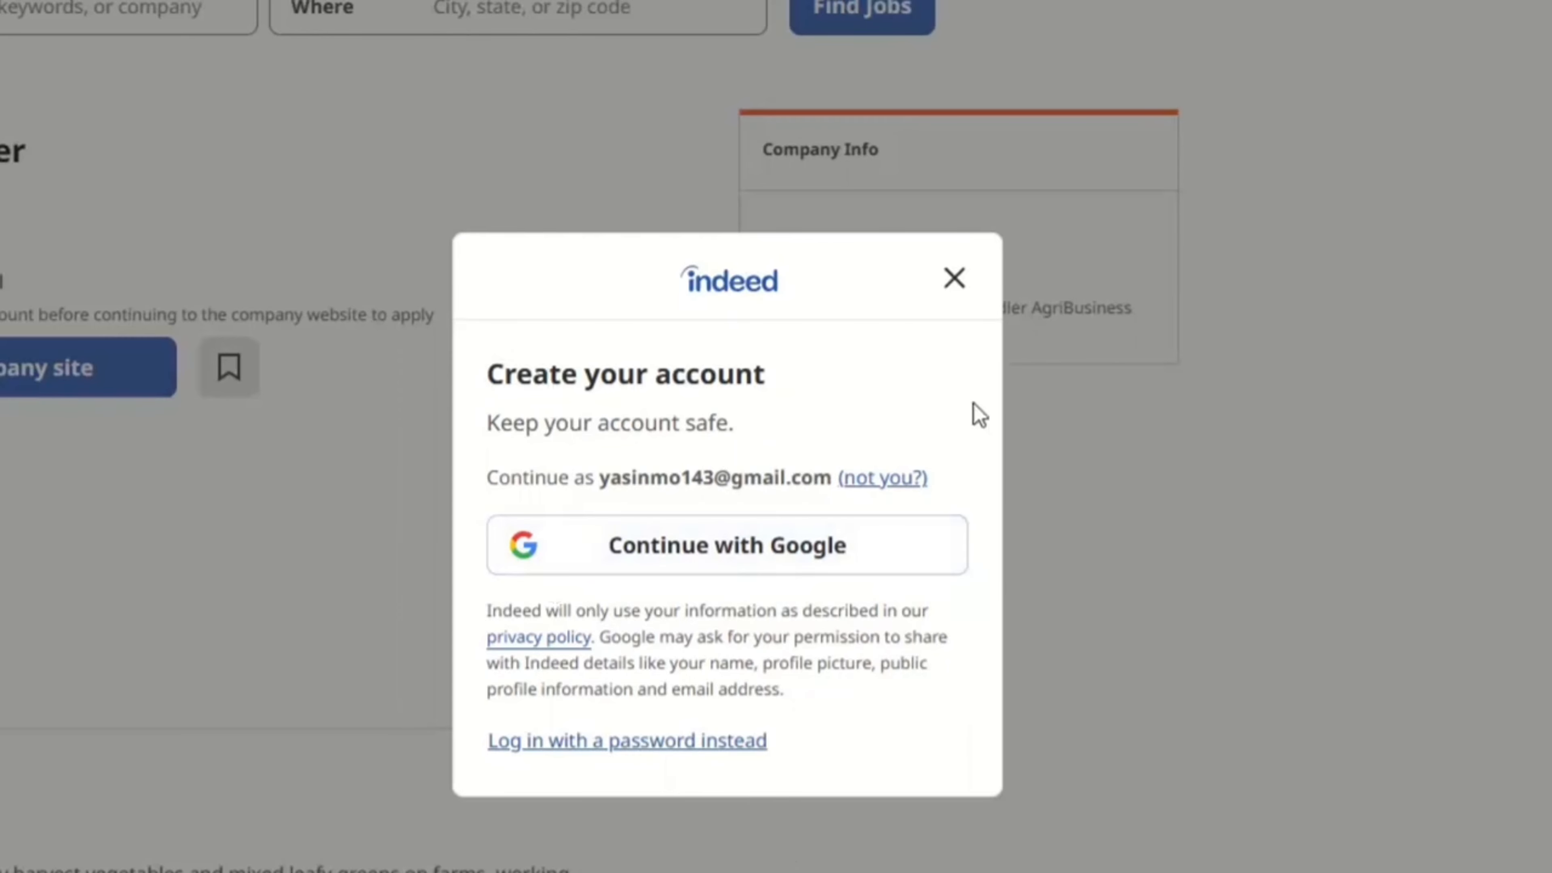
Sign in to Indeed with the Google account and continue toward the job application
left_click(726, 544)
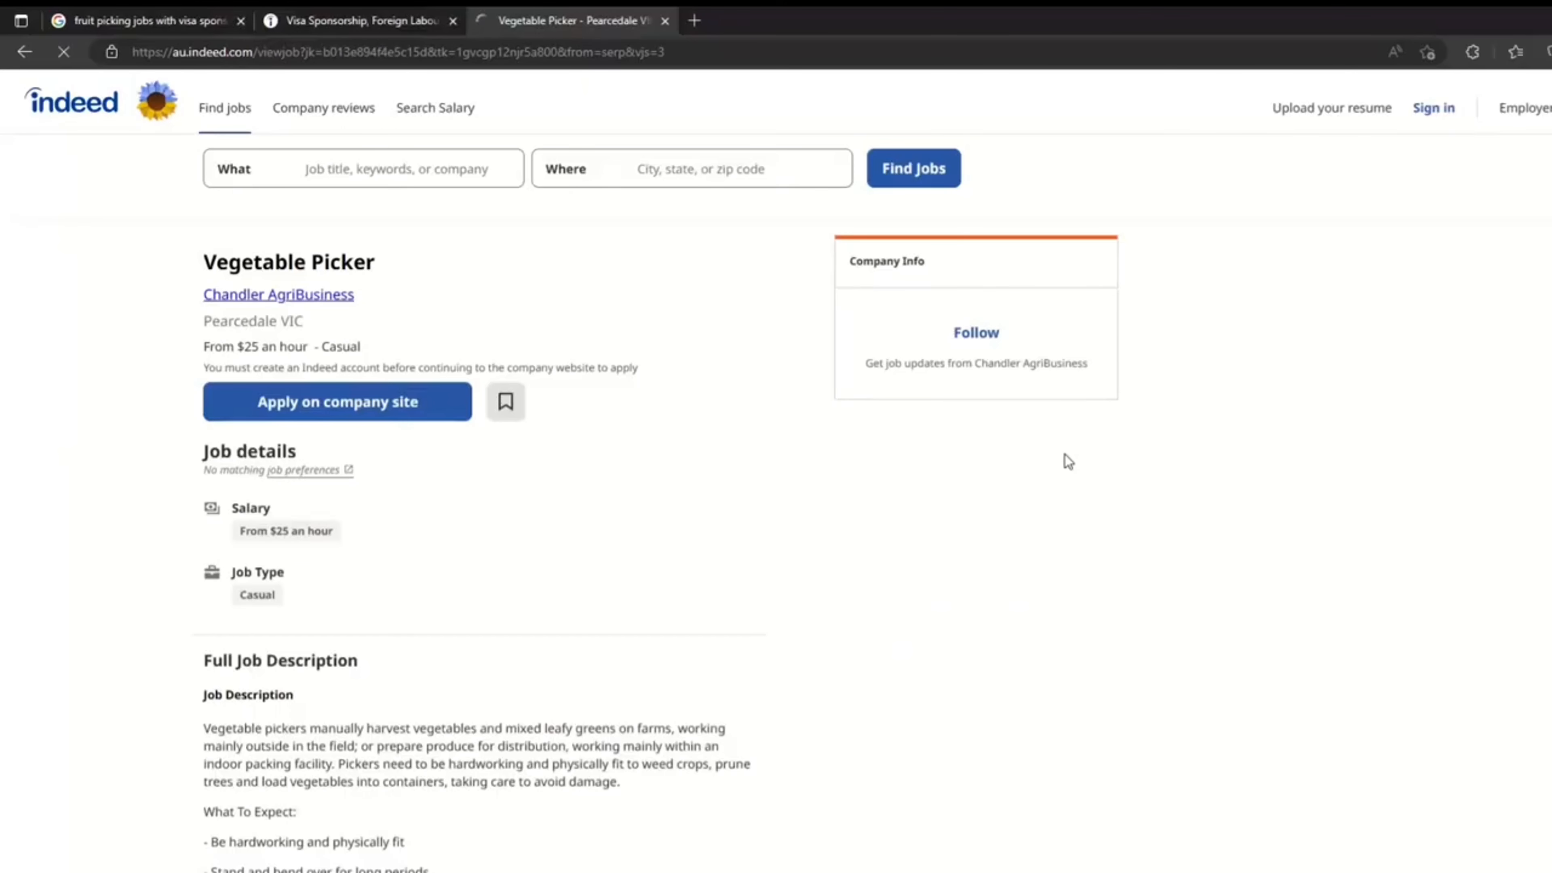
left_click(336, 401)
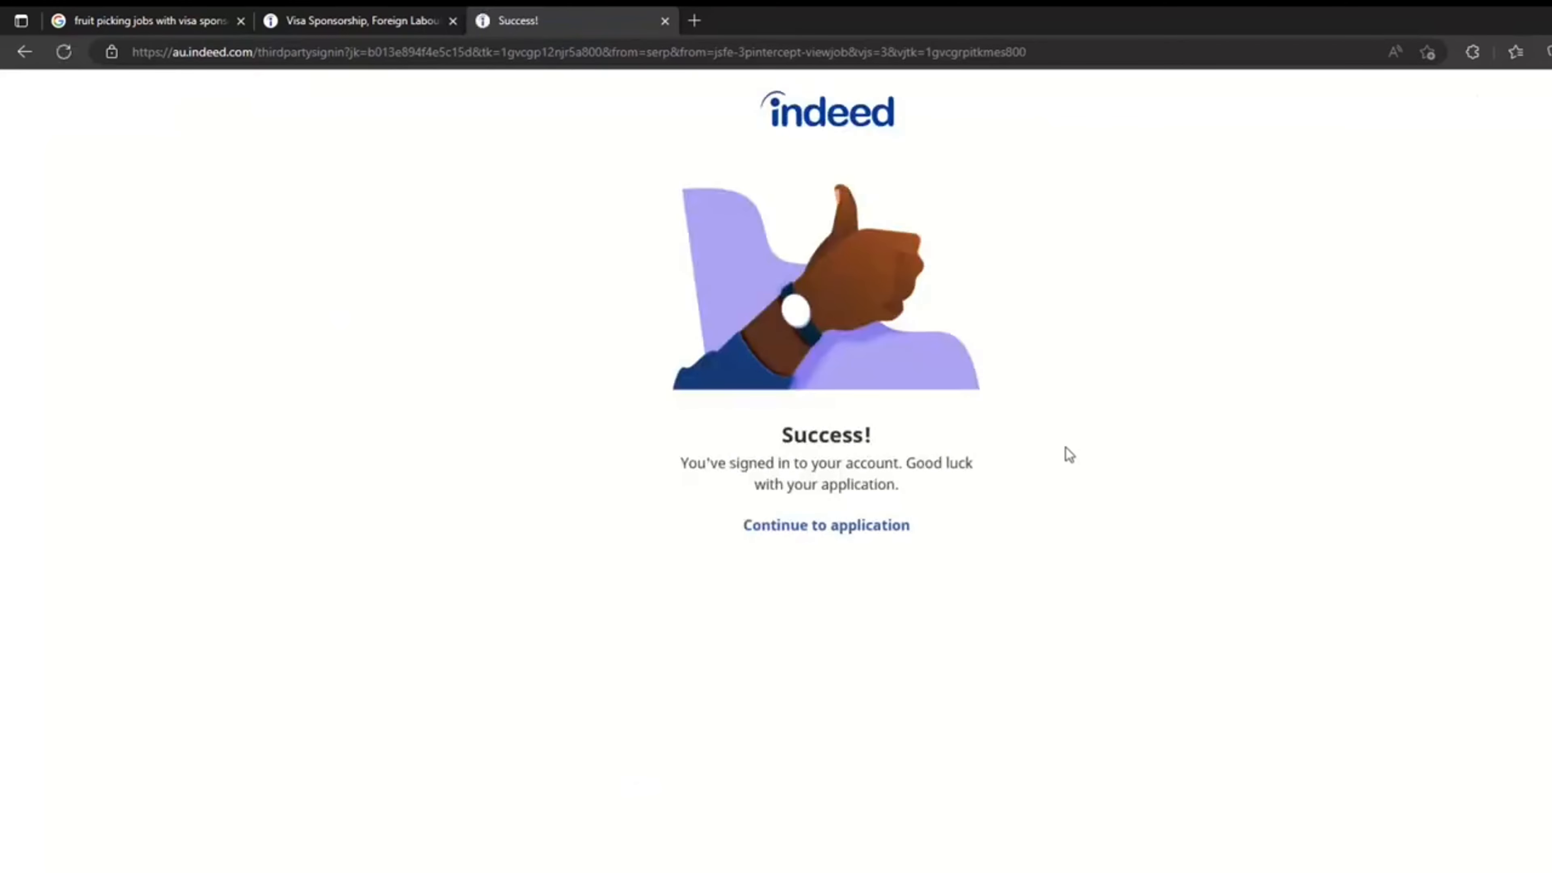
mouse_move(745, 501)
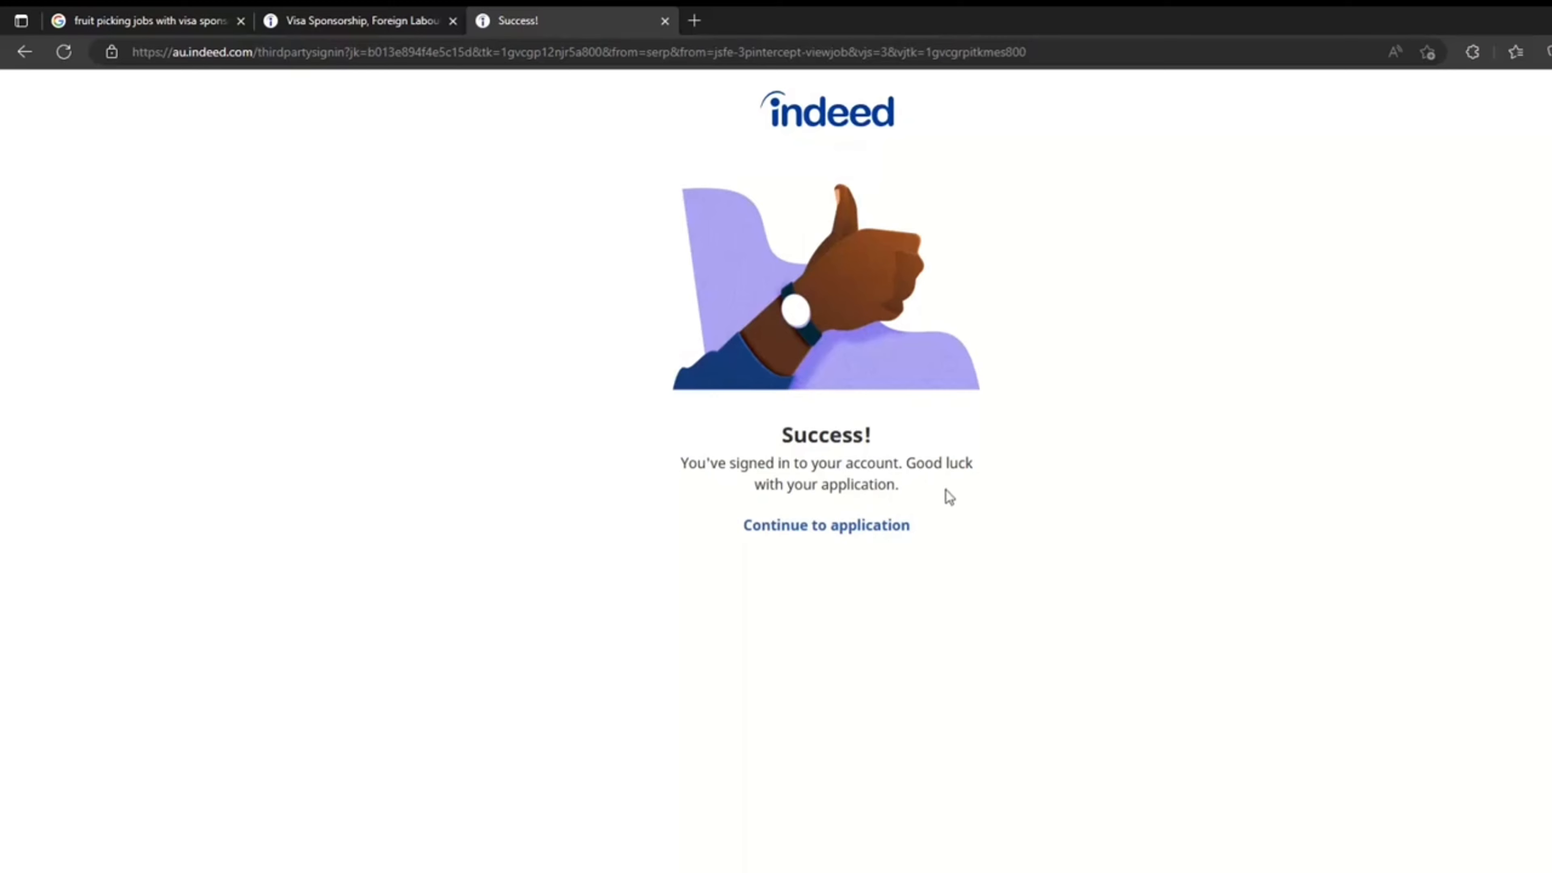
mouse_move(916, 485)
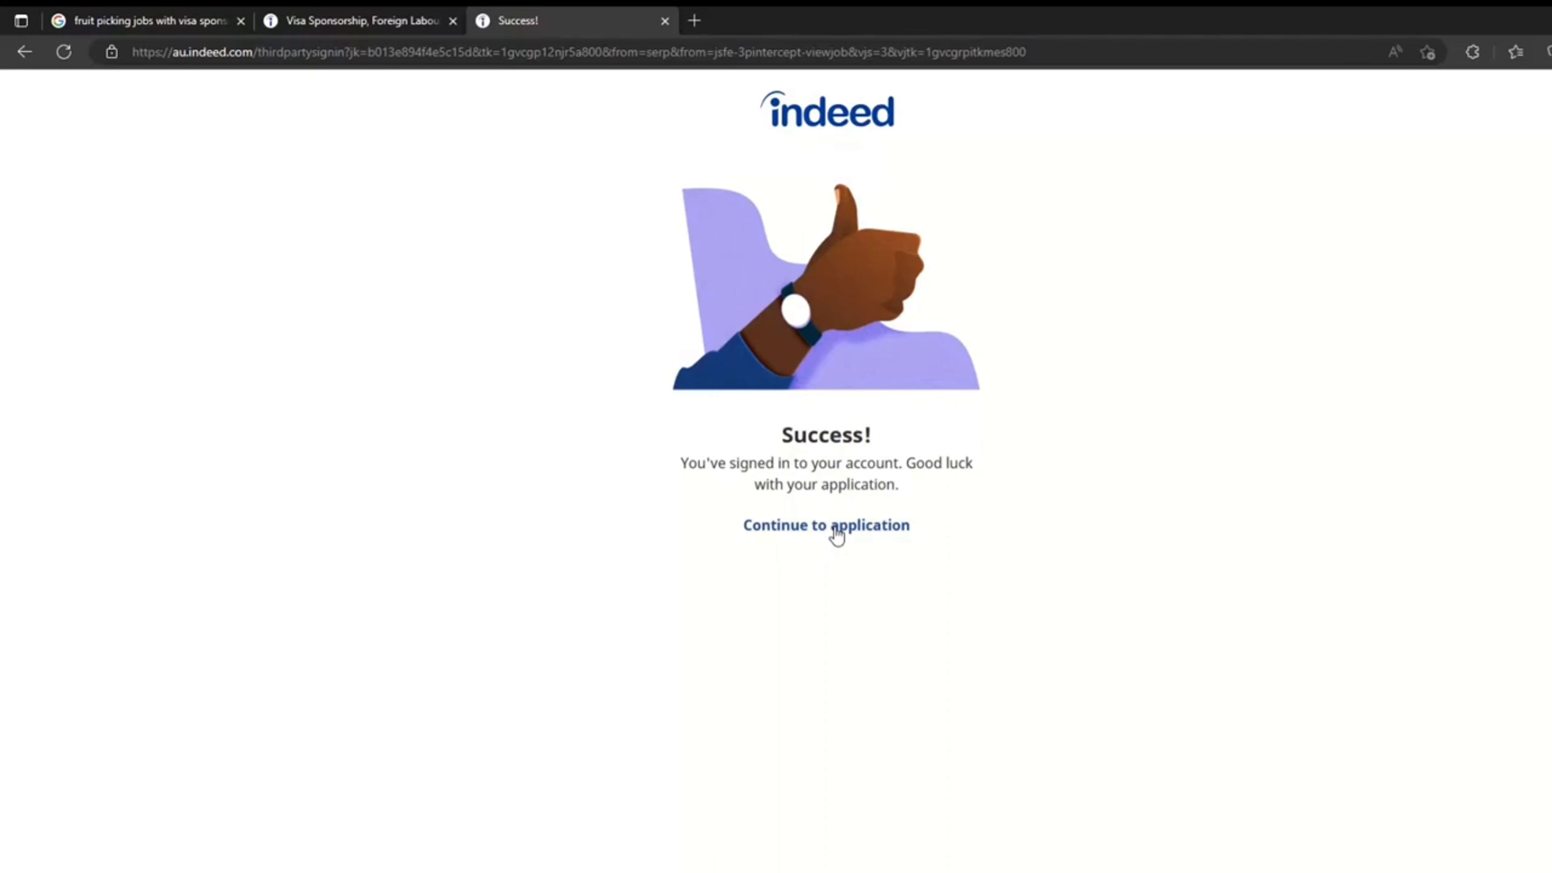
mouse_move(906, 508)
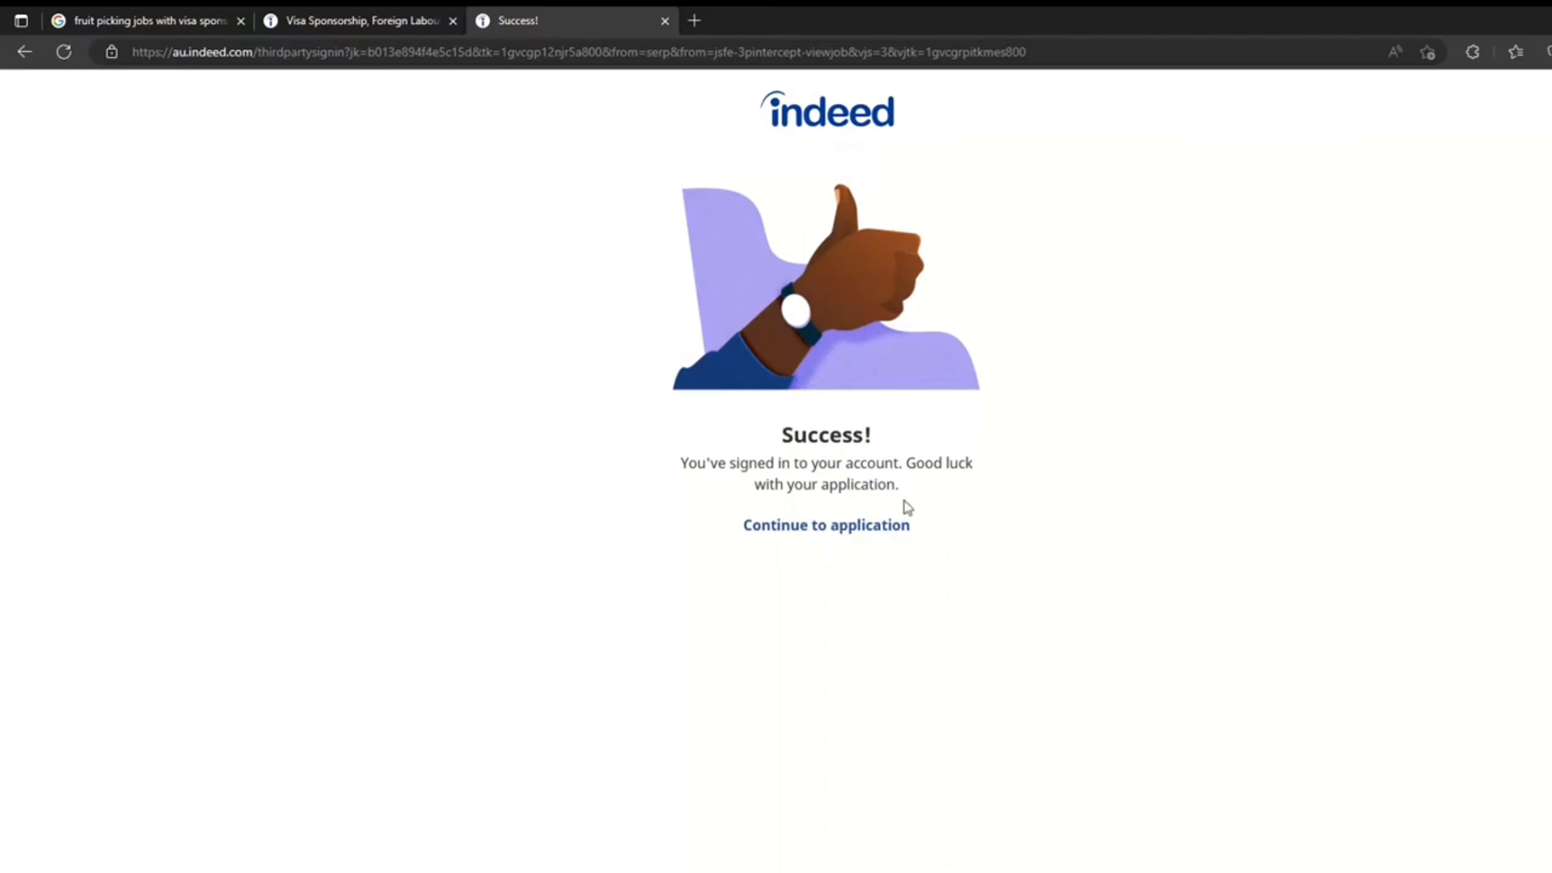
left_click(825, 524)
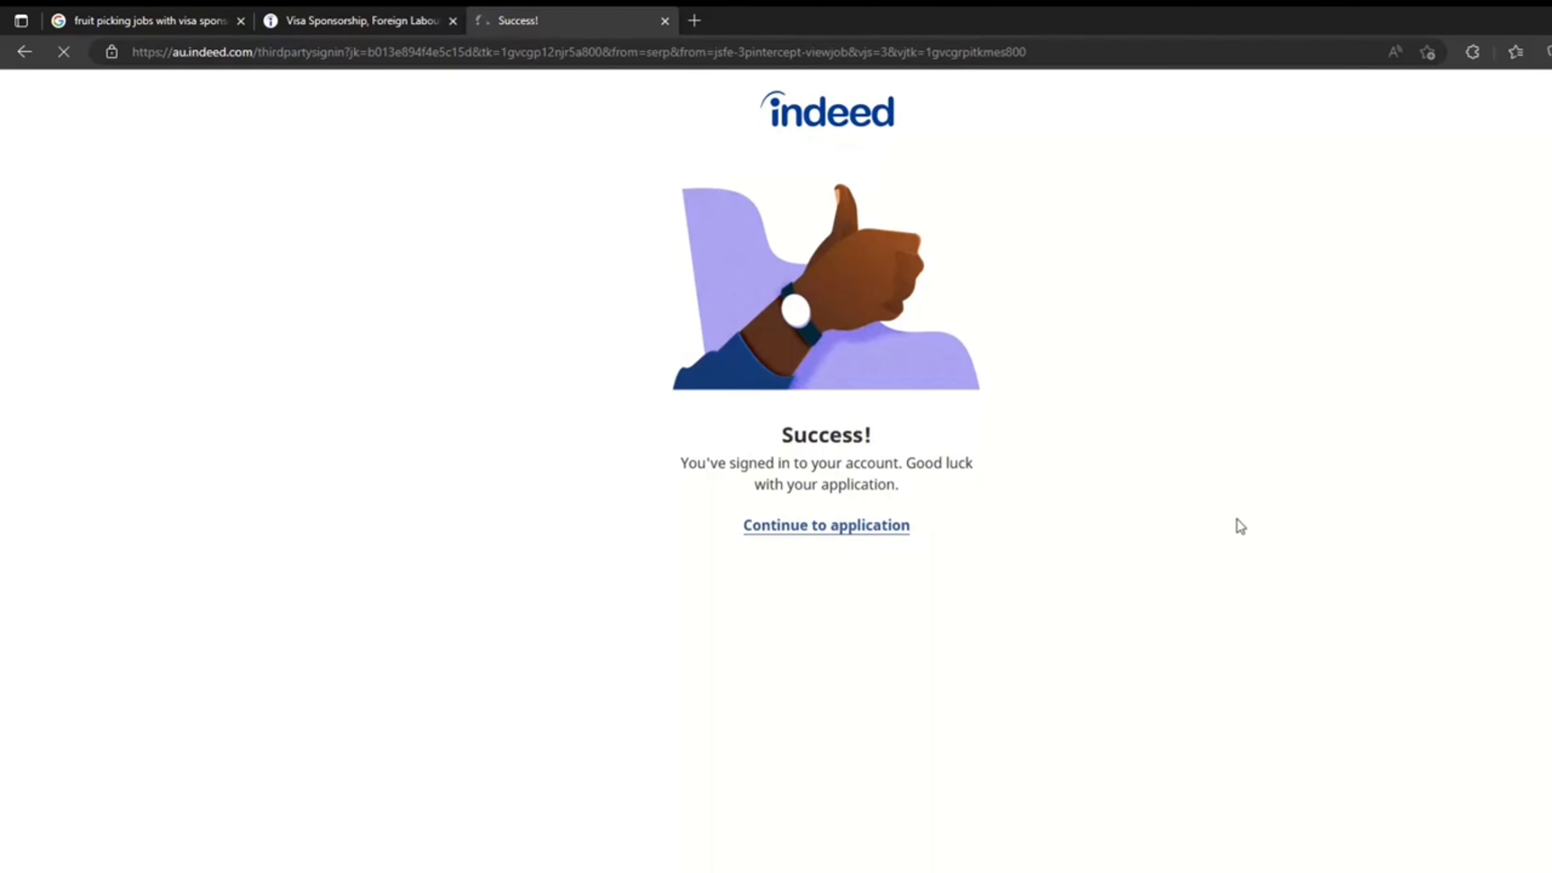
left_click(825, 525)
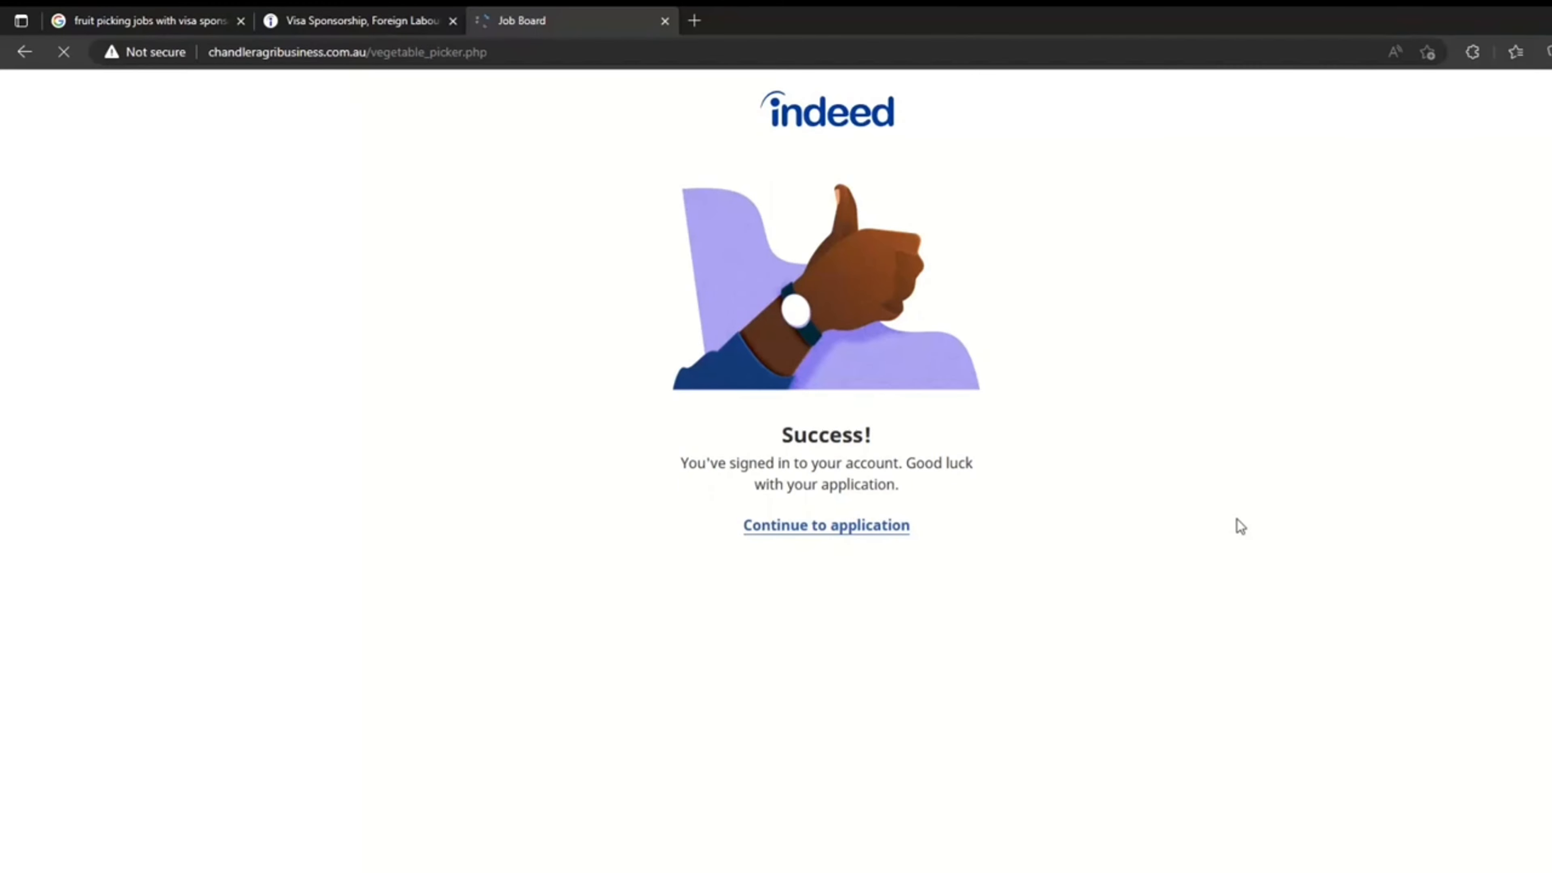
Continue to the Chandler AgriBusiness Vegetable Picker page and review its description and position information
left_click(826, 524)
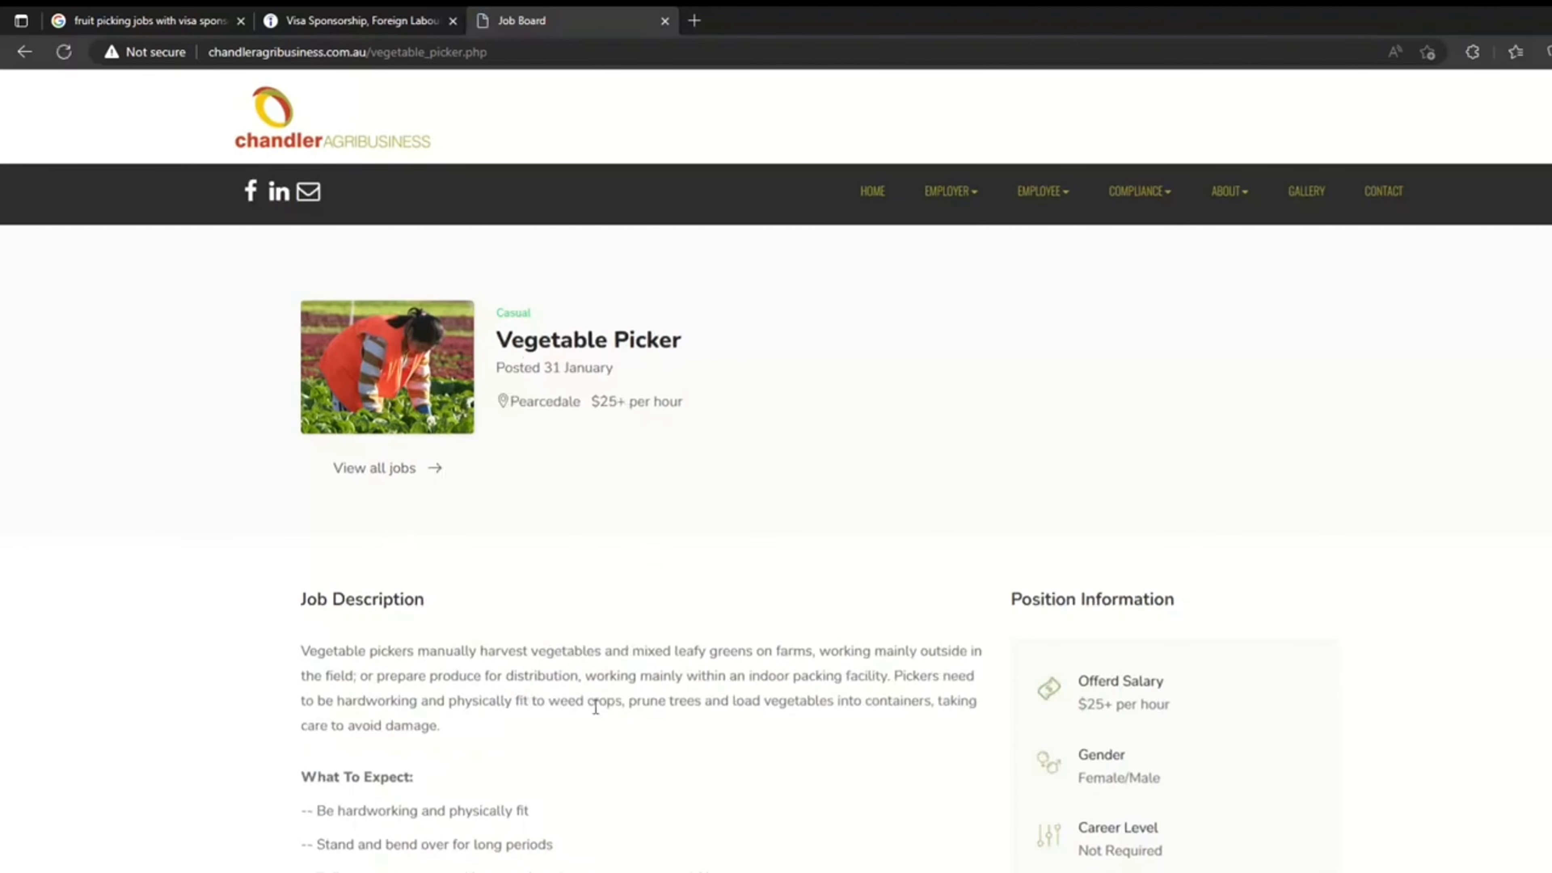
scroll("down", 3)
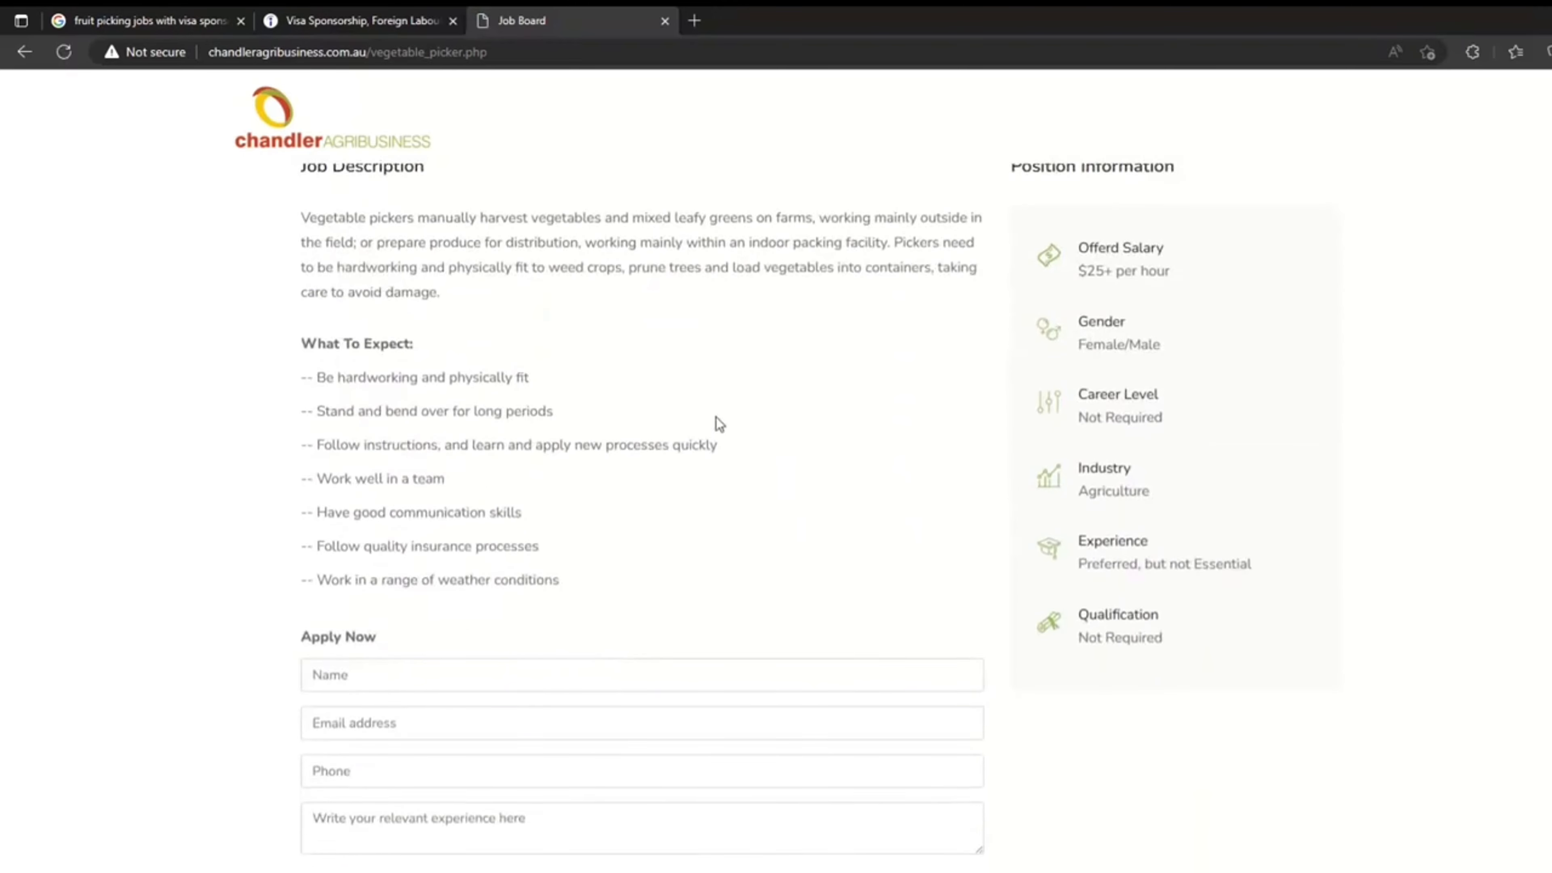
mouse_move(887, 385)
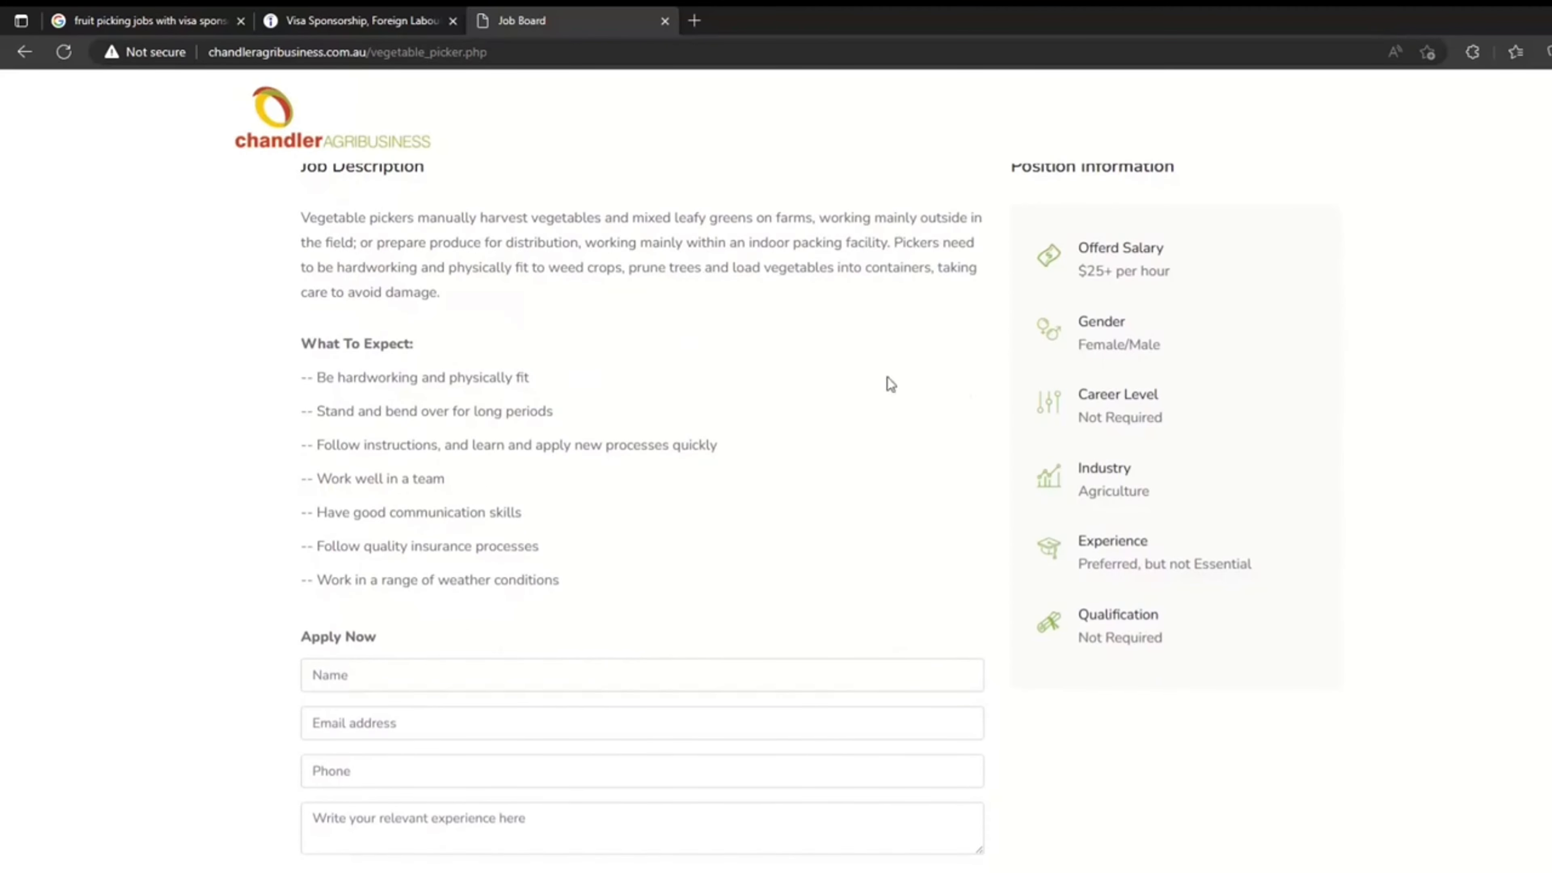
mouse_move(1122, 369)
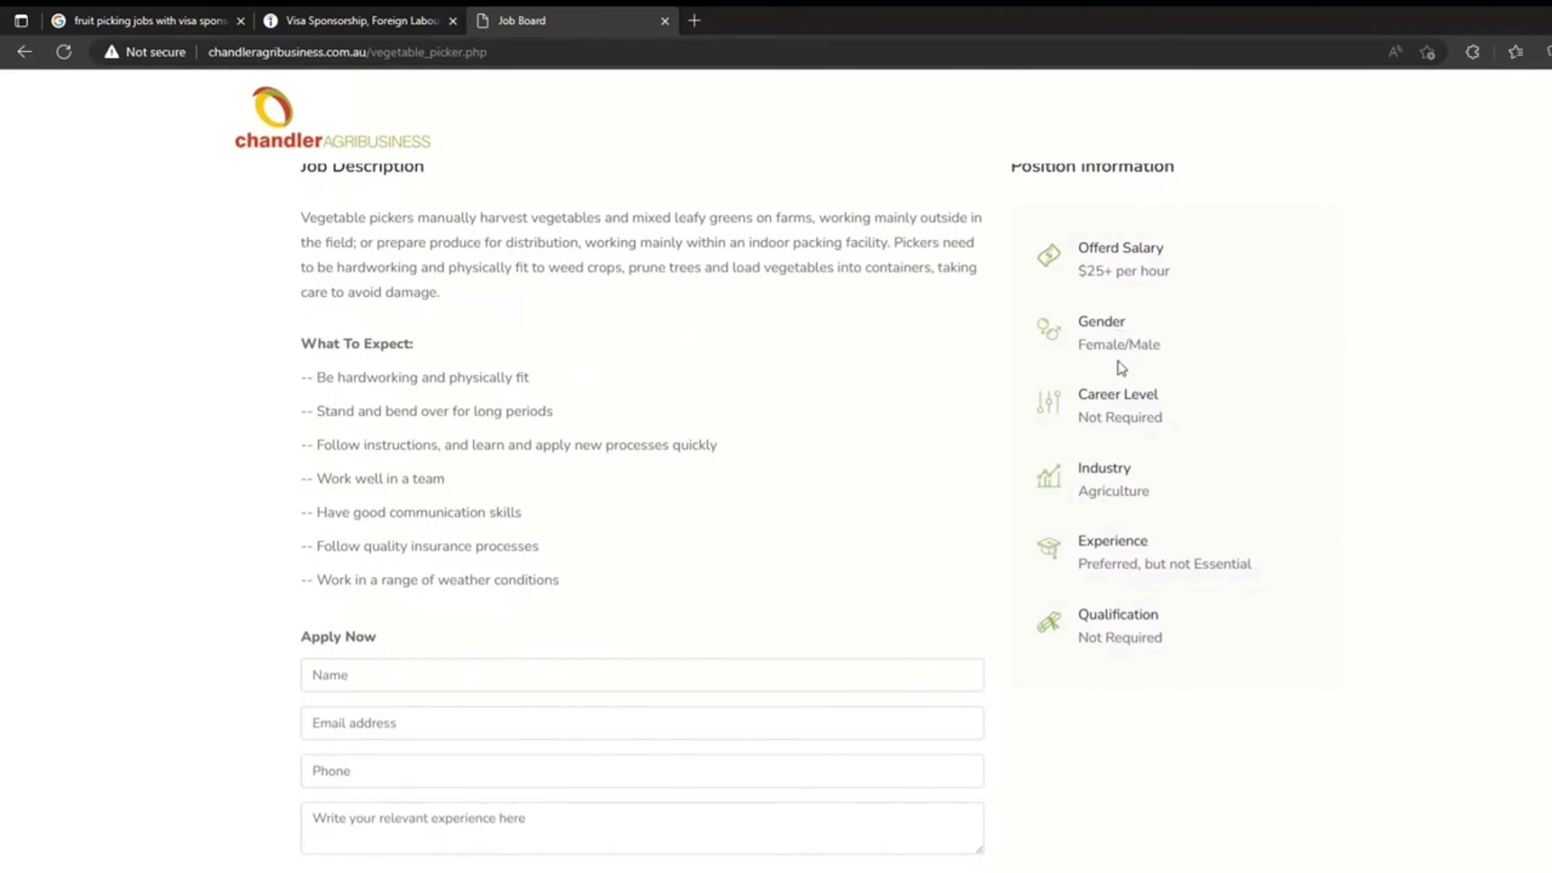
mouse_move(1089, 414)
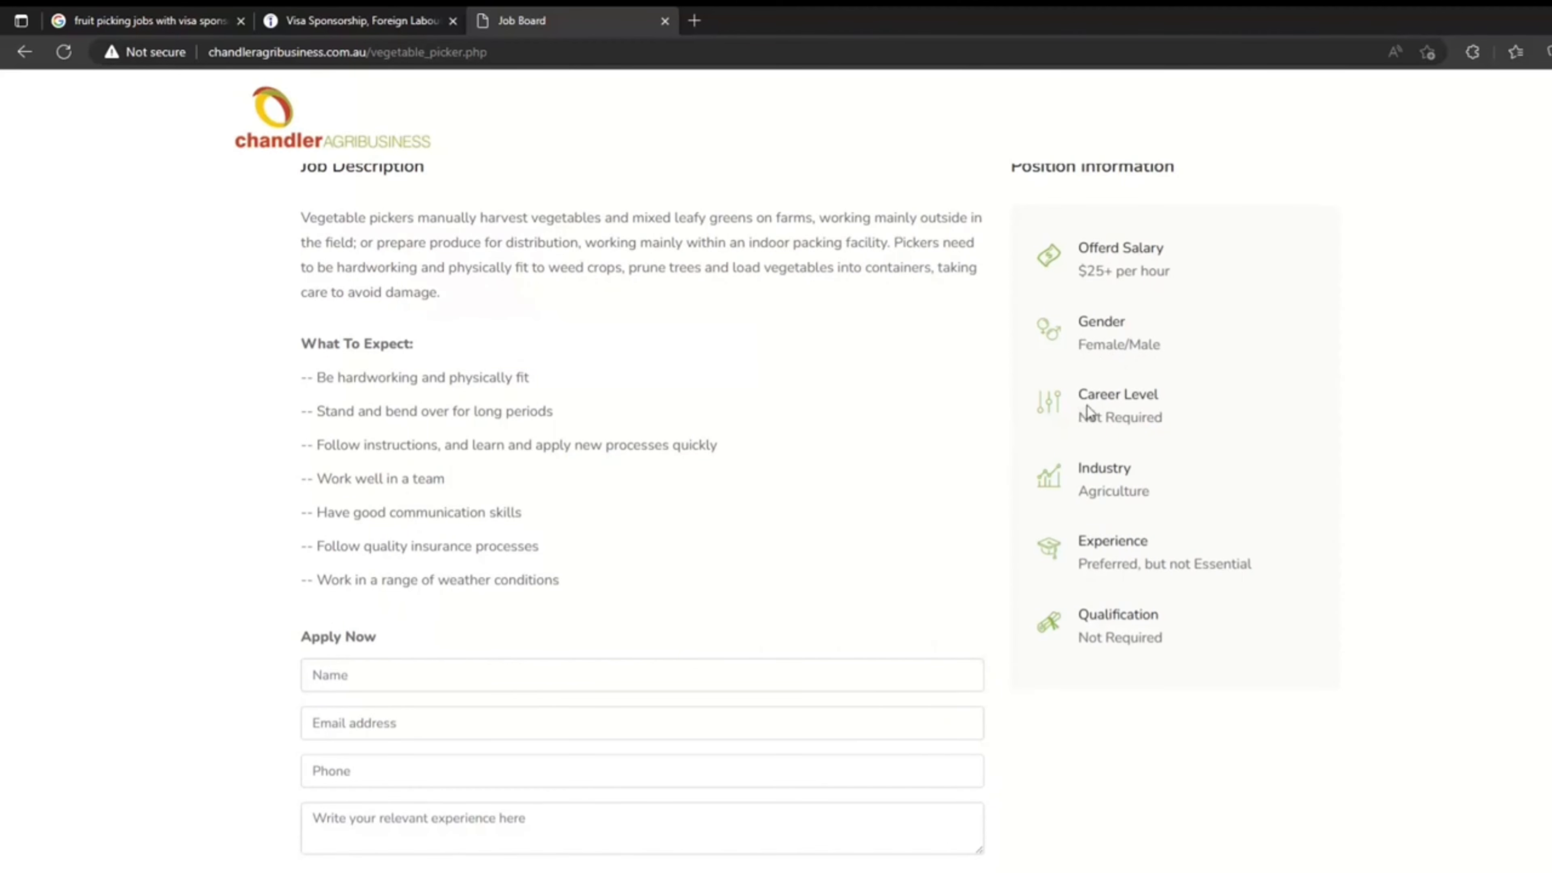
mouse_move(1075, 367)
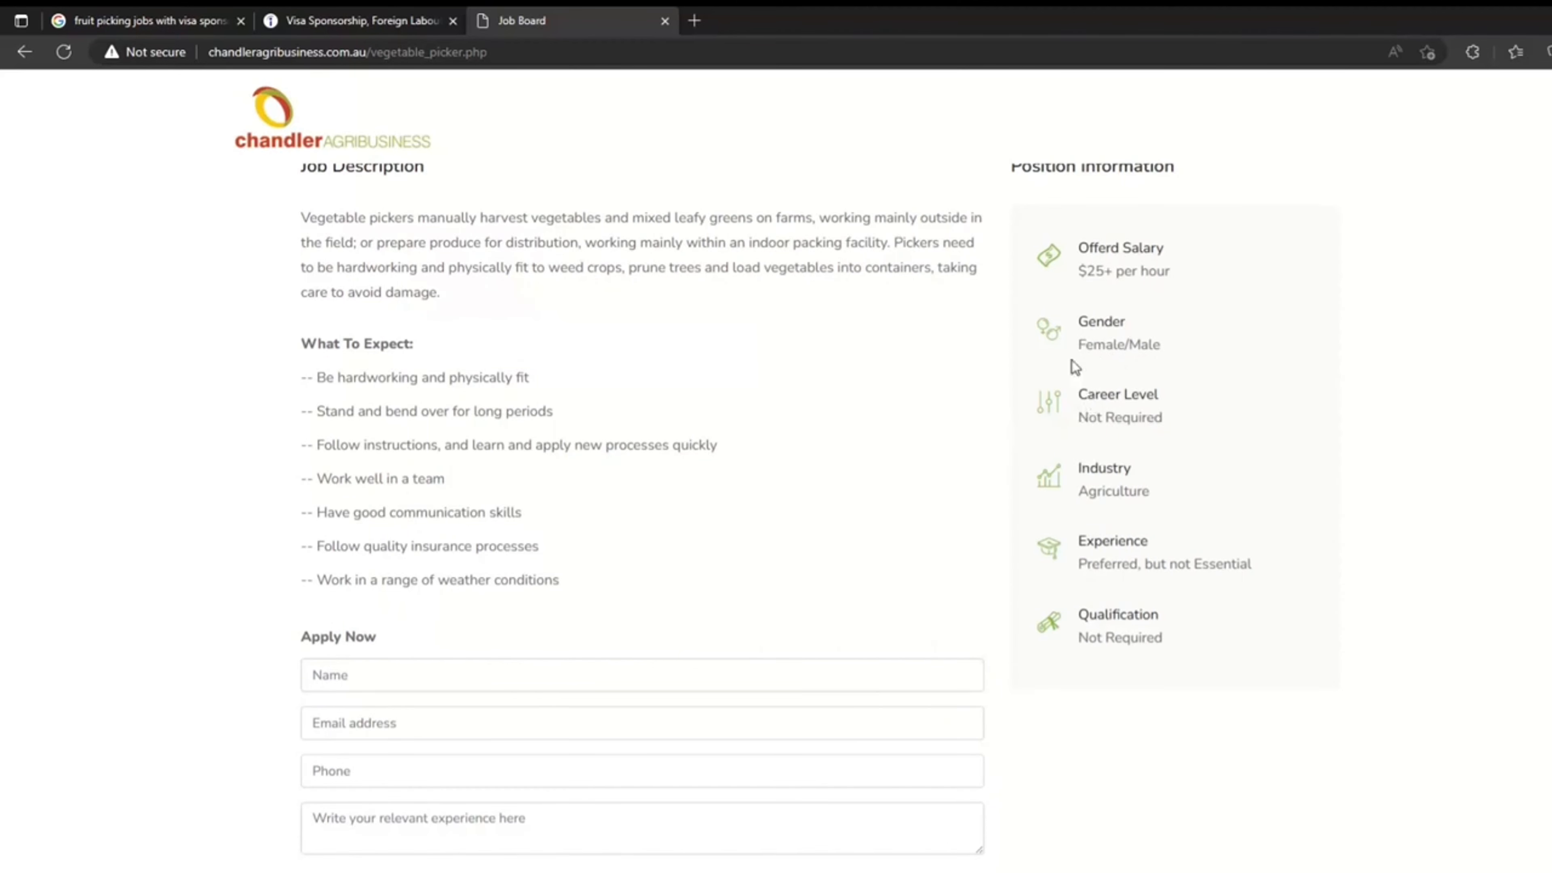
mouse_move(1055, 492)
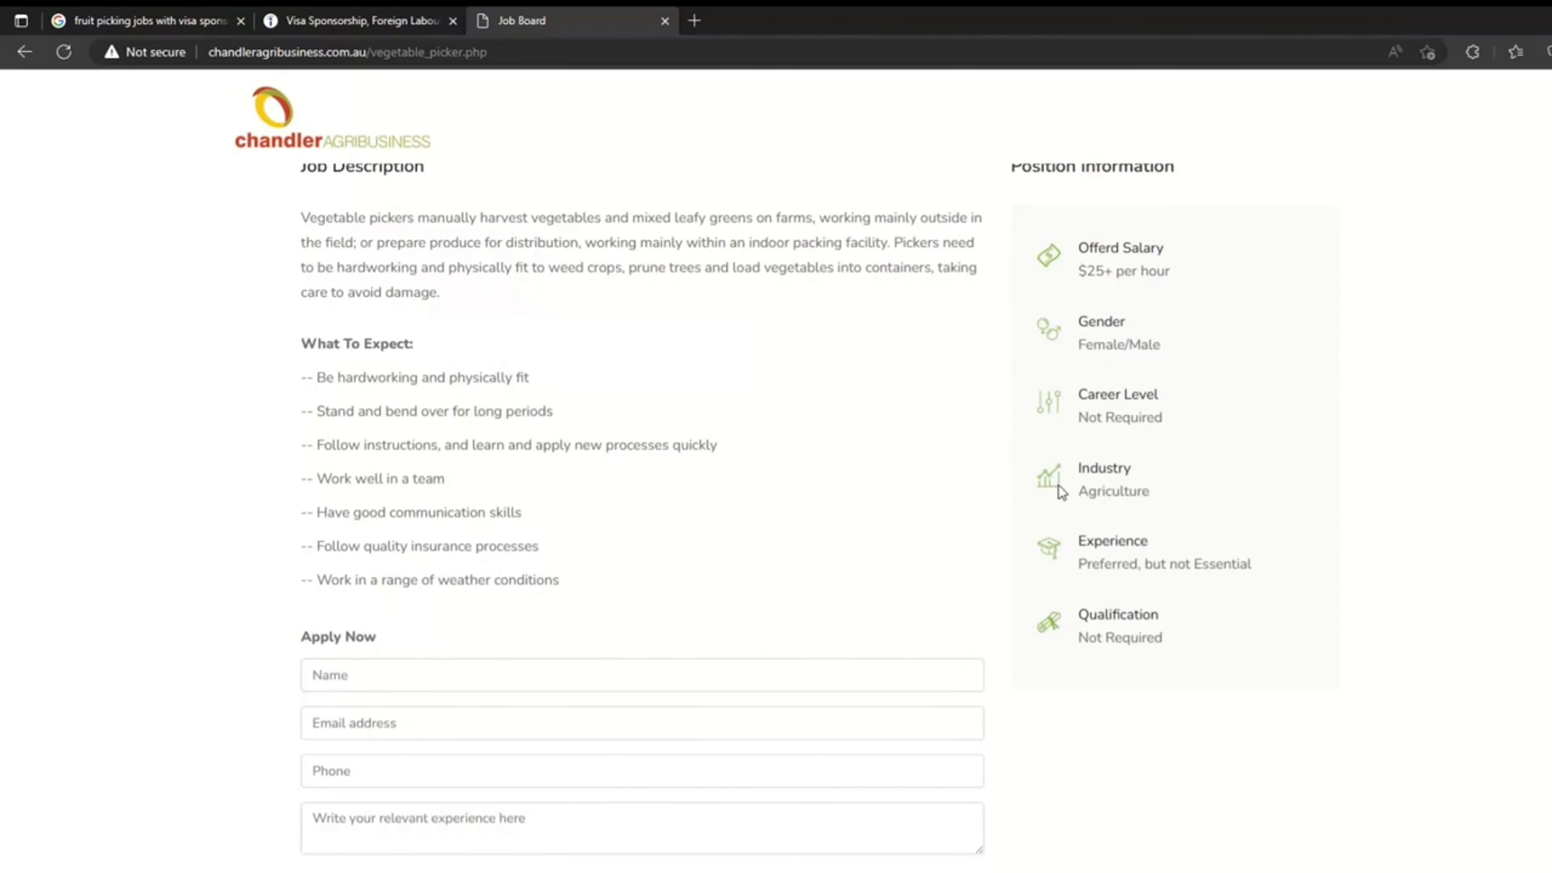
mouse_move(1179, 561)
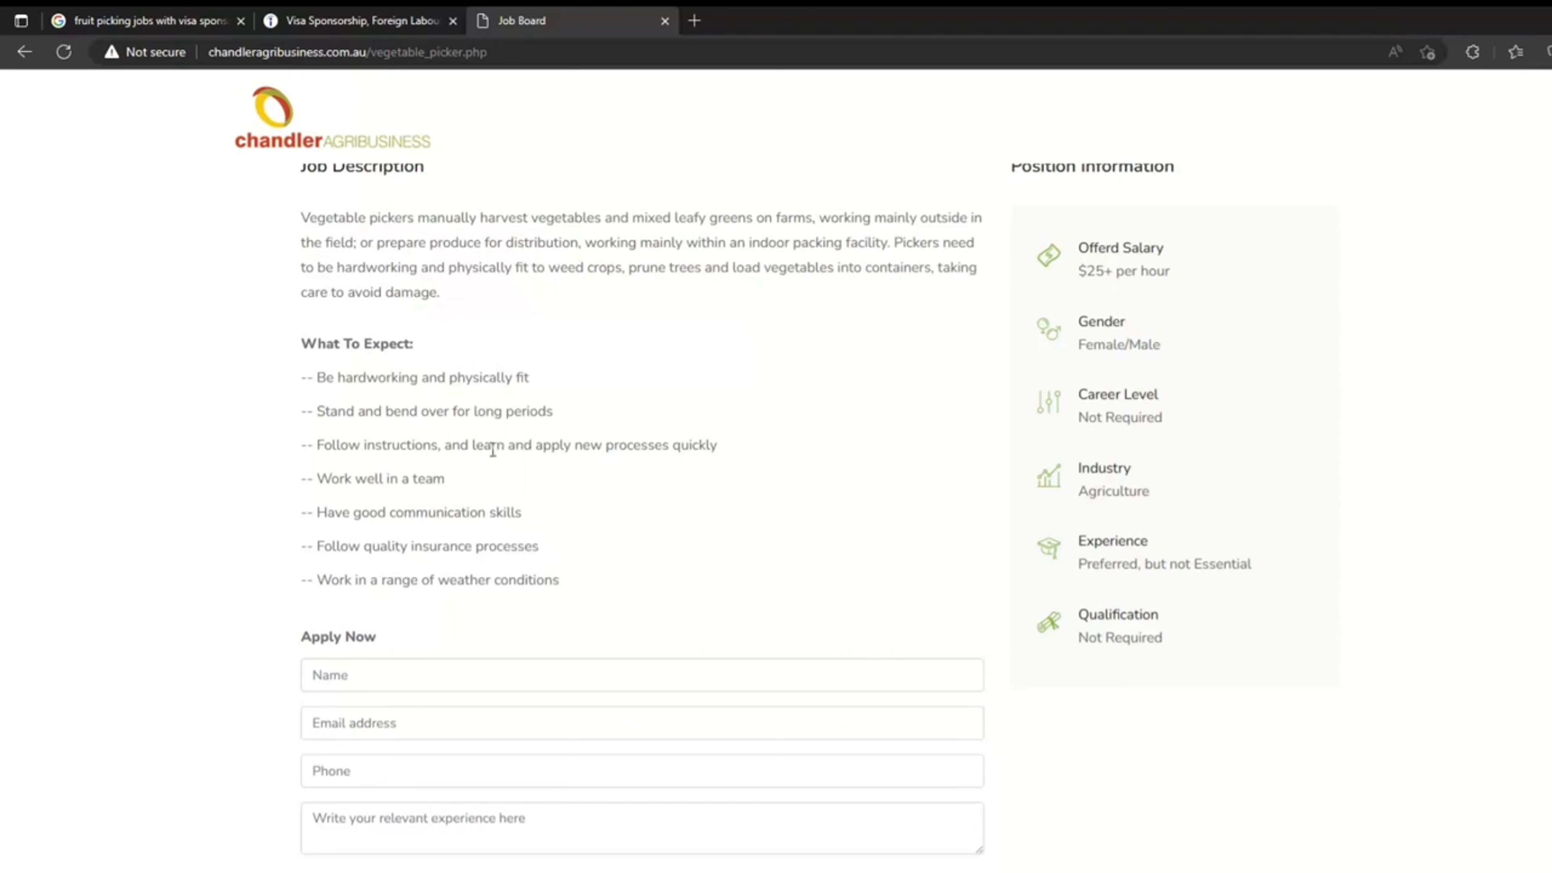
scroll("down", 3)
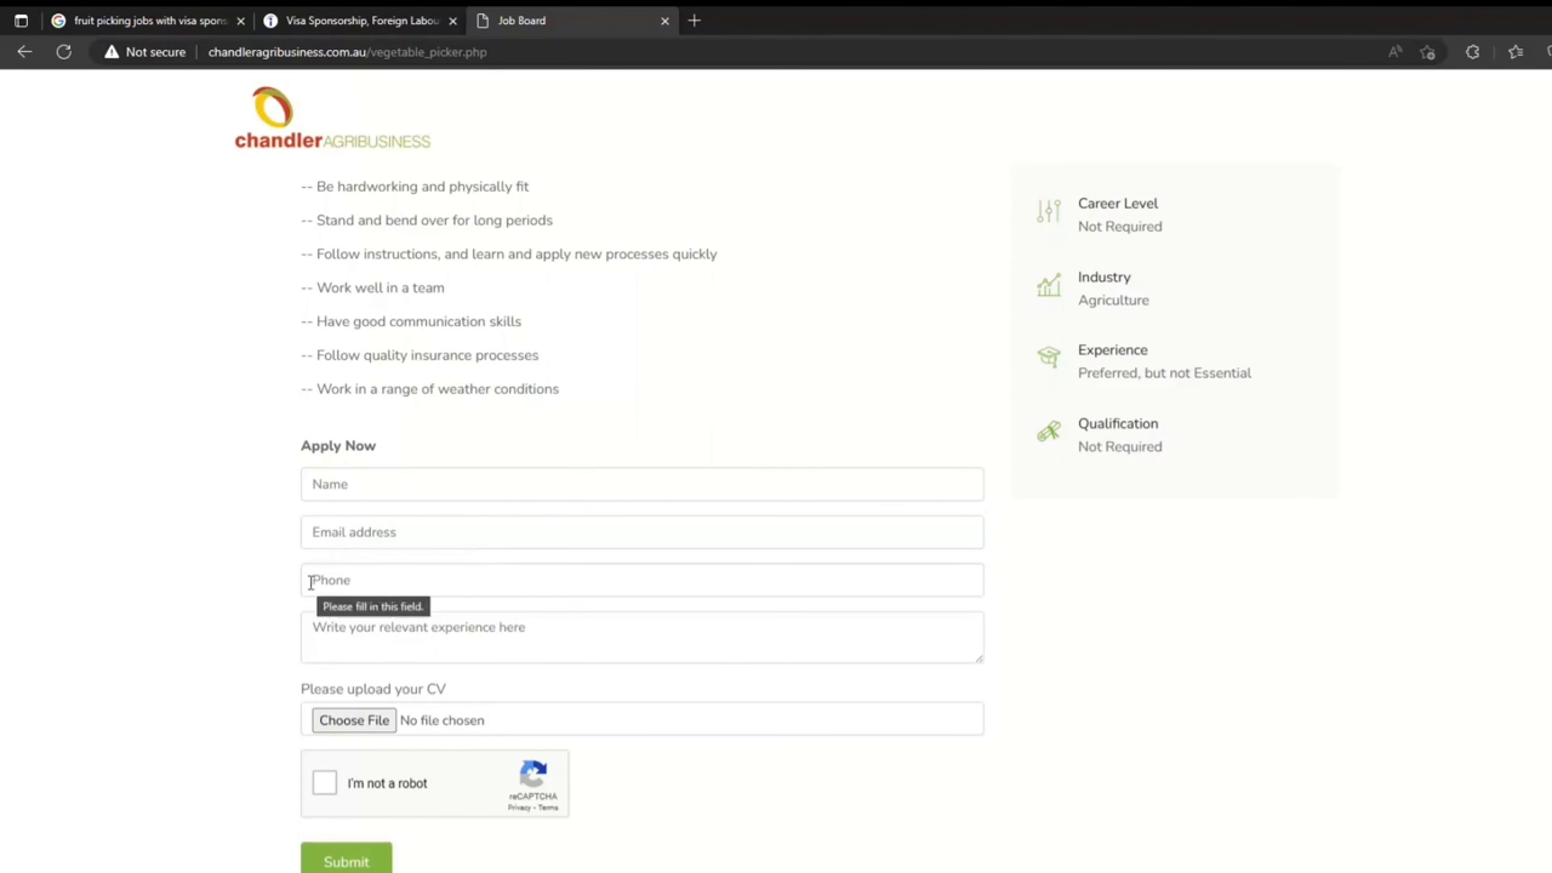
mouse_move(424, 635)
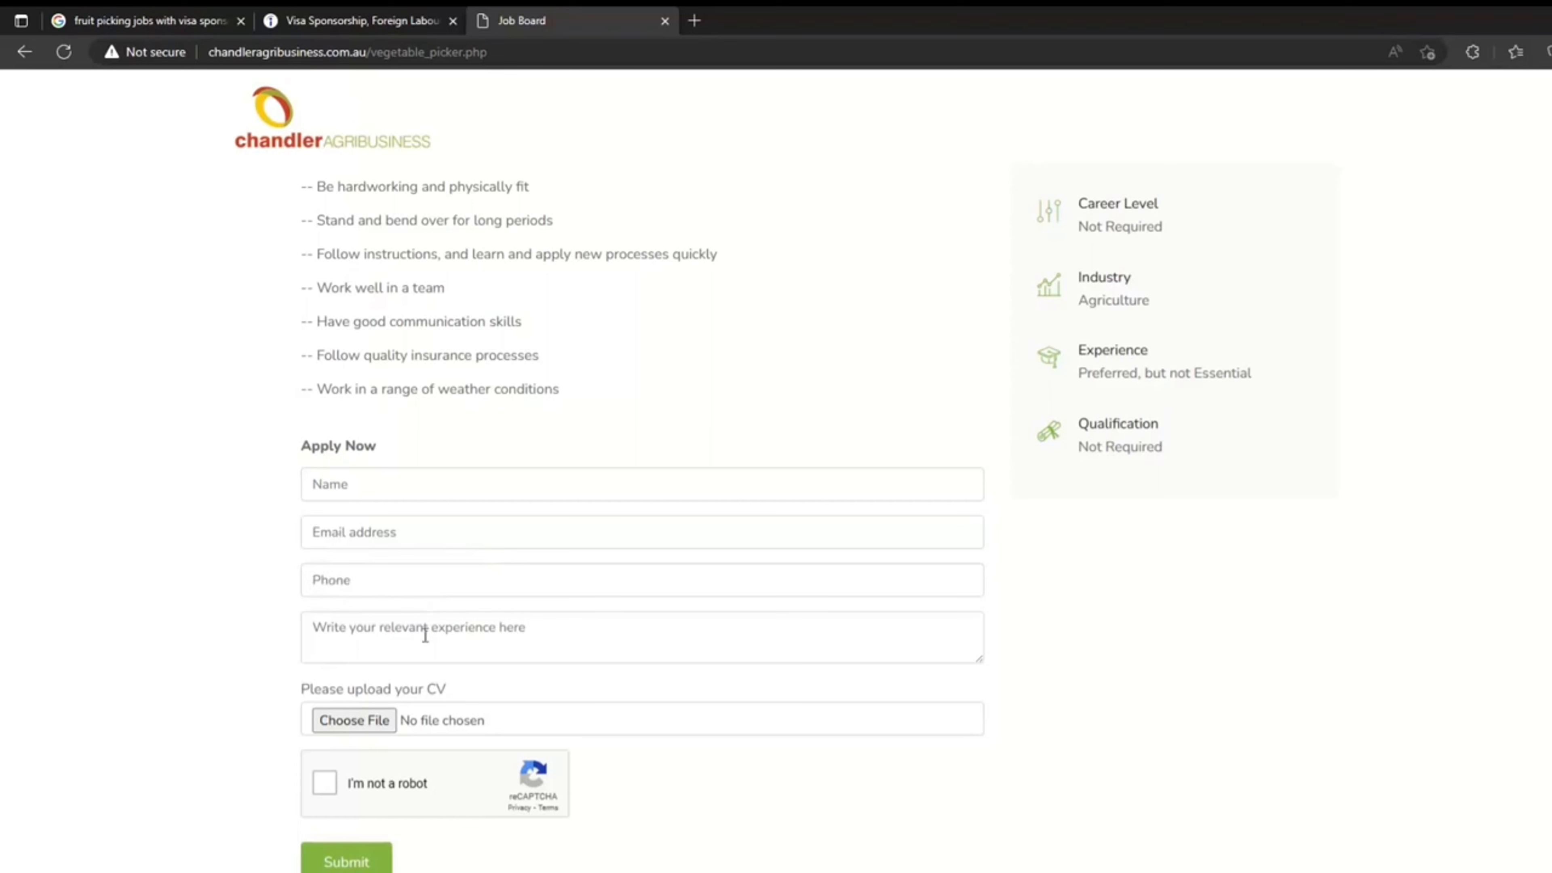
mouse_move(512, 640)
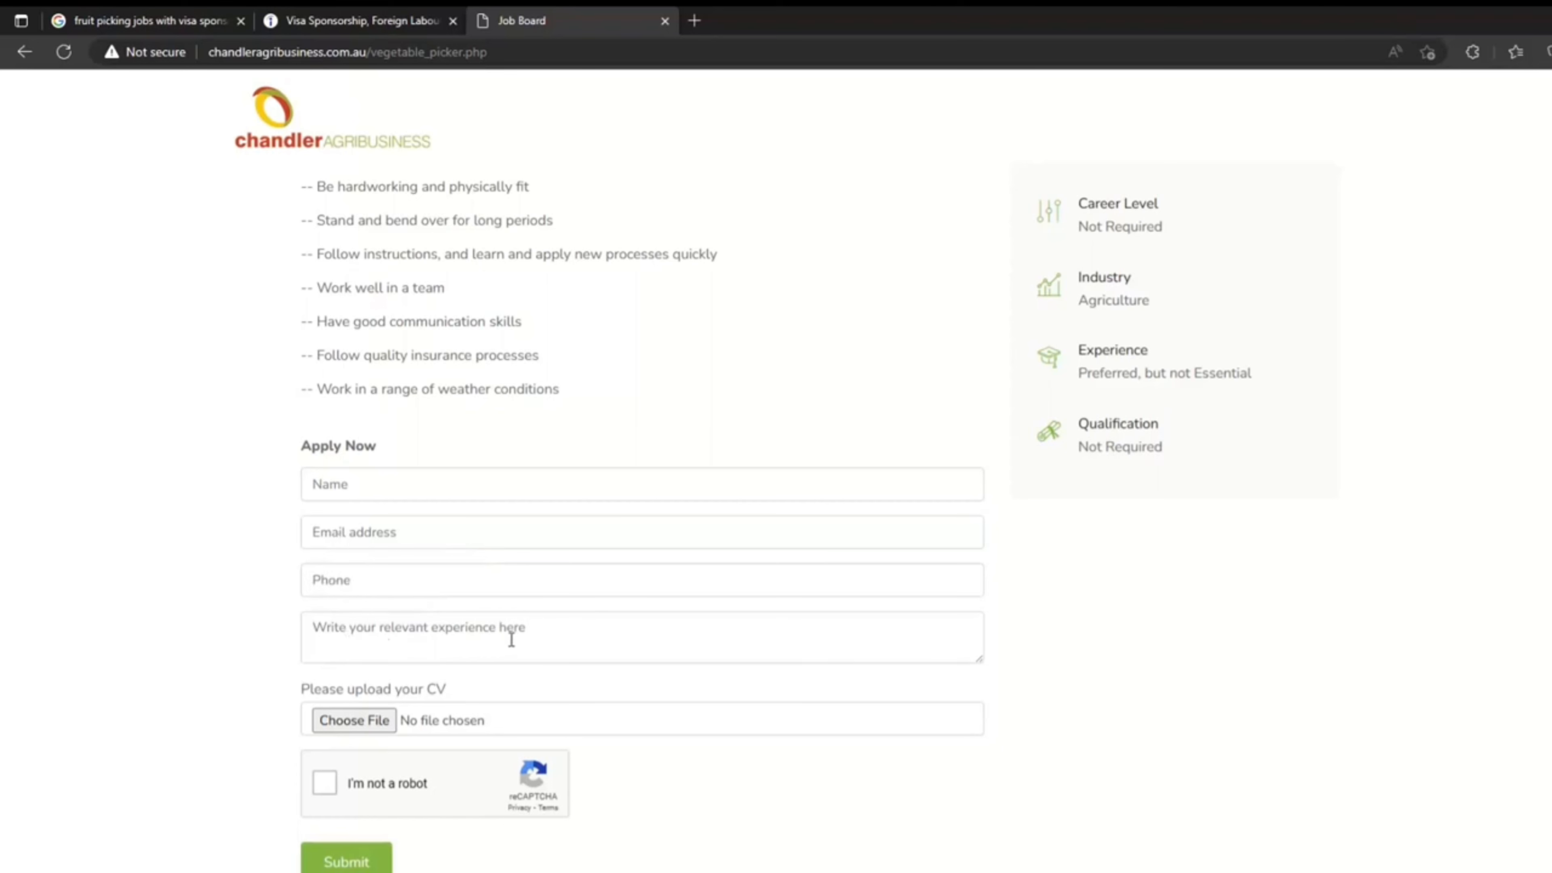
mouse_move(559, 636)
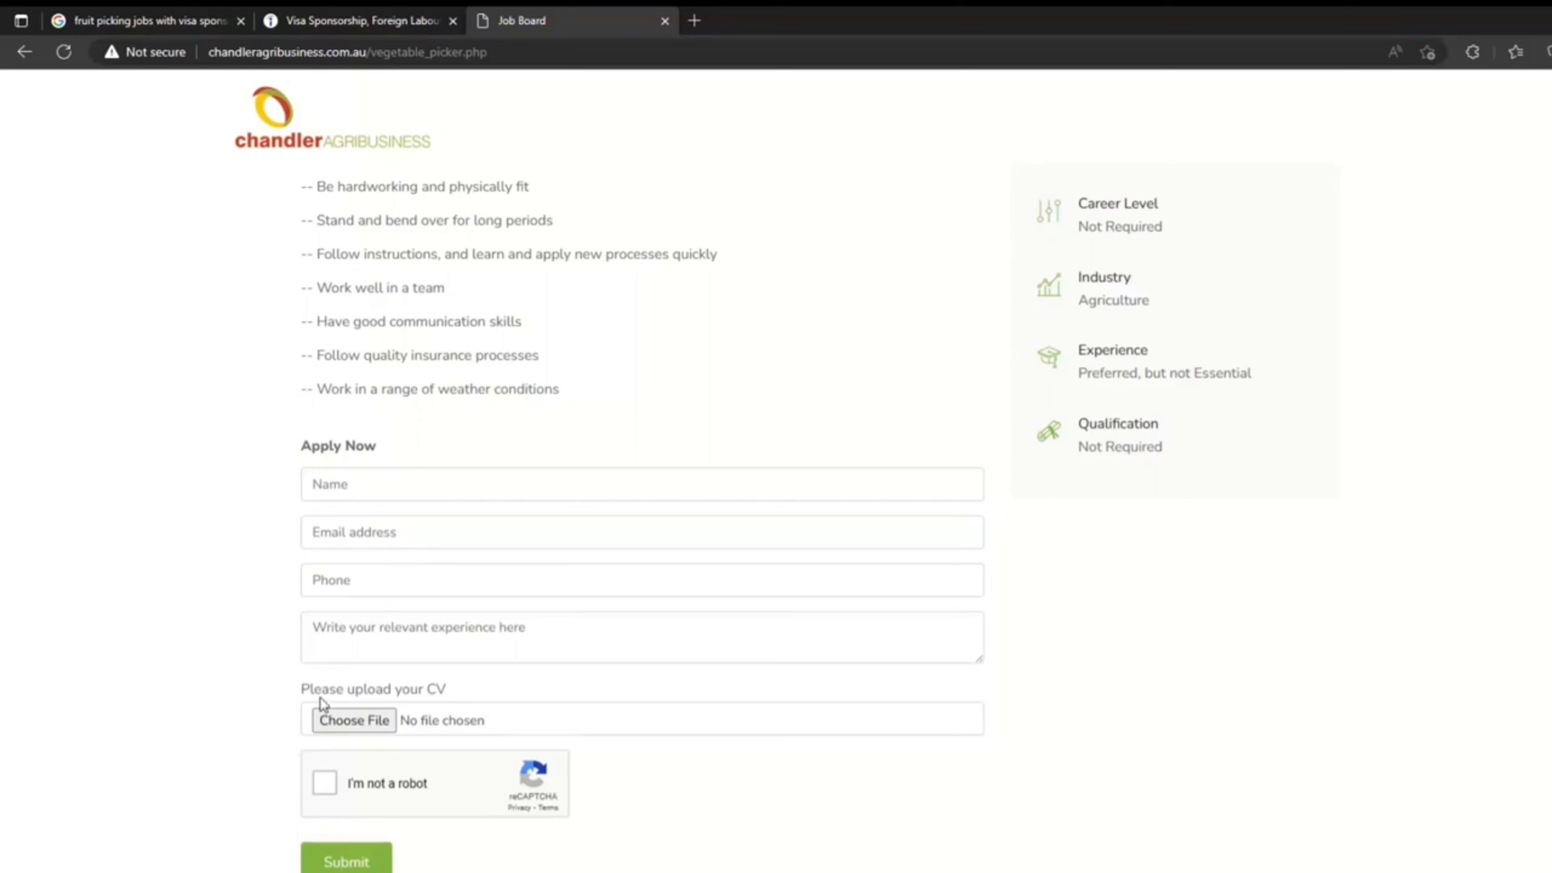
mouse_move(447, 701)
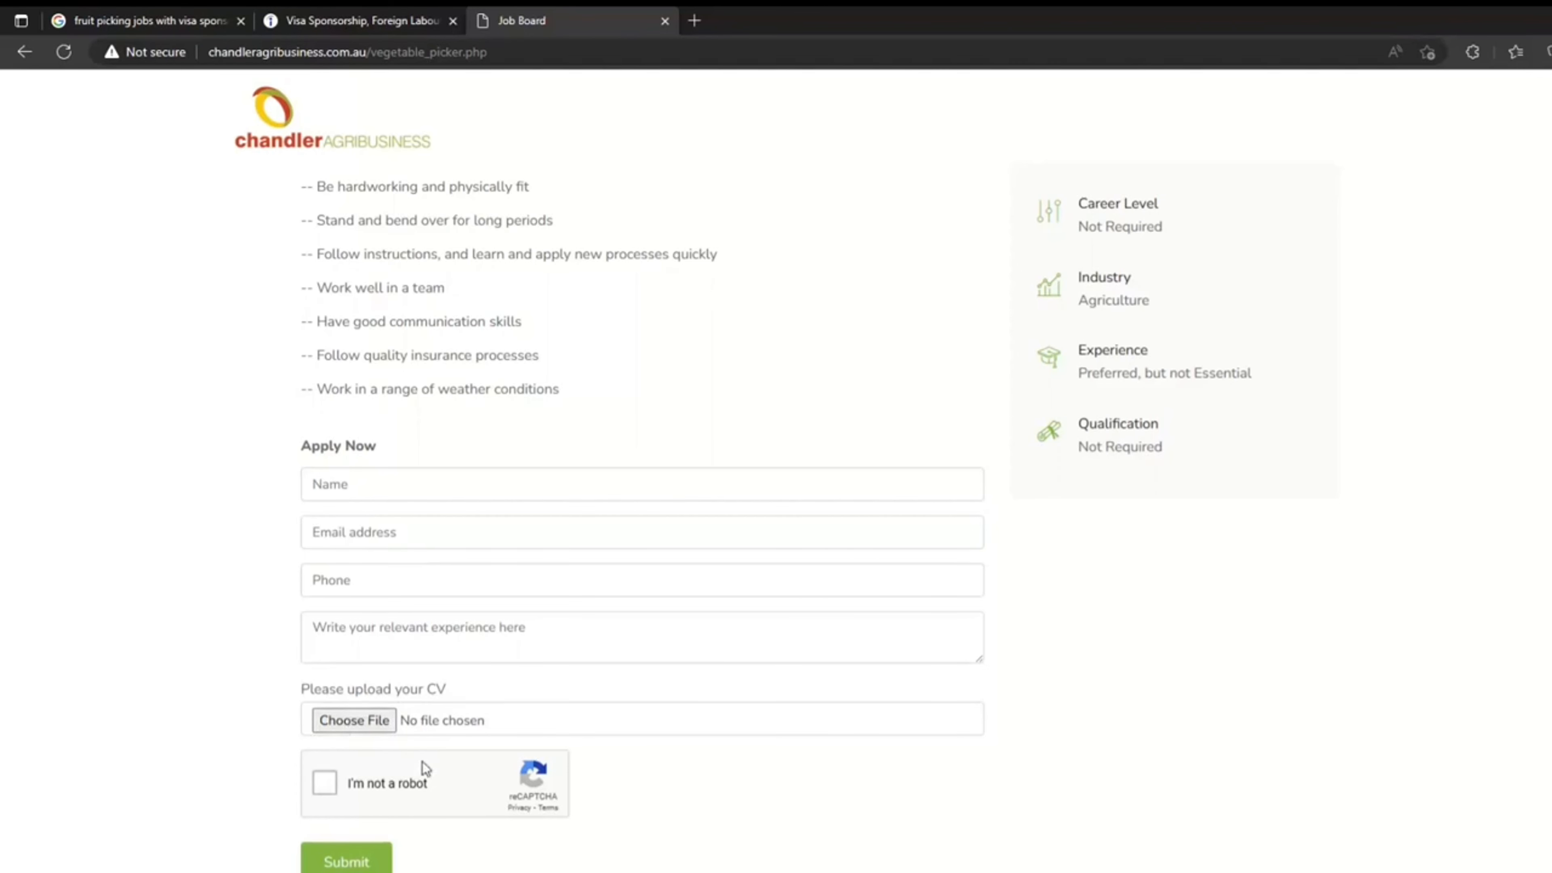
mouse_move(251, 736)
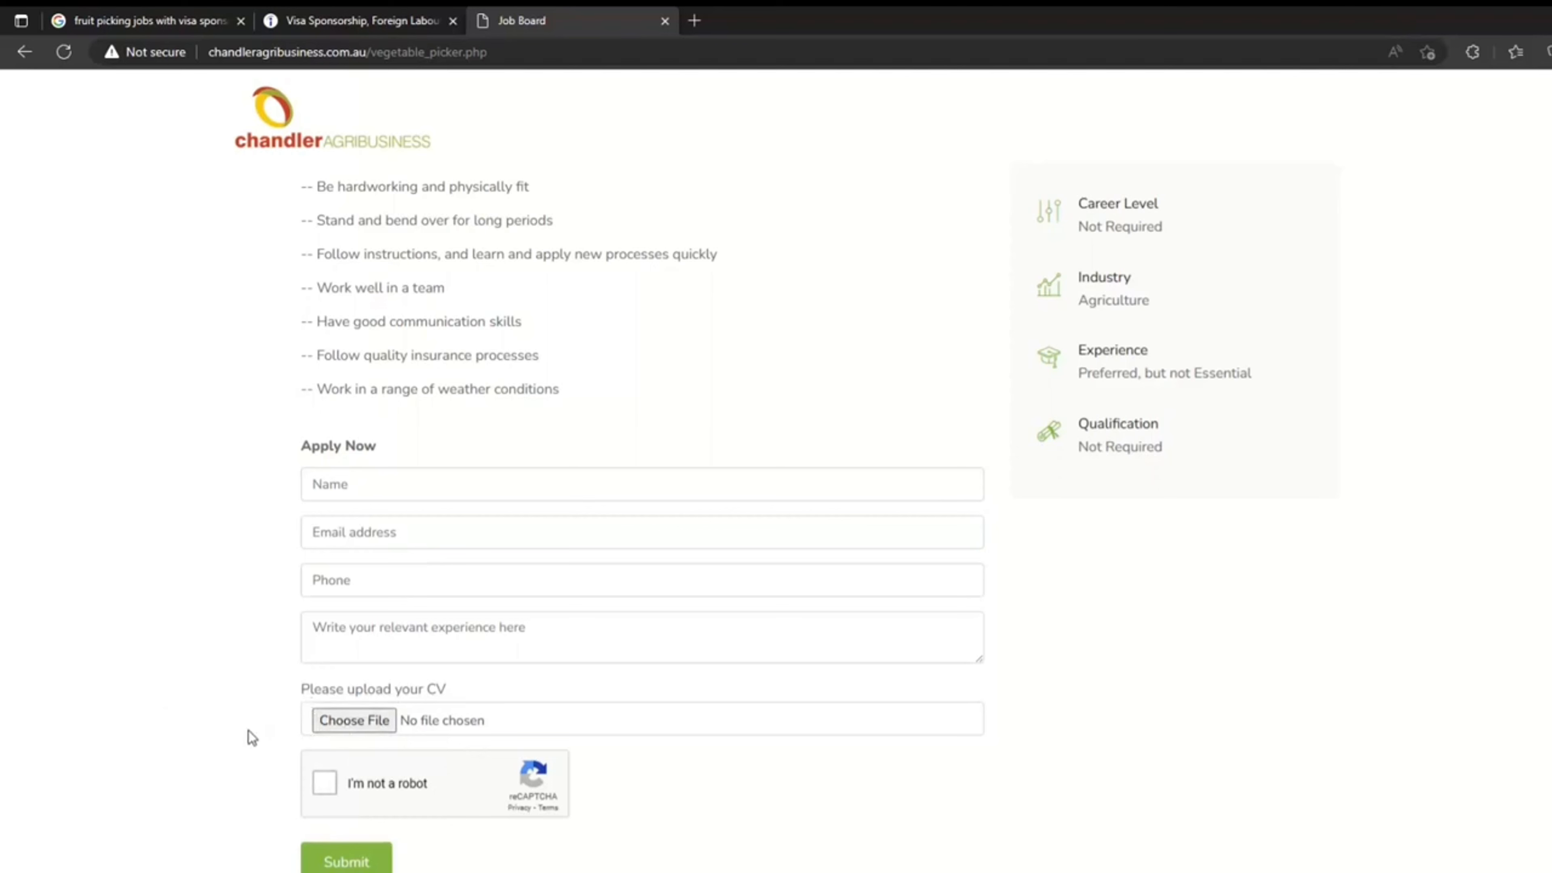
mouse_move(330, 797)
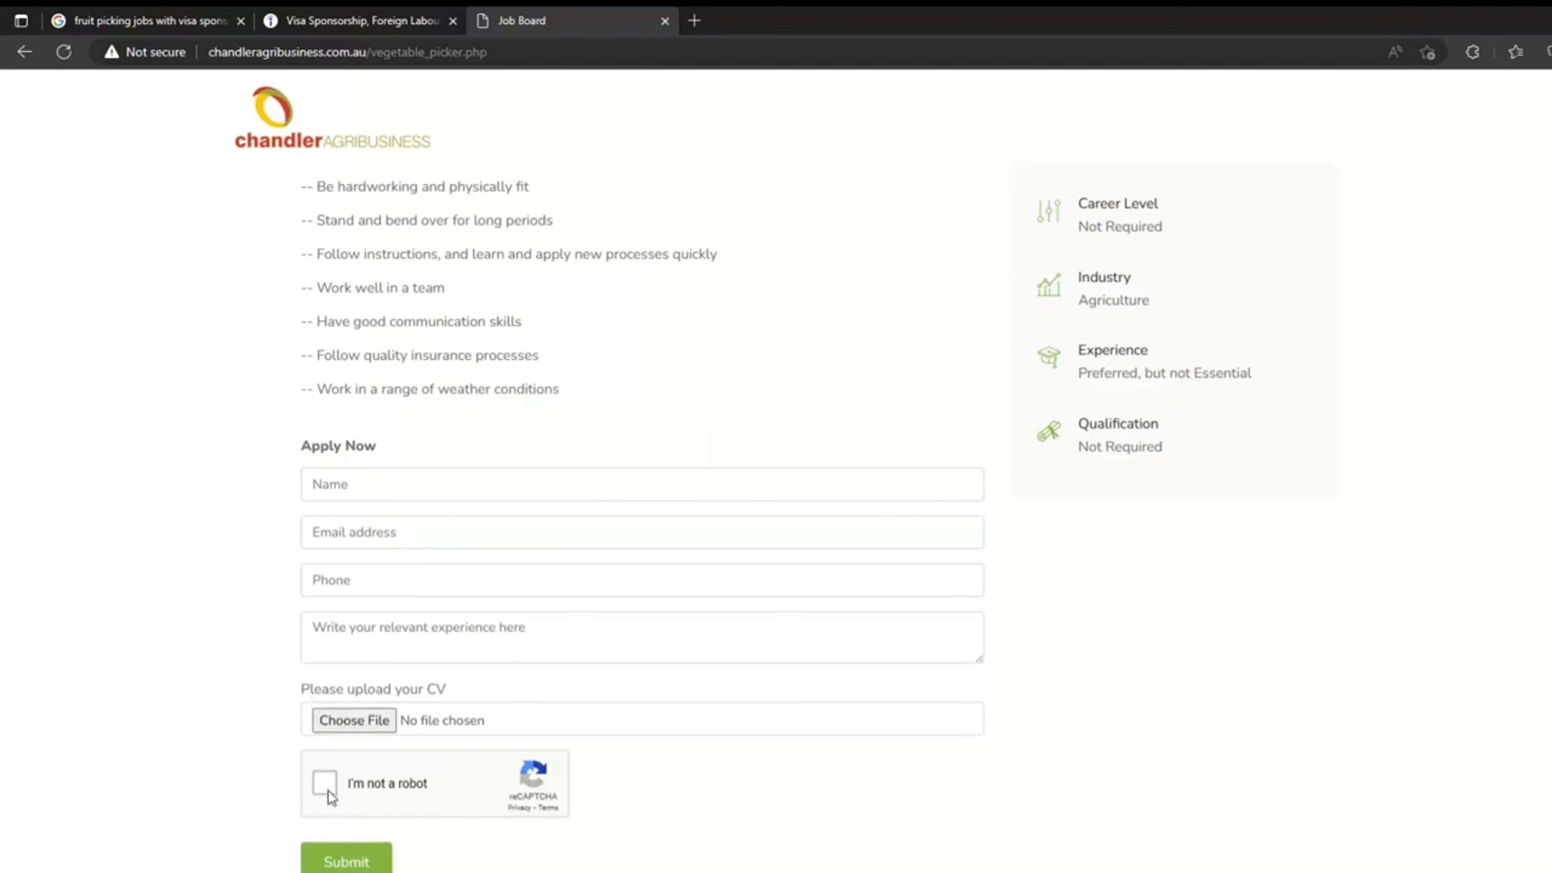
mouse_move(202, 763)
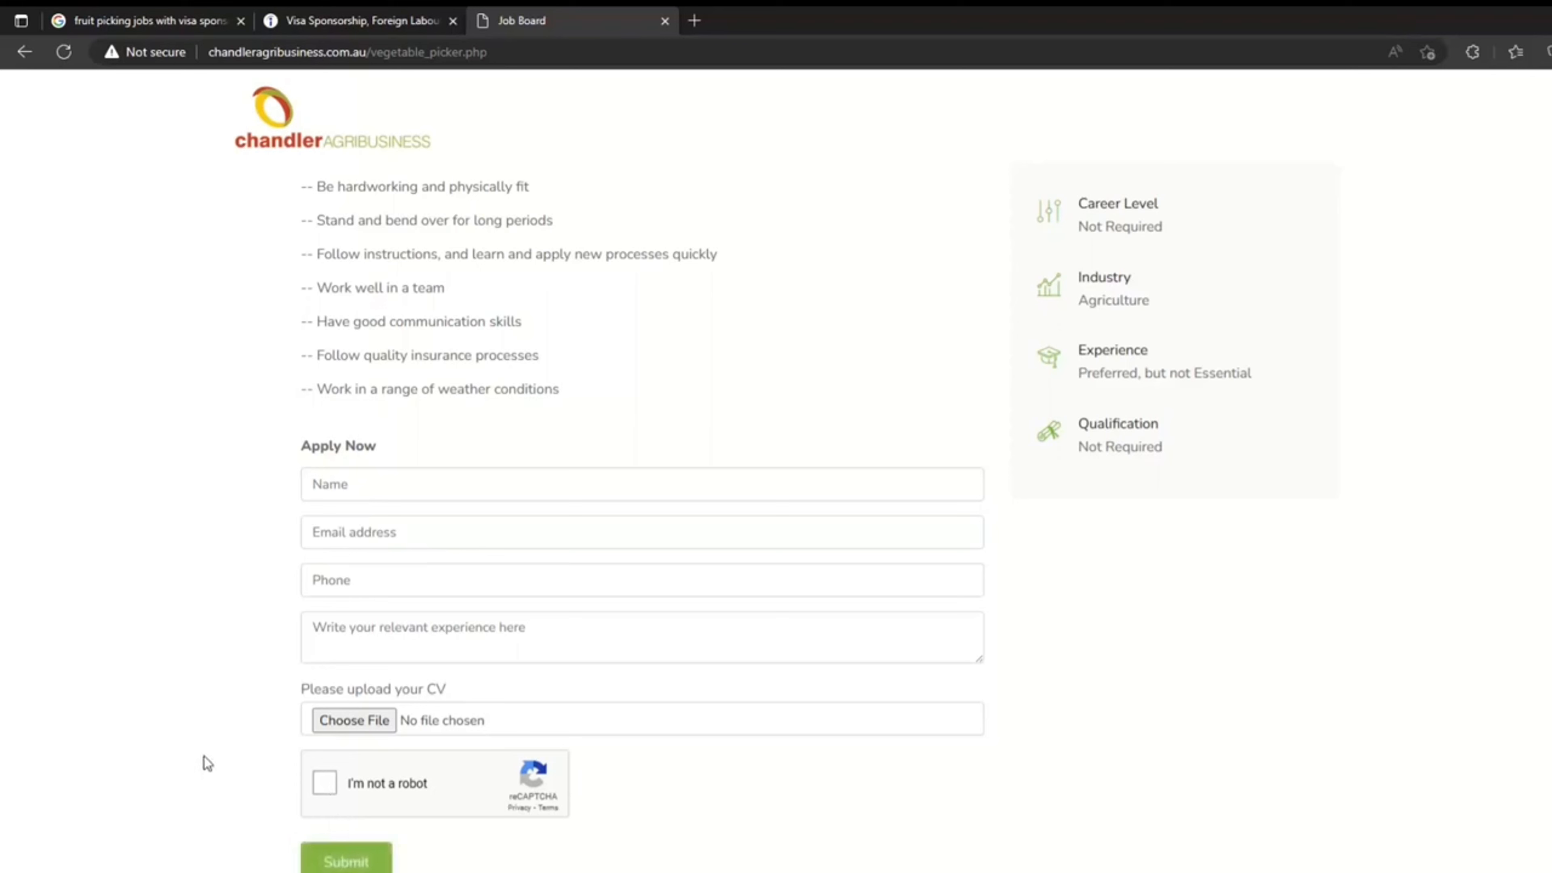
mouse_move(200, 676)
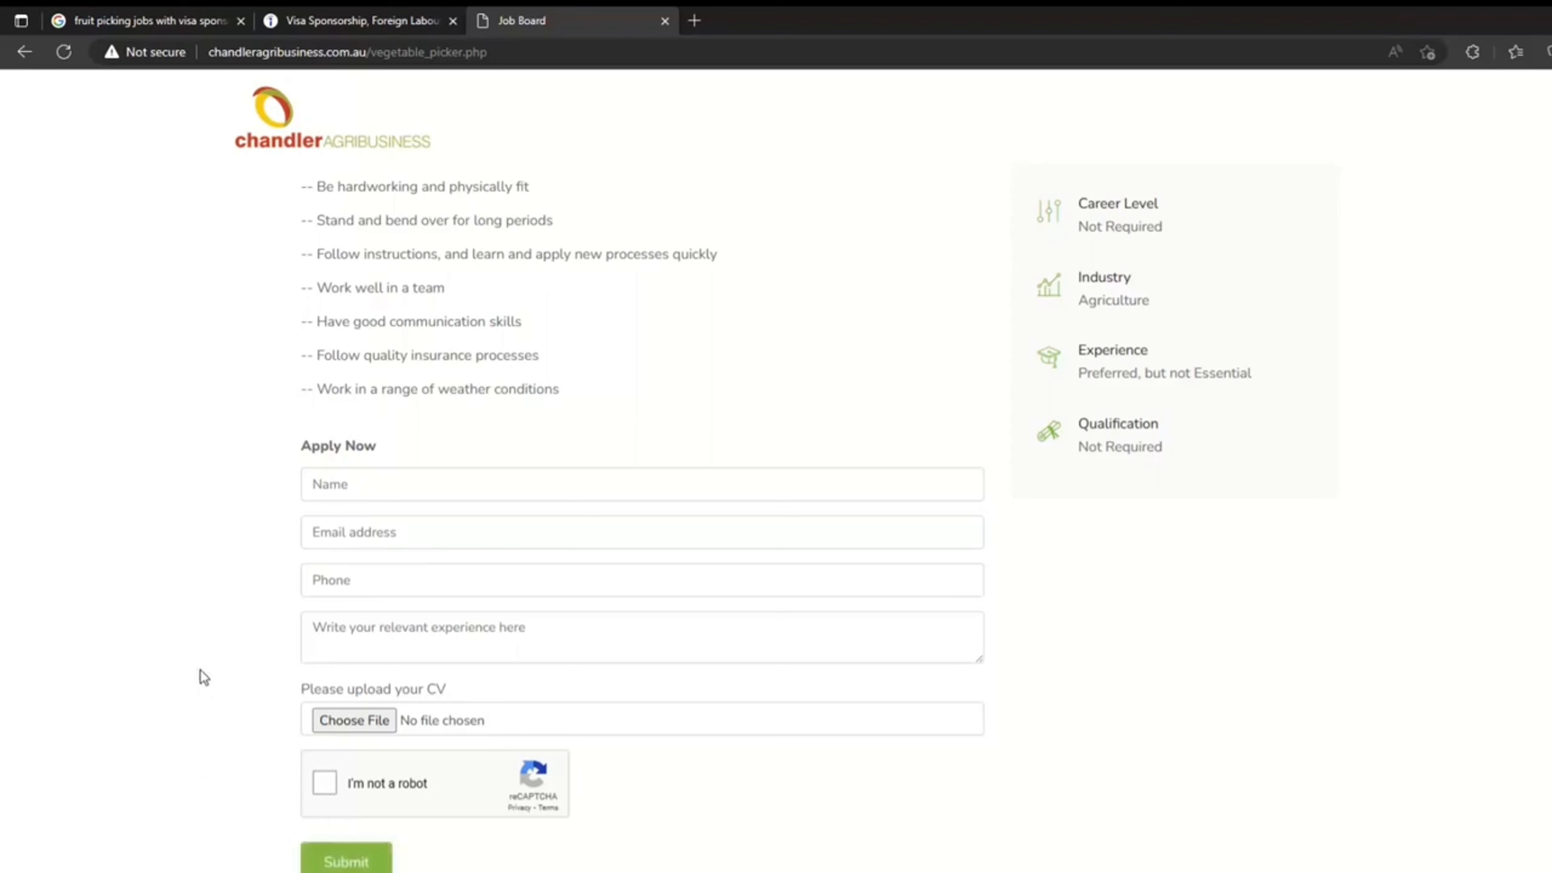
mouse_move(198, 670)
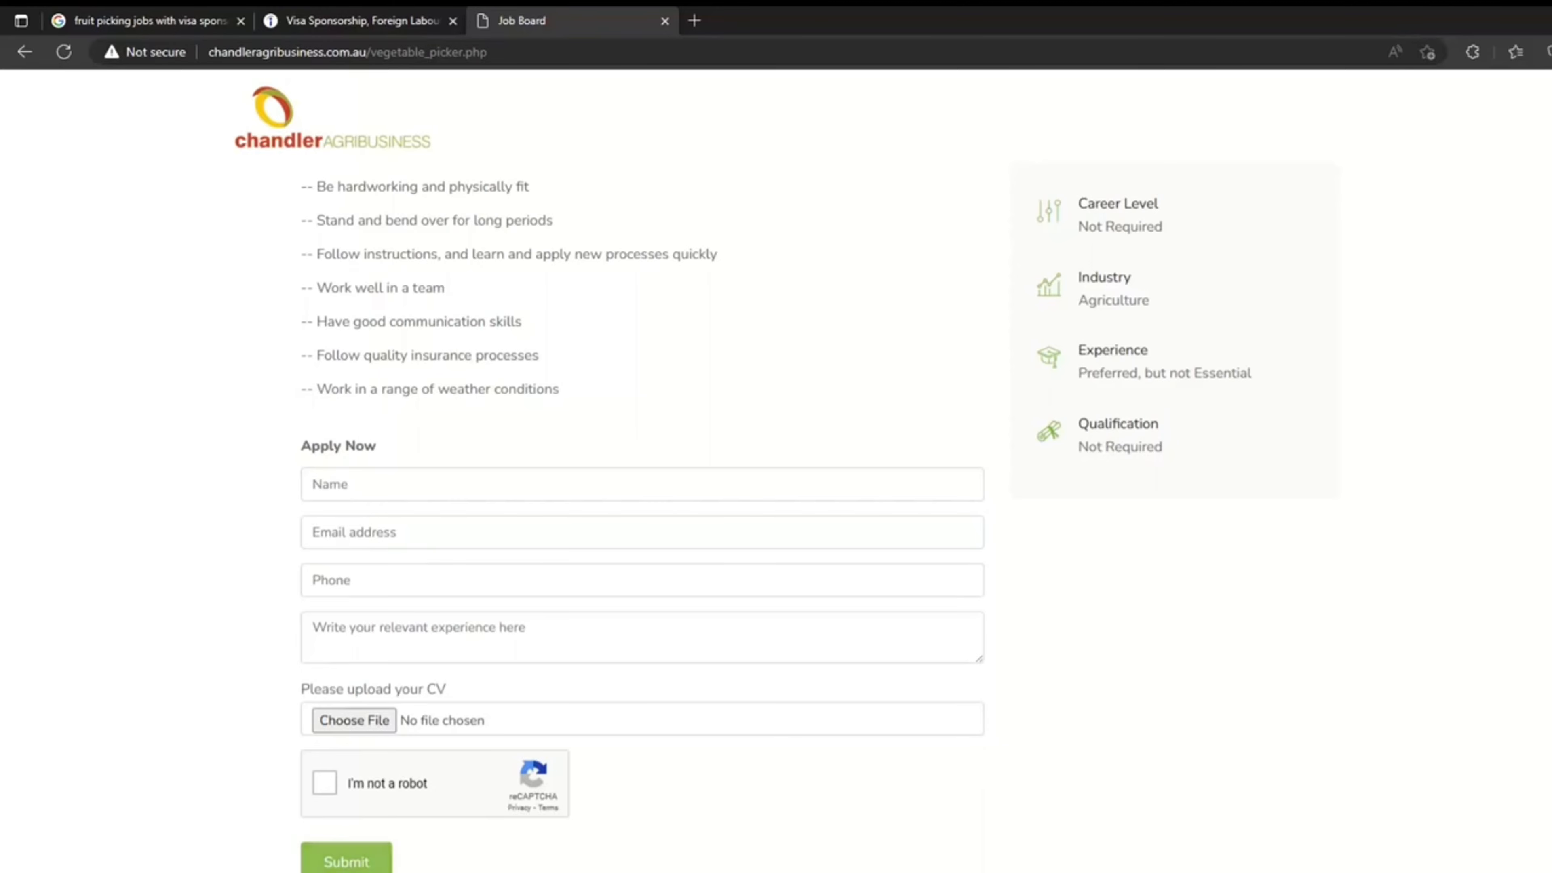
scroll("down", 3)
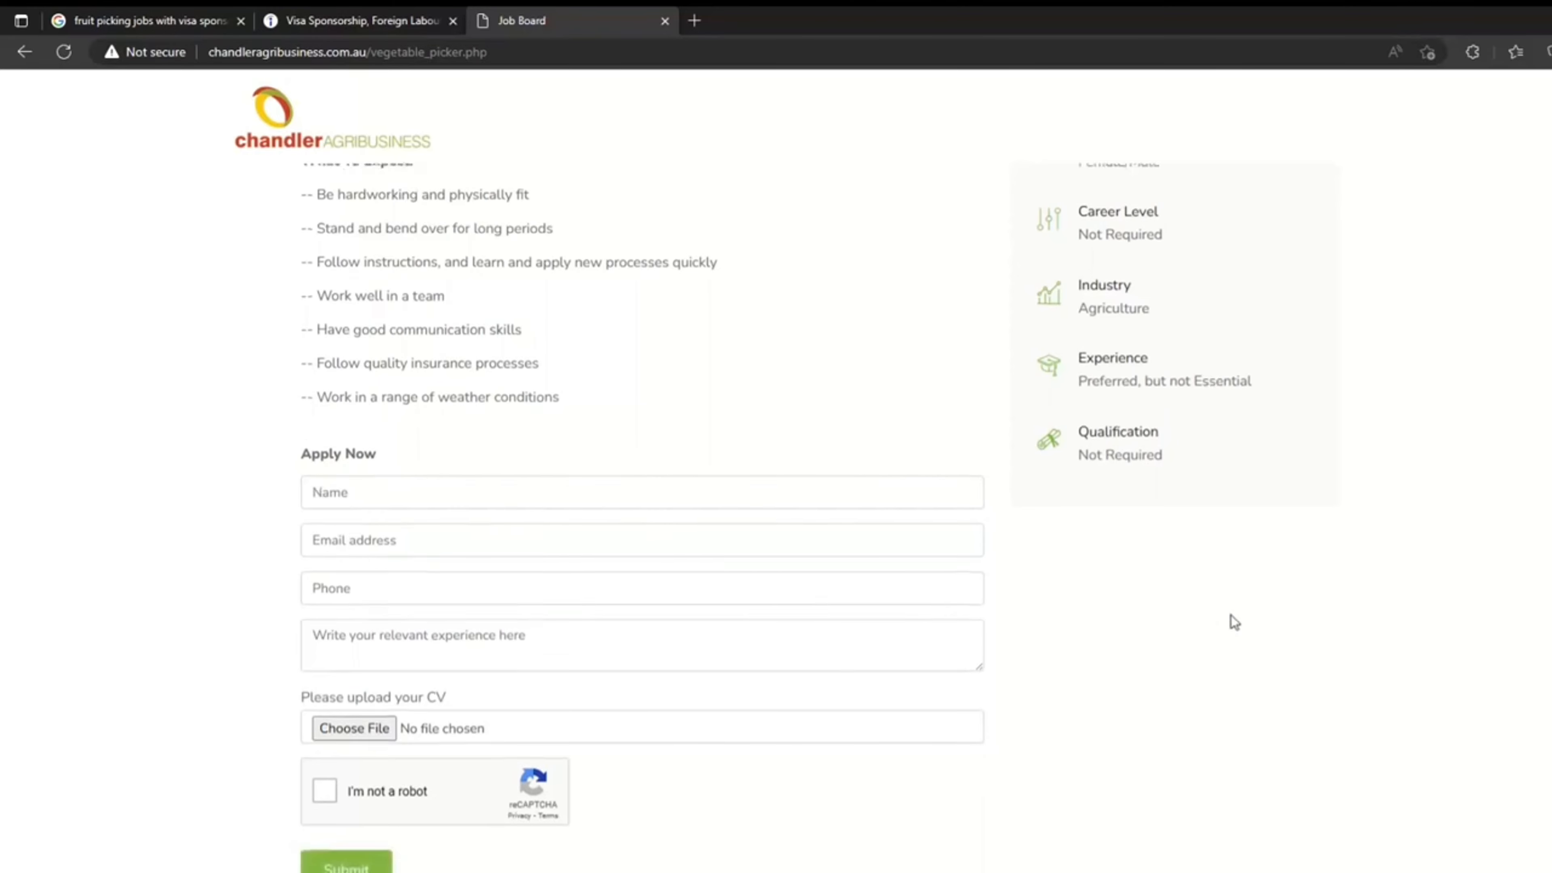
scroll("down", 3)
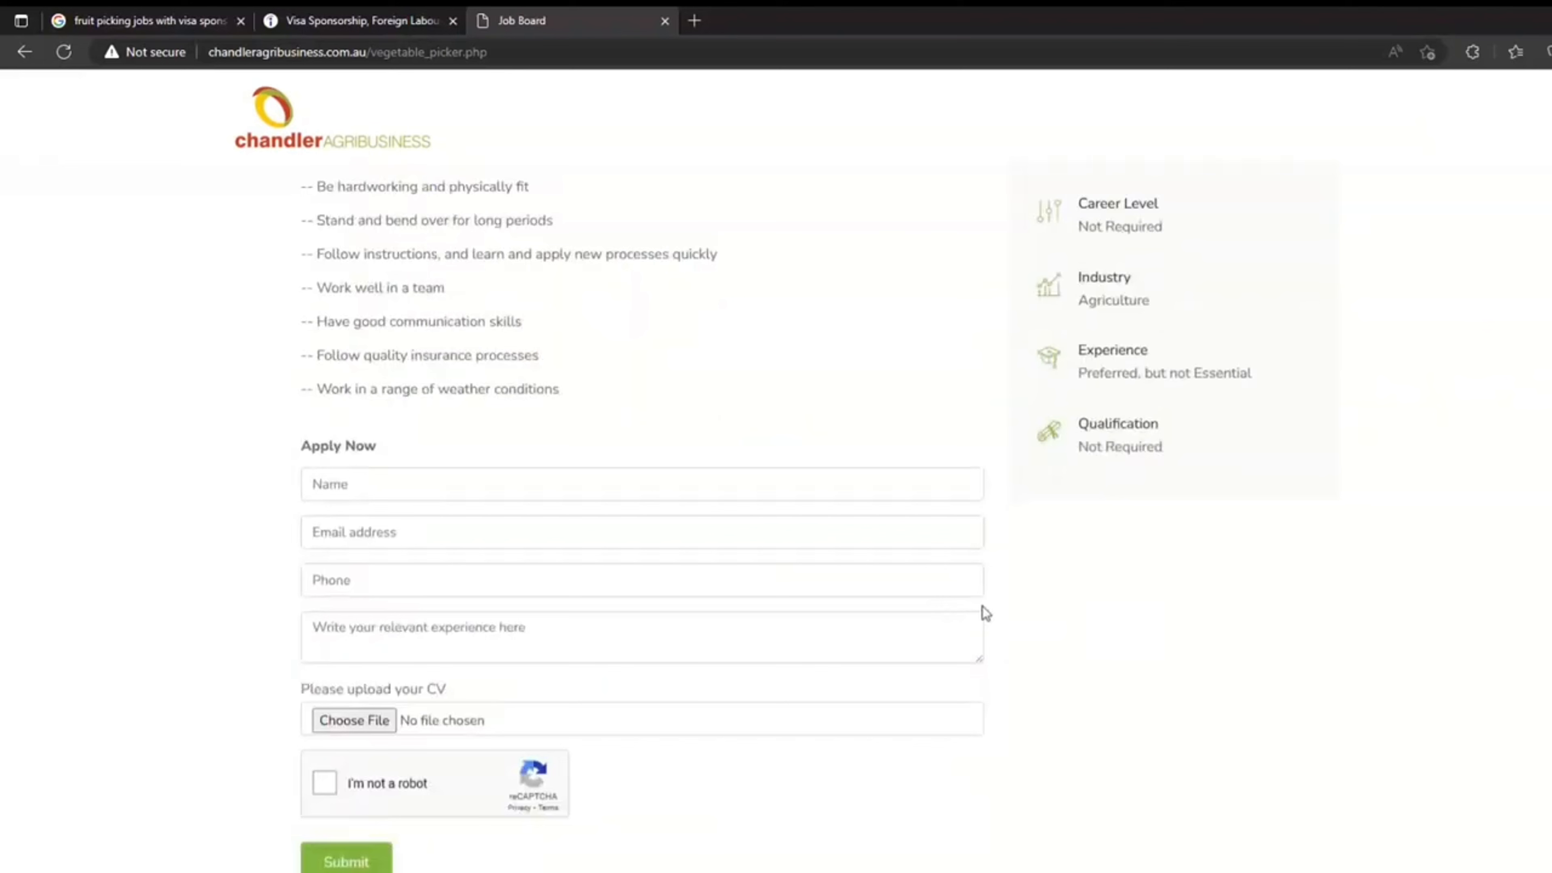
mouse_move(1309, 220)
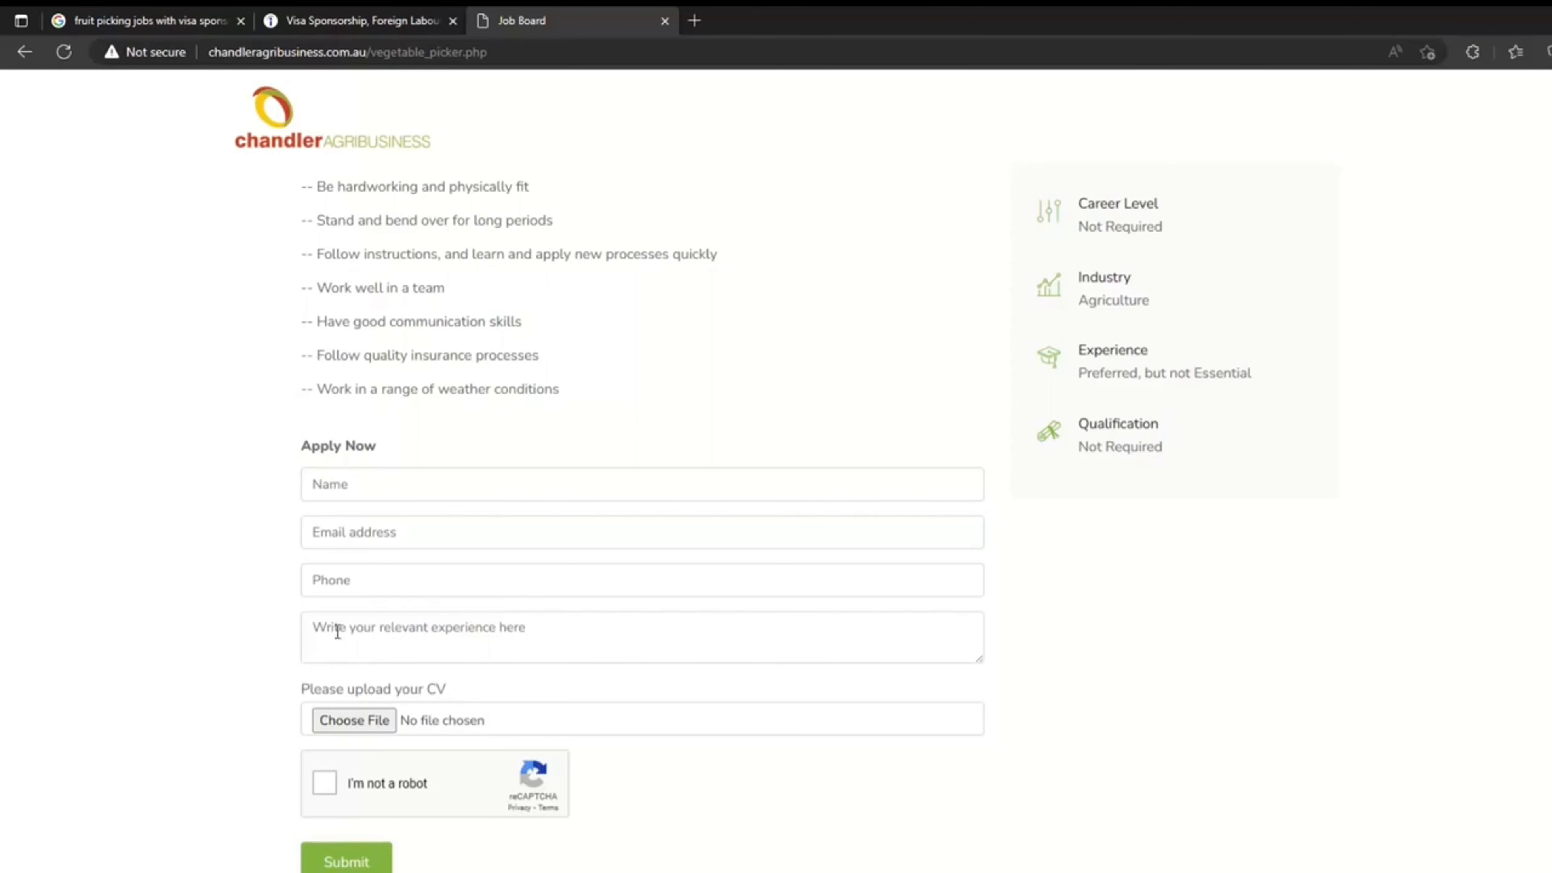
mouse_move(353, 720)
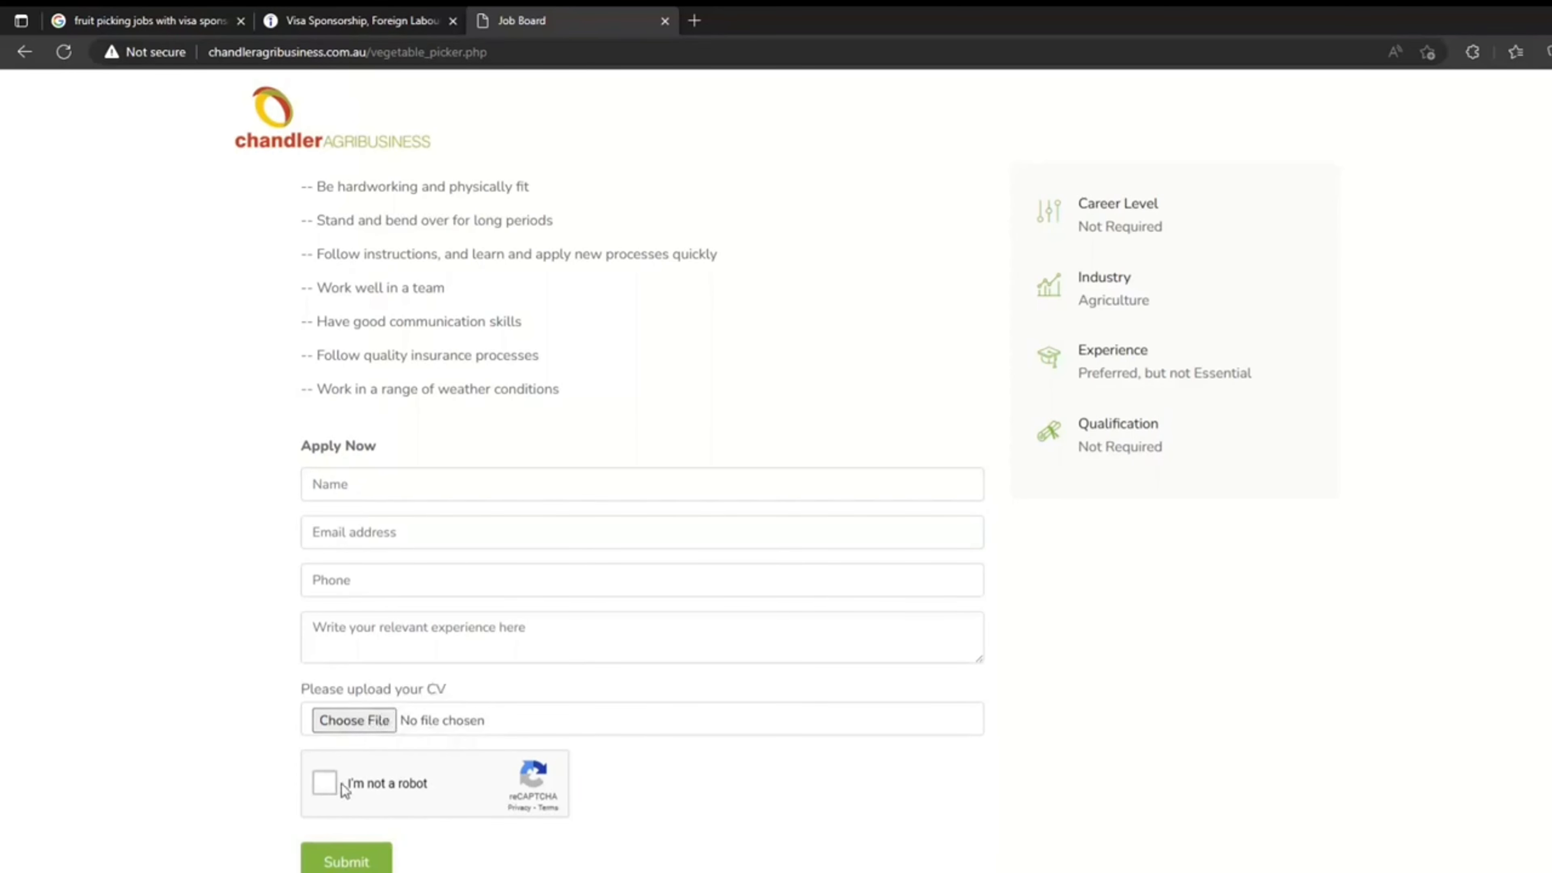
mouse_move(708, 731)
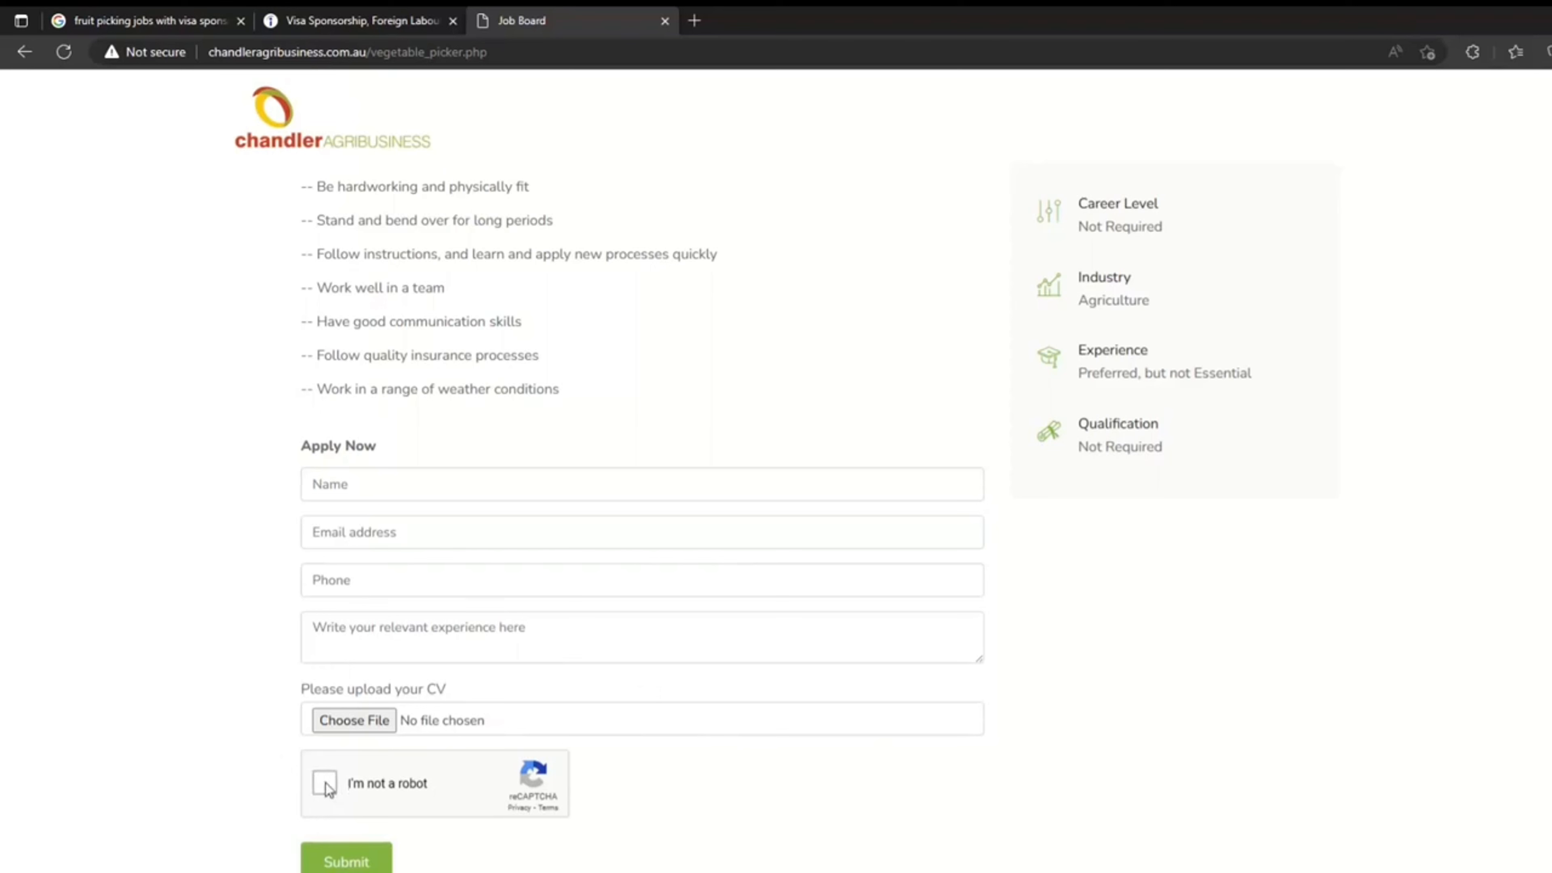
mouse_move(343, 816)
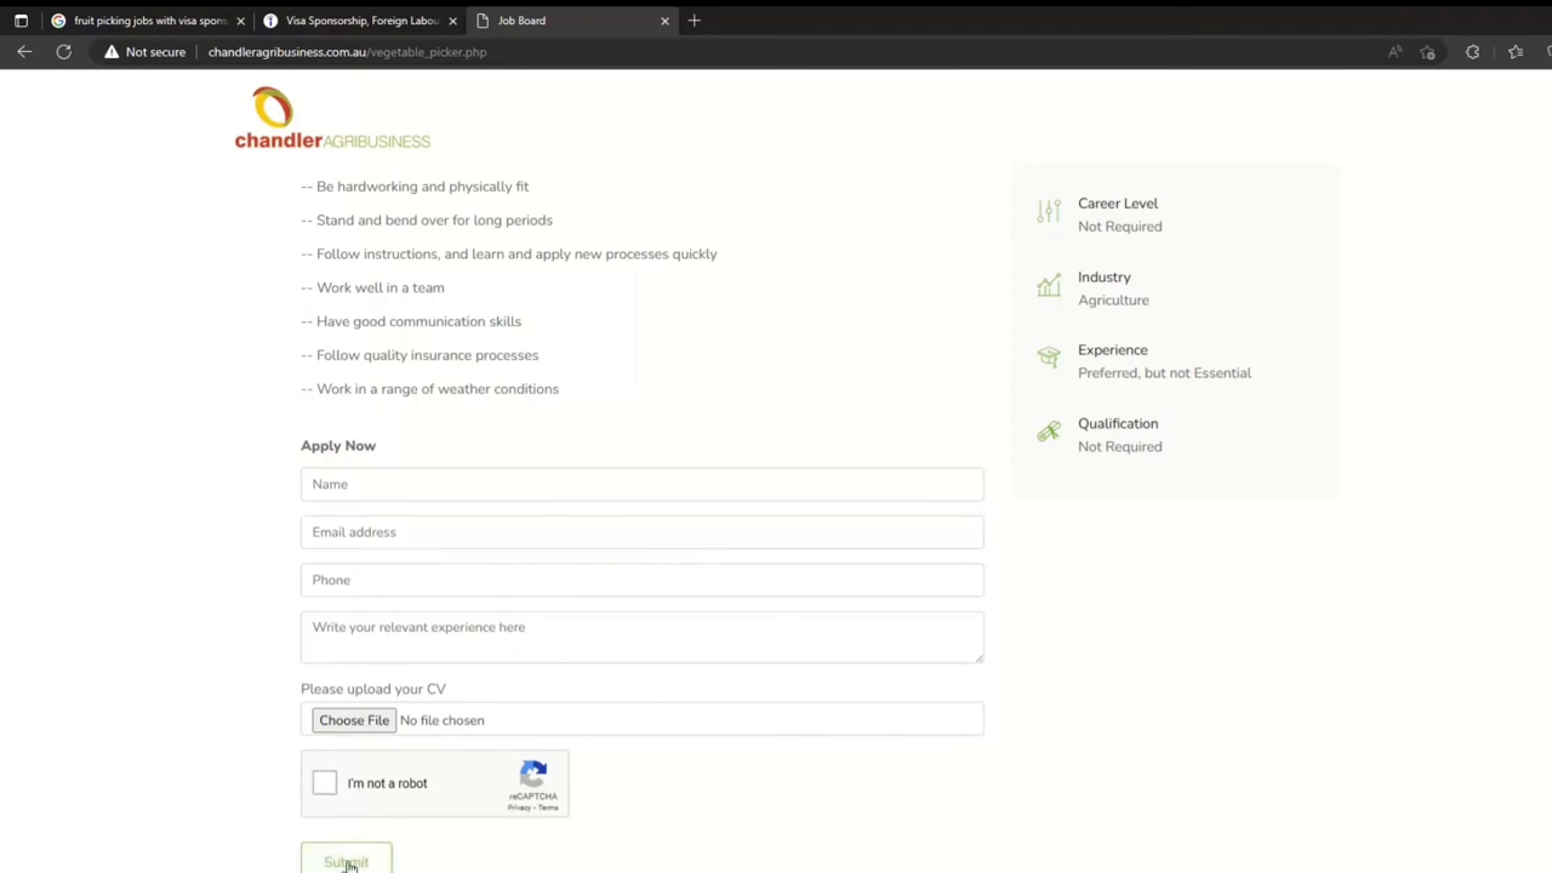
scroll("up", 3)
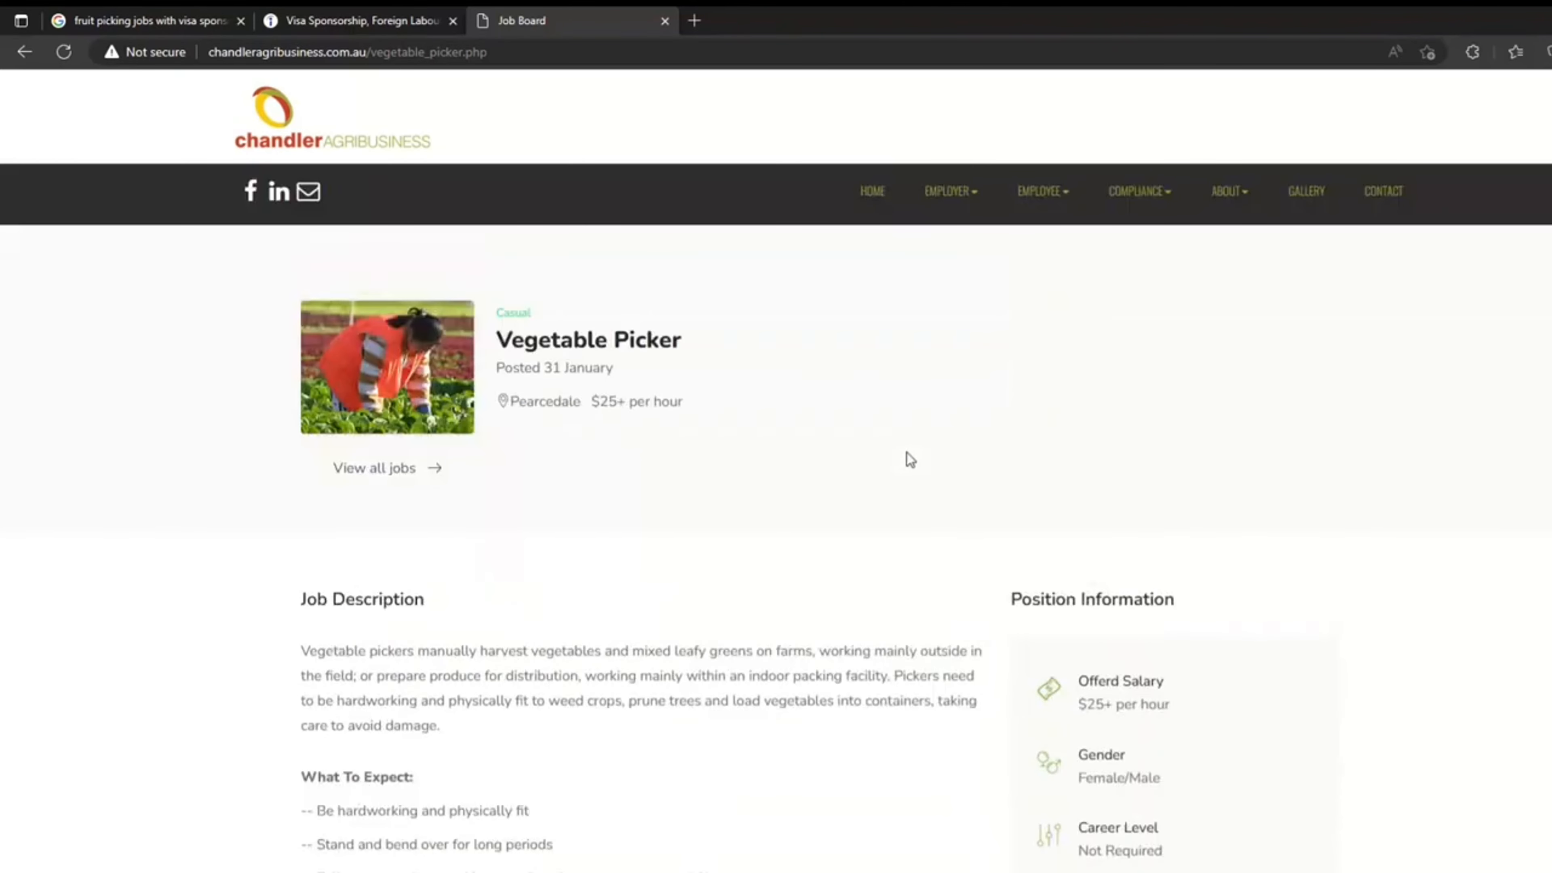
scroll("down", 3)
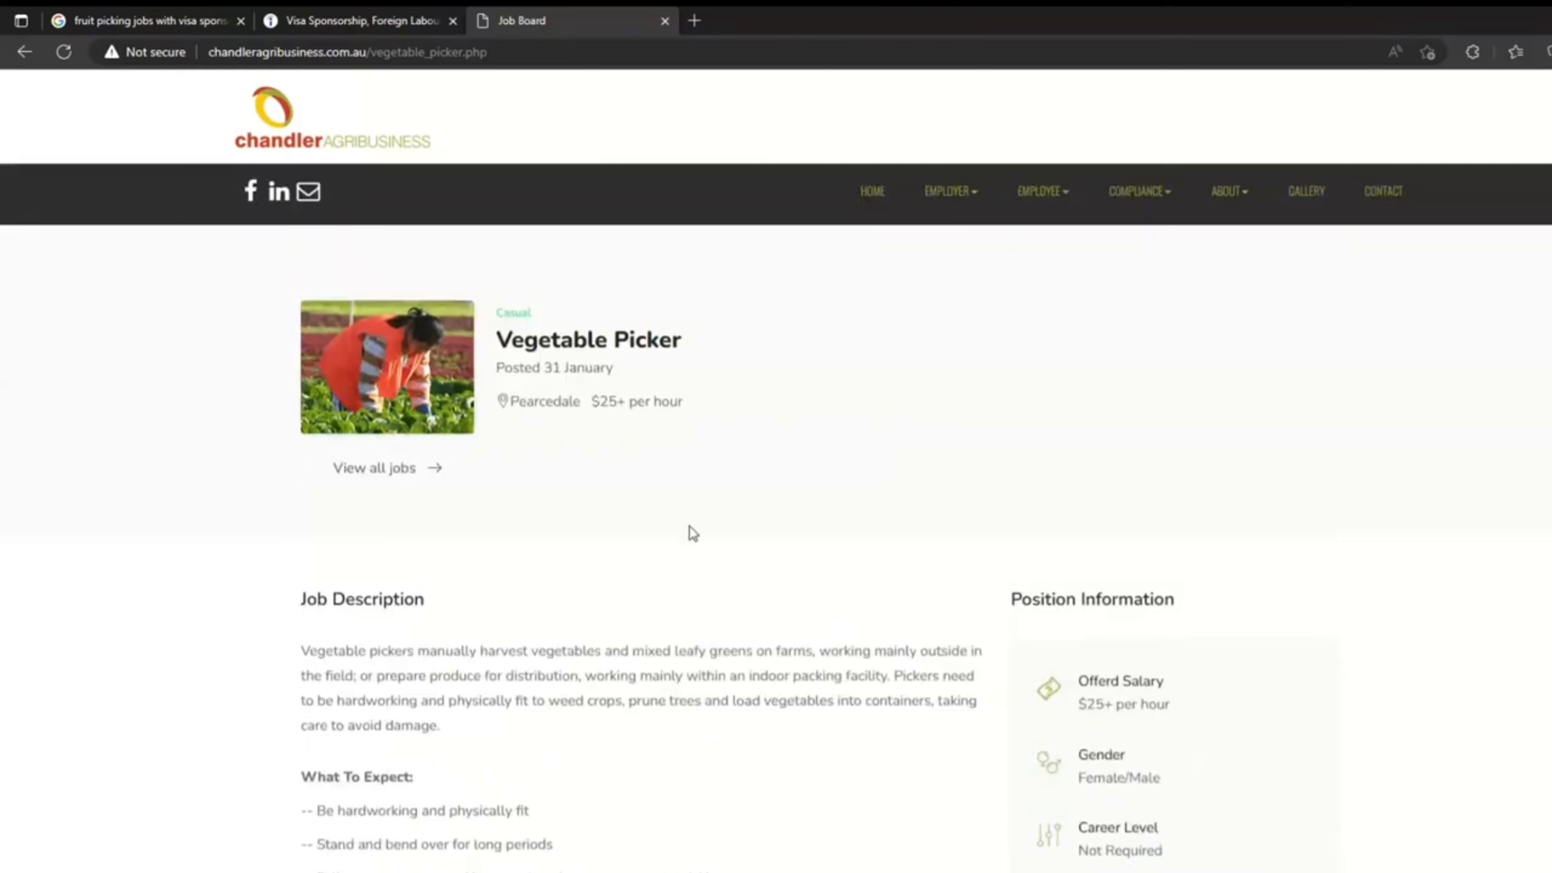
scroll("down", 3)
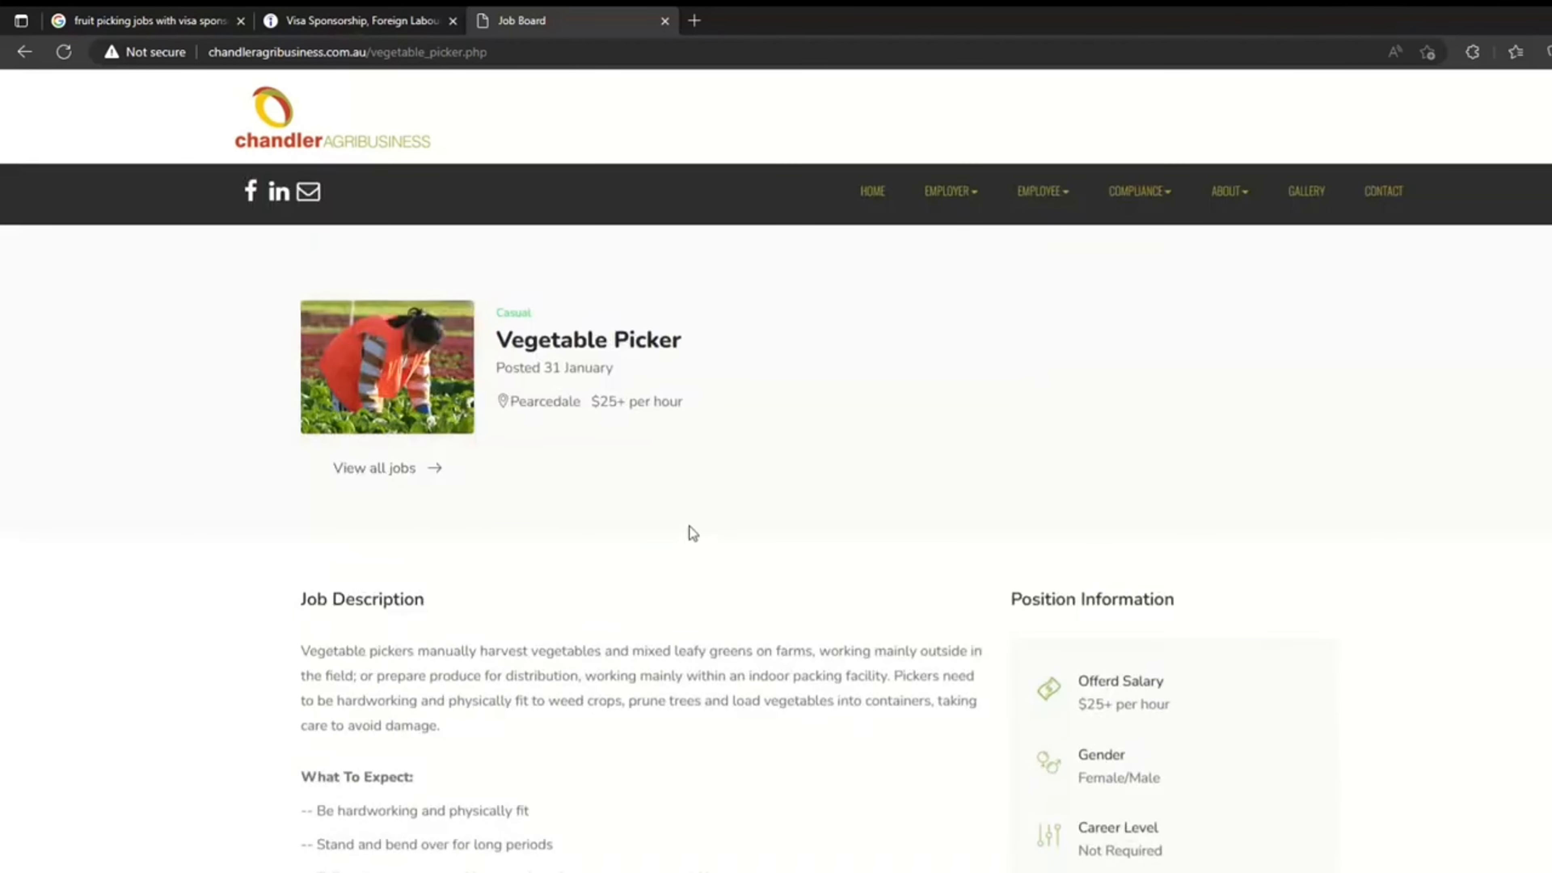
mouse_move(969, 569)
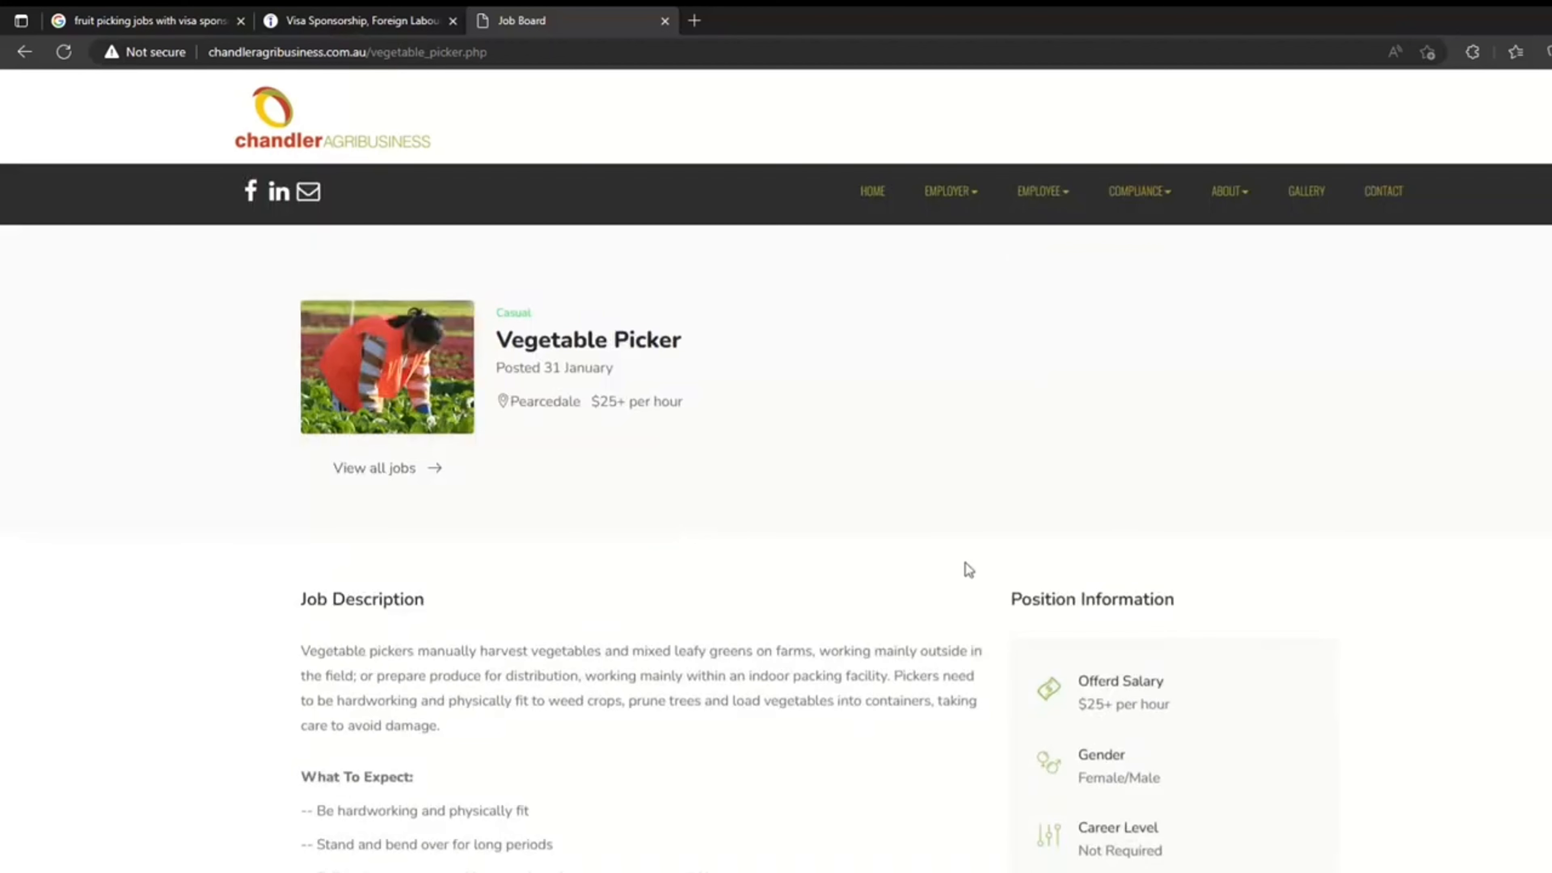